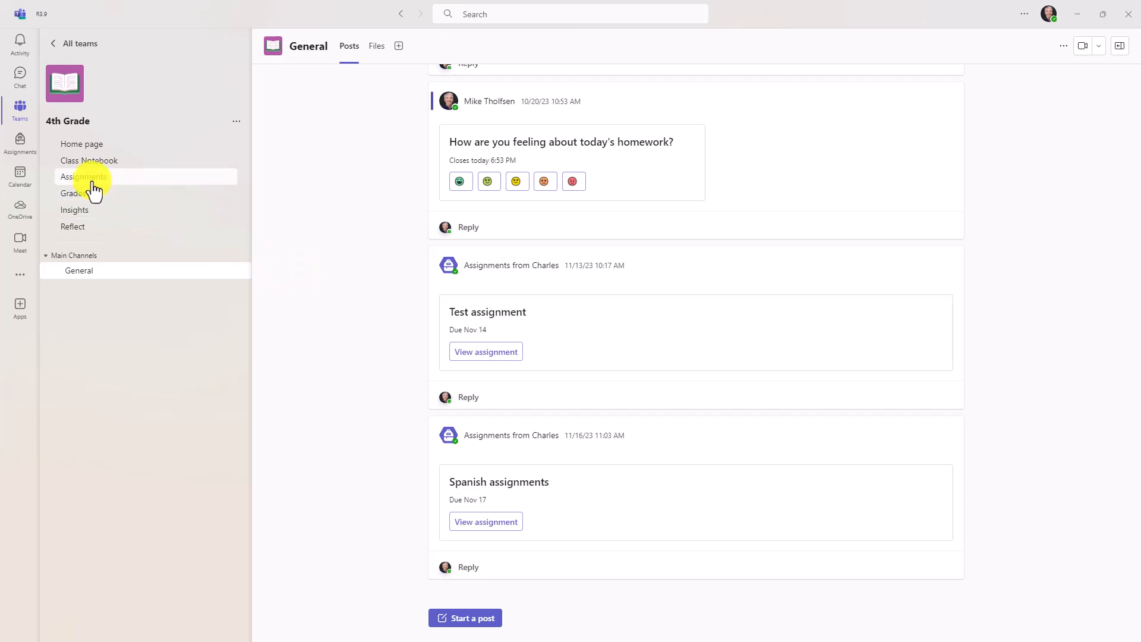
Create a new class assignment worth 100 points with the Reflect check-in turned on.
{"action": "left_click", "coordinate": [83, 177]}
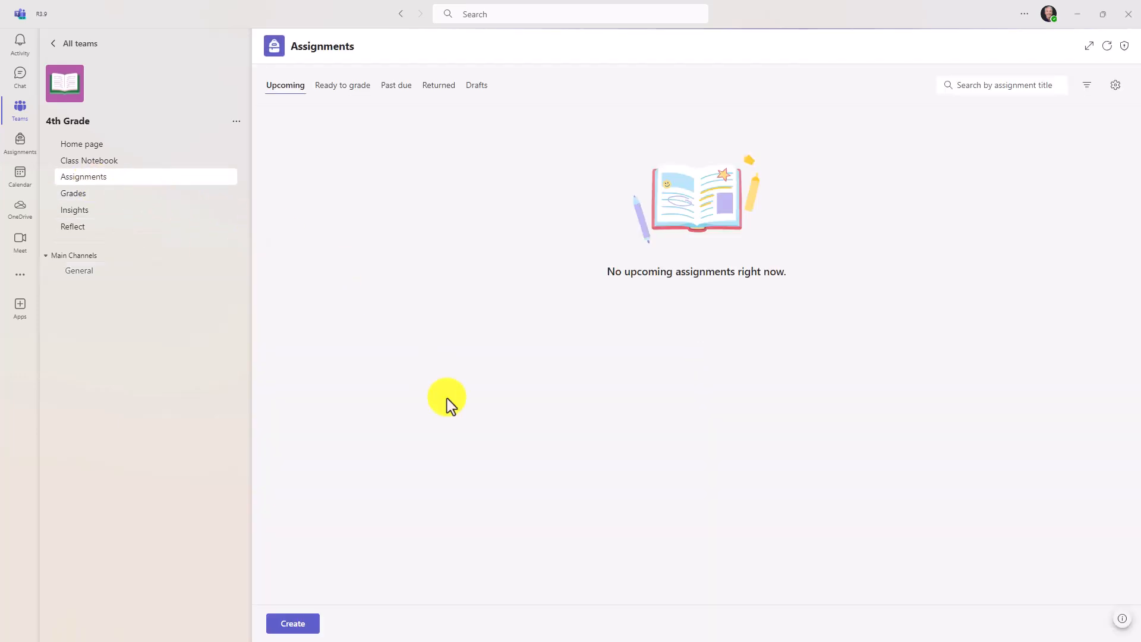
{"action": "left_click", "coordinate": [292, 623]}
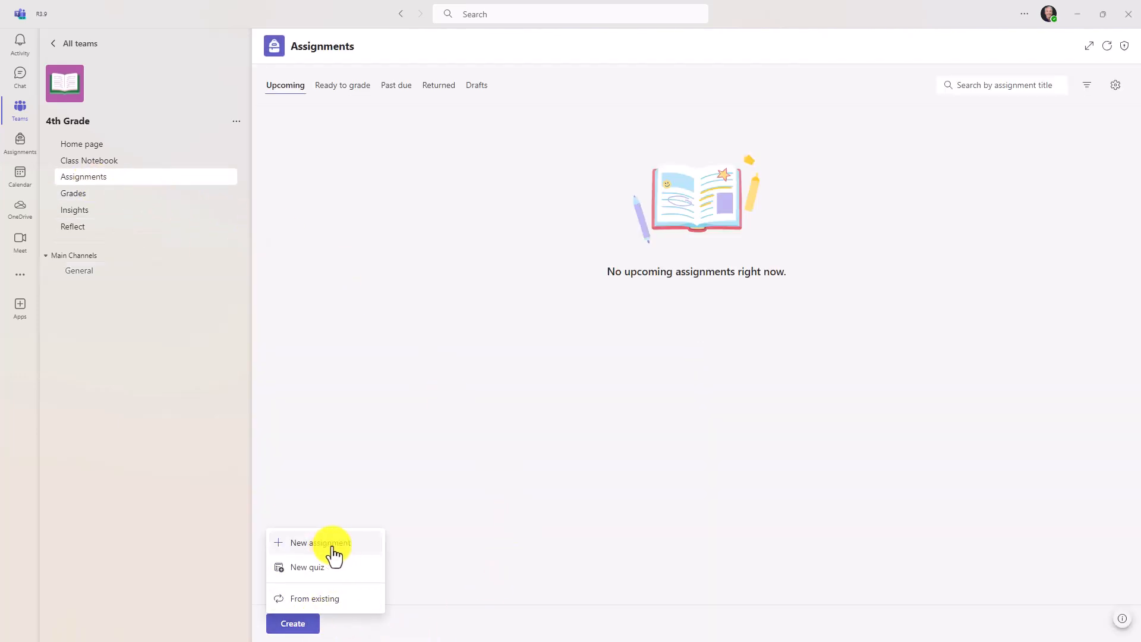
{"action": "left_click", "coordinate": [320, 543]}
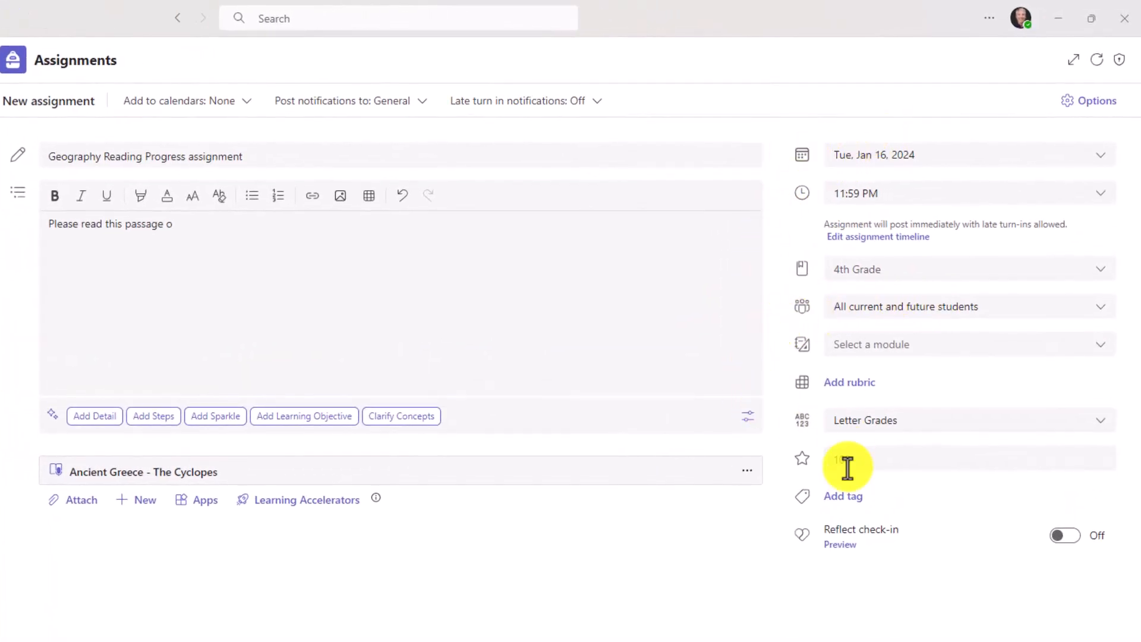
{"action": "type", "text": "100"}
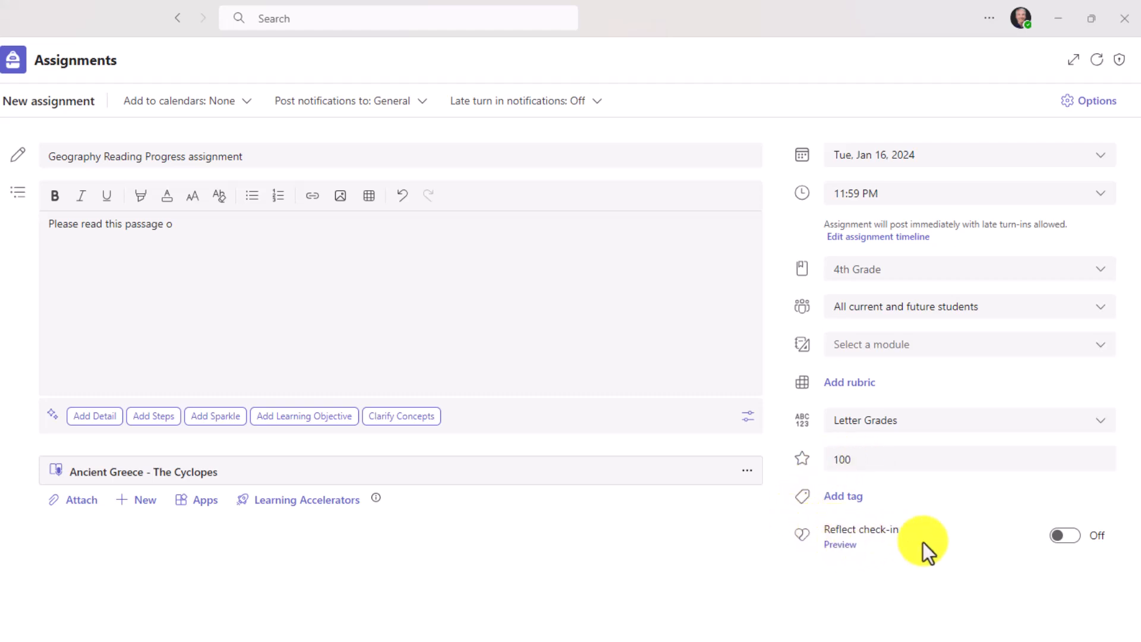
{"action": "left_click", "coordinate": [1065, 535]}
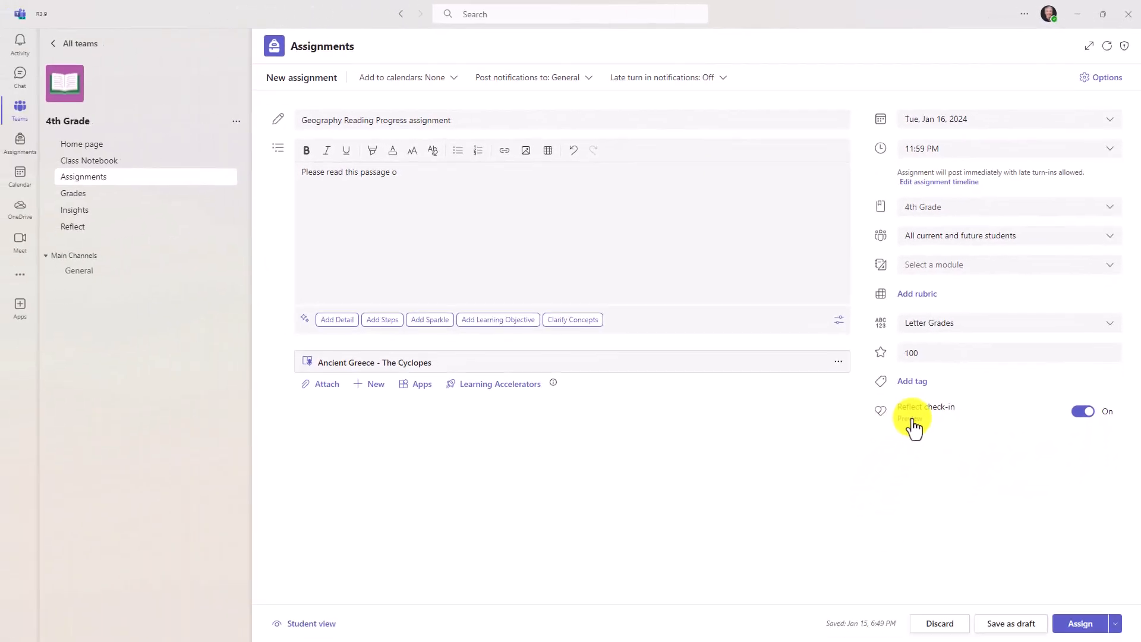
Preview the student check-in by trying glad and valued, then assign the assignment.
{"action": "left_click", "coordinate": [910, 419]}
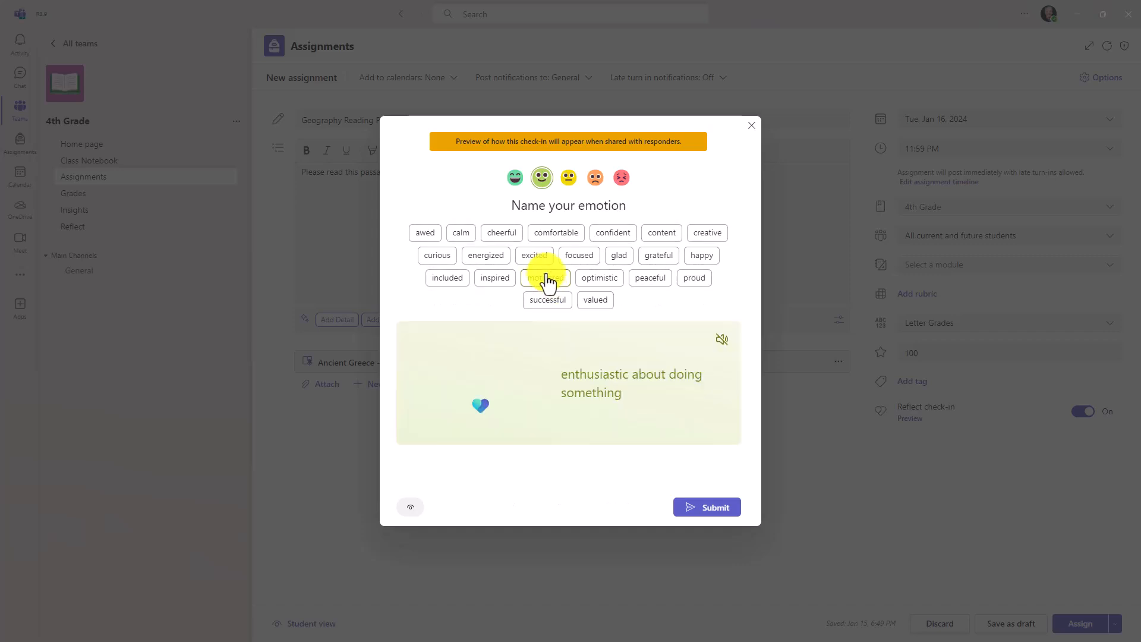
{"action": "left_click", "coordinate": [619, 256]}
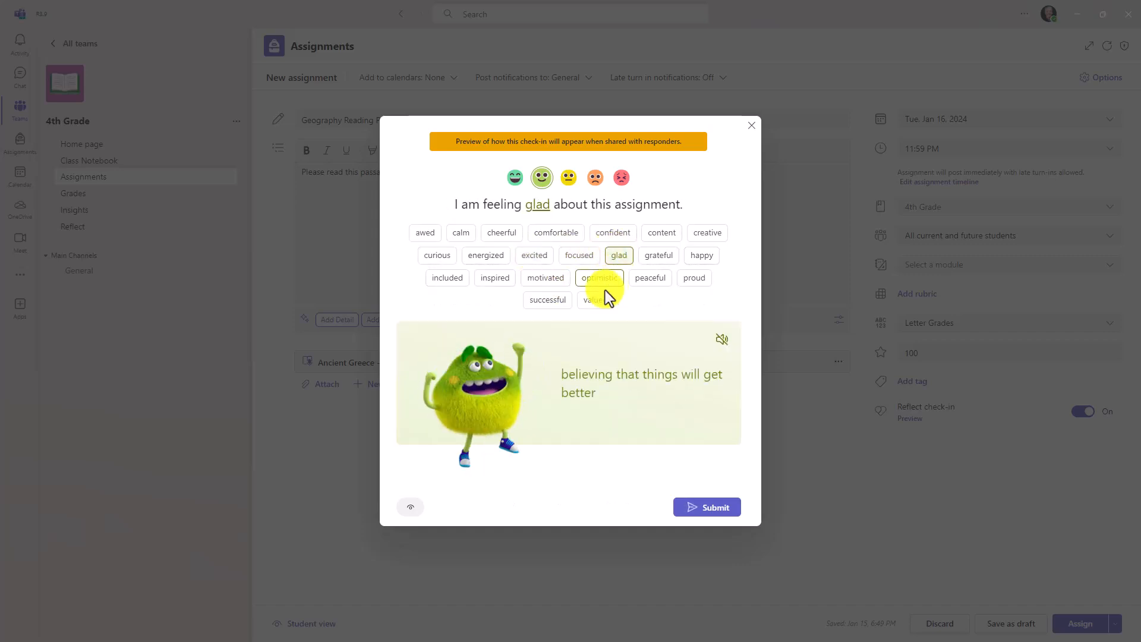
{"action": "left_click", "coordinate": [594, 300]}
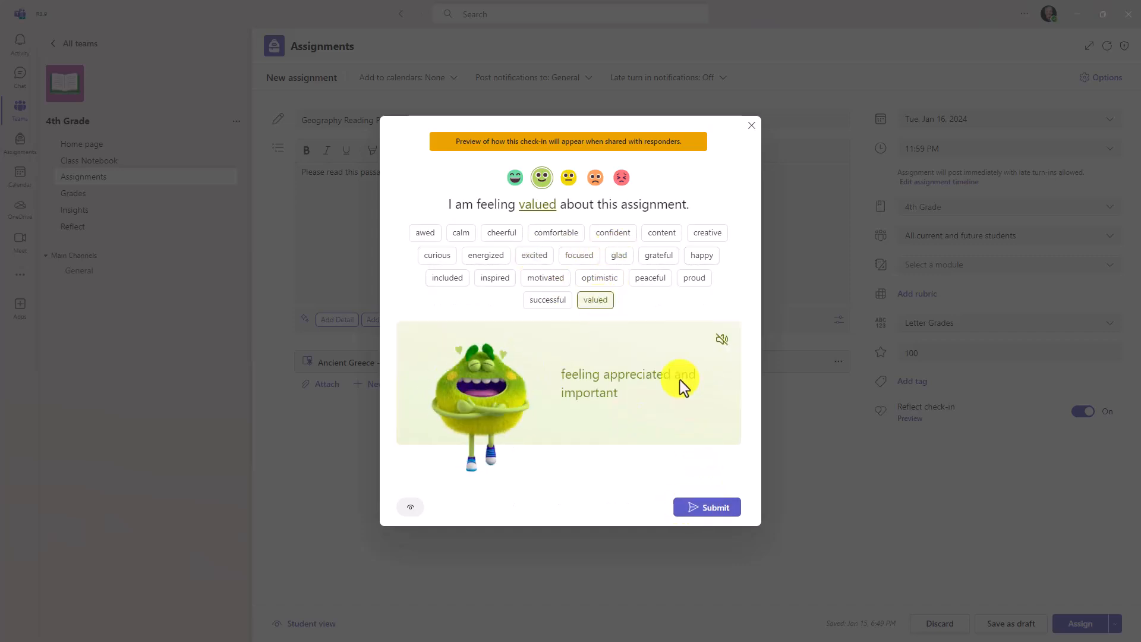
{"action": "left_click", "coordinate": [751, 126]}
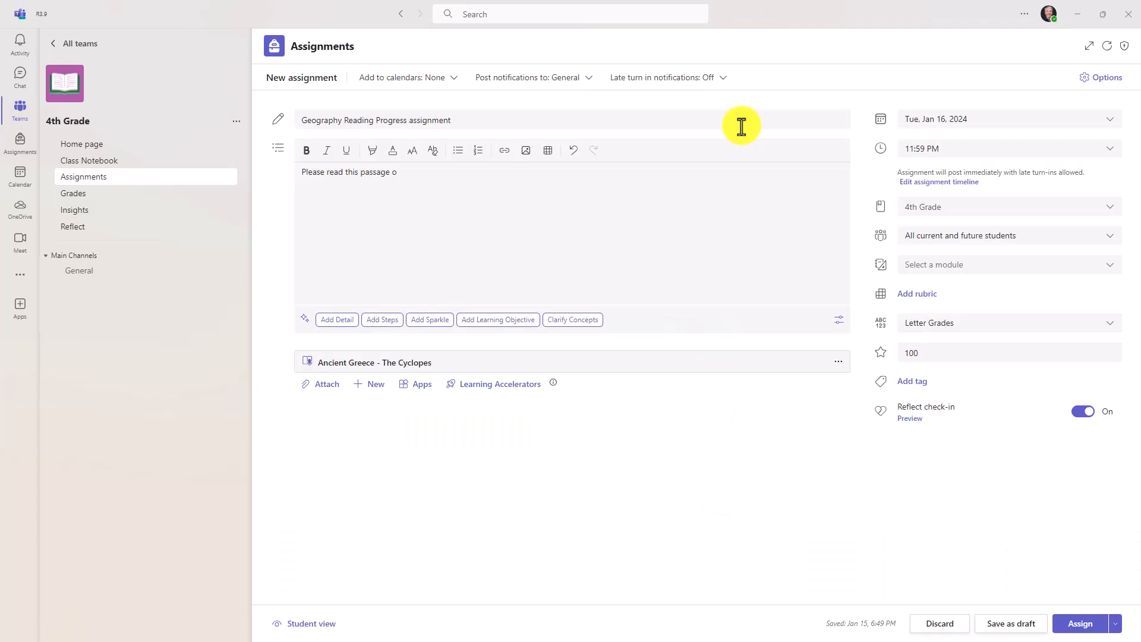
{"action": "mouse_move", "coordinate": [933, 562]}
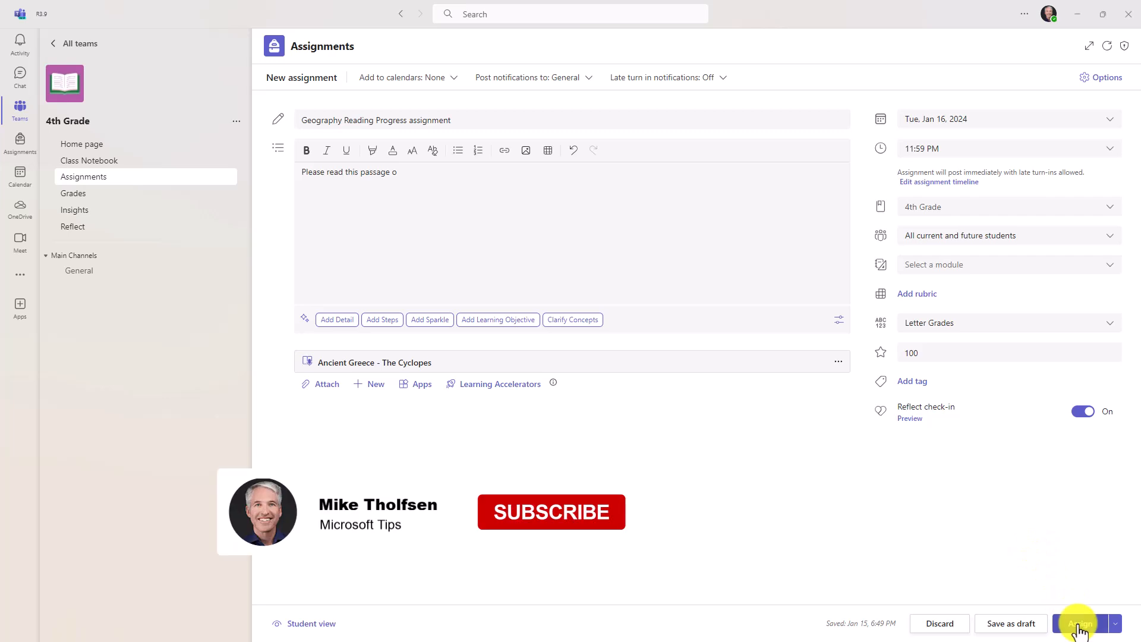
{"action": "left_click", "coordinate": [1080, 624]}
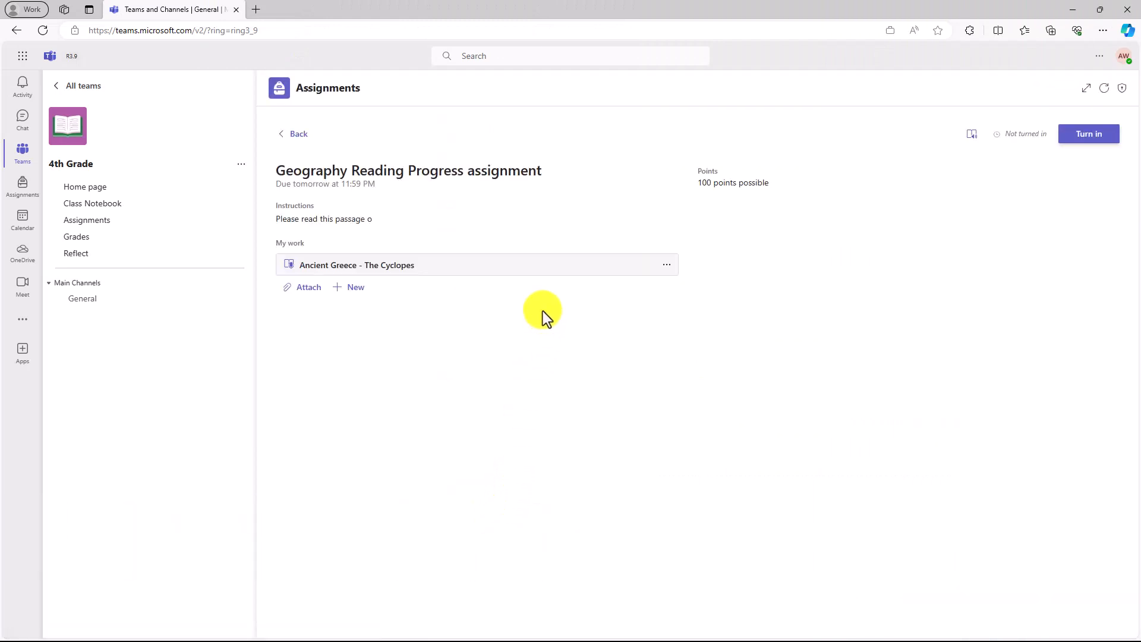
{"action": "mouse_move", "coordinate": [352, 244]}
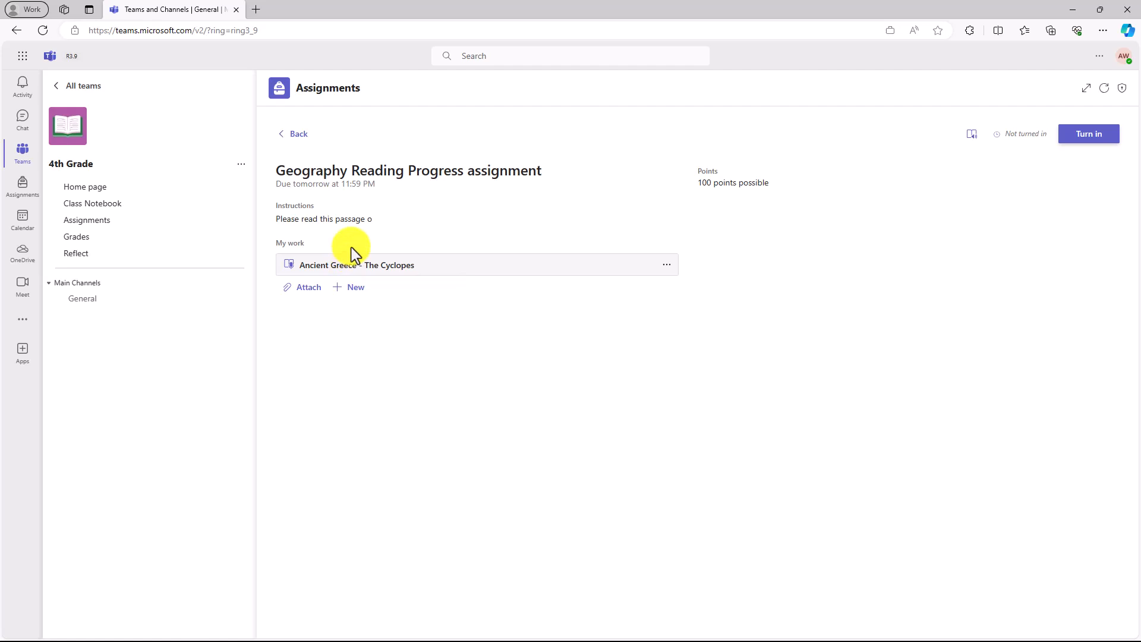
{"action": "mouse_move", "coordinate": [1089, 134]}
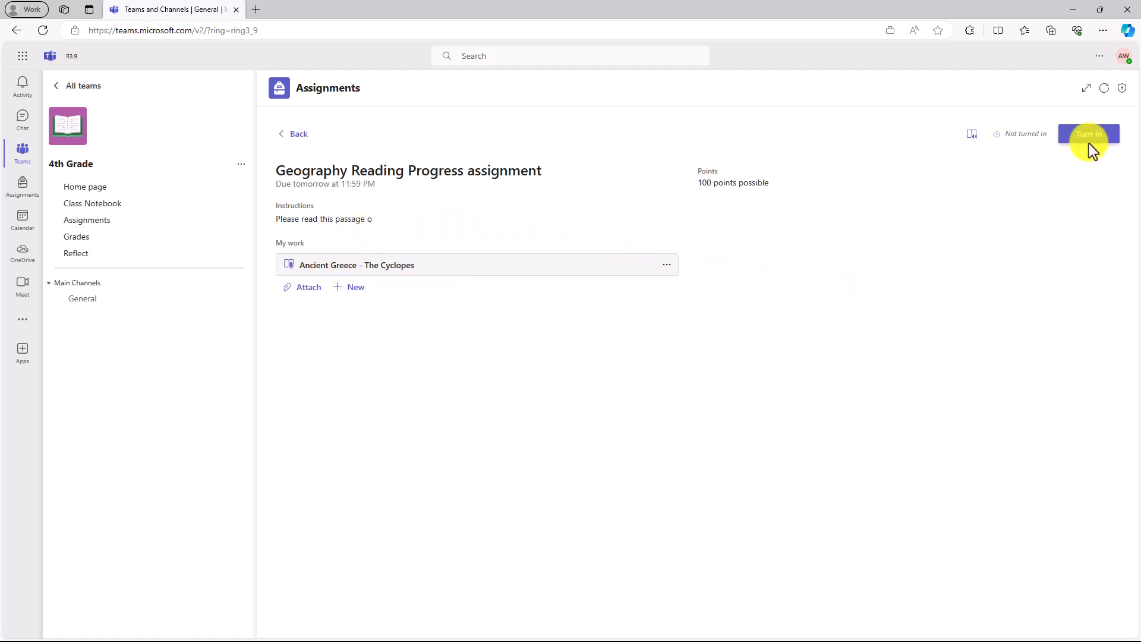
Turn in the assignment and submit a mildly unhappy check-in naming 'stressed'.
{"action": "left_click", "coordinate": [1089, 133]}
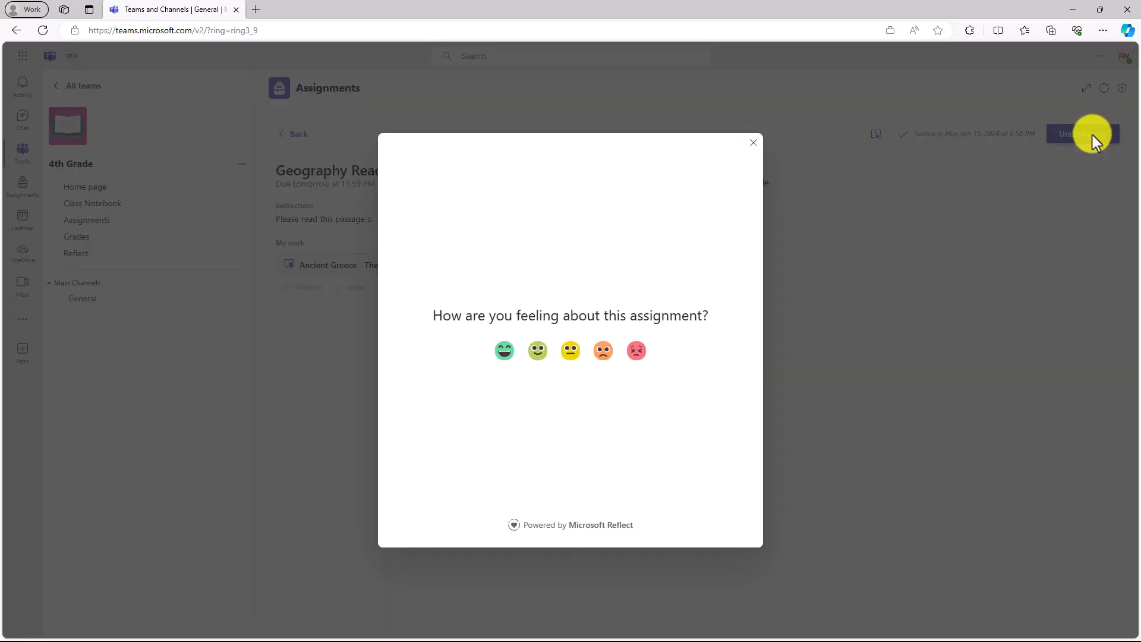
{"action": "mouse_move", "coordinate": [1082, 136]}
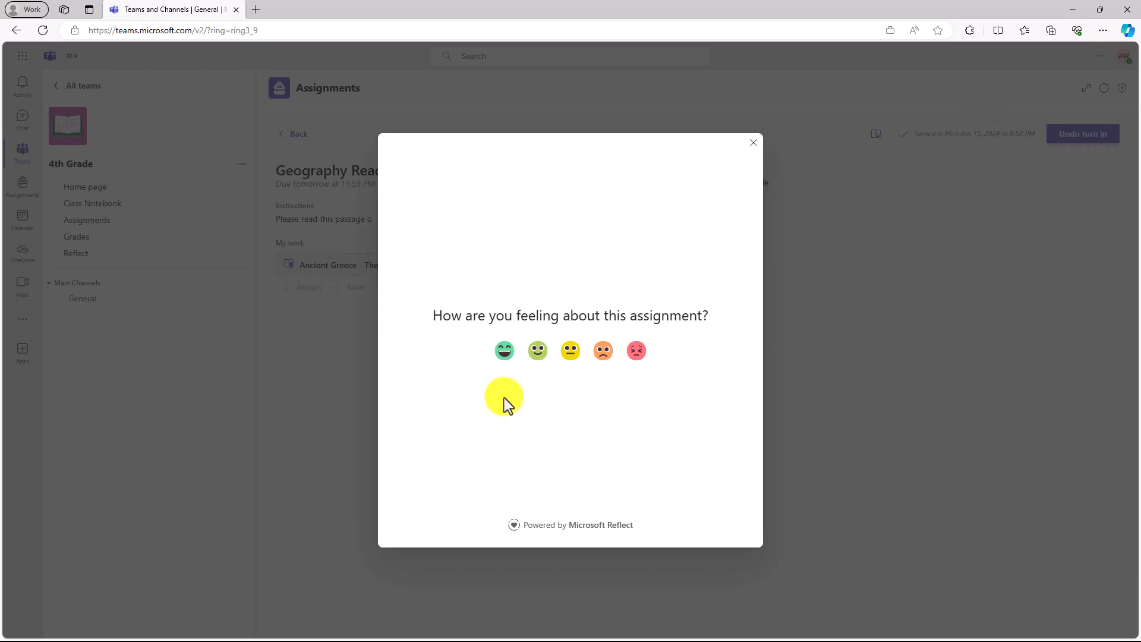
{"action": "left_click", "coordinate": [538, 351]}
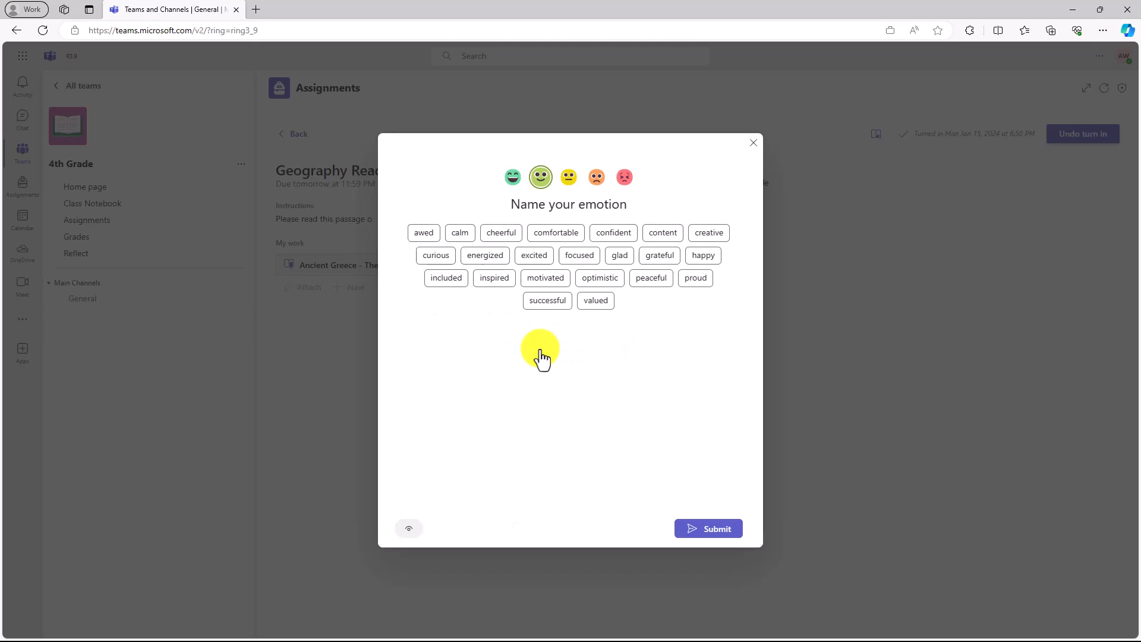
{"action": "left_click", "coordinate": [545, 278]}
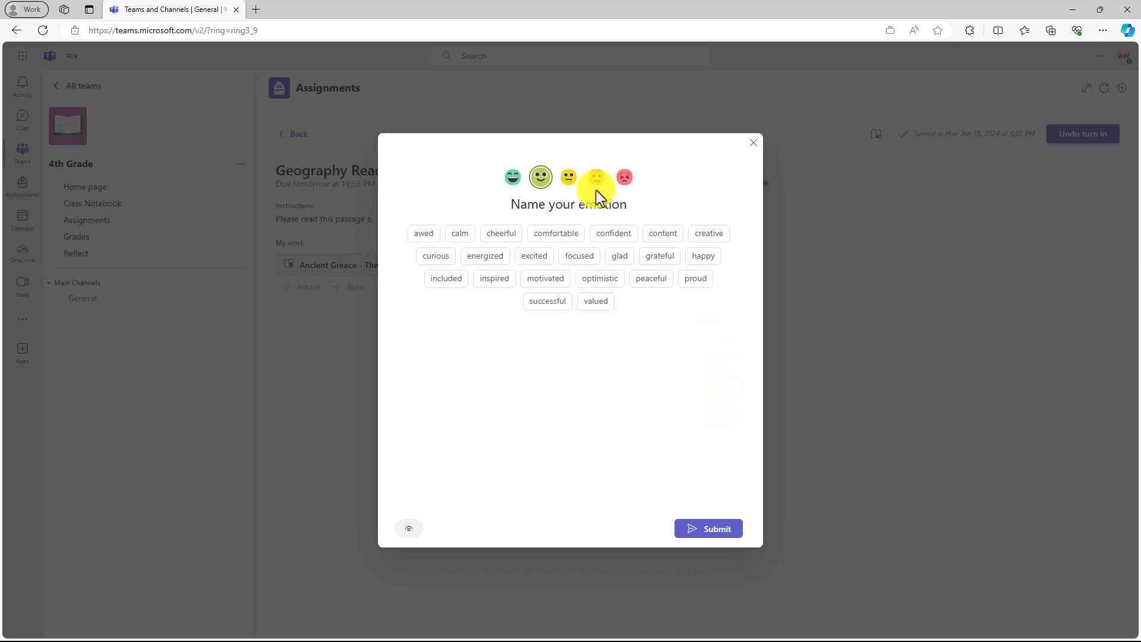
{"action": "left_click", "coordinate": [596, 177]}
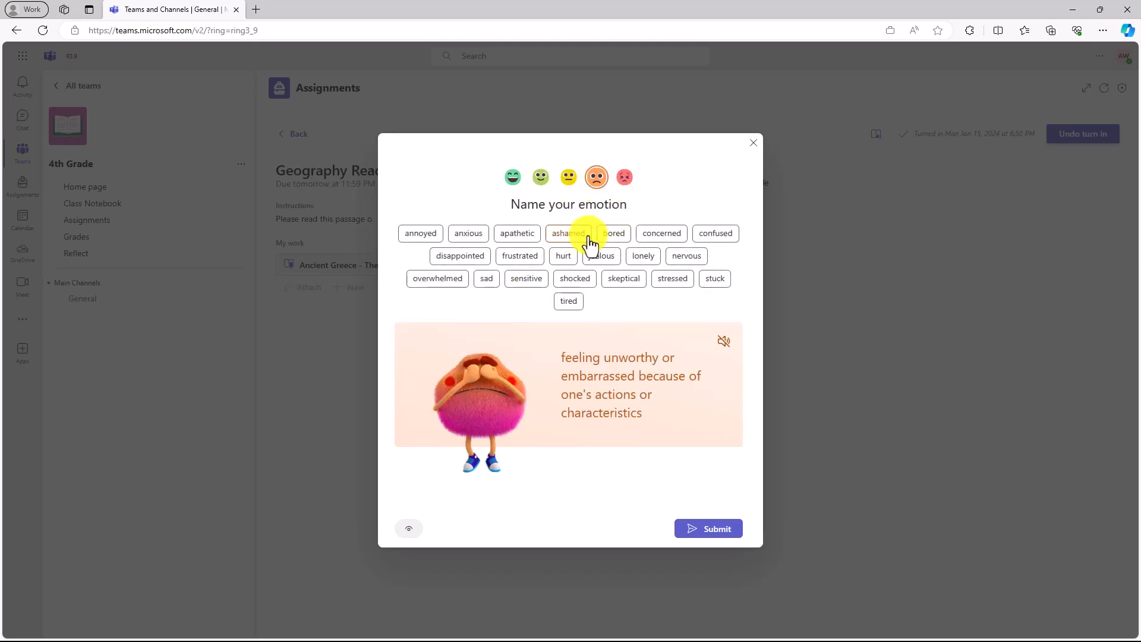
{"action": "left_click", "coordinate": [519, 255]}
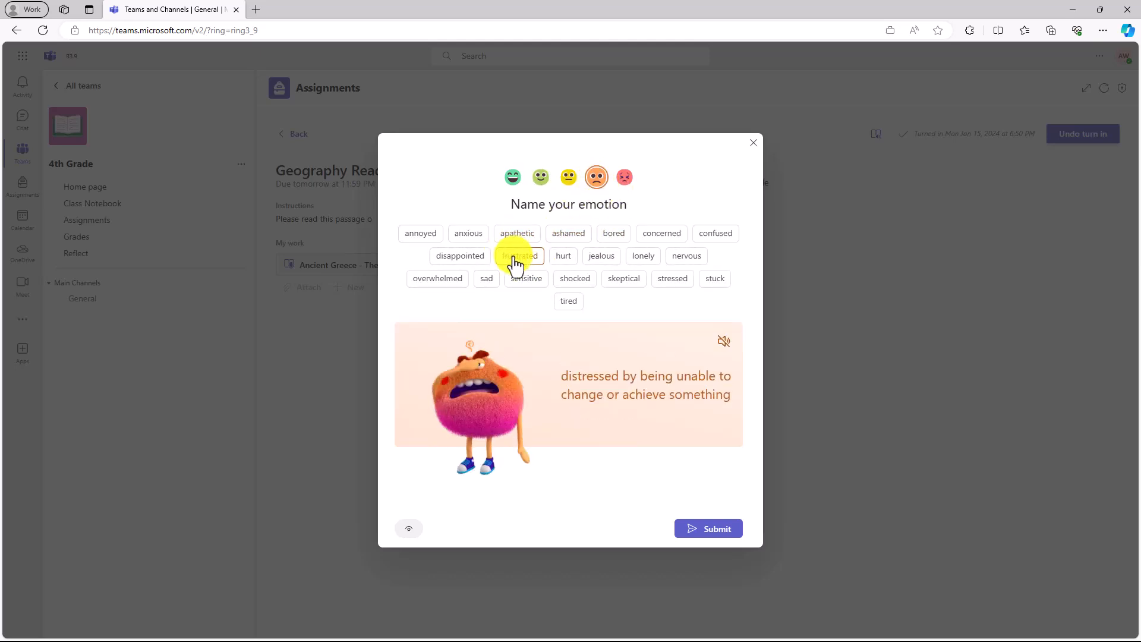
{"action": "left_click", "coordinate": [517, 233]}
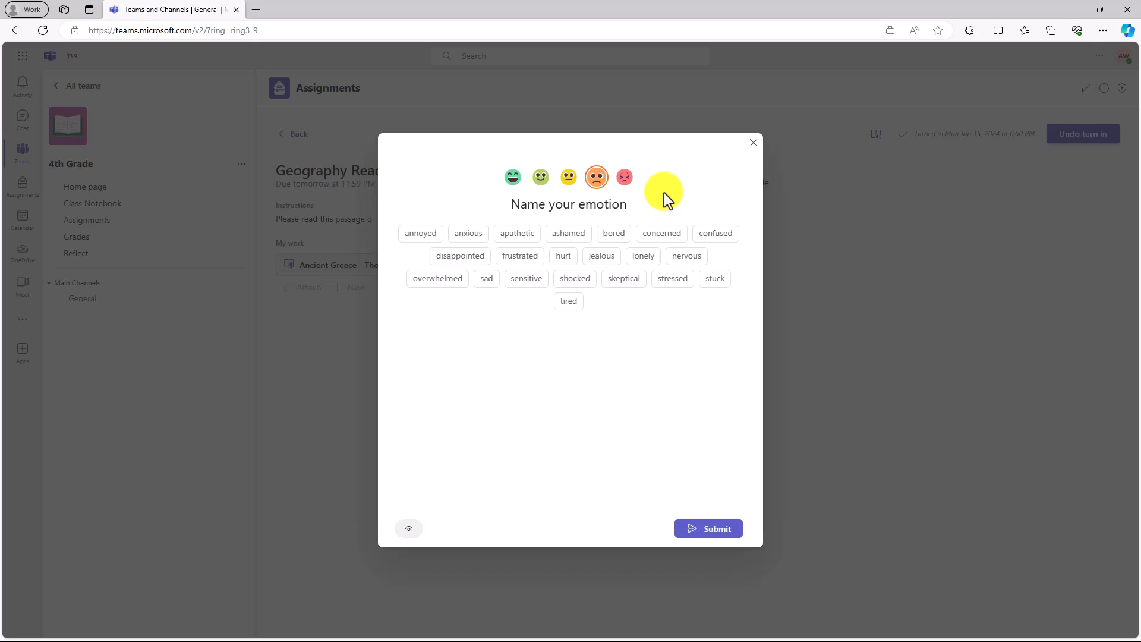
{"action": "left_click", "coordinate": [672, 278]}
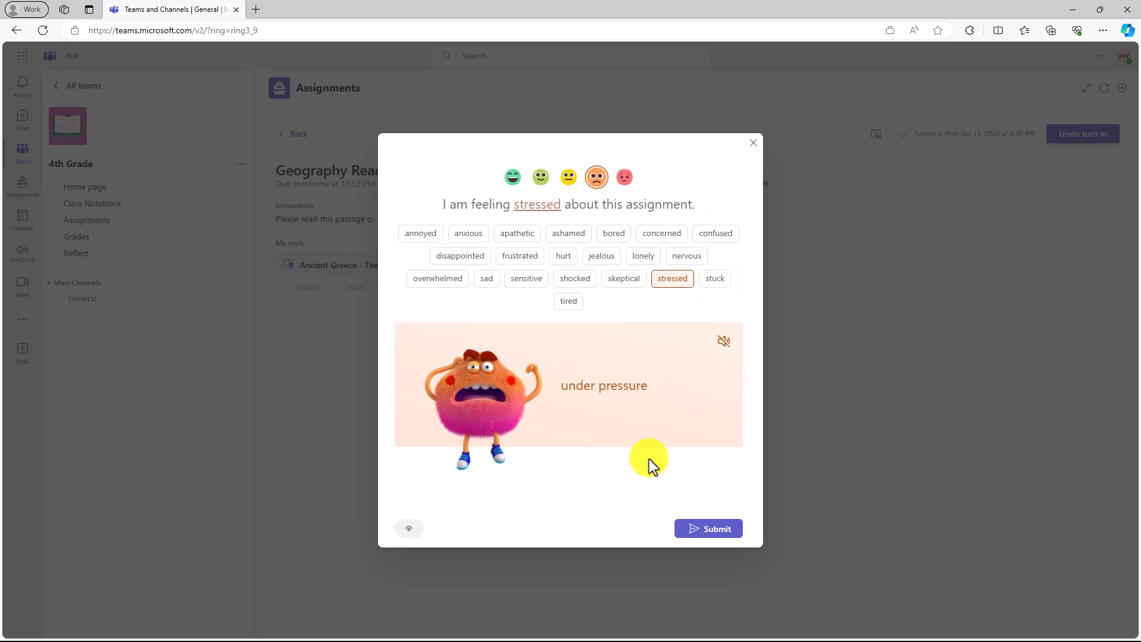
{"action": "left_click", "coordinate": [708, 528]}
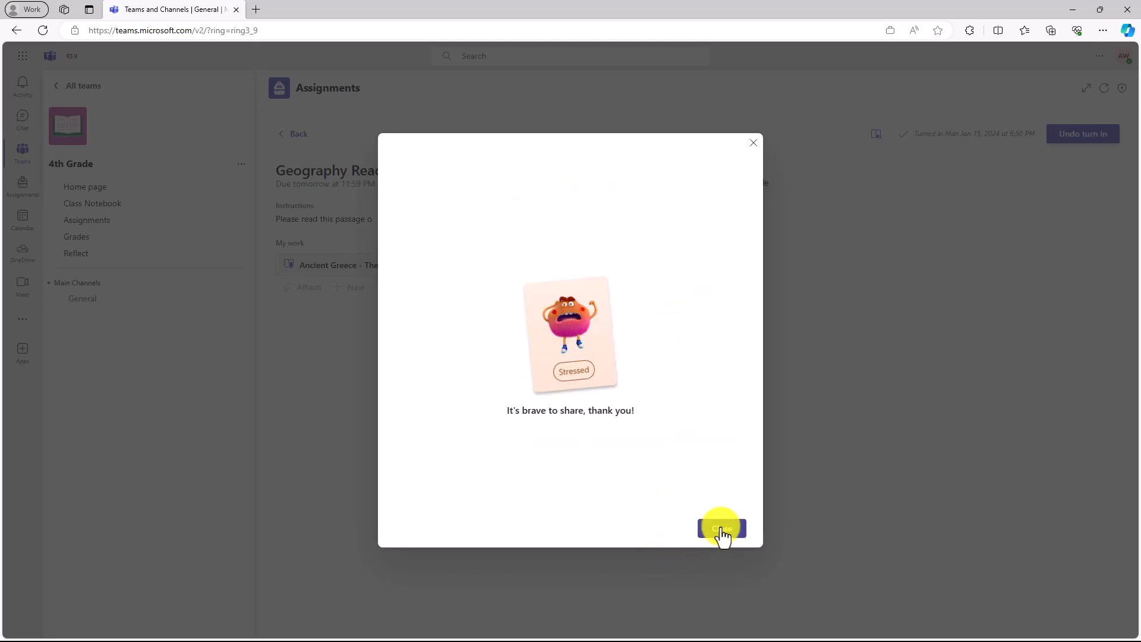
{"action": "left_click", "coordinate": [722, 527]}
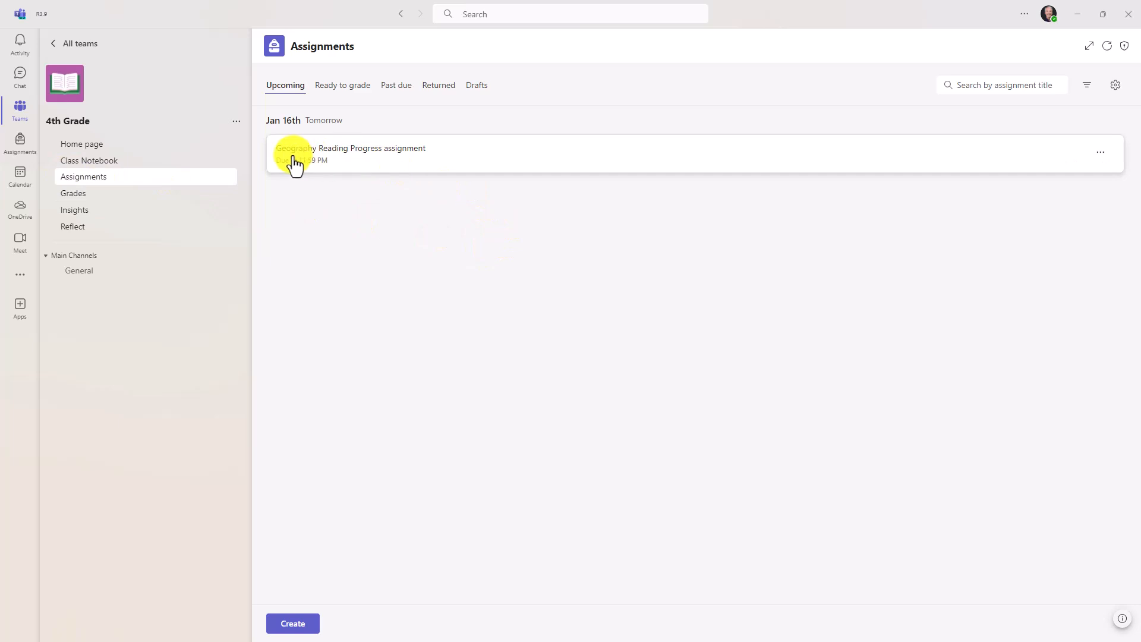
{"action": "mouse_move", "coordinate": [426, 159]}
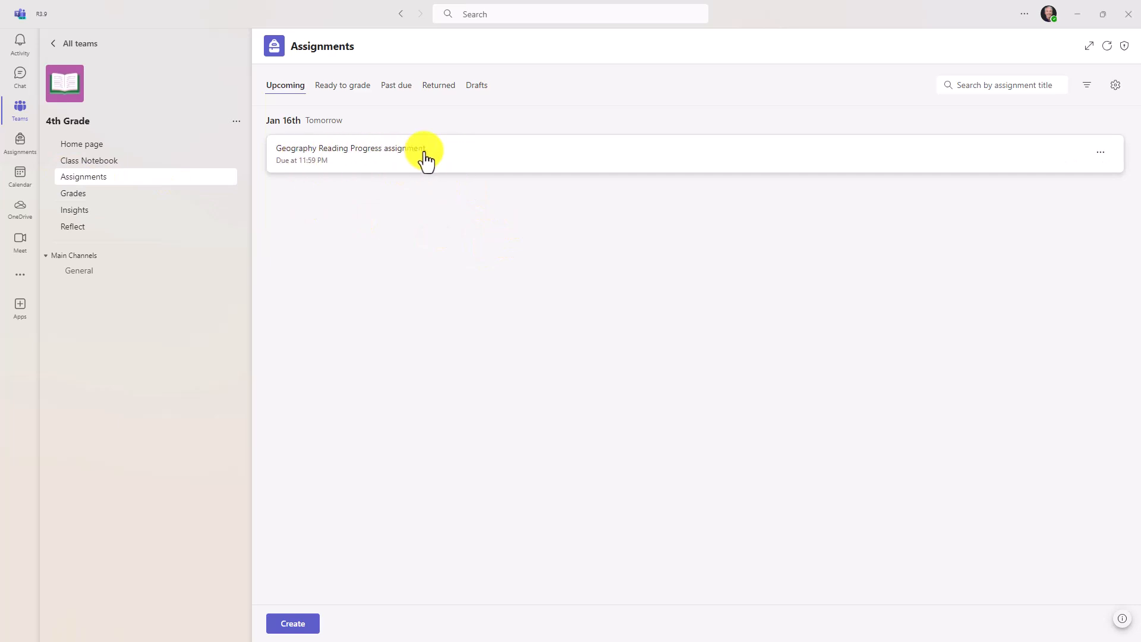
Open Geography Reading Progress from the Upcoming assignments list.
{"action": "left_click", "coordinate": [349, 152]}
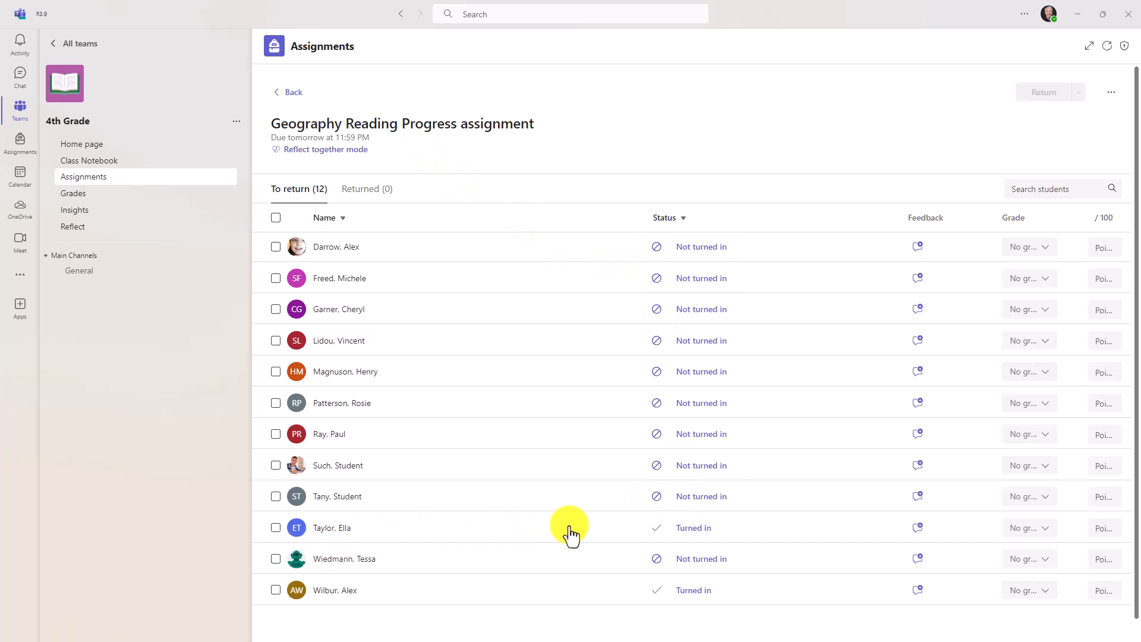
{"action": "mouse_move", "coordinate": [482, 136]}
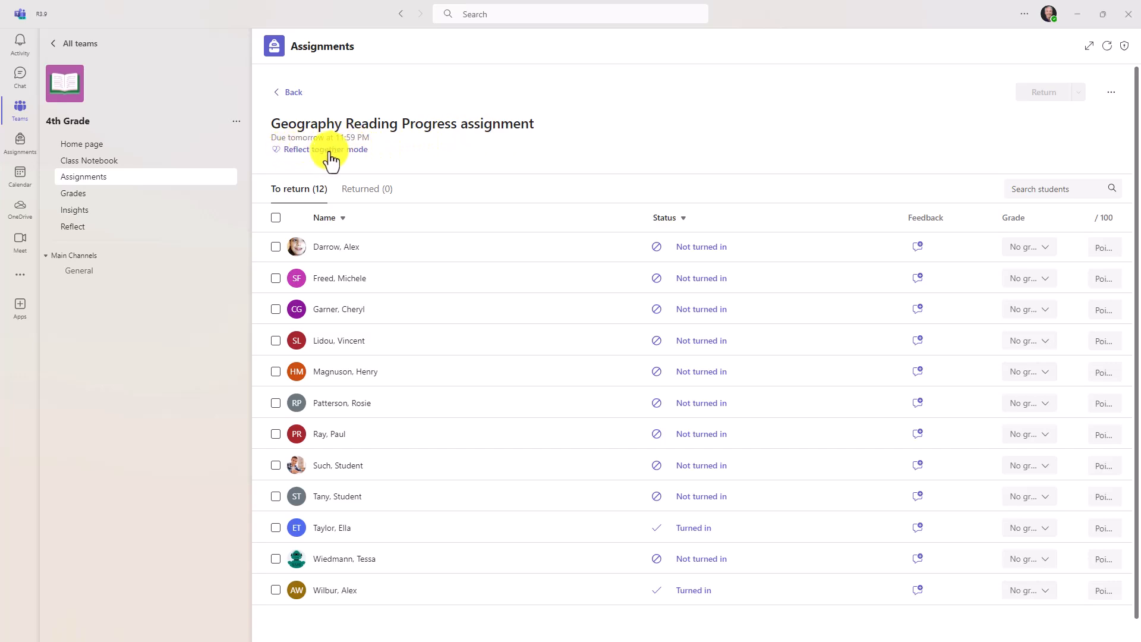
Open Reflect together mode to see all students' check-in responses.
{"action": "left_click", "coordinate": [320, 149]}
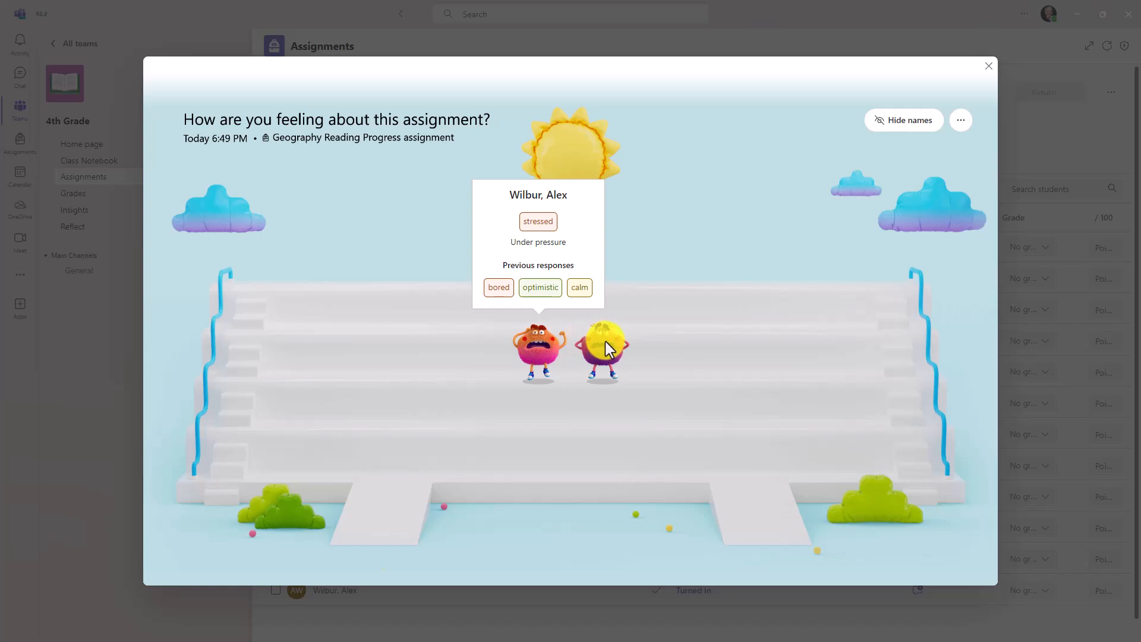
{"action": "mouse_move", "coordinate": [604, 350]}
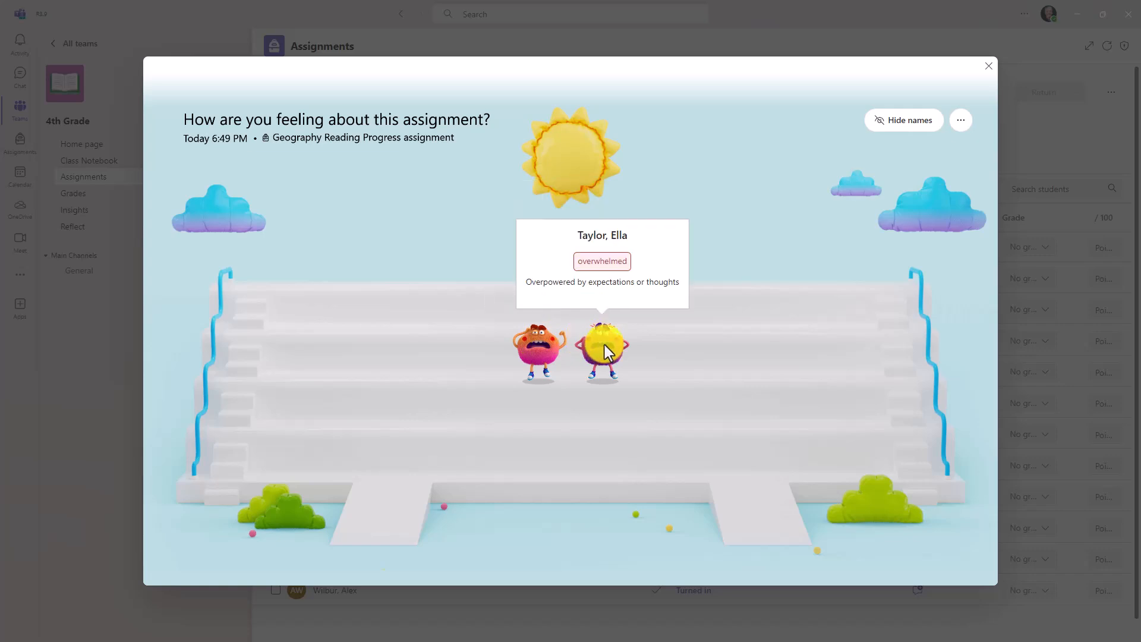
{"action": "mouse_move", "coordinate": [542, 354]}
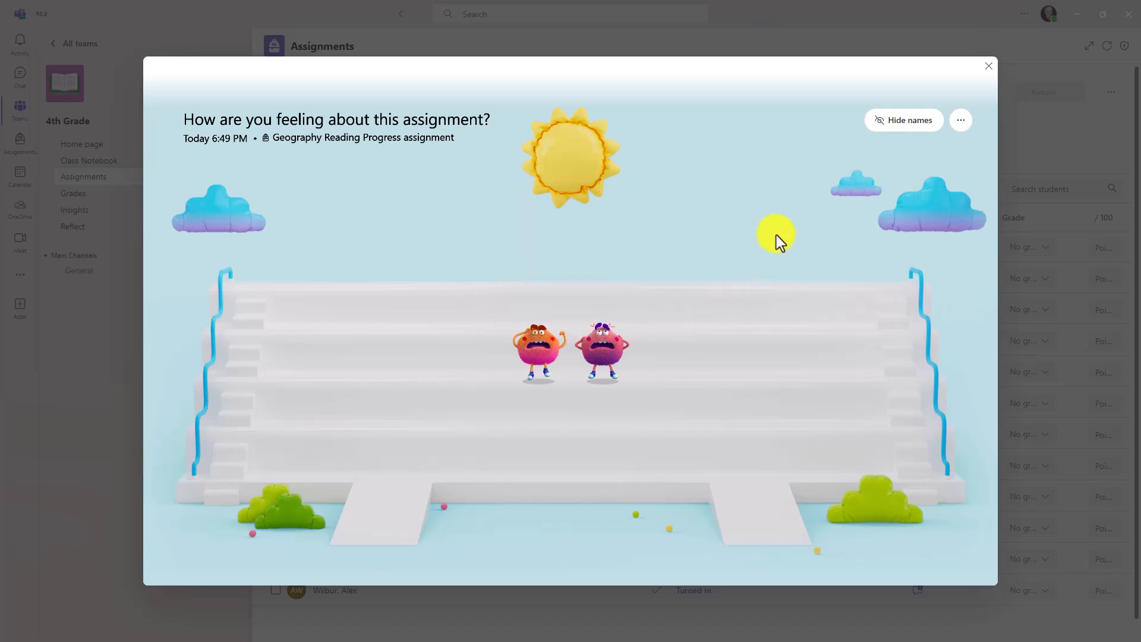
Open Alex Wilbur's turned-in work and view his mood trend (Bored, Stressed).
{"action": "left_click", "coordinate": [988, 66]}
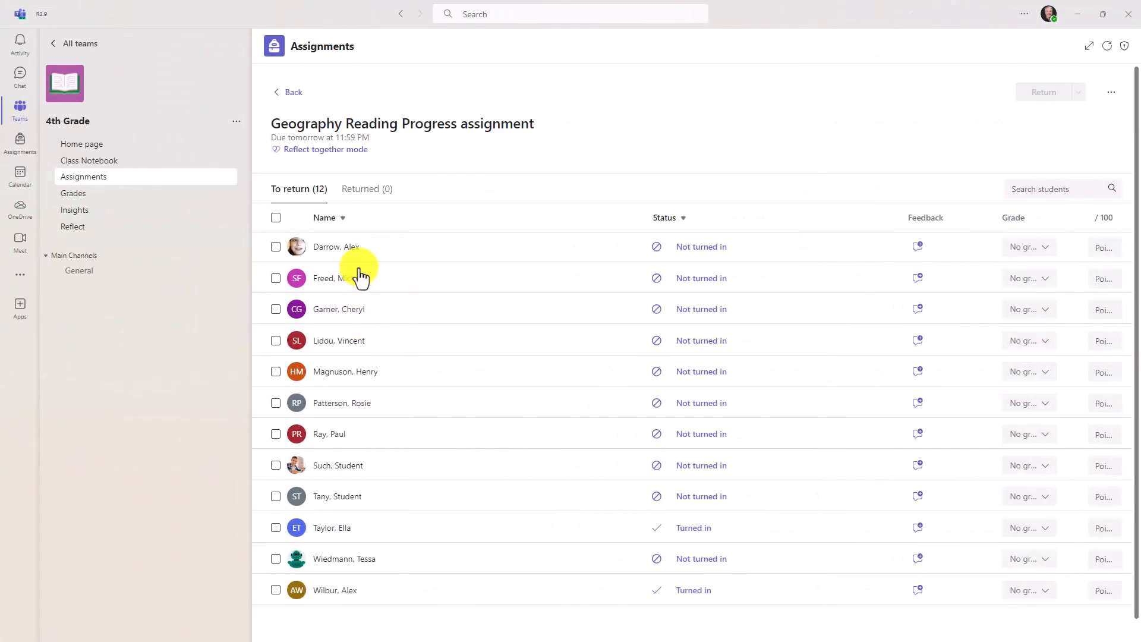
{"action": "mouse_move", "coordinate": [331, 595]}
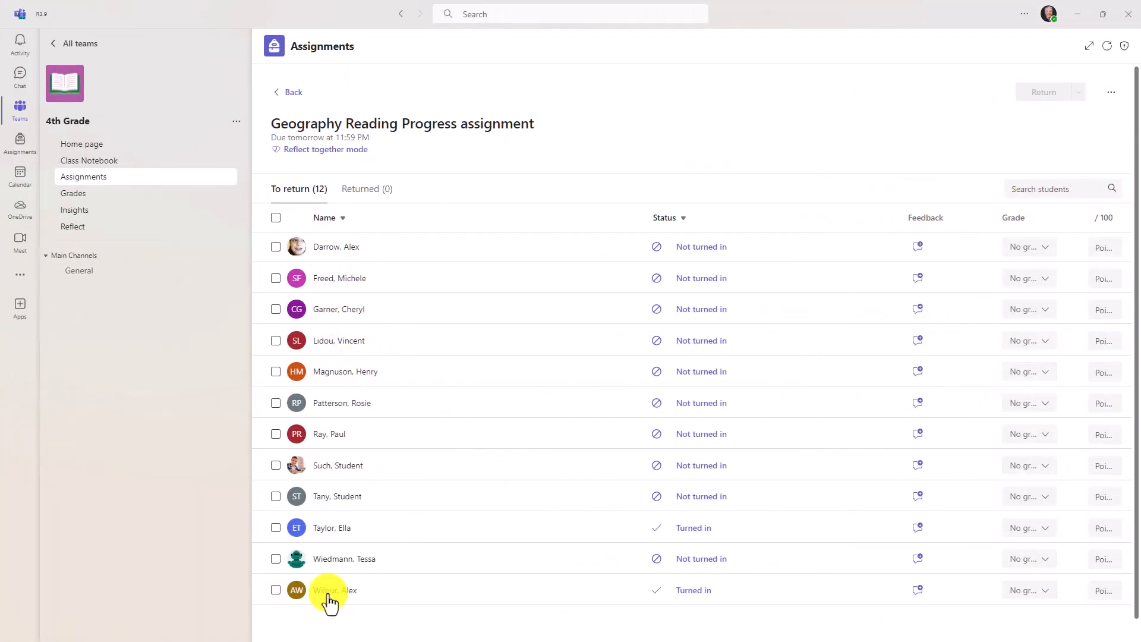
{"action": "left_click", "coordinate": [335, 590]}
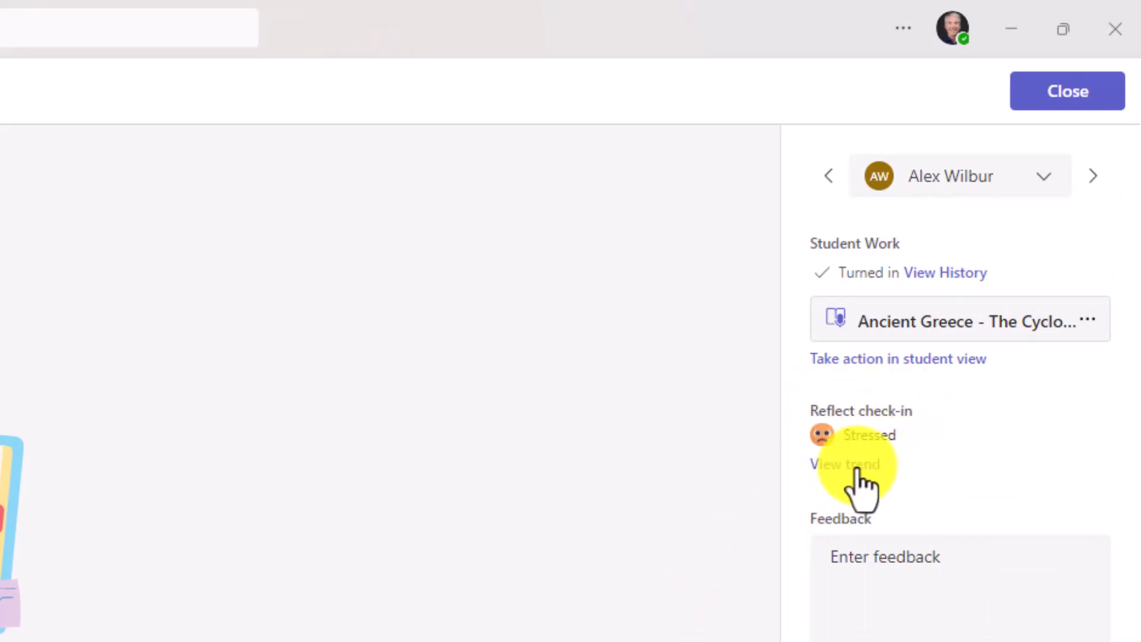
{"action": "left_click", "coordinate": [845, 465]}
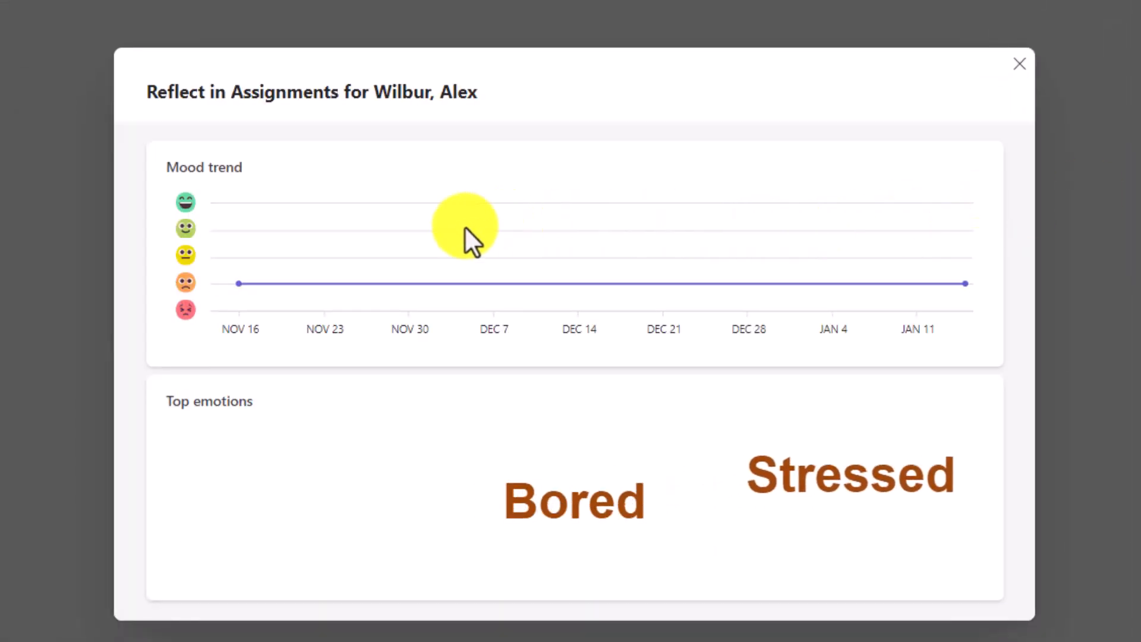
{"action": "mouse_move", "coordinate": [561, 513]}
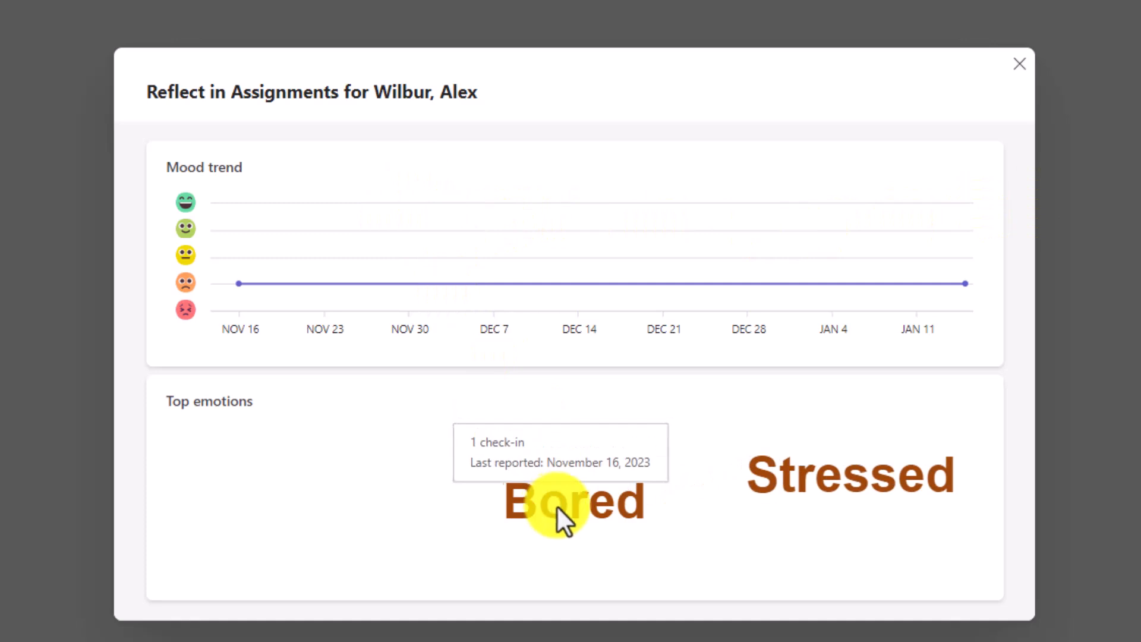
{"action": "mouse_move", "coordinate": [349, 284]}
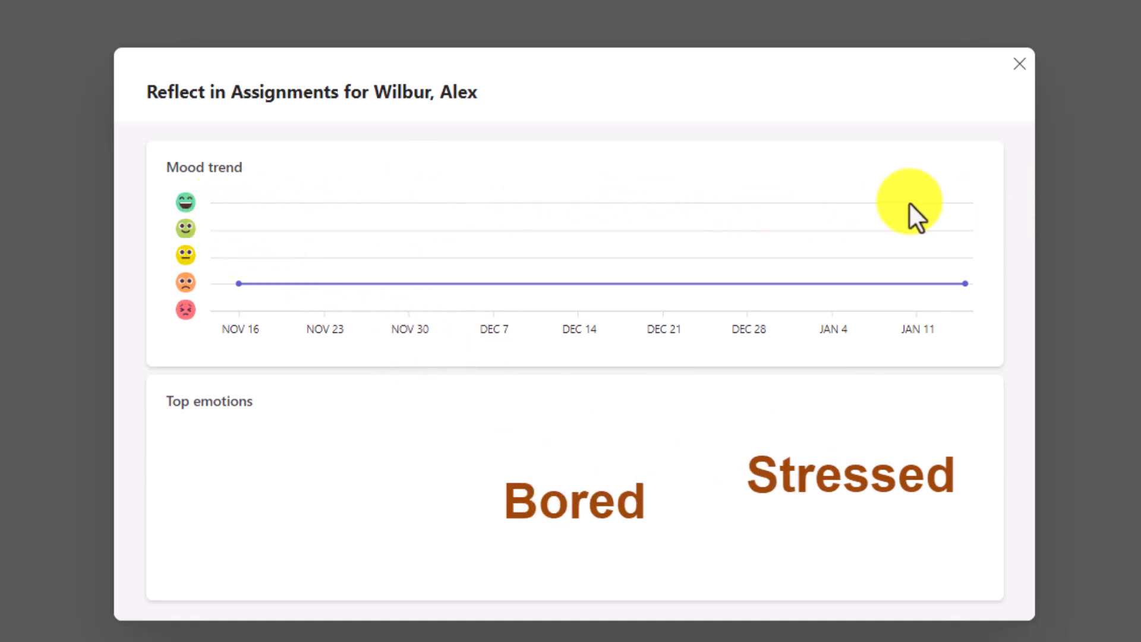
{"action": "left_click", "coordinate": [1019, 63]}
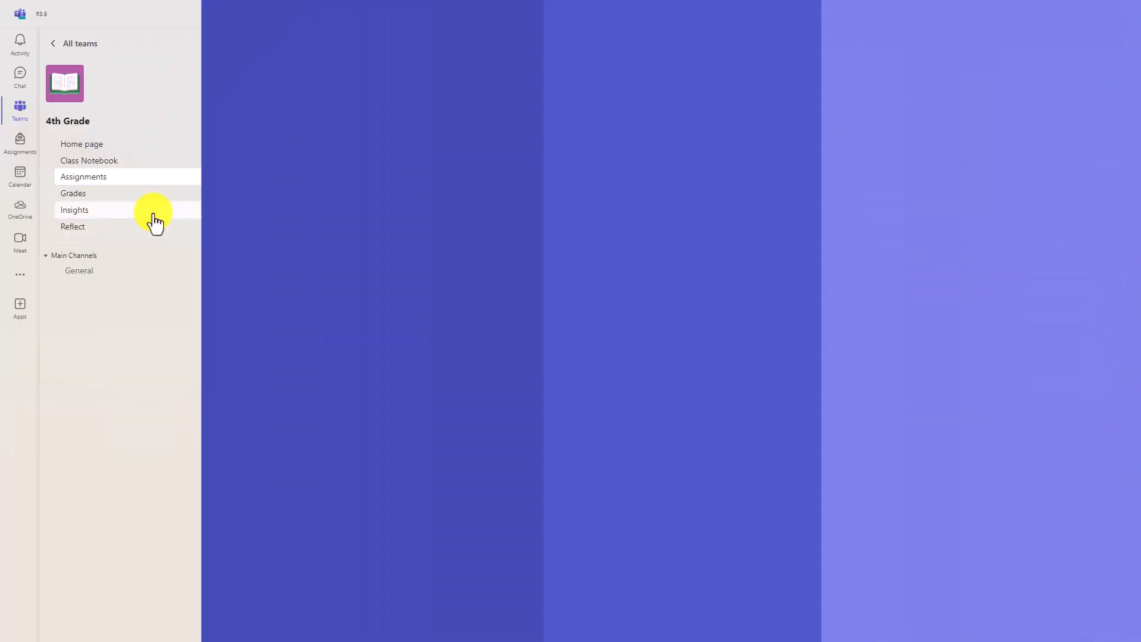
Open Insights from the 4th Grade team's left navigation.
{"action": "left_click", "coordinate": [74, 210]}
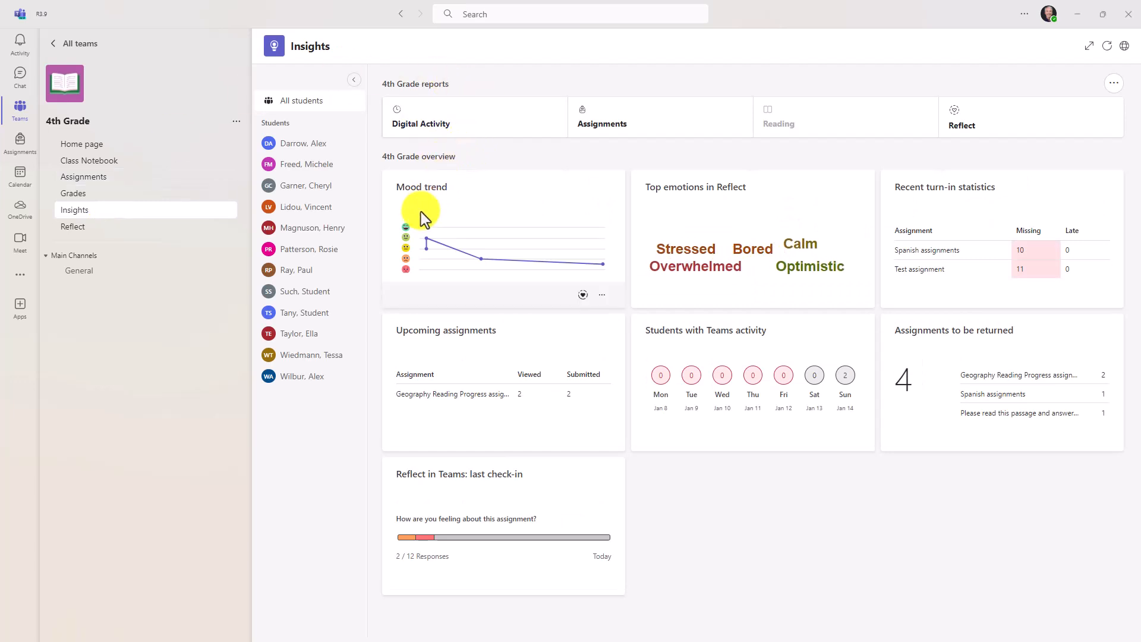
{"action": "mouse_move", "coordinate": [685, 249]}
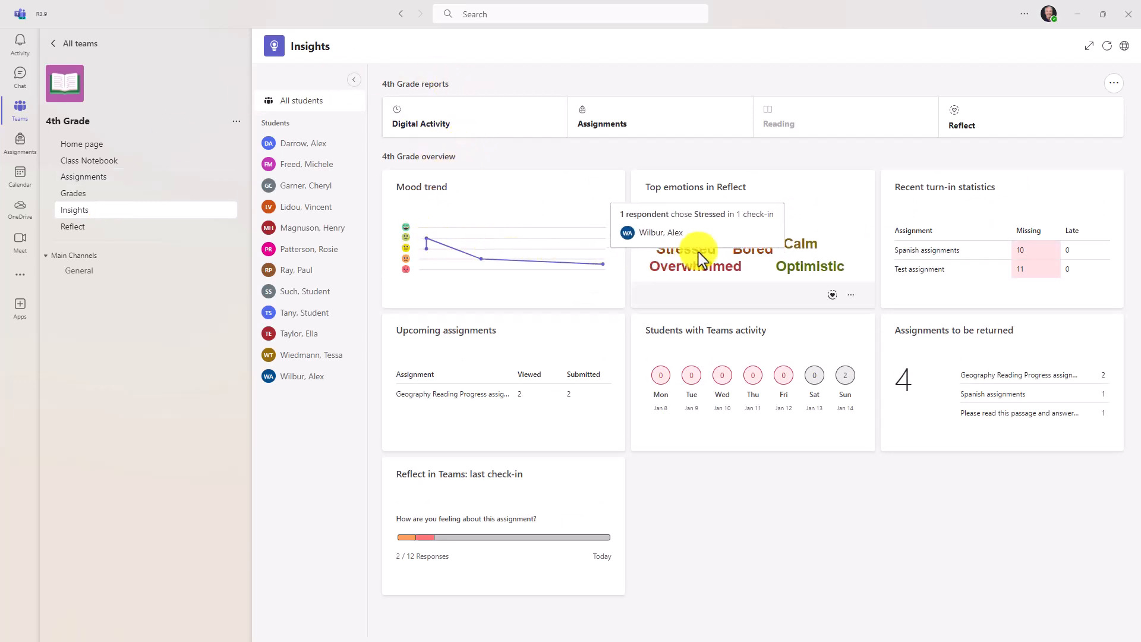
{"action": "mouse_move", "coordinate": [807, 266]}
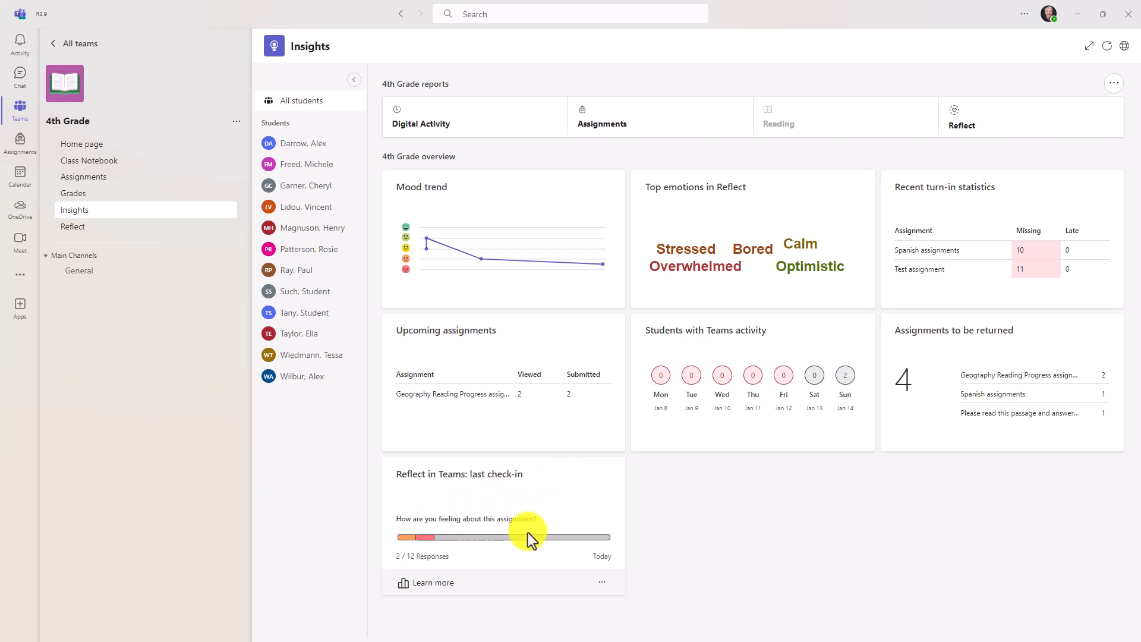
{"action": "mouse_move", "coordinate": [955, 128]}
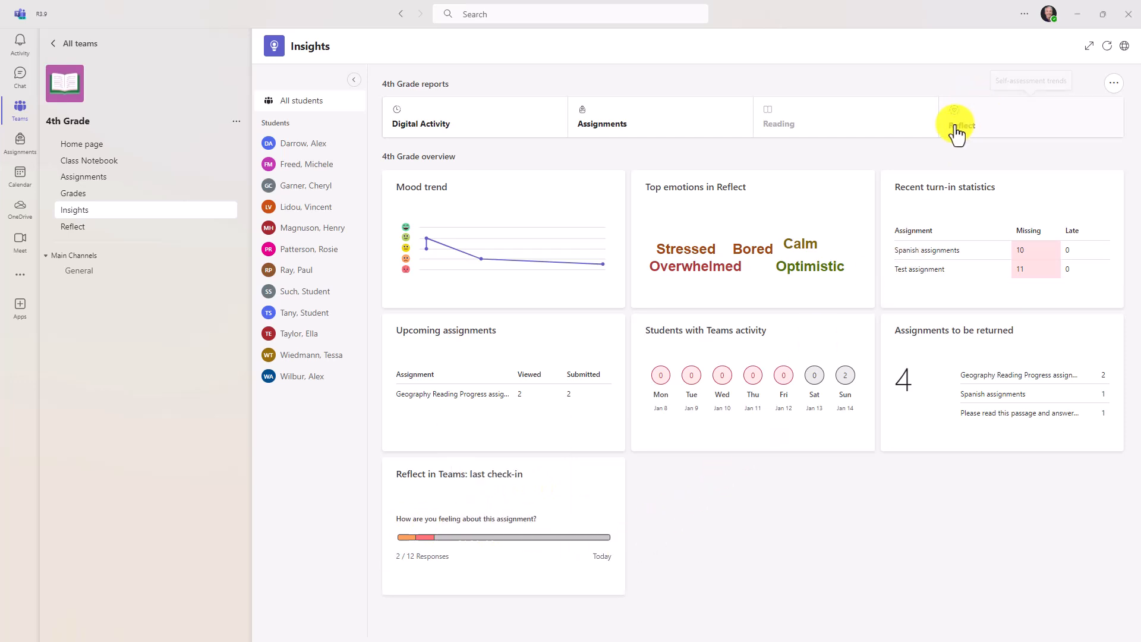
Open the full Reflect for 4th Grade report from the Insights tile.
{"action": "left_click", "coordinate": [960, 122]}
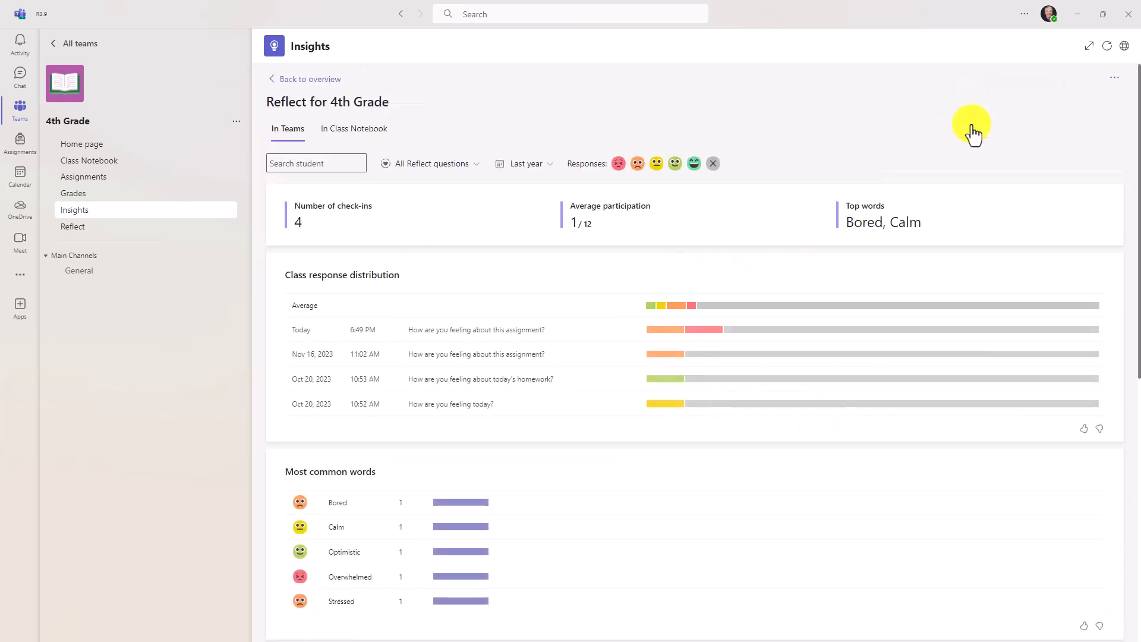
{"action": "mouse_move", "coordinate": [749, 272]}
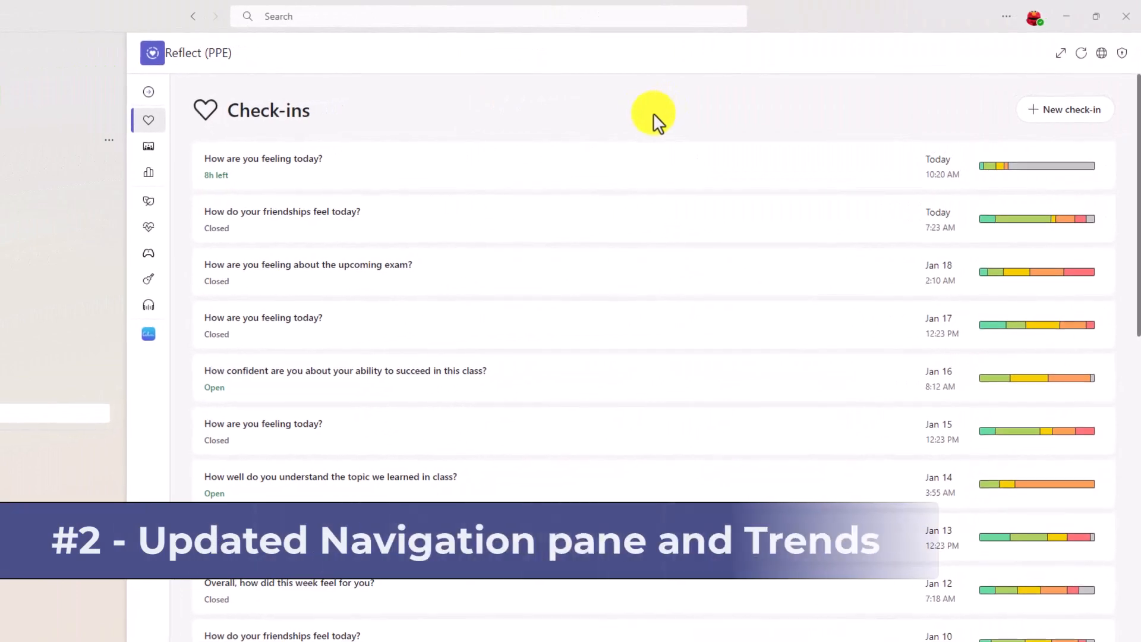
{"action": "mouse_move", "coordinate": [148, 172]}
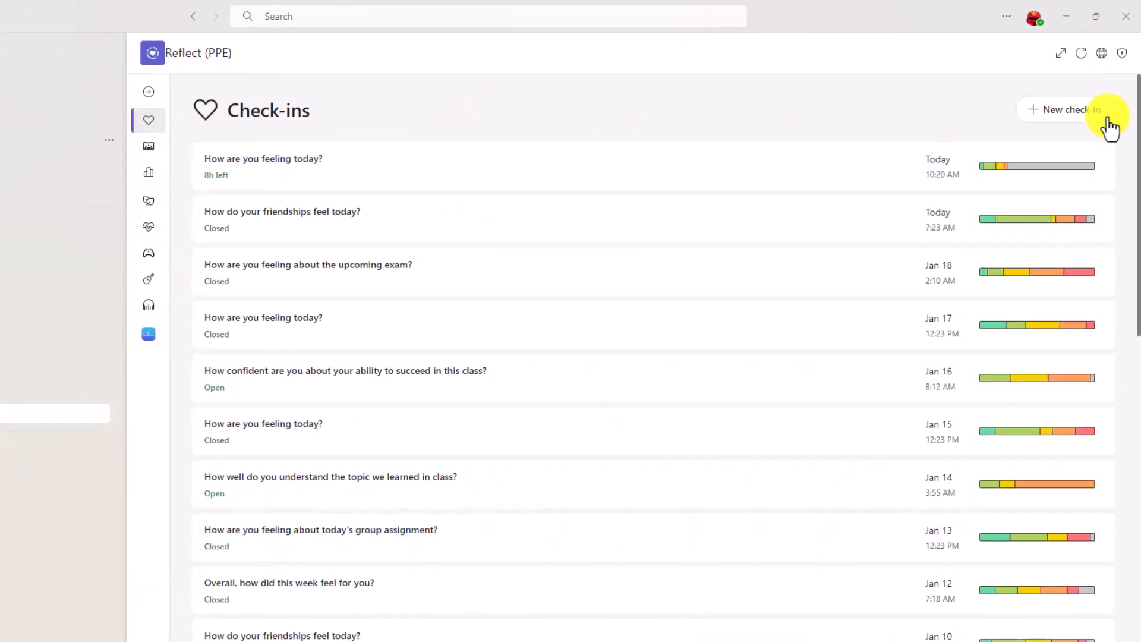
{"action": "mouse_move", "coordinate": [148, 92]}
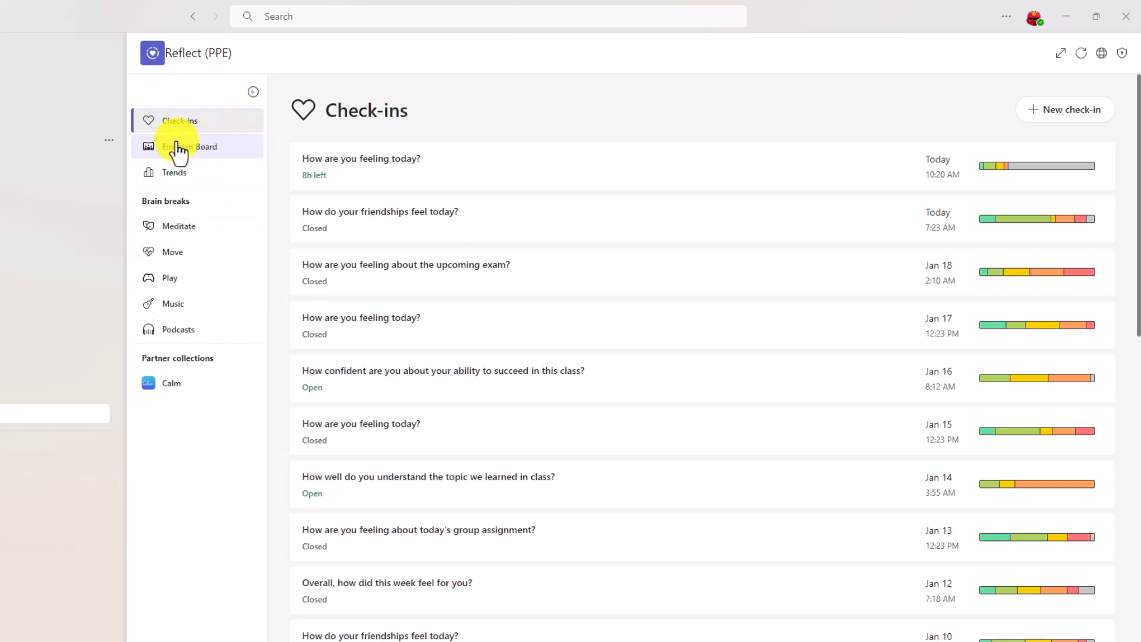
{"action": "mouse_move", "coordinate": [179, 174]}
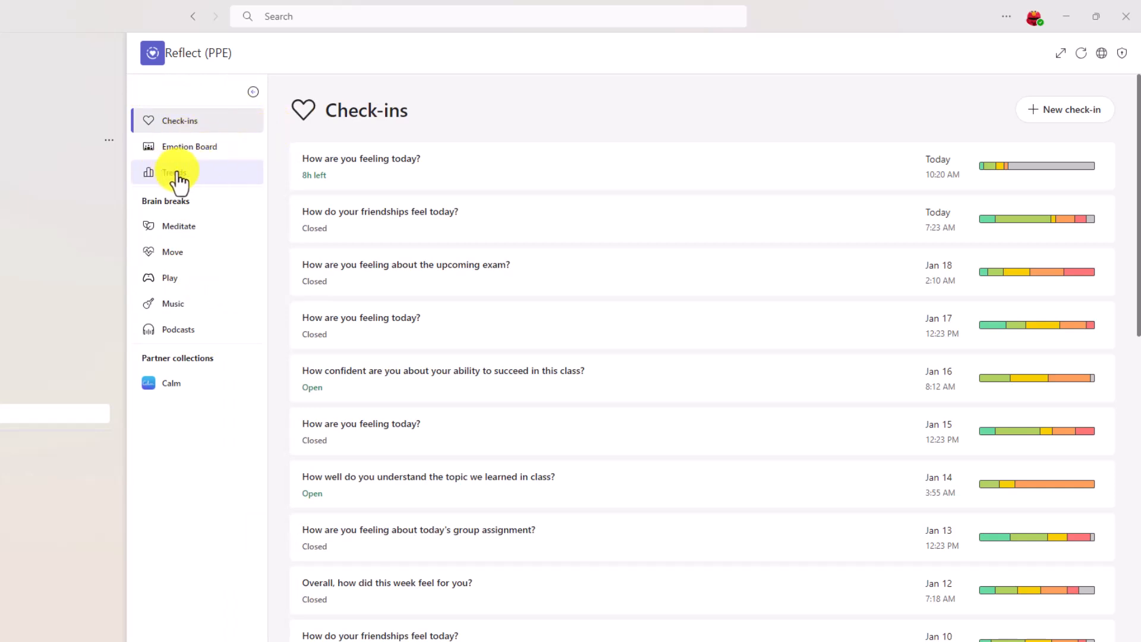
Filter Trends to This month and the weekly feeling check-in, then open Meditate.
{"action": "left_click", "coordinate": [173, 172]}
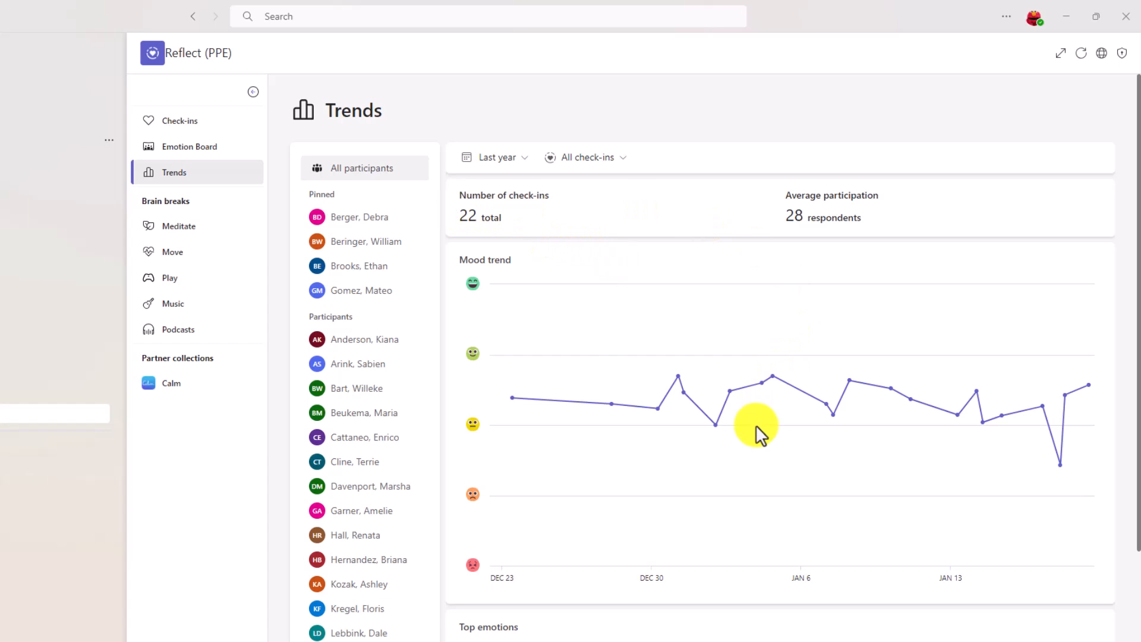
{"action": "scroll", "scroll_direction": "down", "scroll_amount": 3}
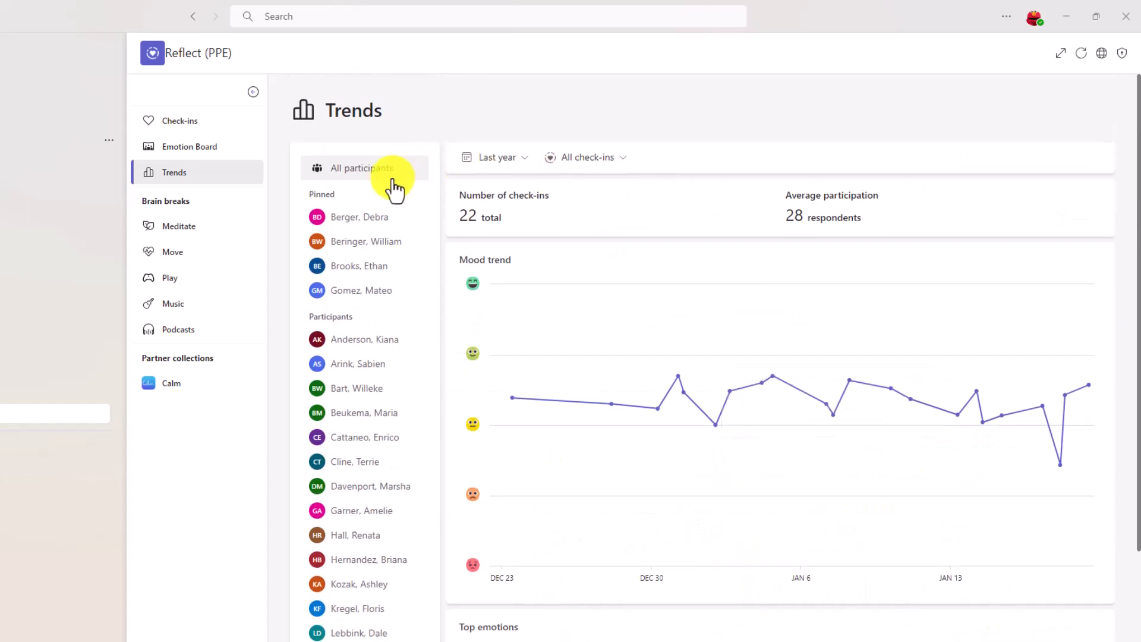
{"action": "left_click", "coordinate": [494, 158]}
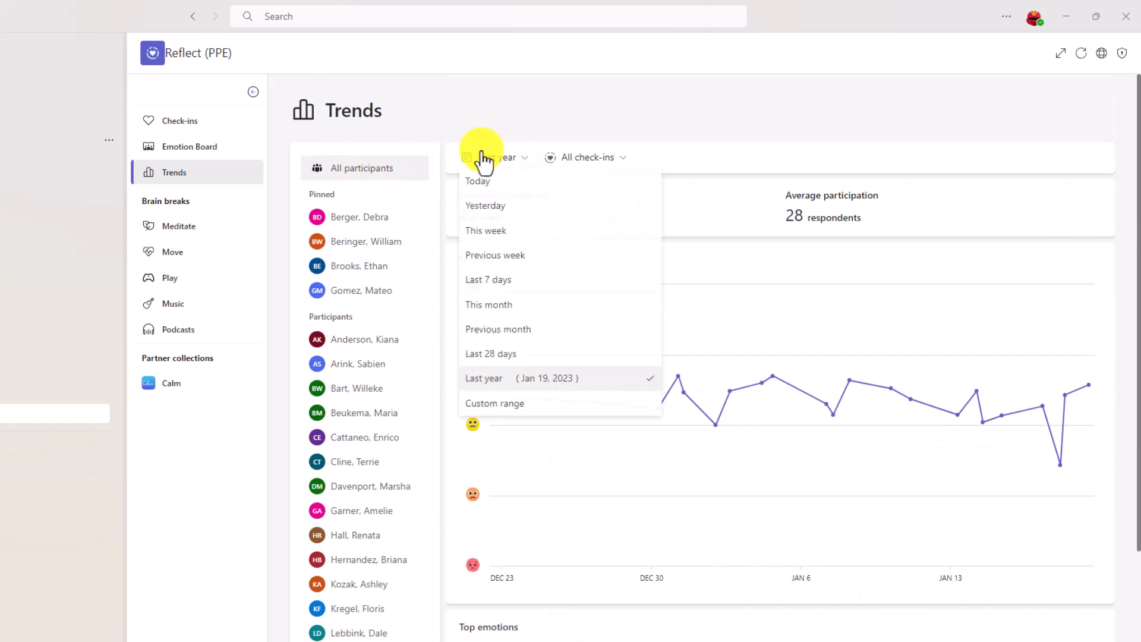
{"action": "mouse_move", "coordinate": [509, 309]}
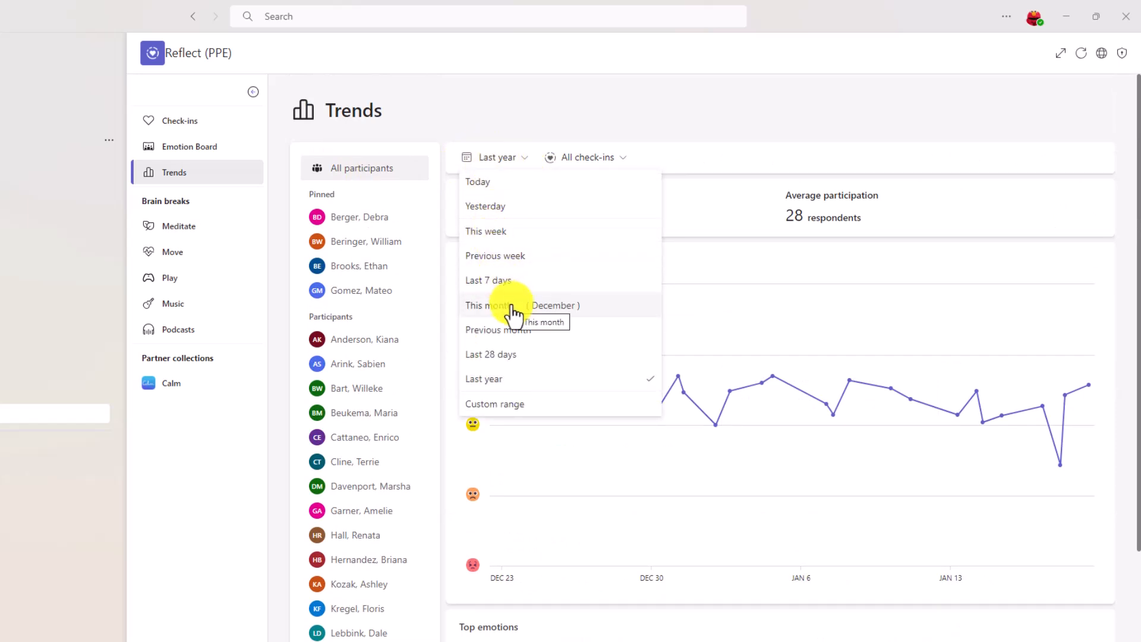
{"action": "left_click", "coordinate": [488, 305]}
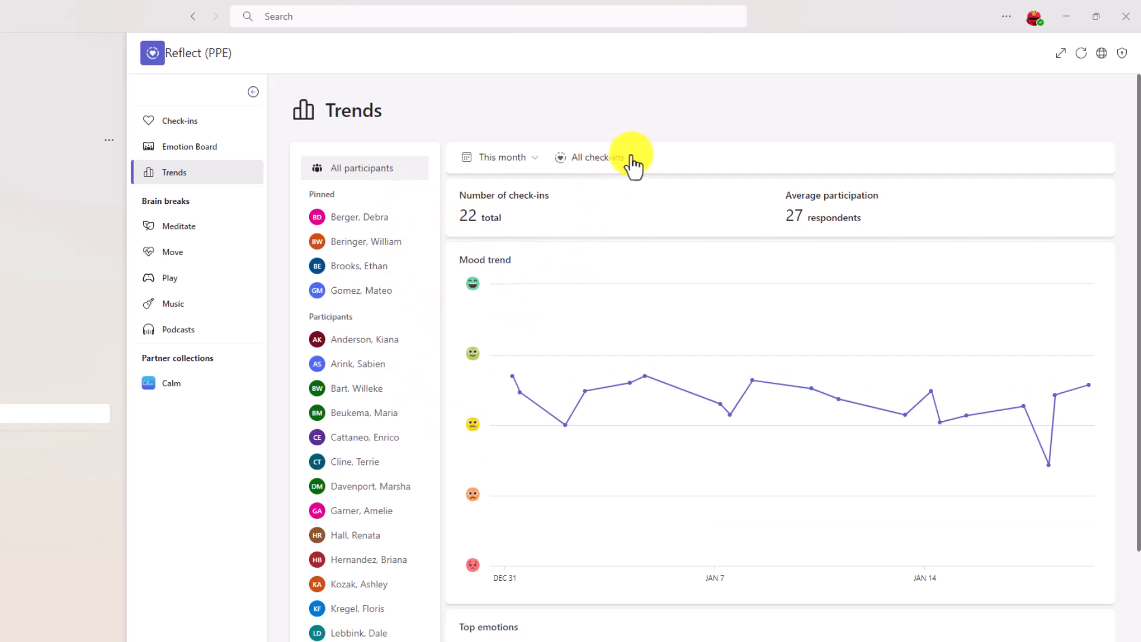
{"action": "left_click", "coordinate": [601, 158]}
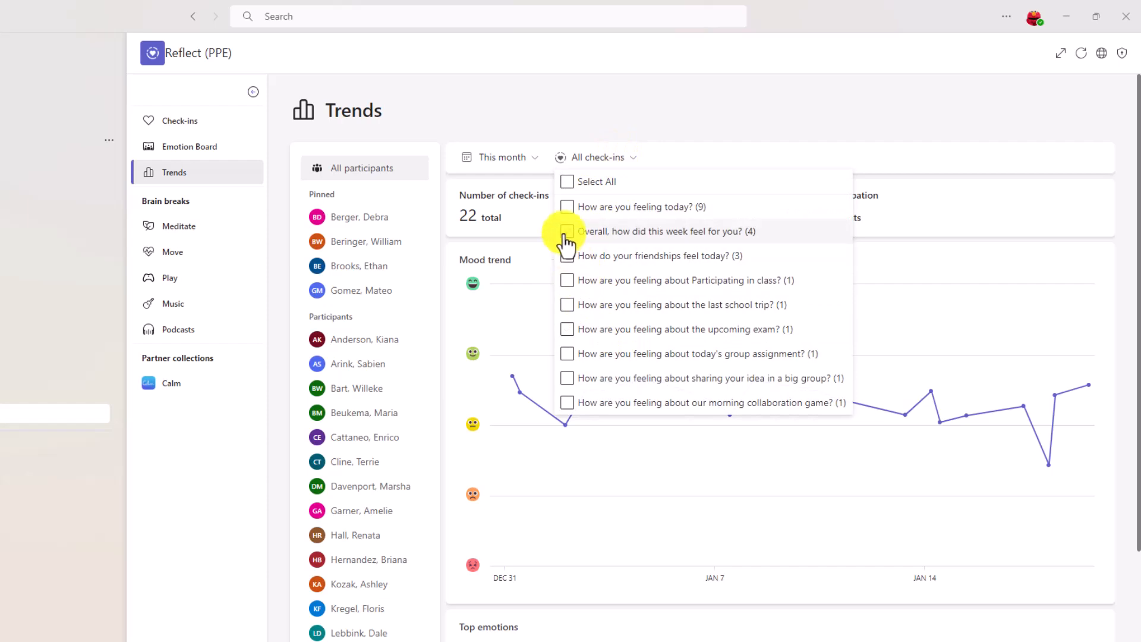
{"action": "left_click", "coordinate": [567, 231]}
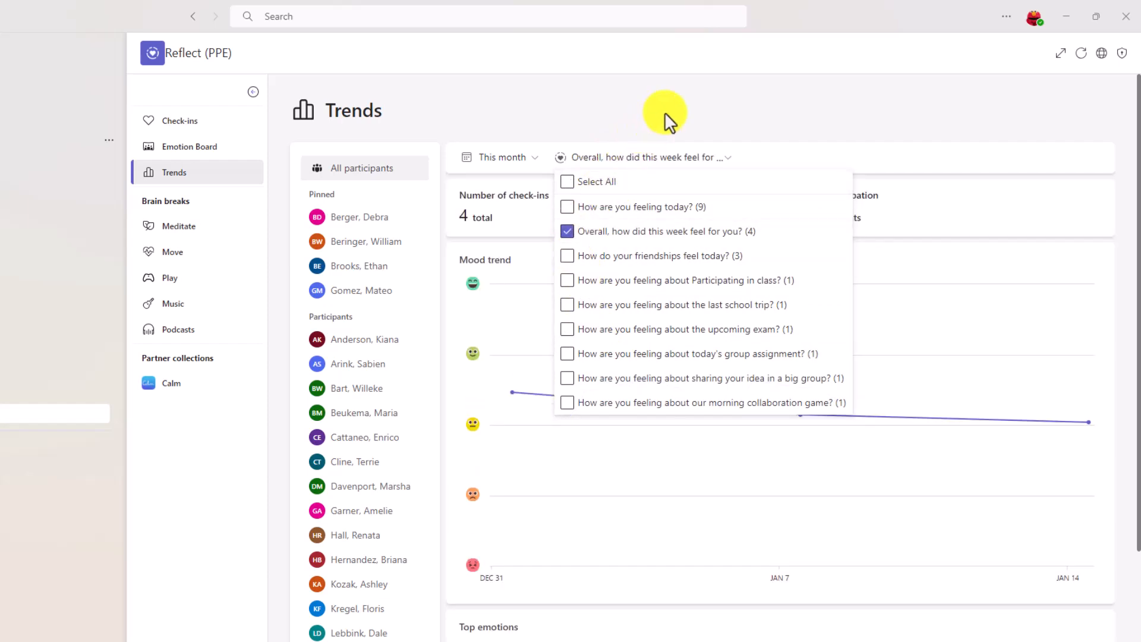
{"action": "left_click", "coordinate": [178, 226]}
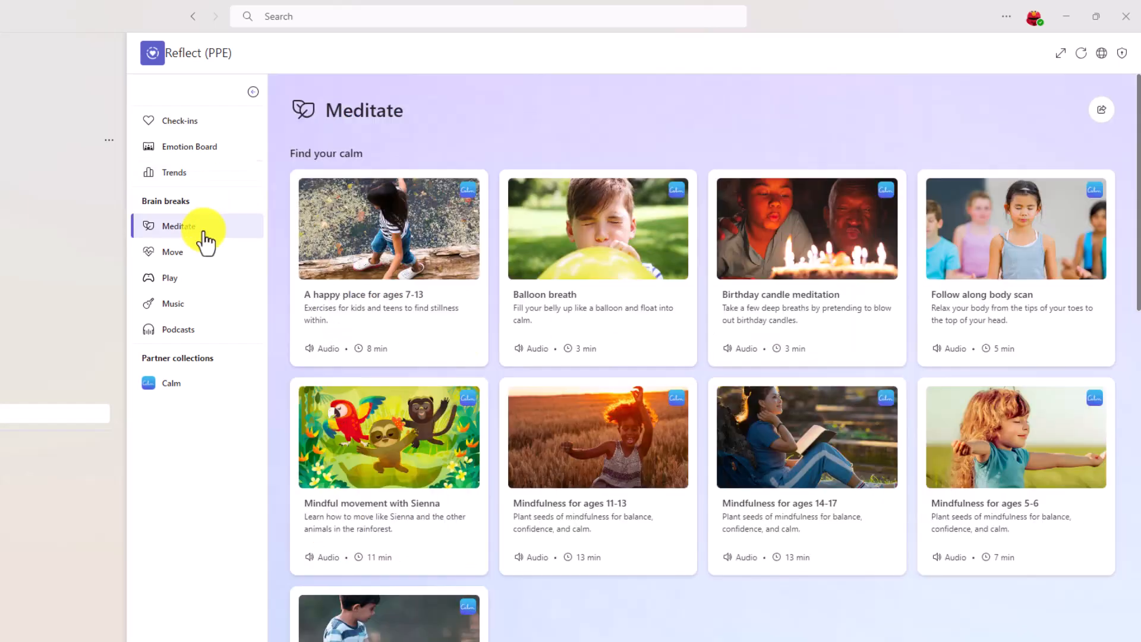
{"action": "mouse_move", "coordinate": [196, 251]}
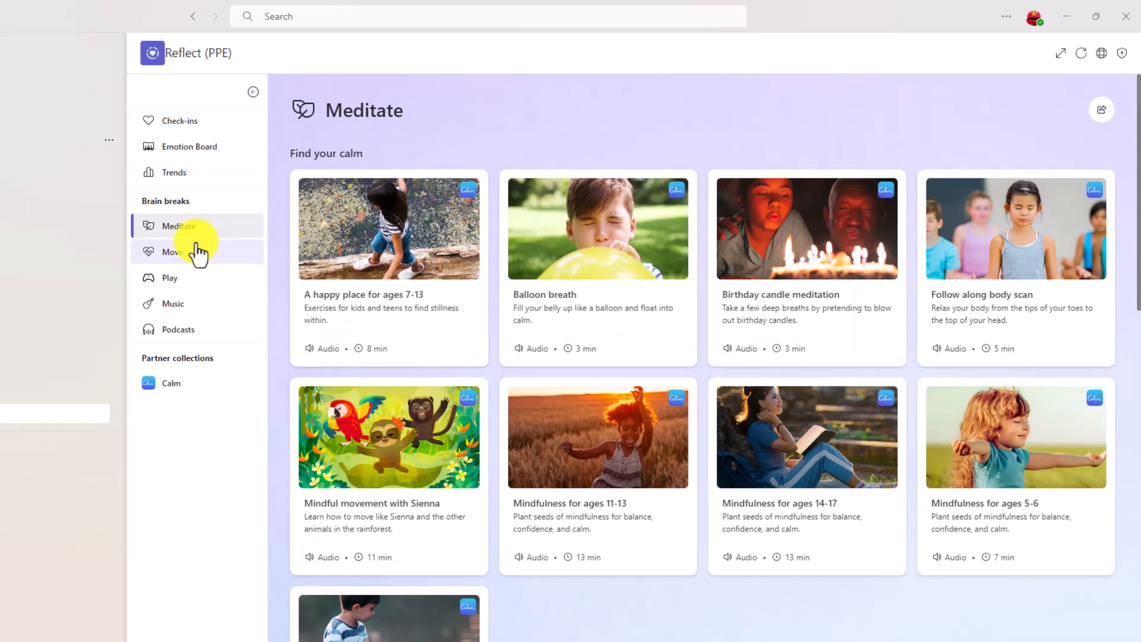
Browse the Games and Music brain breaks, ending on the Podcasts page.
{"action": "left_click", "coordinate": [169, 278]}
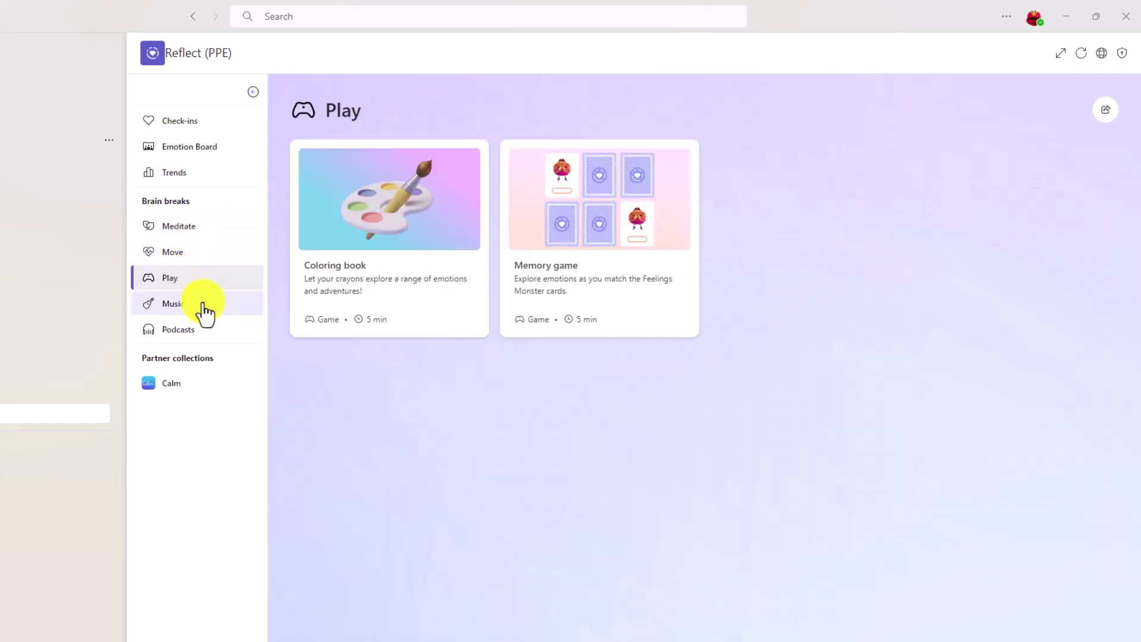
{"action": "left_click", "coordinate": [172, 304]}
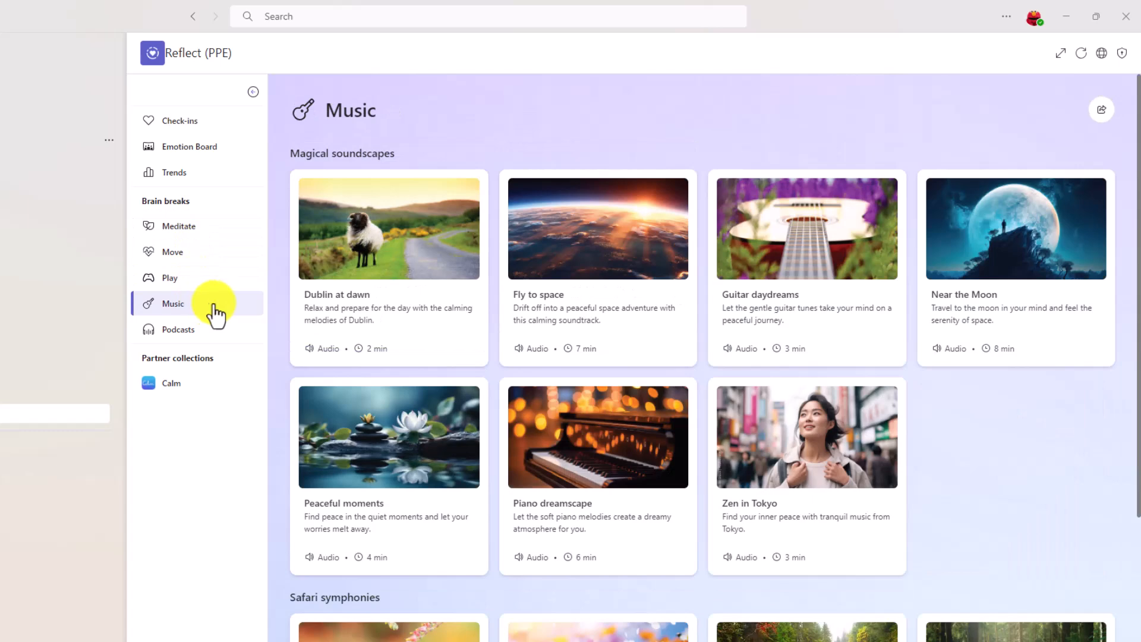
{"action": "left_click", "coordinate": [178, 329]}
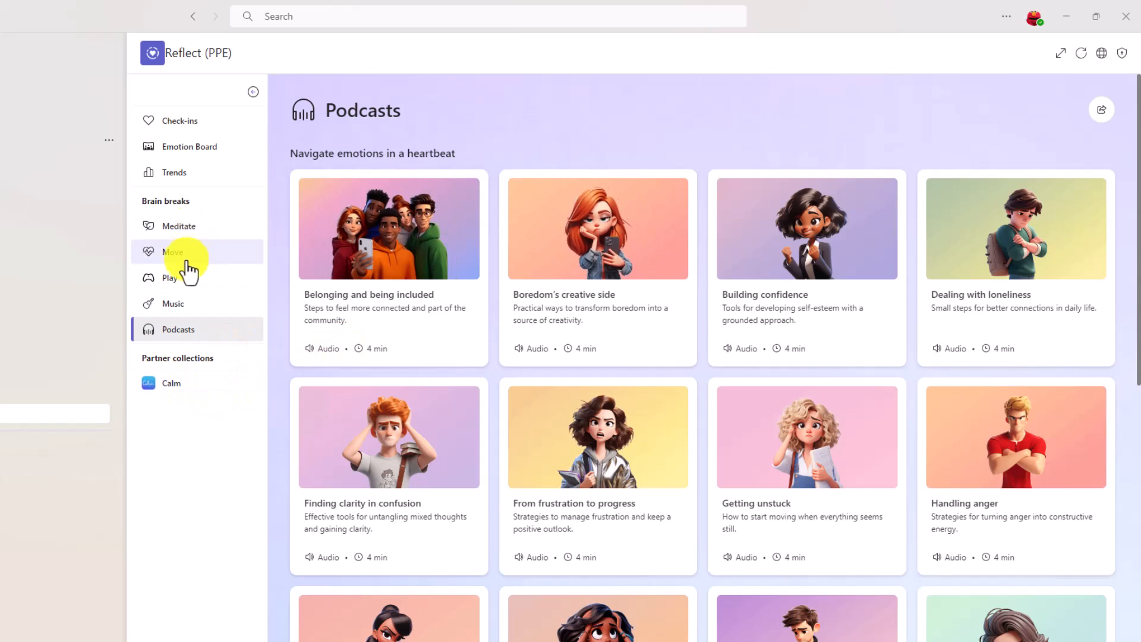
{"action": "mouse_move", "coordinate": [189, 237]}
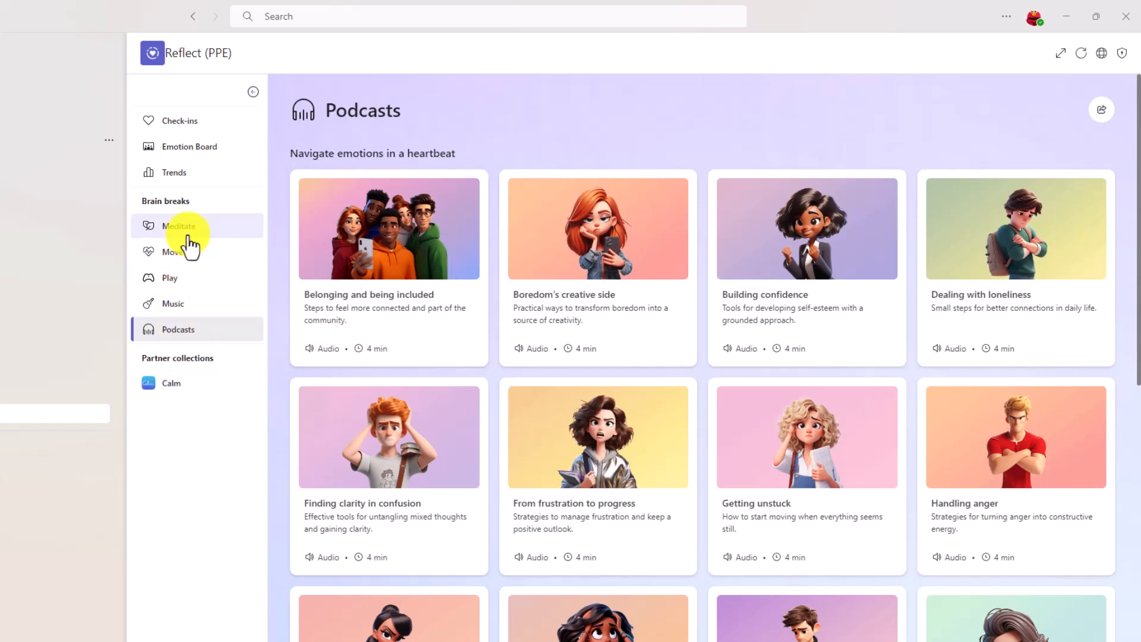
{"action": "mouse_move", "coordinate": [202, 205]}
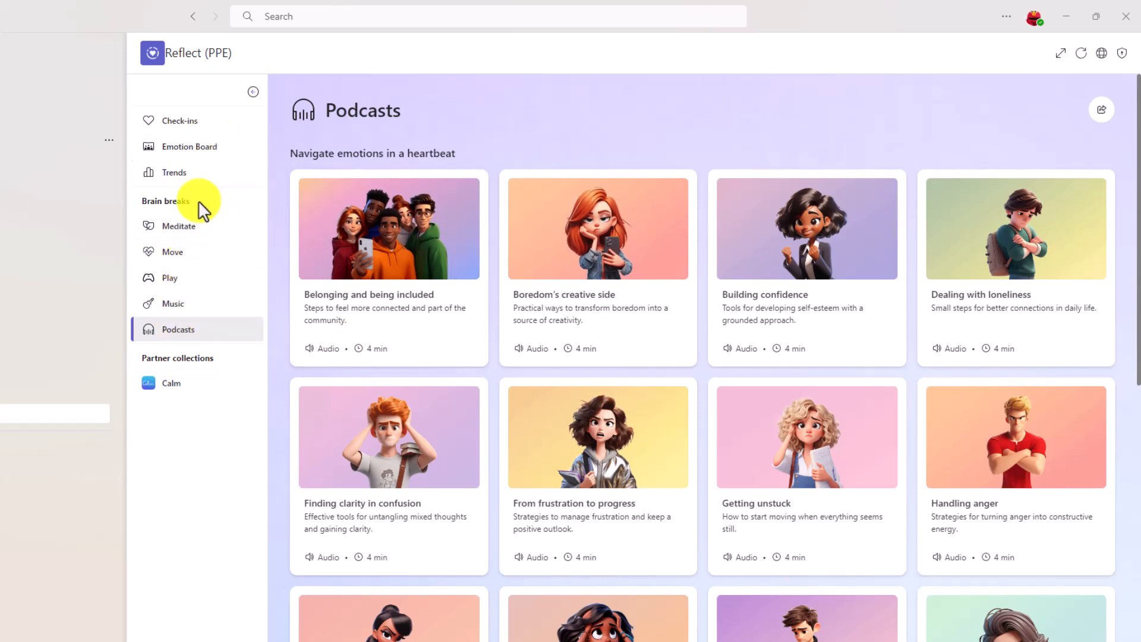
{"action": "scroll", "scroll_direction": "down", "scroll_amount": 3}
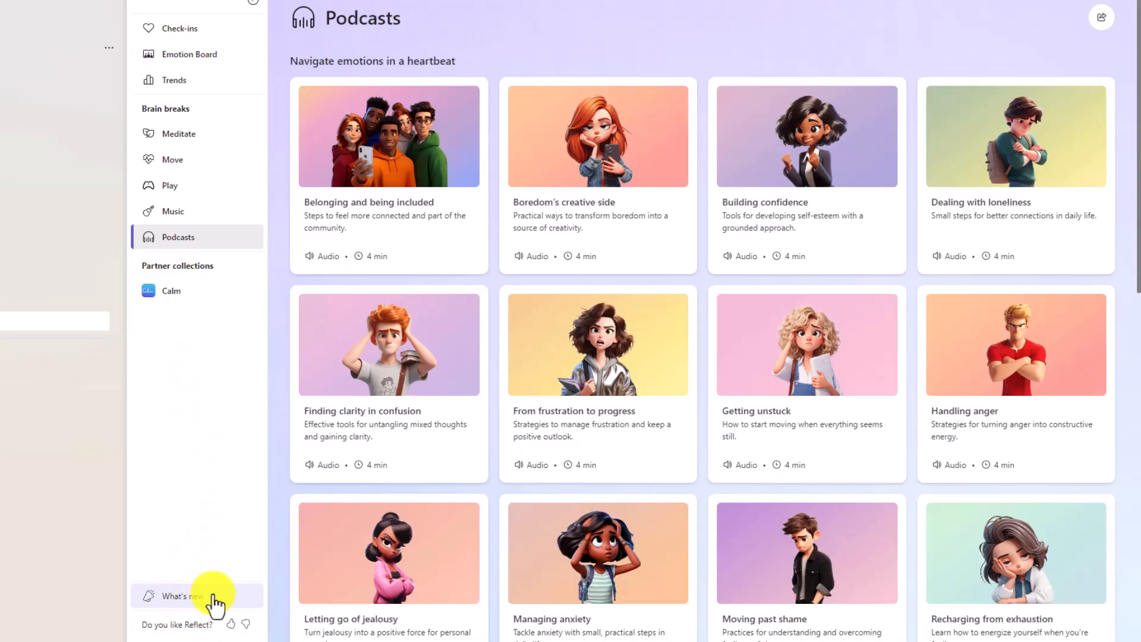
Open What's new in Microsoft Reflect in Edge and scroll to the Integrate with your LMS card.
{"action": "left_click", "coordinate": [185, 596]}
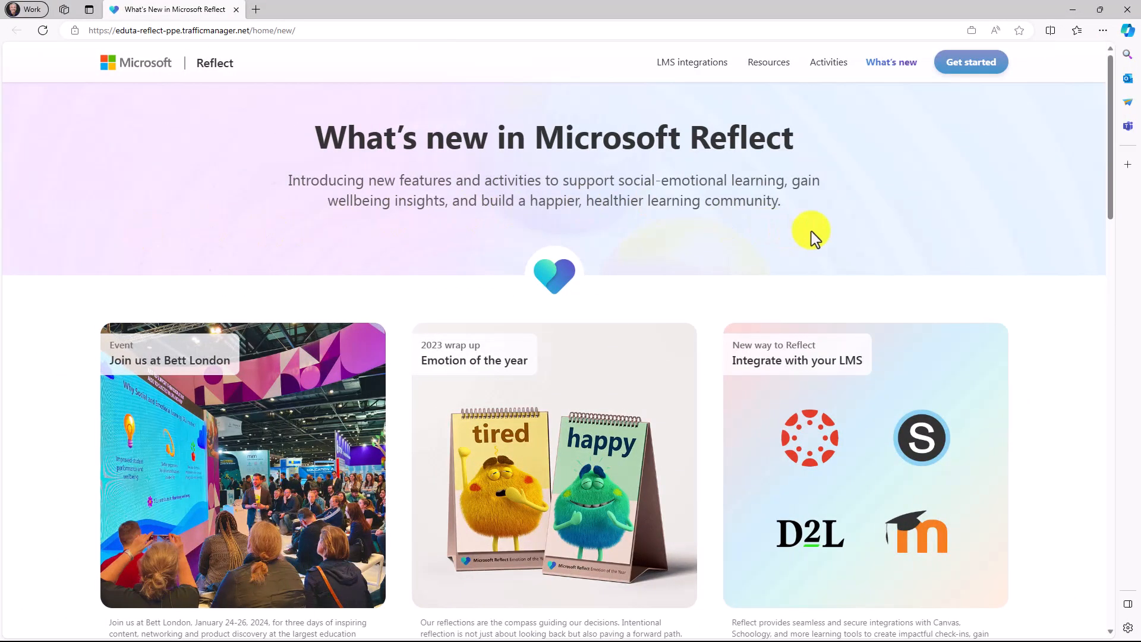
{"action": "scroll", "scroll_direction": "down", "scroll_amount": 3}
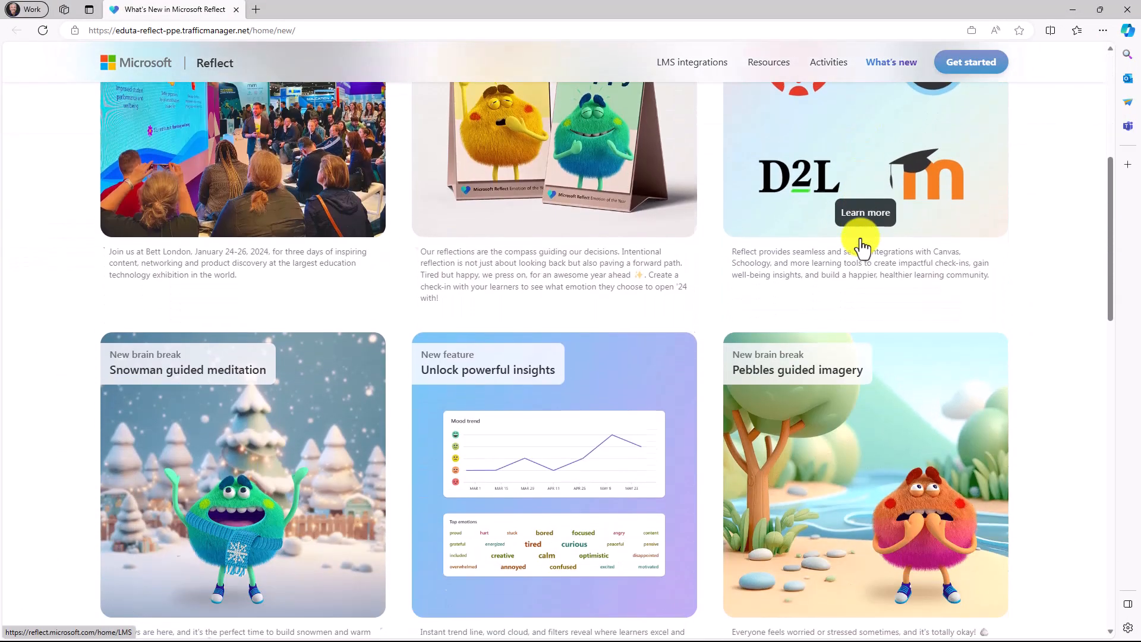
{"action": "scroll", "scroll_direction": "down", "scroll_amount": 3}
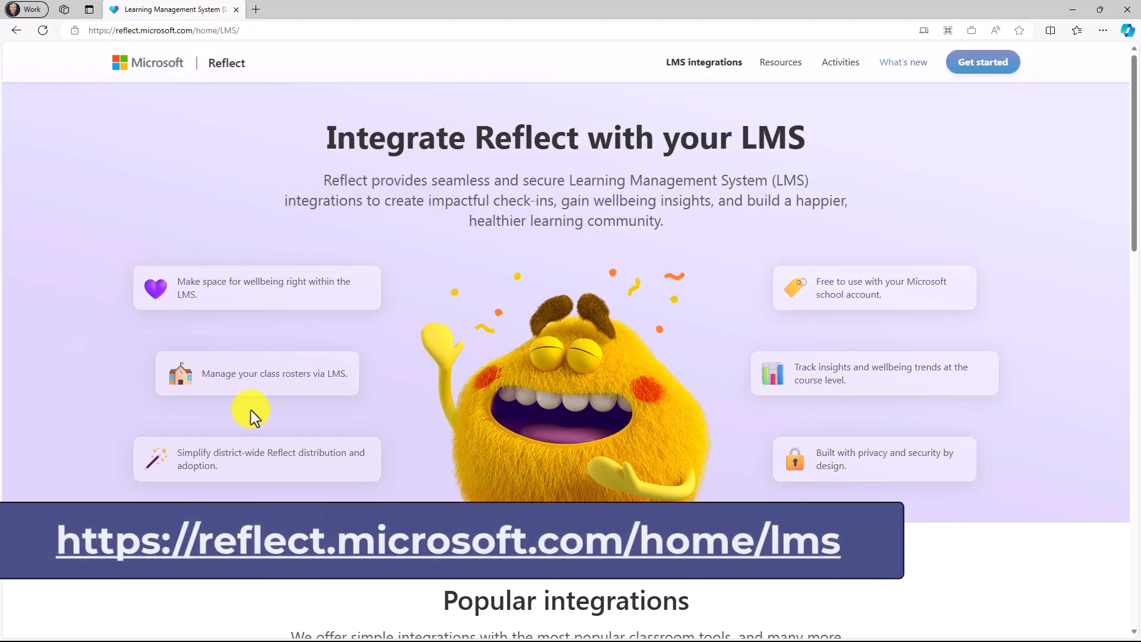
Scroll the LMS integrations page to Popular integrations for the Schoology guide.
{"action": "scroll", "scroll_direction": "down", "scroll_amount": 3}
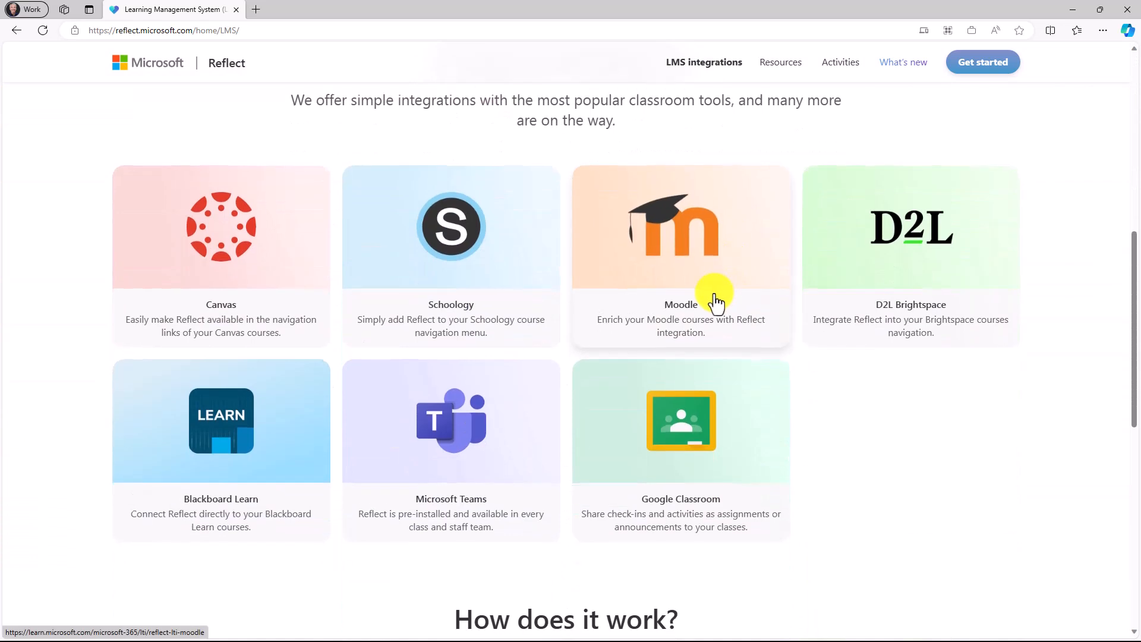
{"action": "mouse_move", "coordinate": [317, 178]}
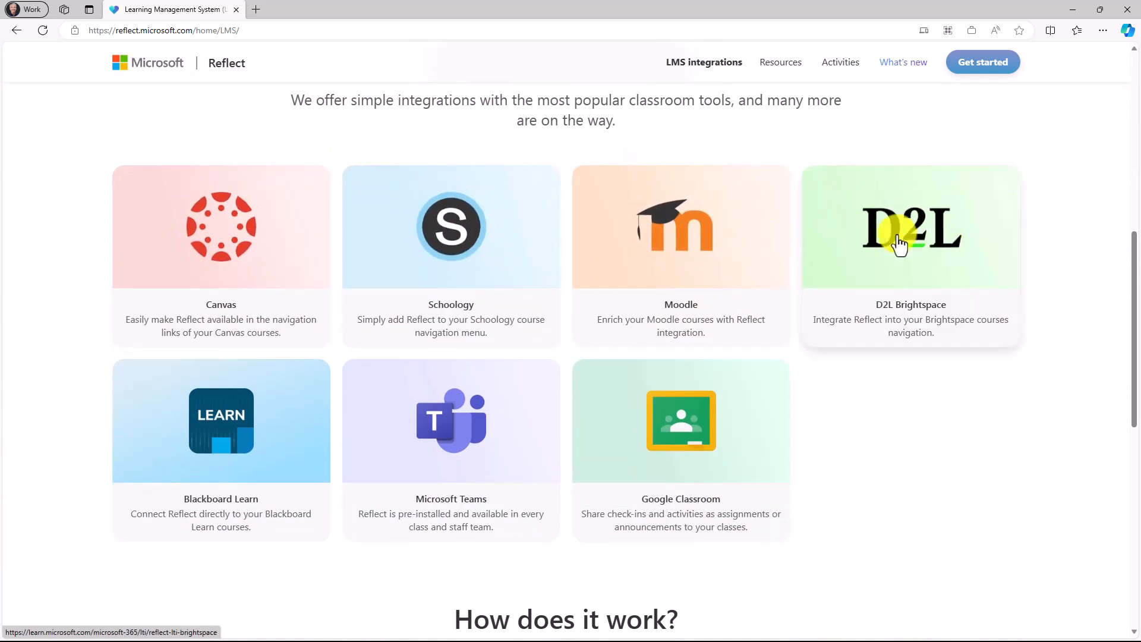
{"action": "mouse_move", "coordinate": [202, 436]}
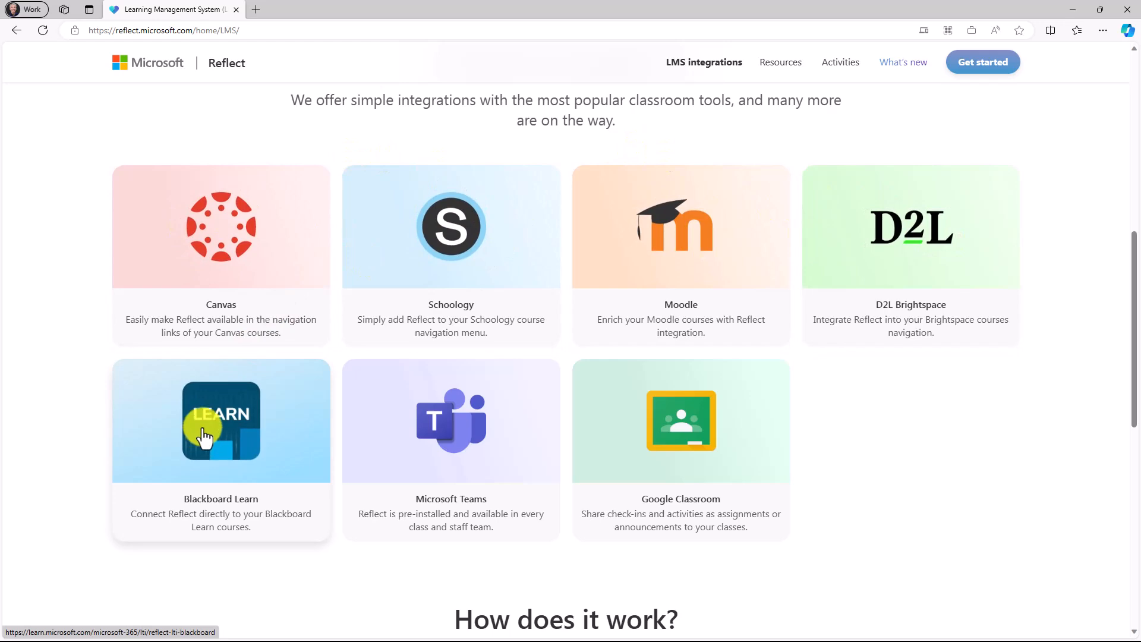
{"action": "scroll", "scroll_direction": "up", "scroll_amount": 3}
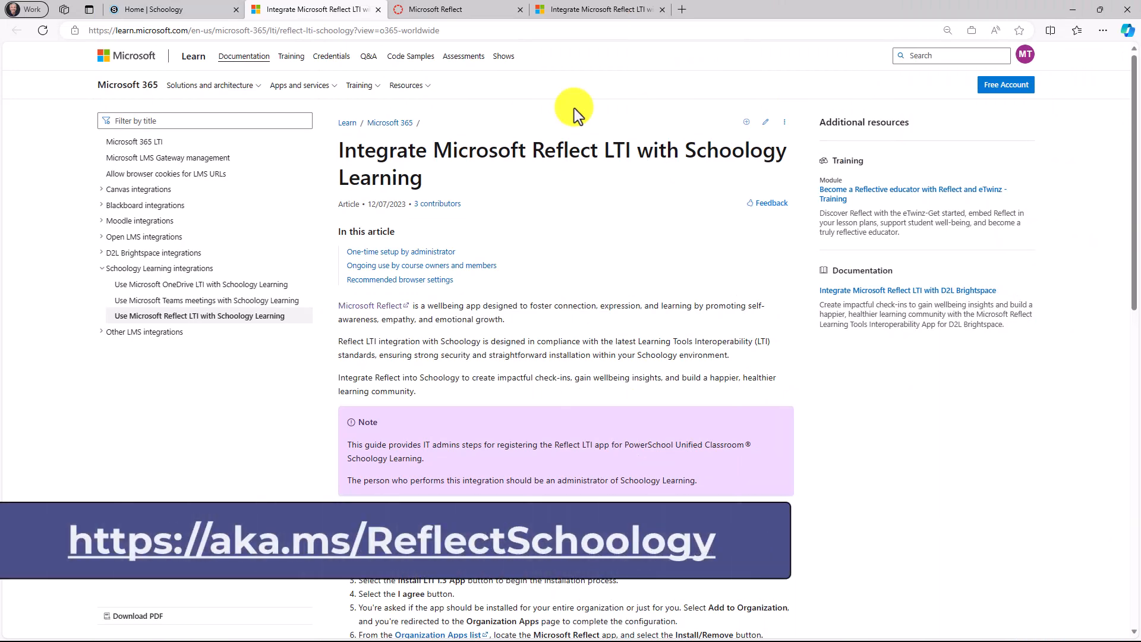
Switch to the Home | Schoology tab and open the Group 1 course.
{"action": "left_click", "coordinate": [161, 10]}
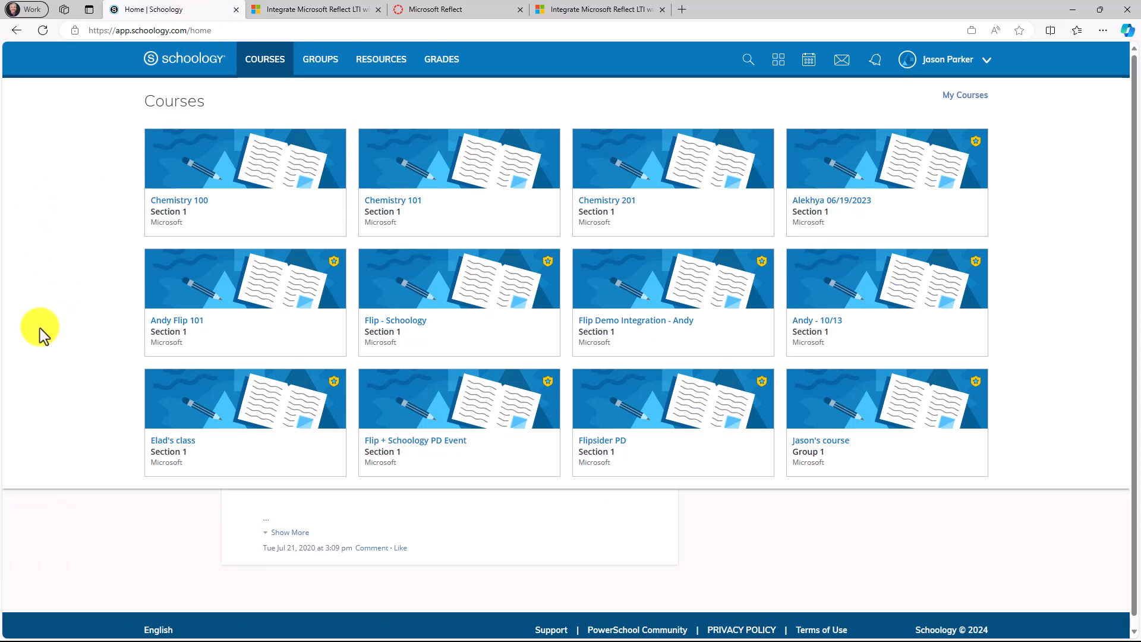
{"action": "left_click", "coordinate": [820, 439]}
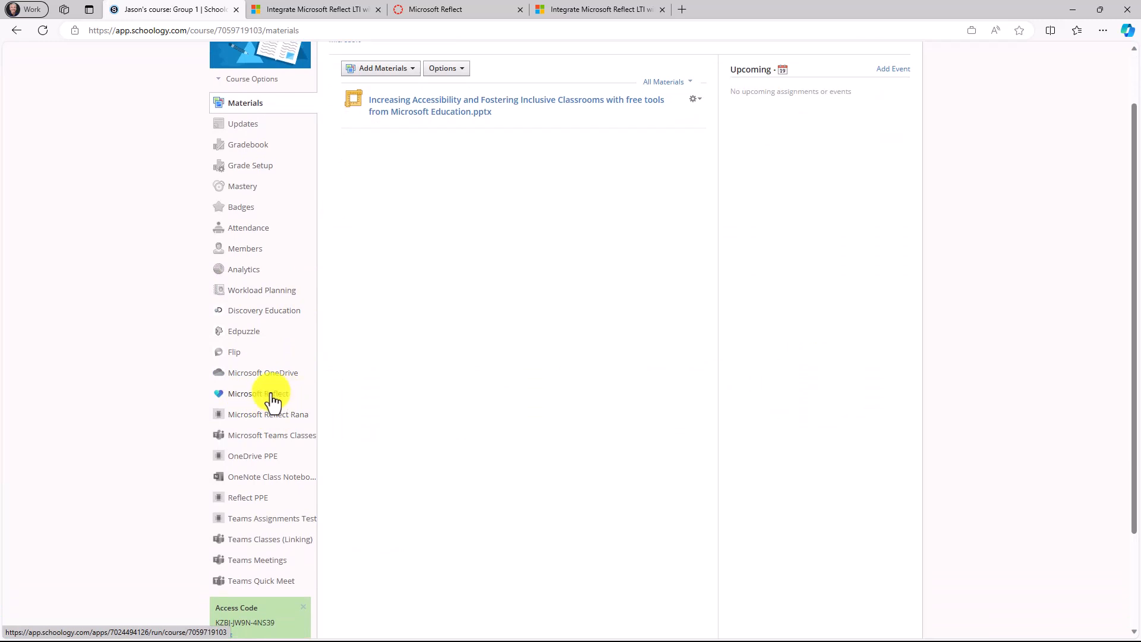
Open Reflect in Group 1, view the earlier check-in's response distribution, then start a new check-in.
{"action": "left_click", "coordinate": [258, 394]}
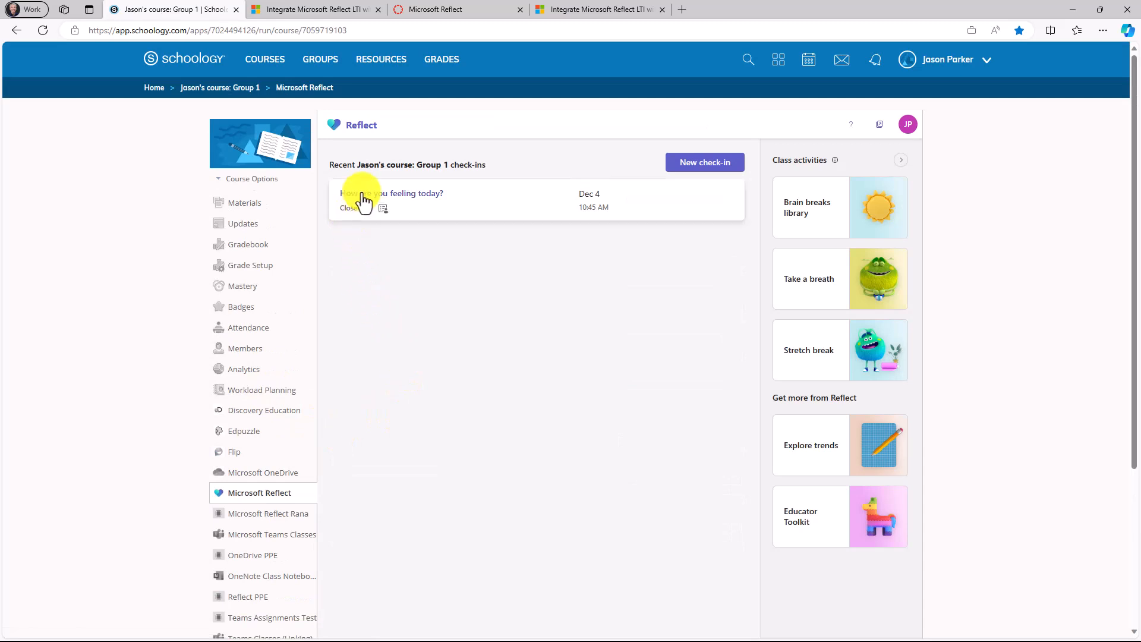
{"action": "mouse_move", "coordinate": [660, 200]}
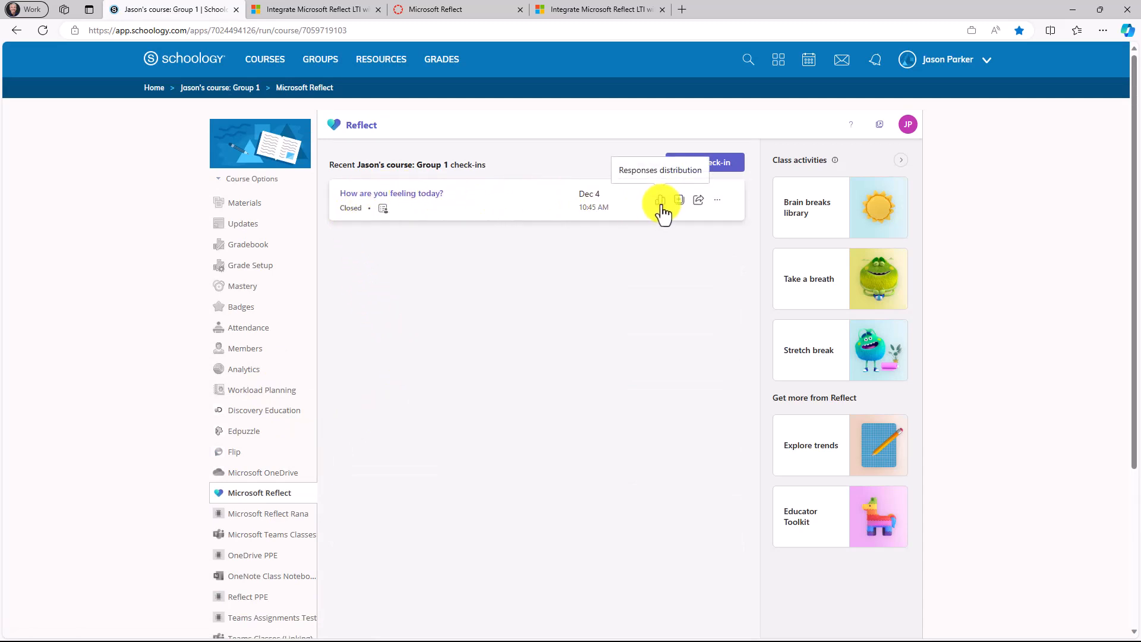
{"action": "left_click", "coordinate": [660, 200]}
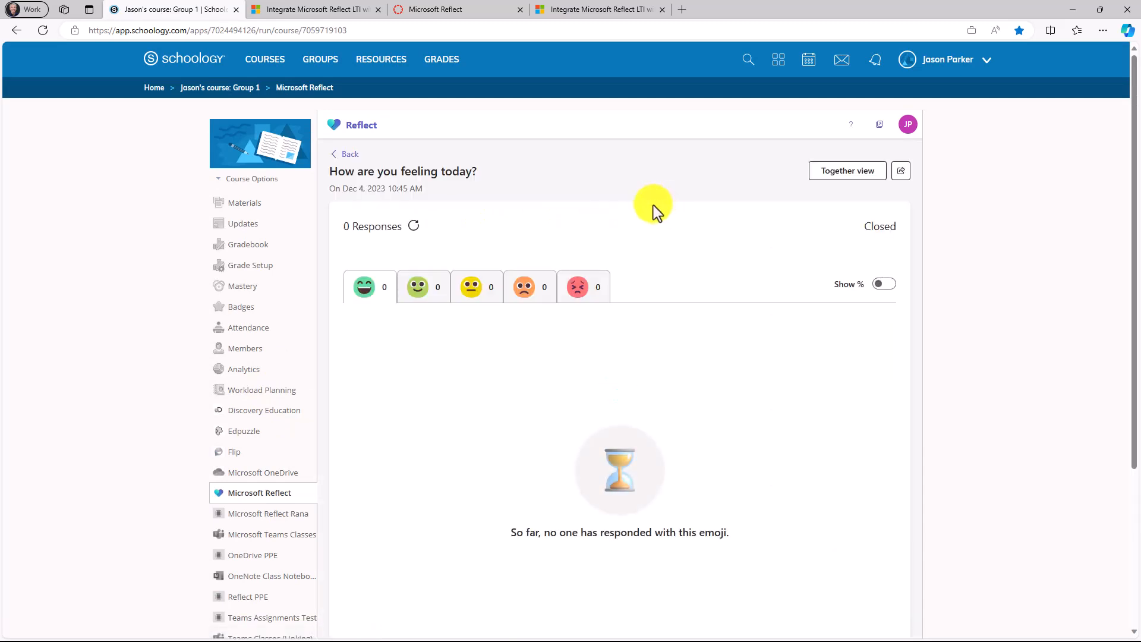
{"action": "left_click", "coordinate": [345, 154]}
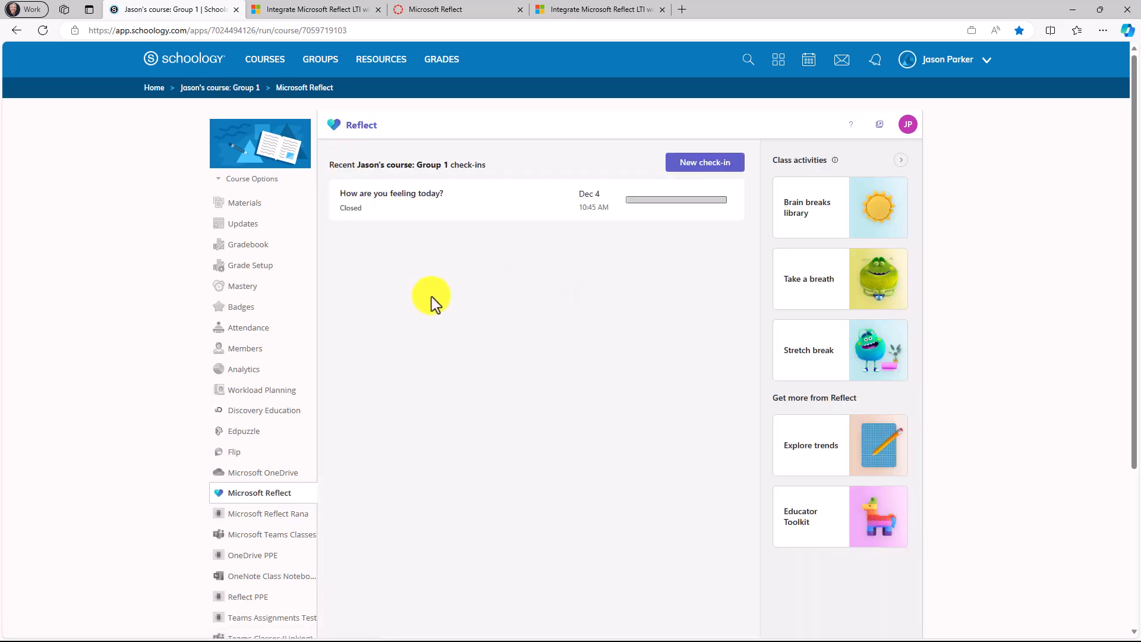
{"action": "left_click", "coordinate": [705, 163]}
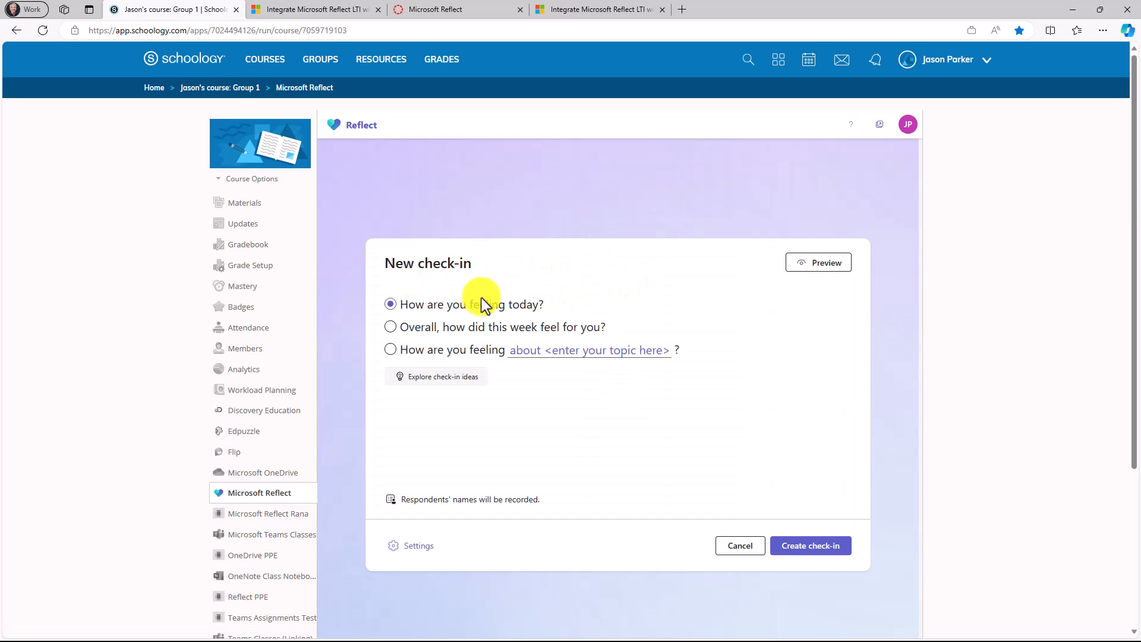
Create a Student wellbeing check-in about connection to peers, preview it, and copy its link.
{"action": "left_click", "coordinate": [441, 376]}
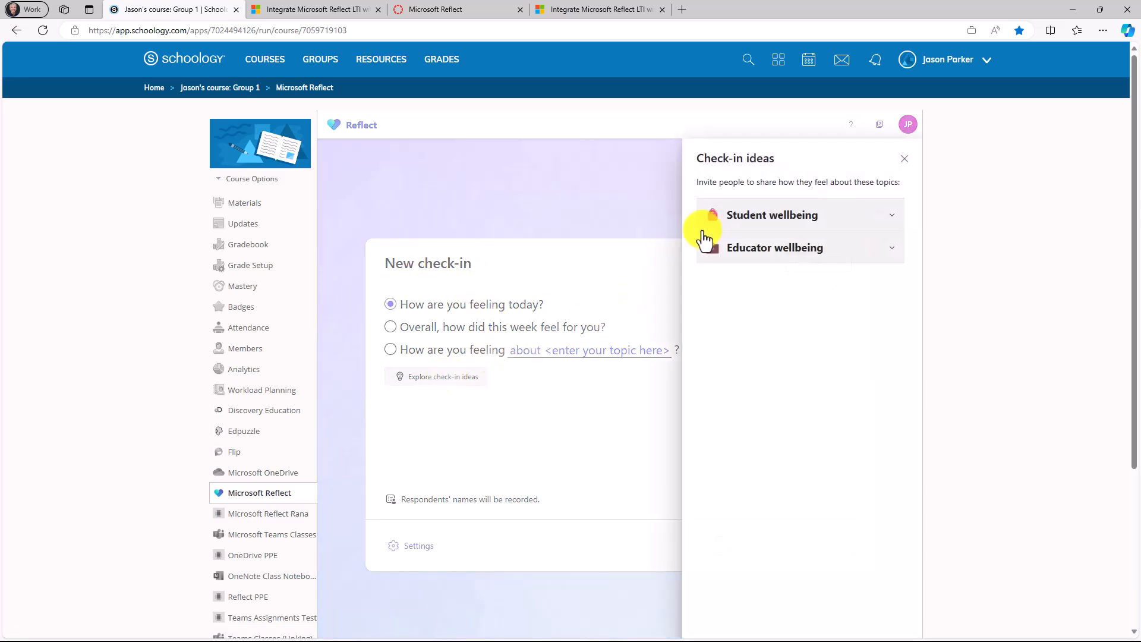
{"action": "left_click", "coordinate": [772, 215]}
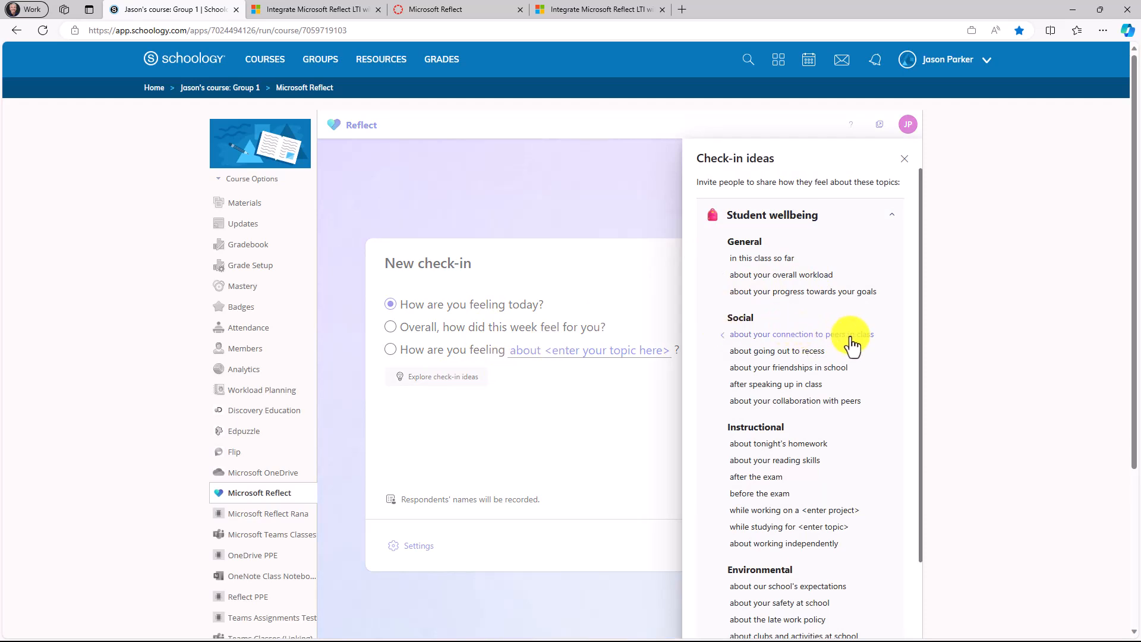
{"action": "left_click", "coordinate": [801, 334]}
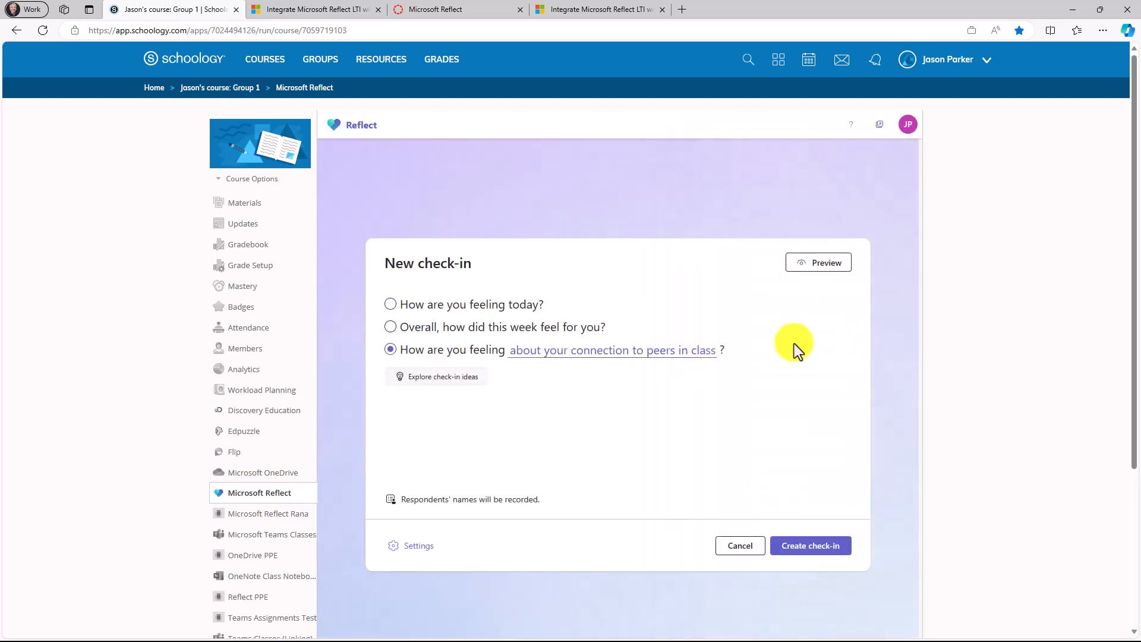
{"action": "left_click", "coordinate": [818, 262]}
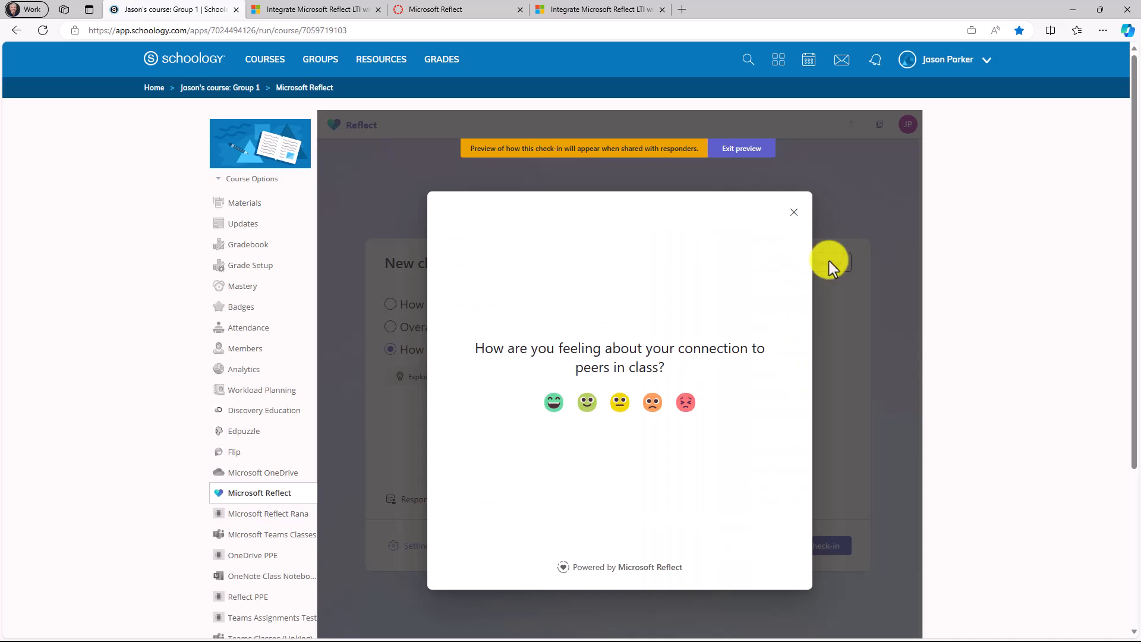
{"action": "left_click", "coordinate": [794, 212]}
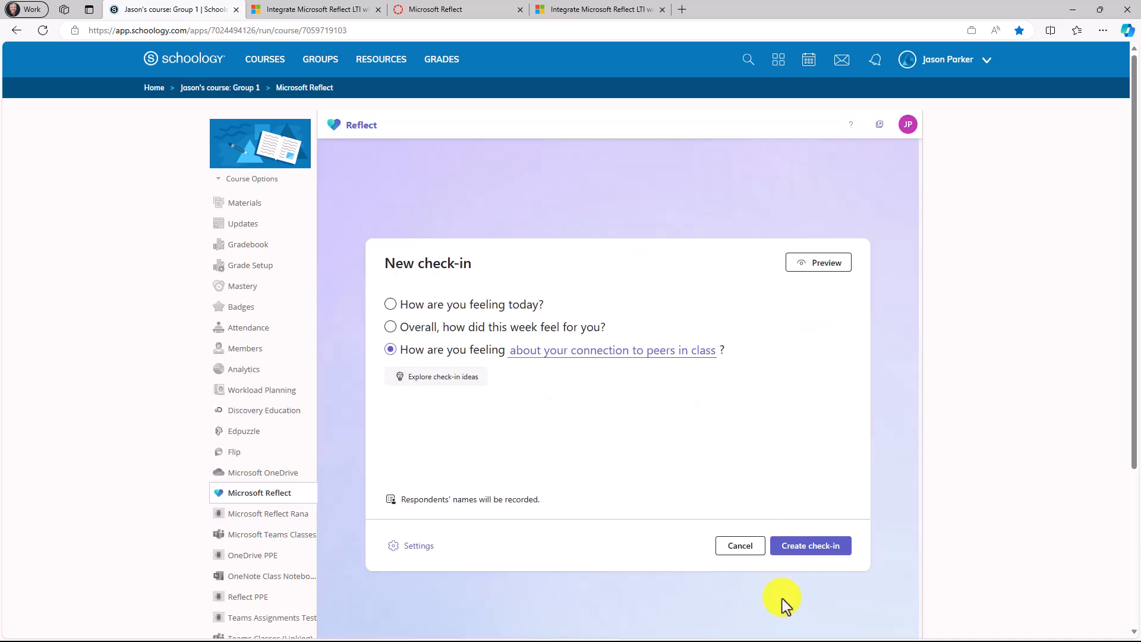
{"action": "left_click", "coordinate": [809, 545]}
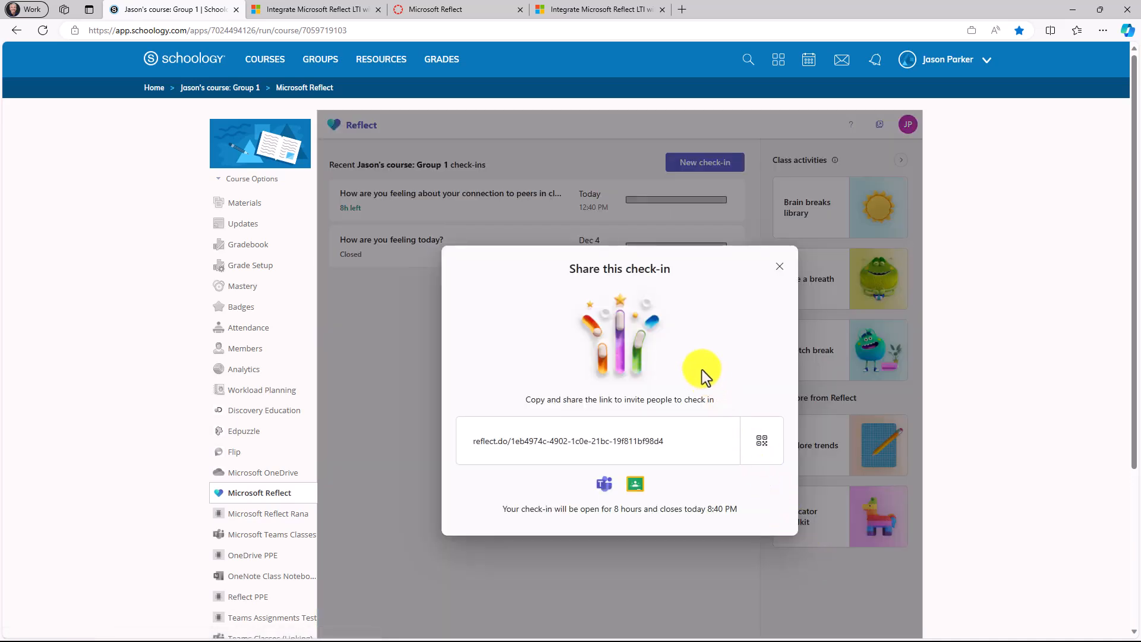
{"action": "mouse_move", "coordinate": [673, 436]}
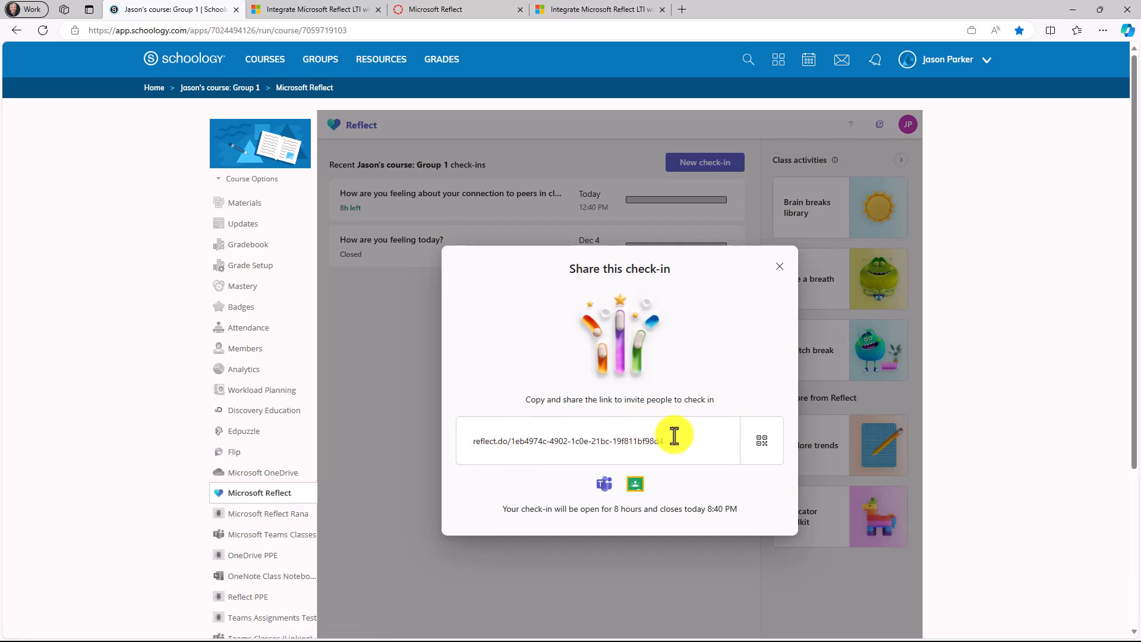
{"action": "left_click", "coordinate": [762, 441]}
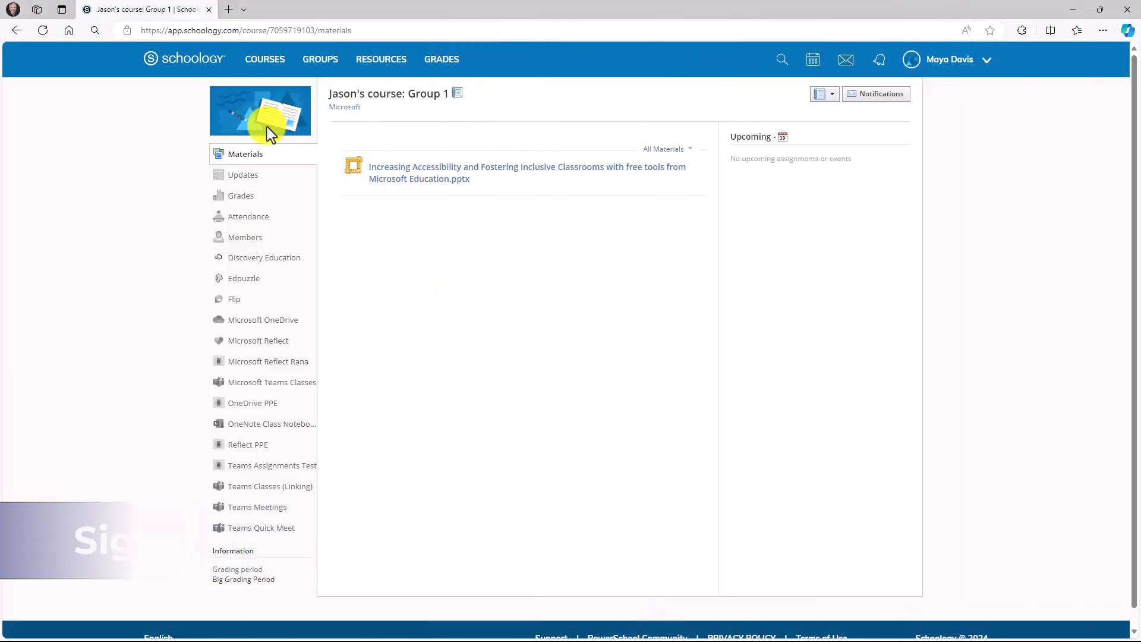
{"action": "mouse_move", "coordinate": [244, 343]}
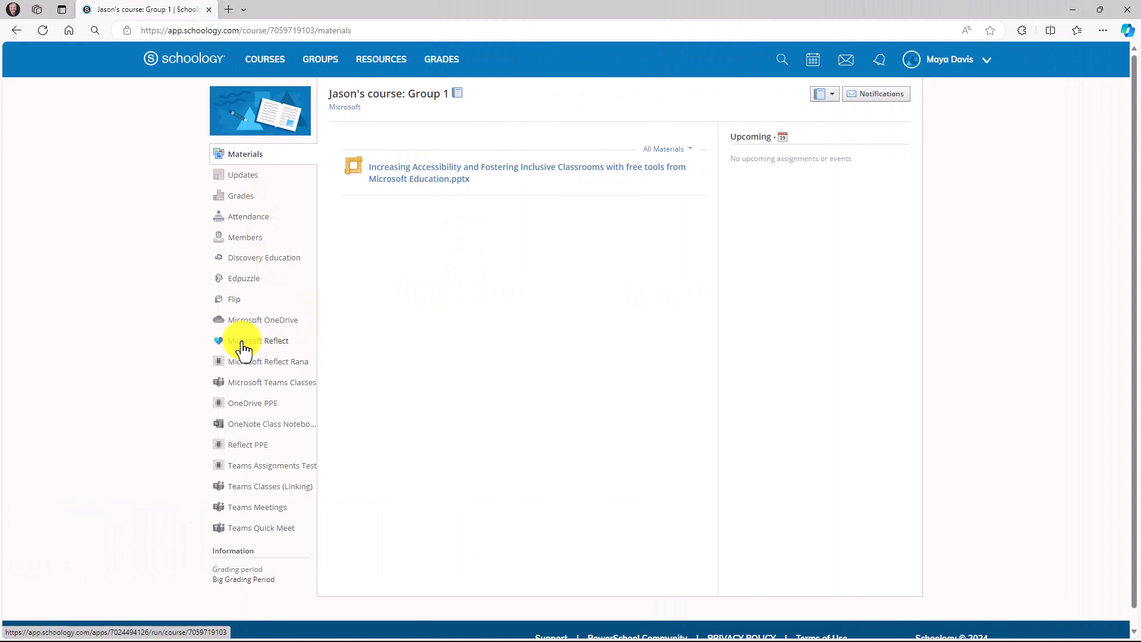
{"action": "left_click", "coordinate": [259, 340]}
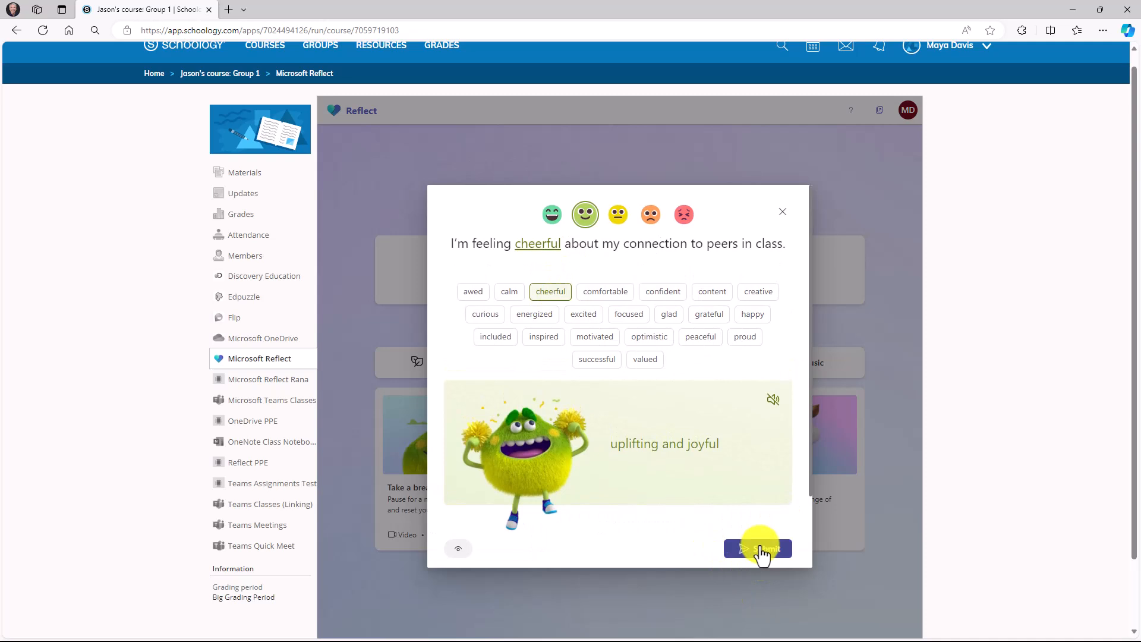
{"action": "left_click", "coordinate": [758, 549]}
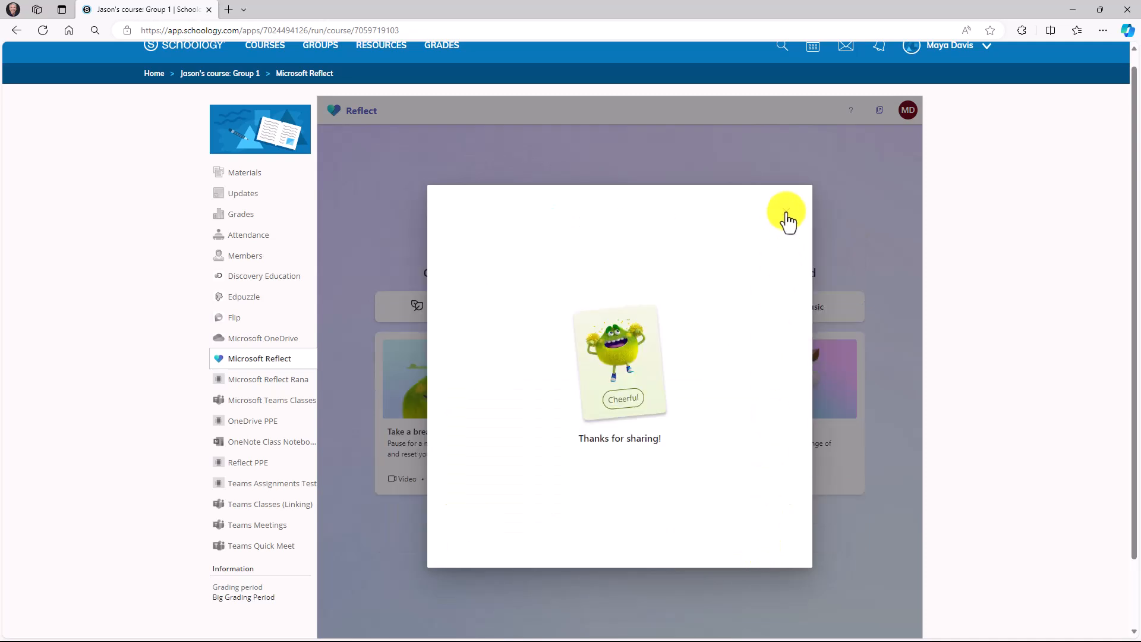
{"action": "left_click", "coordinate": [787, 215]}
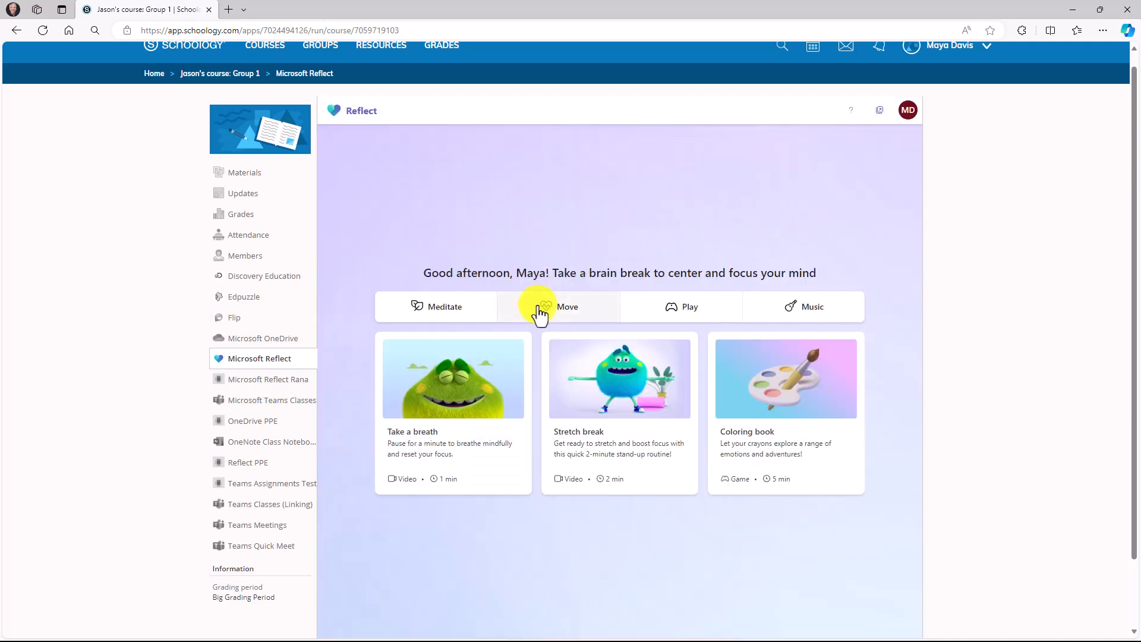
{"action": "mouse_move", "coordinate": [870, 421]}
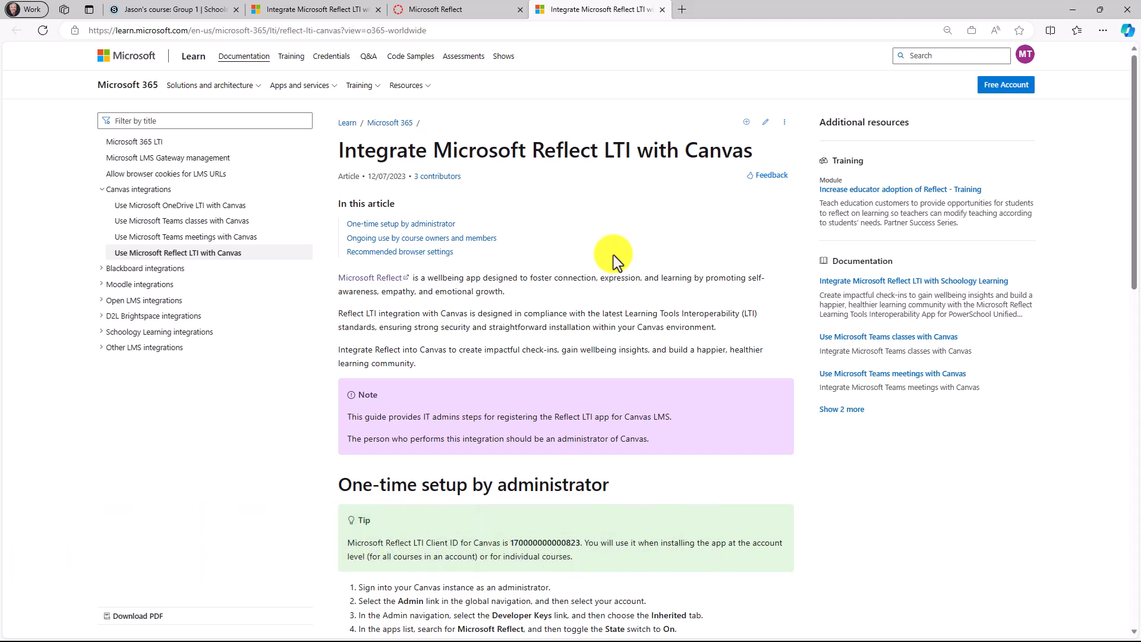
Switch to the Canvas tab and open Microsoft Reflect in the Language course.
{"action": "left_click", "coordinate": [444, 9]}
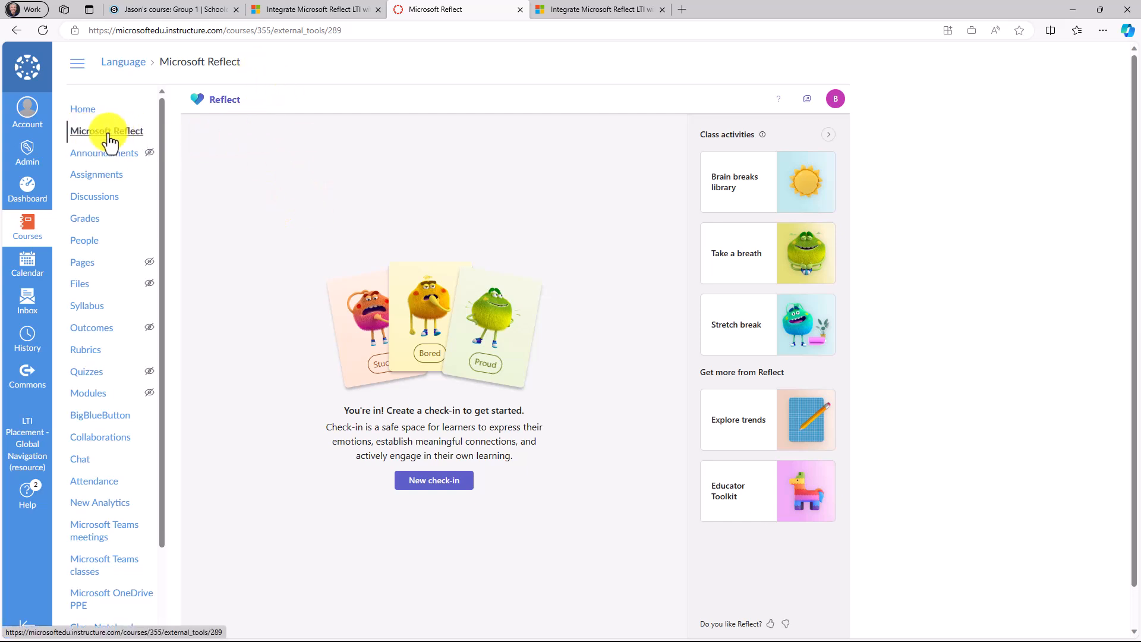
{"action": "mouse_move", "coordinate": [322, 399]}
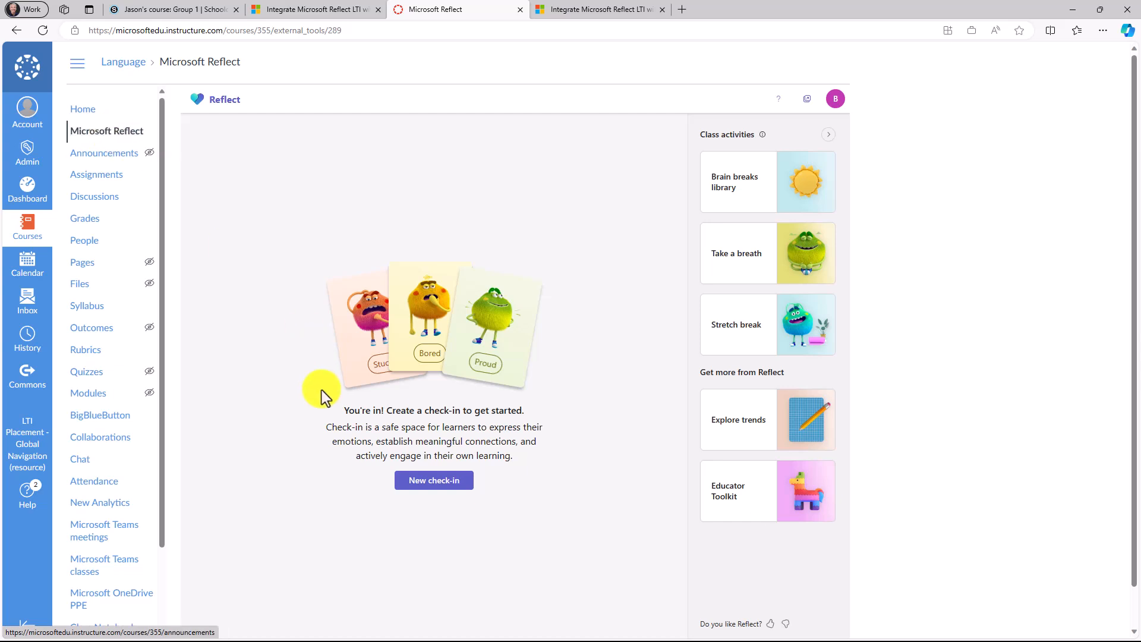
{"action": "left_click", "coordinate": [434, 480]}
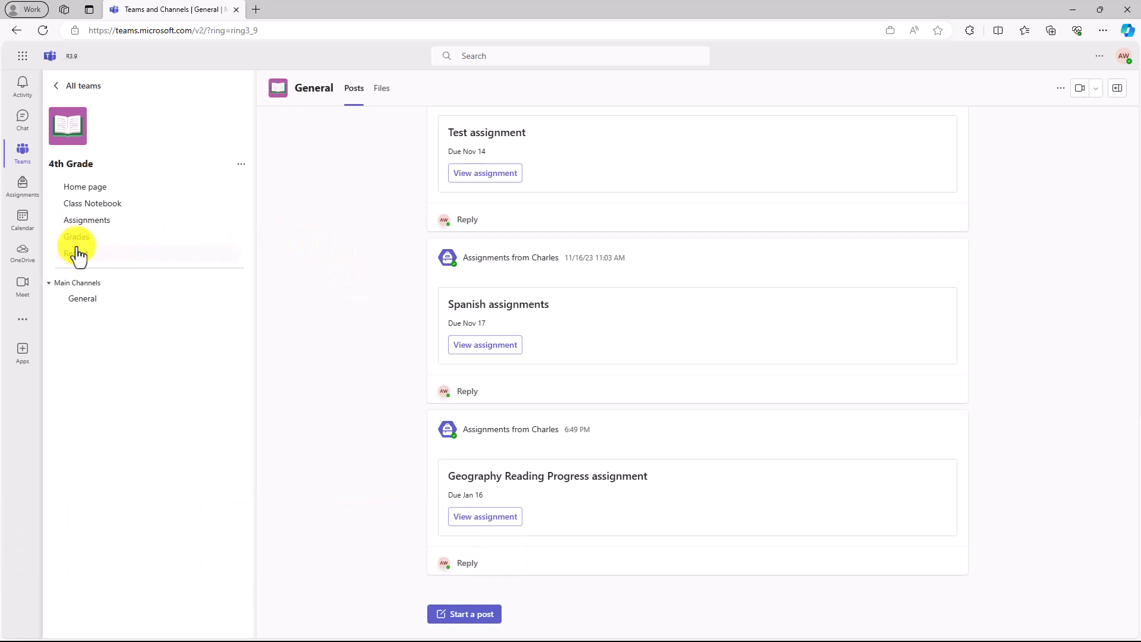
Open the Reflect tab in the 4th Grade team and return the brain break carousel to its start.
{"action": "left_click", "coordinate": [75, 254]}
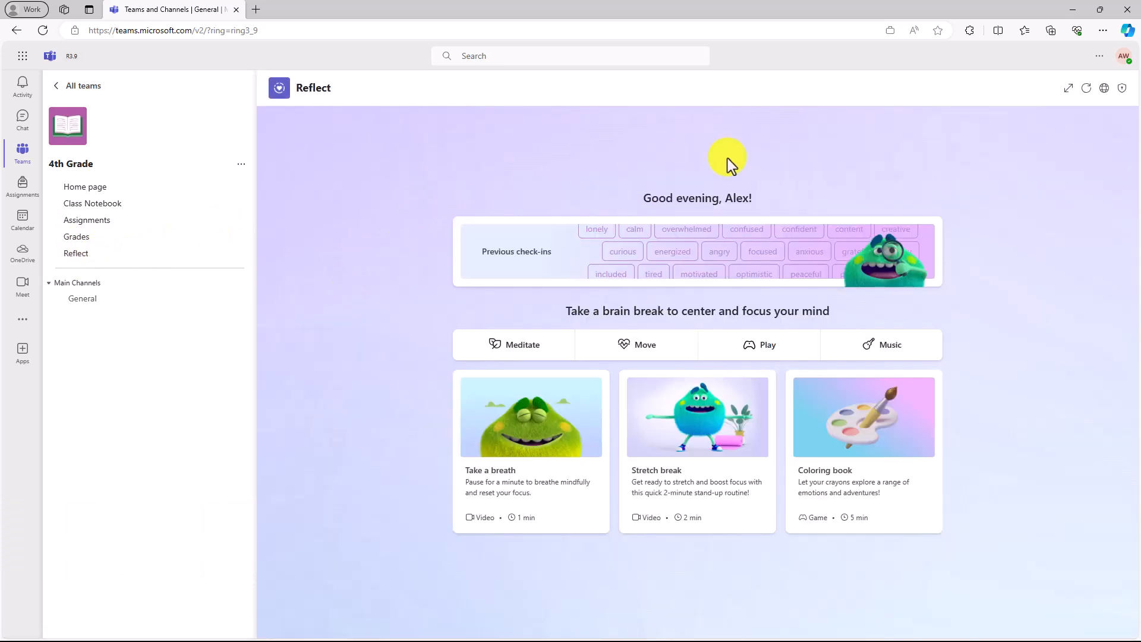
{"action": "mouse_move", "coordinate": [414, 418]}
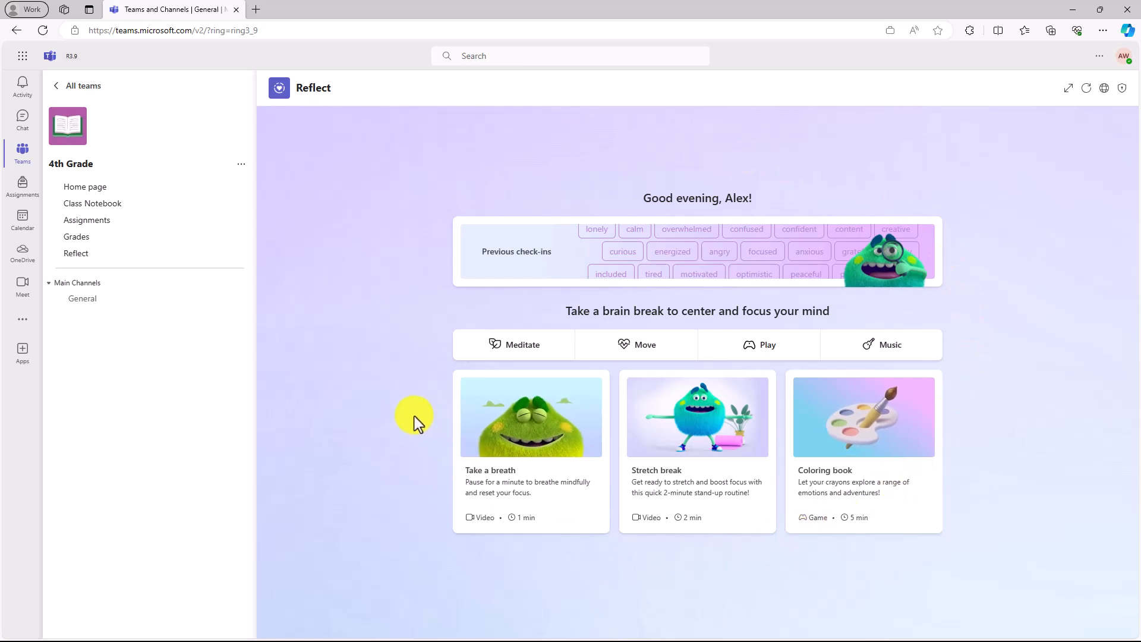
{"action": "mouse_move", "coordinate": [738, 261]}
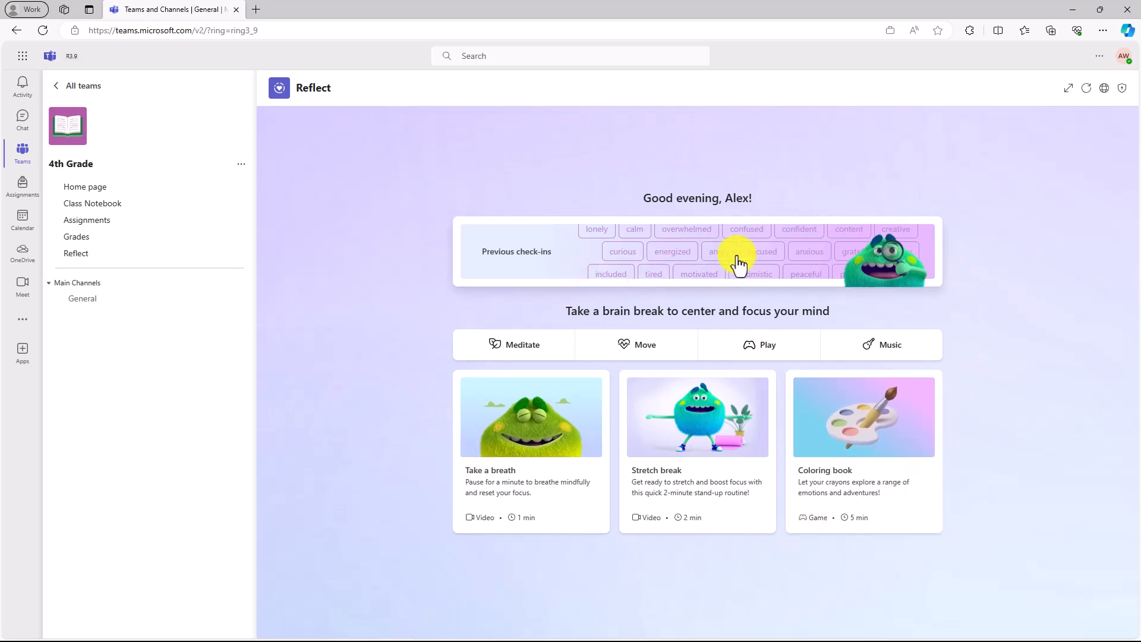
{"action": "mouse_move", "coordinate": [651, 242]}
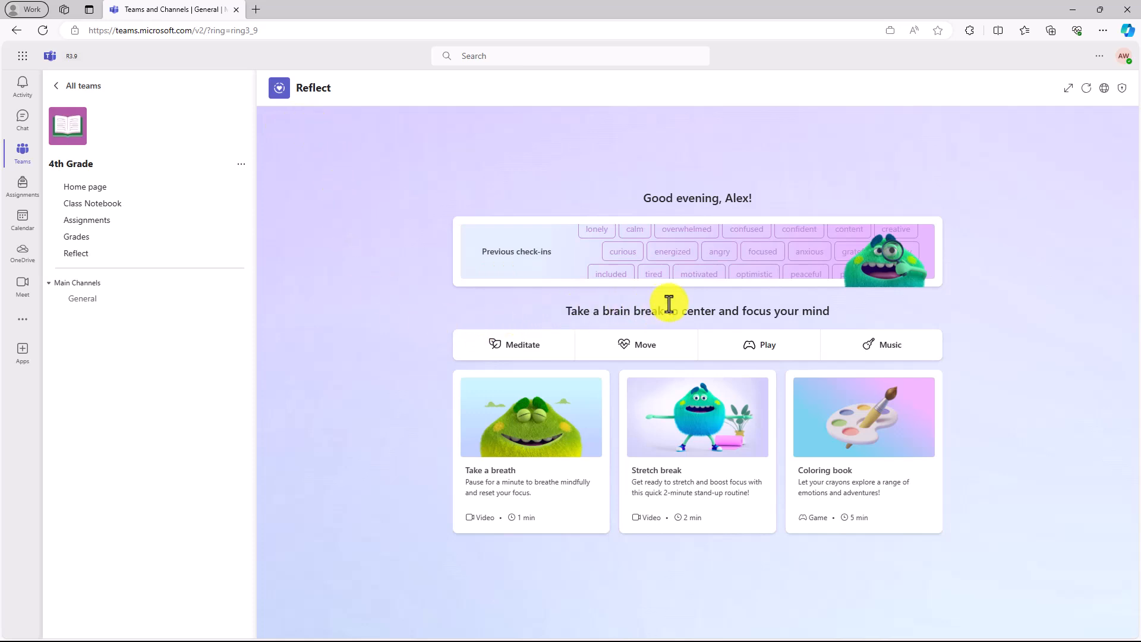
{"action": "mouse_move", "coordinate": [739, 315]}
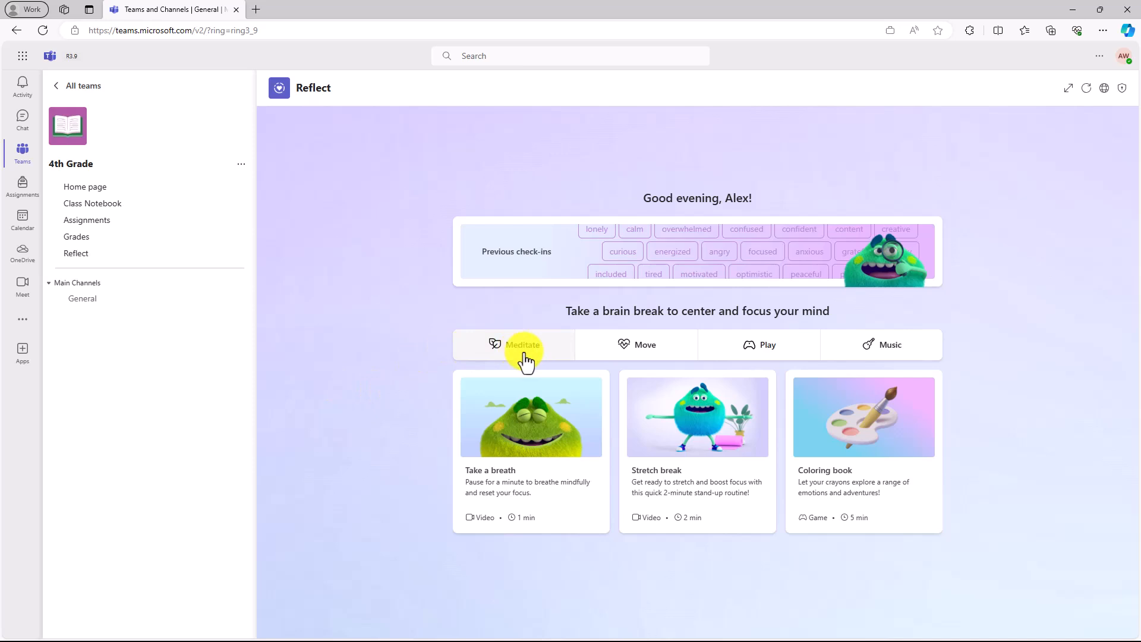
{"action": "mouse_move", "coordinate": [884, 348]}
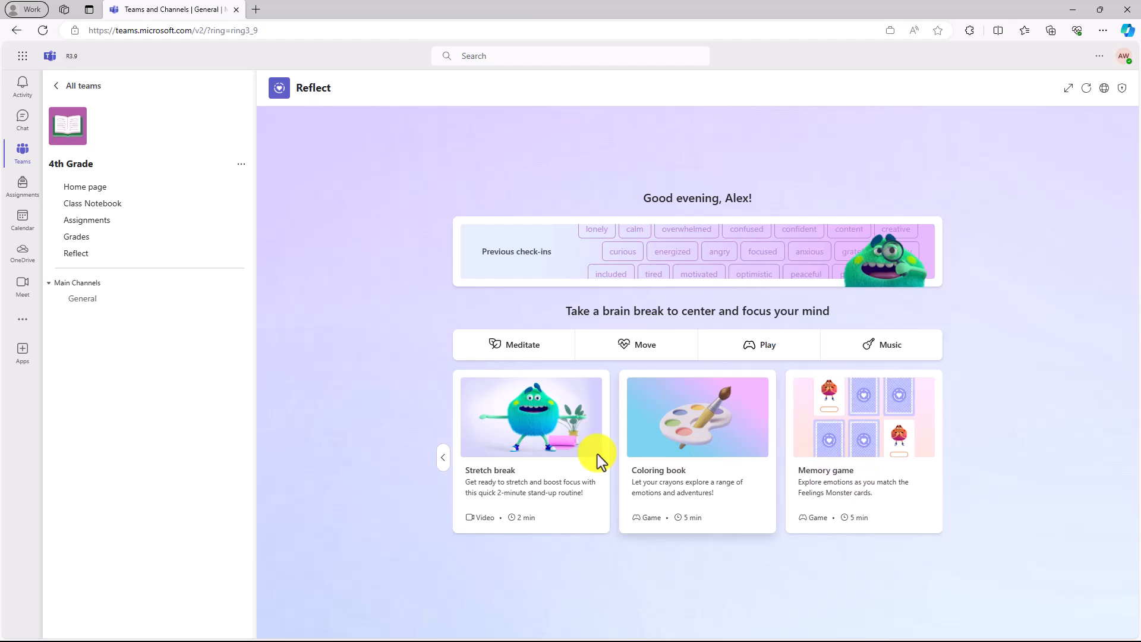
{"action": "left_click", "coordinate": [523, 344]}
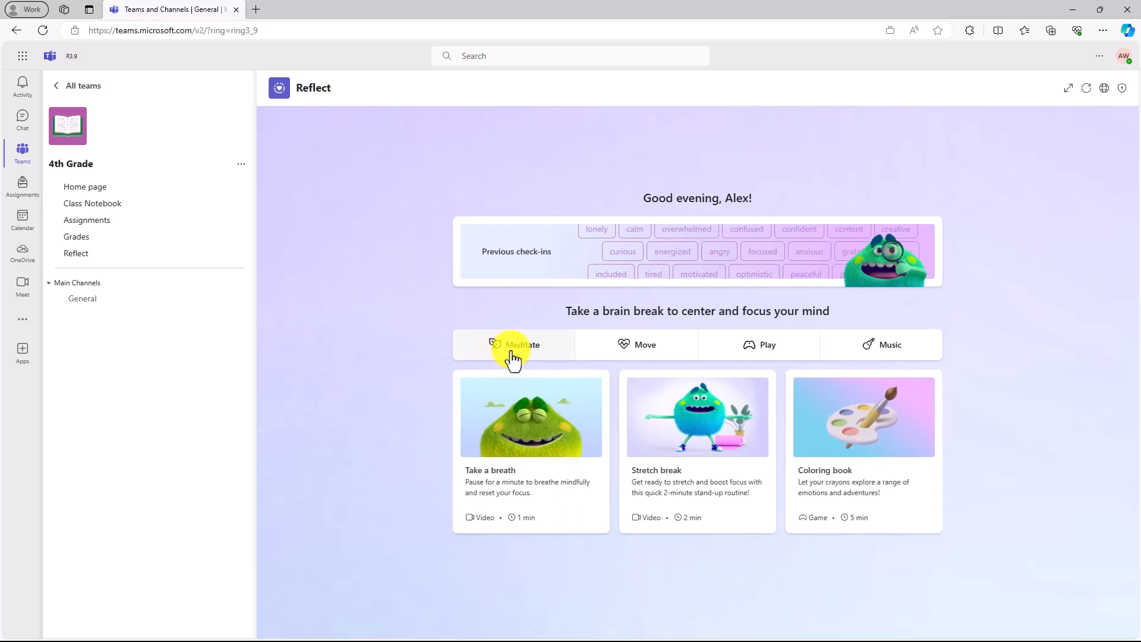
Show Meditate brain breaks and play, then pause, the rainforest mindful movement audio session.
{"action": "left_click", "coordinate": [519, 345]}
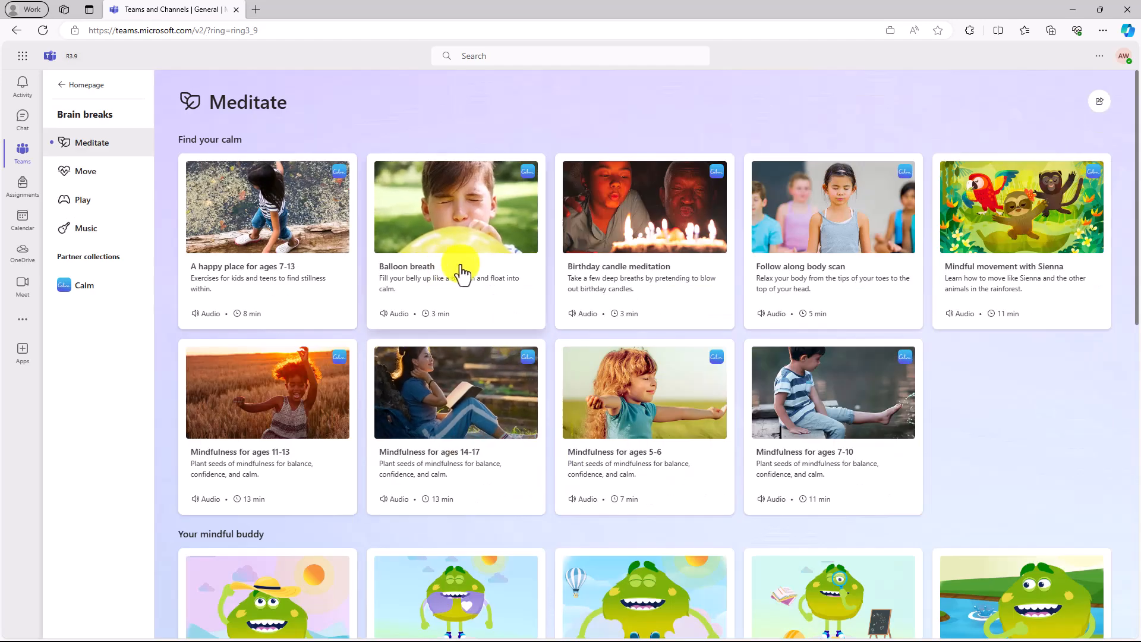
{"action": "mouse_move", "coordinate": [999, 377]}
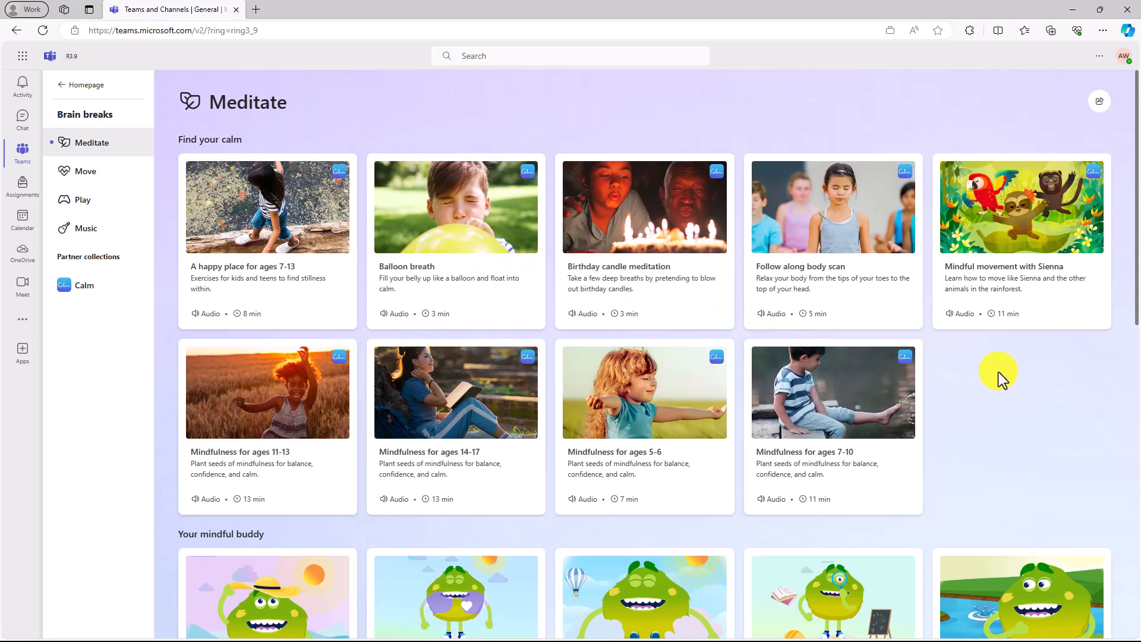
{"action": "left_click", "coordinate": [1021, 207]}
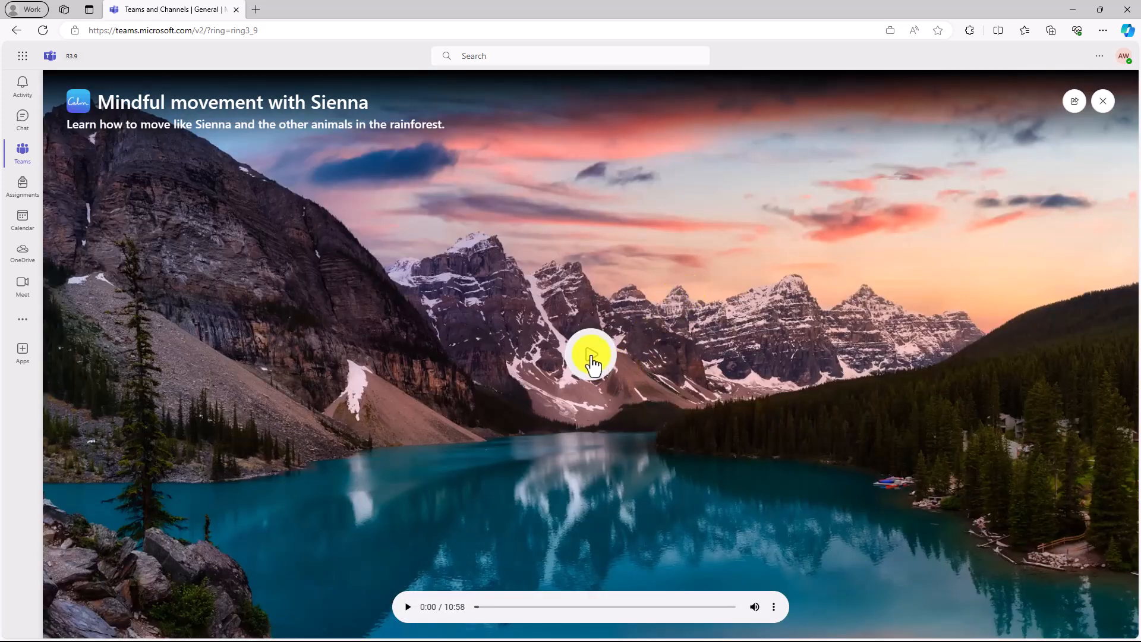
{"action": "left_click", "coordinate": [591, 358]}
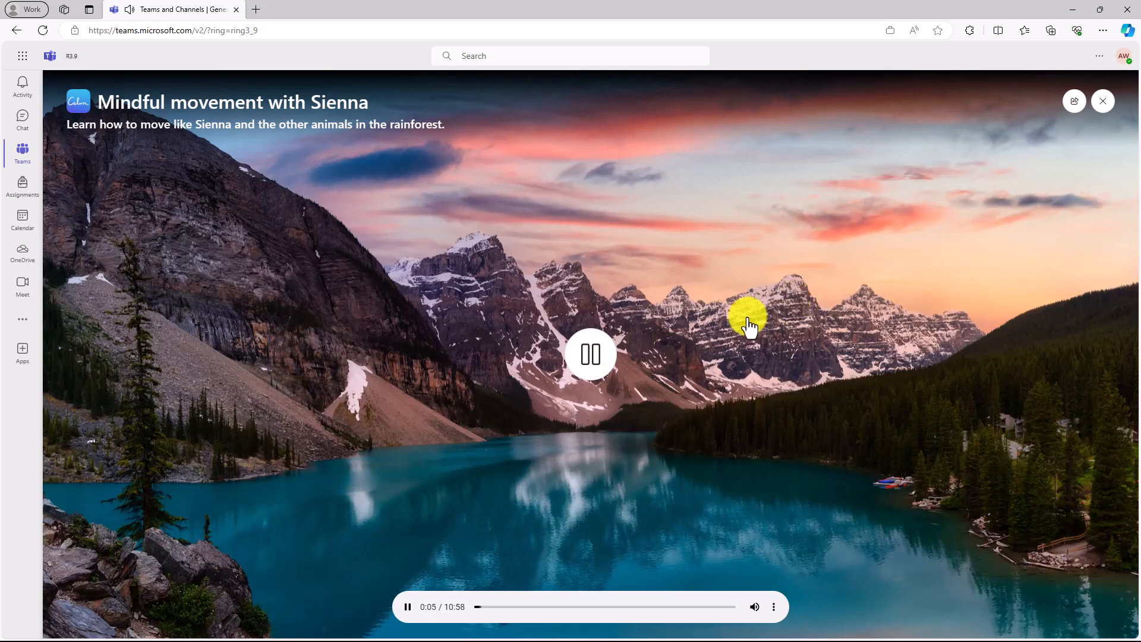
{"action": "left_click", "coordinate": [591, 355]}
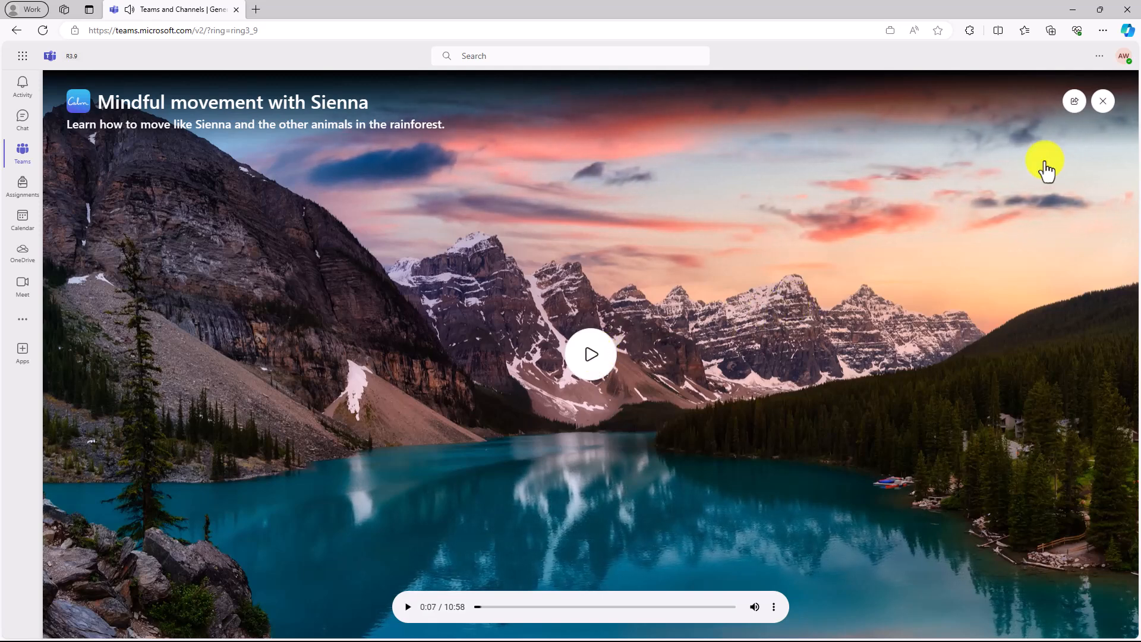
{"action": "left_click", "coordinate": [1102, 101]}
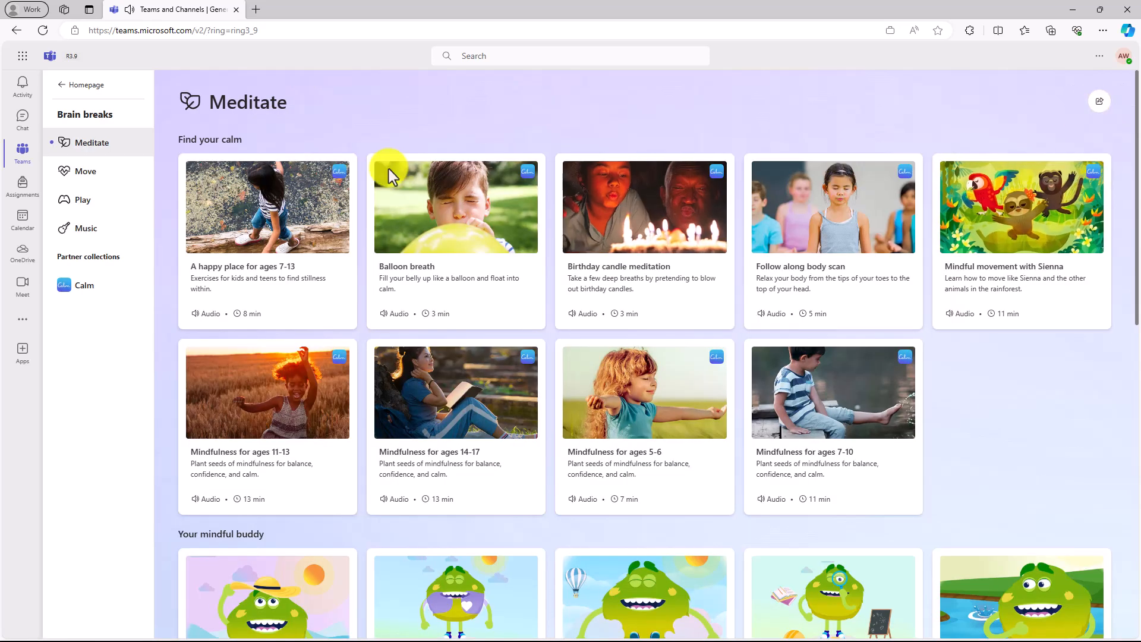
{"action": "mouse_move", "coordinate": [446, 220]}
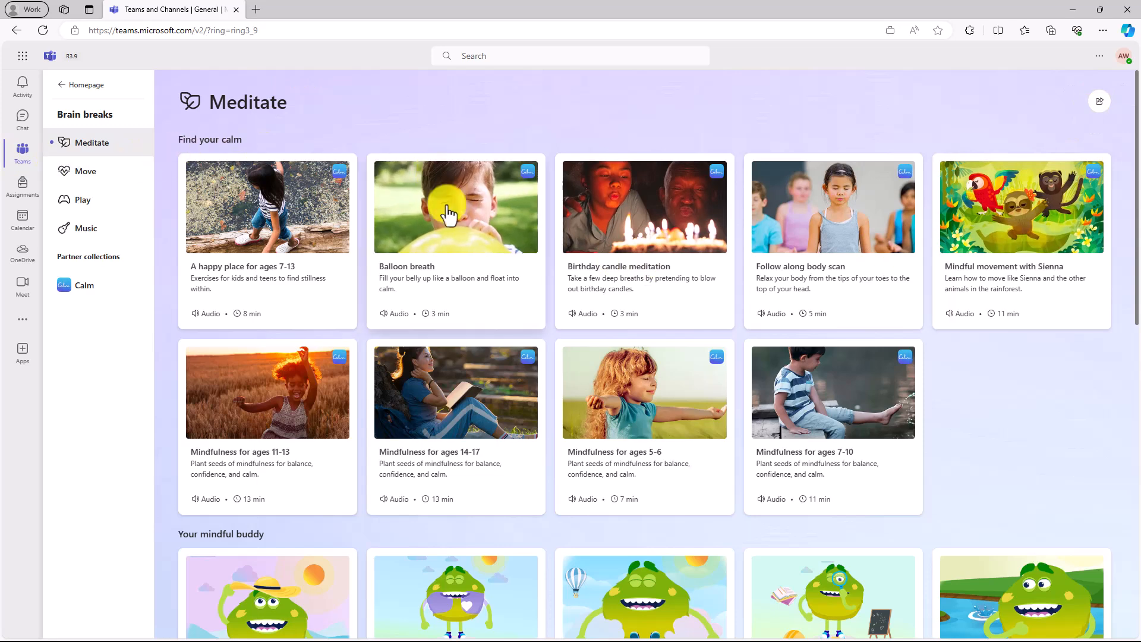
Scroll through the Meditate collection, then switch to the Move brain breaks.
{"action": "scroll", "scroll_direction": "down", "scroll_amount": 3}
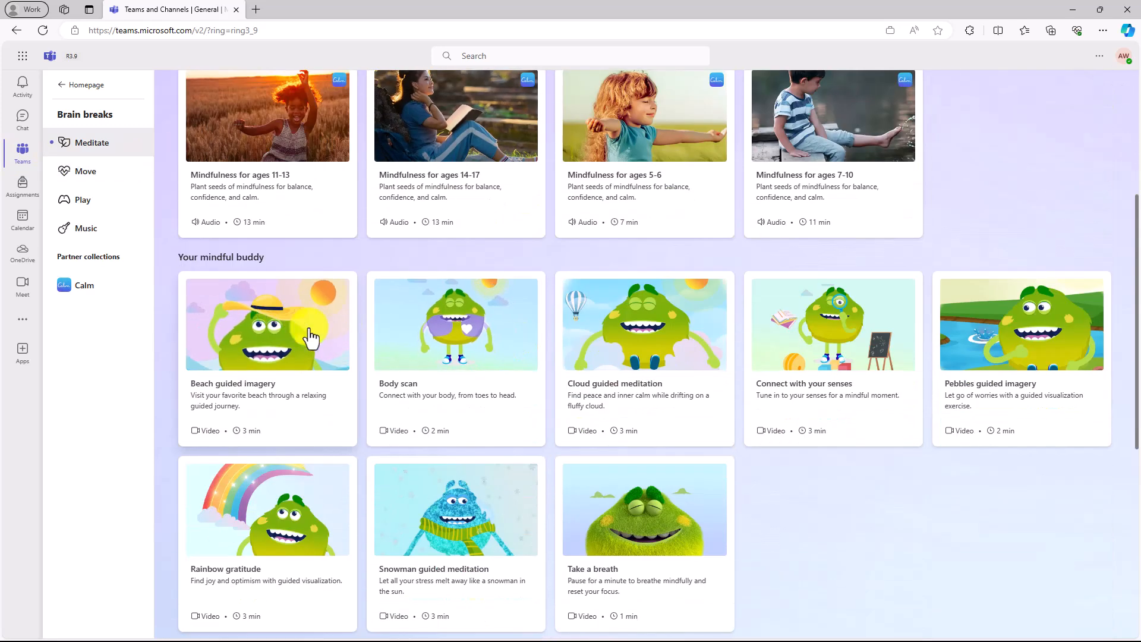
{"action": "scroll", "scroll_direction": "down", "scroll_amount": 3}
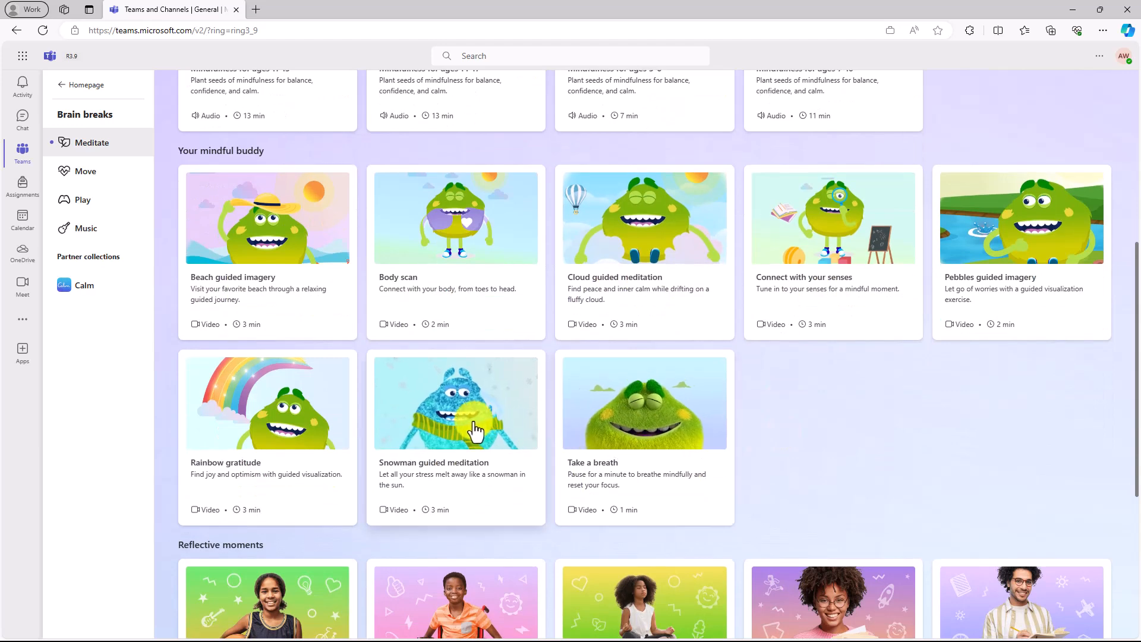
{"action": "scroll", "scroll_direction": "down", "scroll_amount": 3}
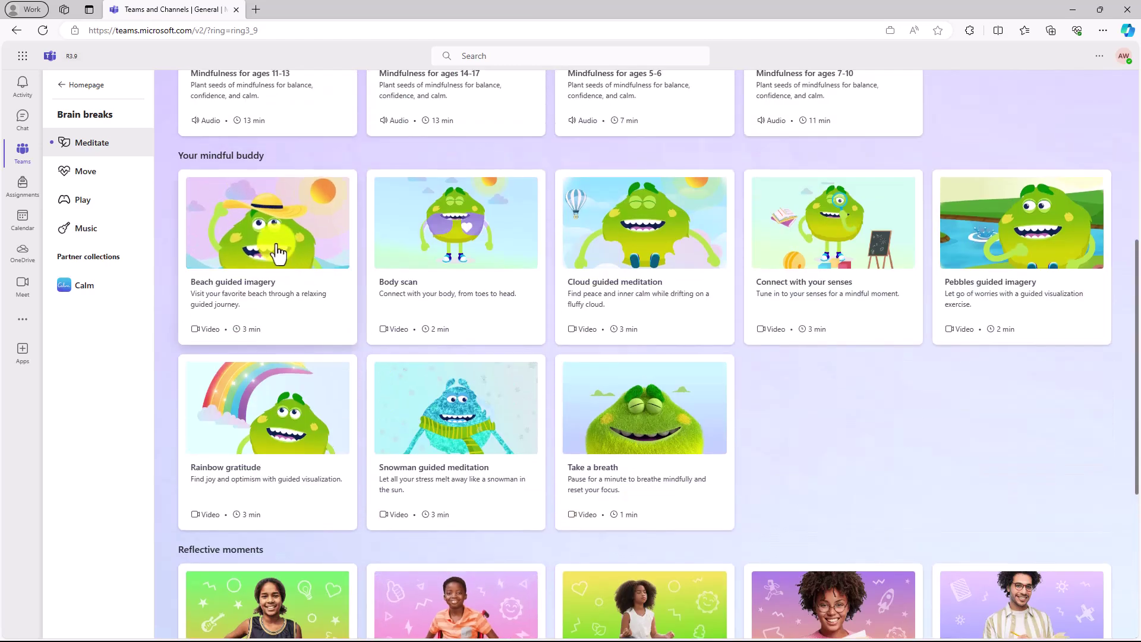
{"action": "left_click", "coordinate": [85, 171]}
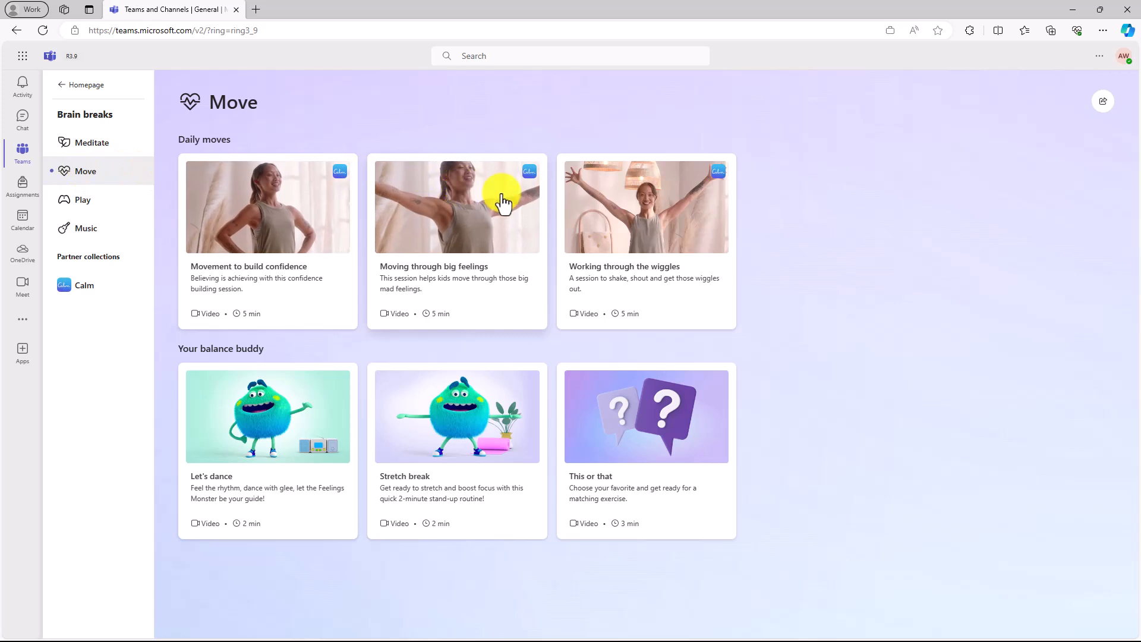
{"action": "mouse_move", "coordinate": [409, 465]}
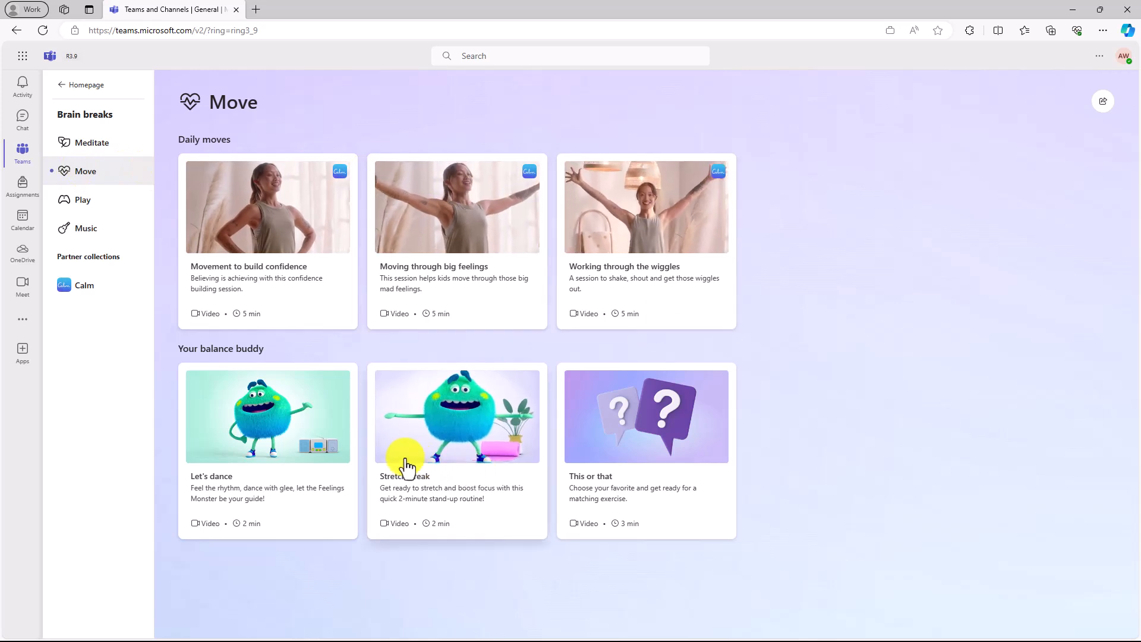
Play the Stretch break video, toggle its sound, close it, and switch to Play brain breaks.
{"action": "left_click", "coordinate": [457, 417]}
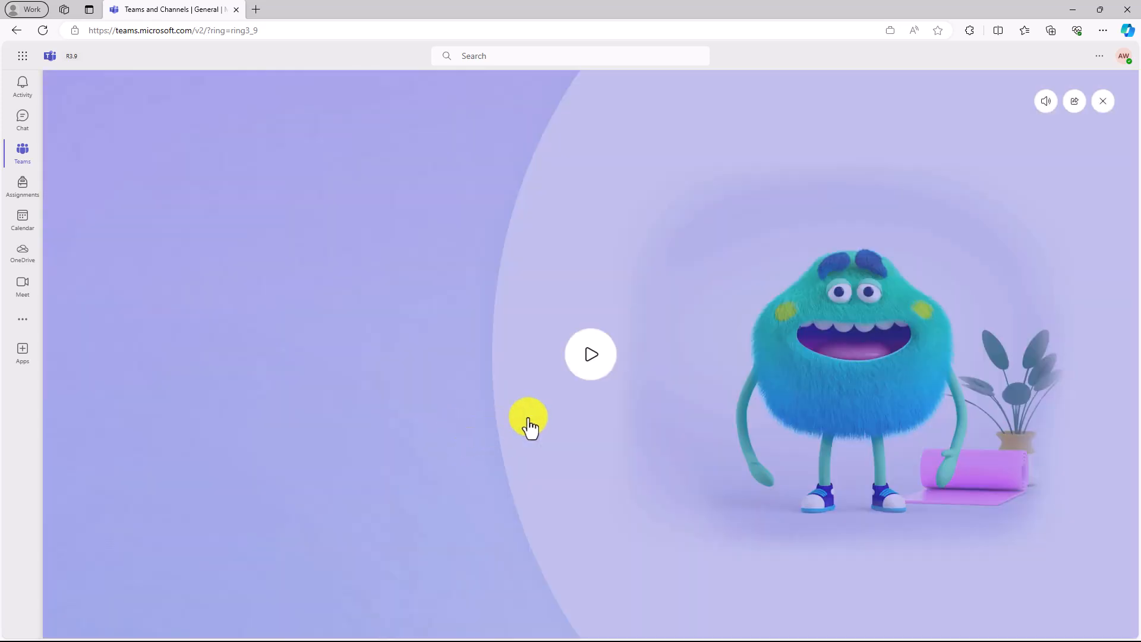
{"action": "left_click", "coordinate": [591, 354]}
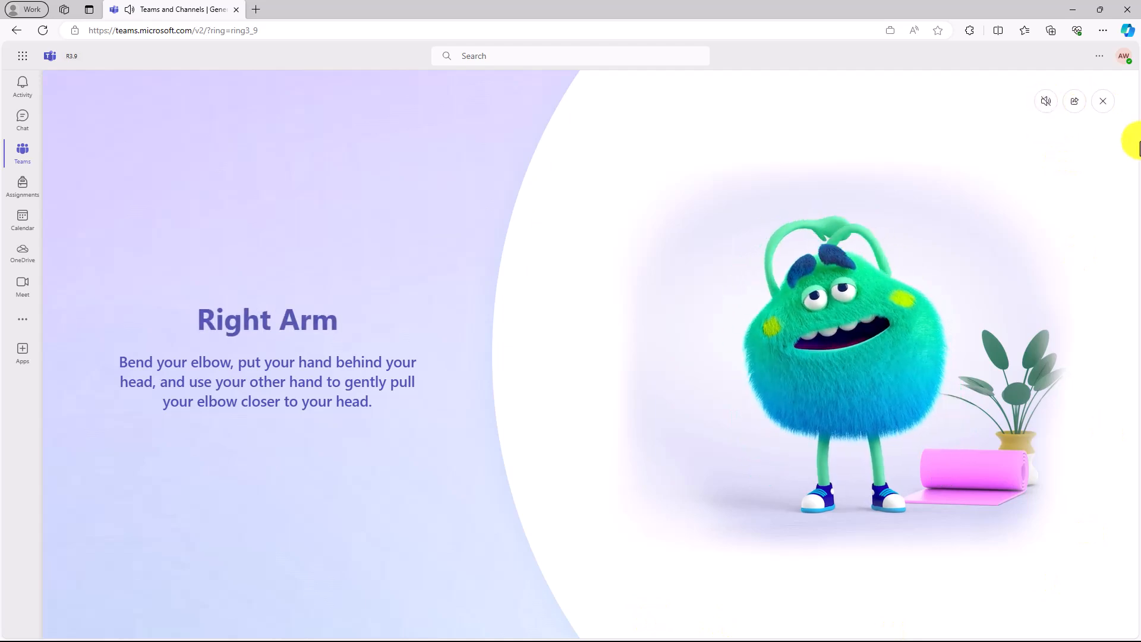
{"action": "left_click", "coordinate": [1046, 101]}
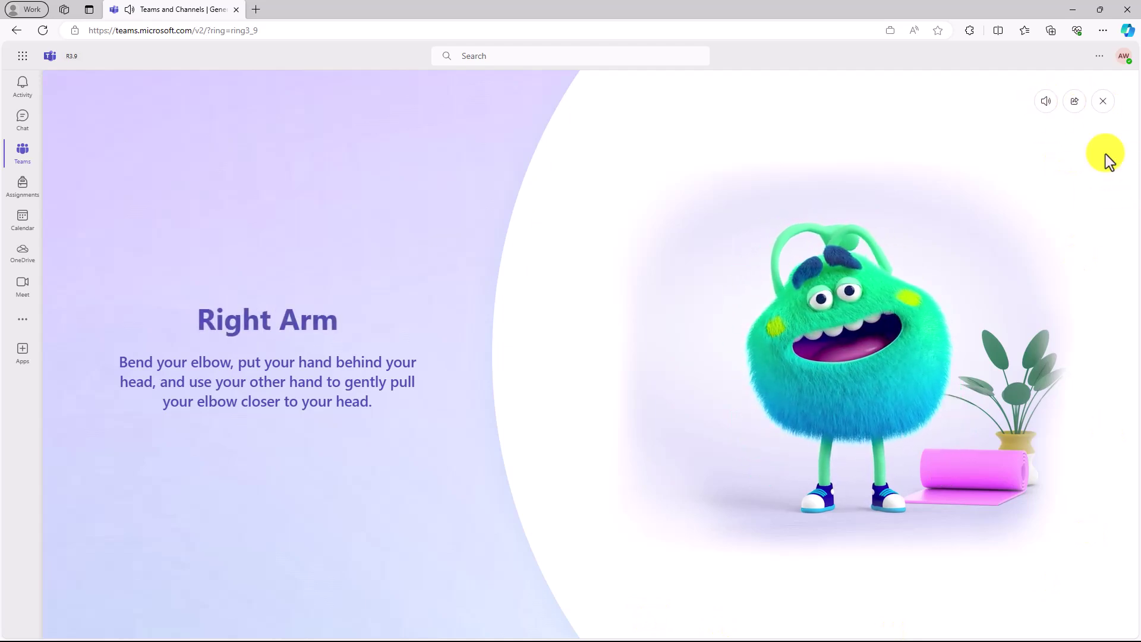
{"action": "left_click", "coordinate": [1102, 101]}
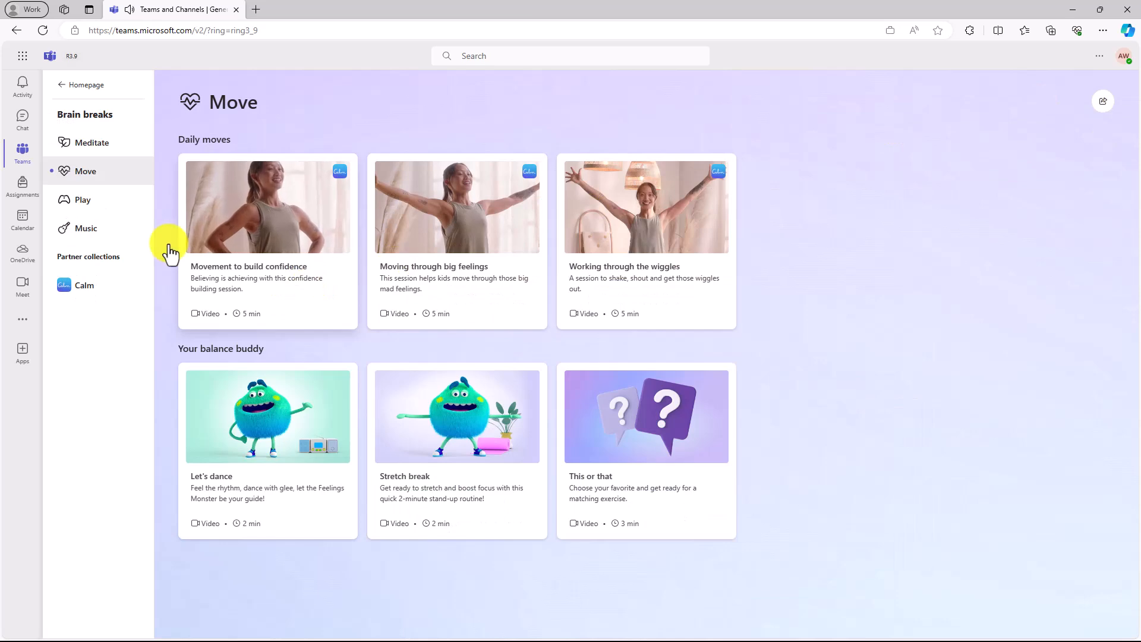
{"action": "left_click", "coordinate": [82, 200]}
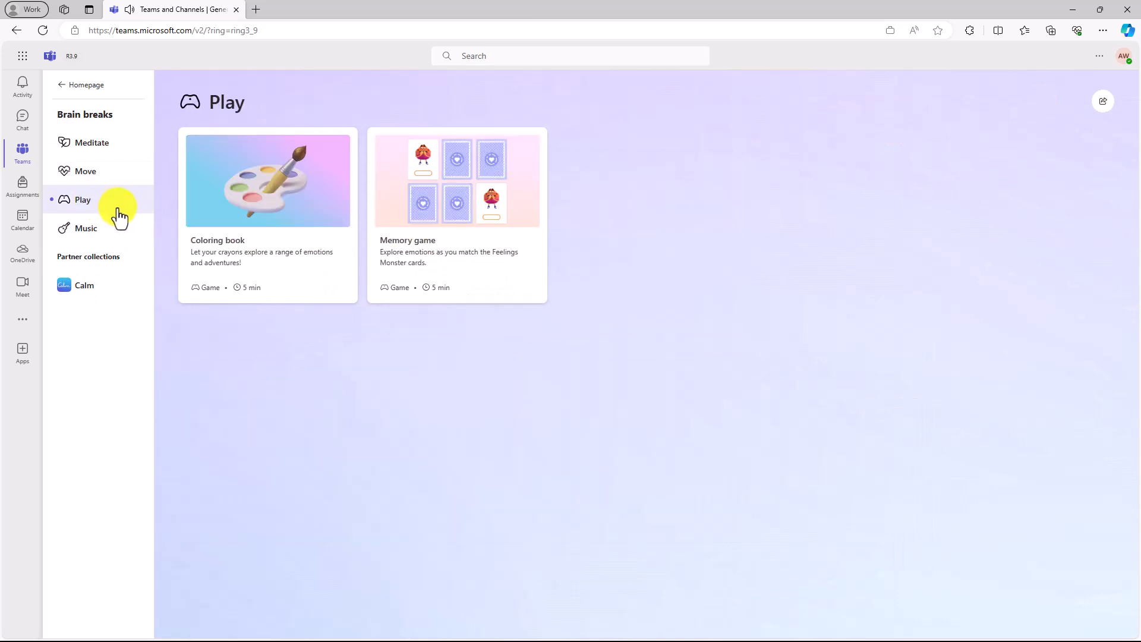
Open the Coloring book and start coloring the most peaceful monster picture.
{"action": "left_click", "coordinate": [267, 181]}
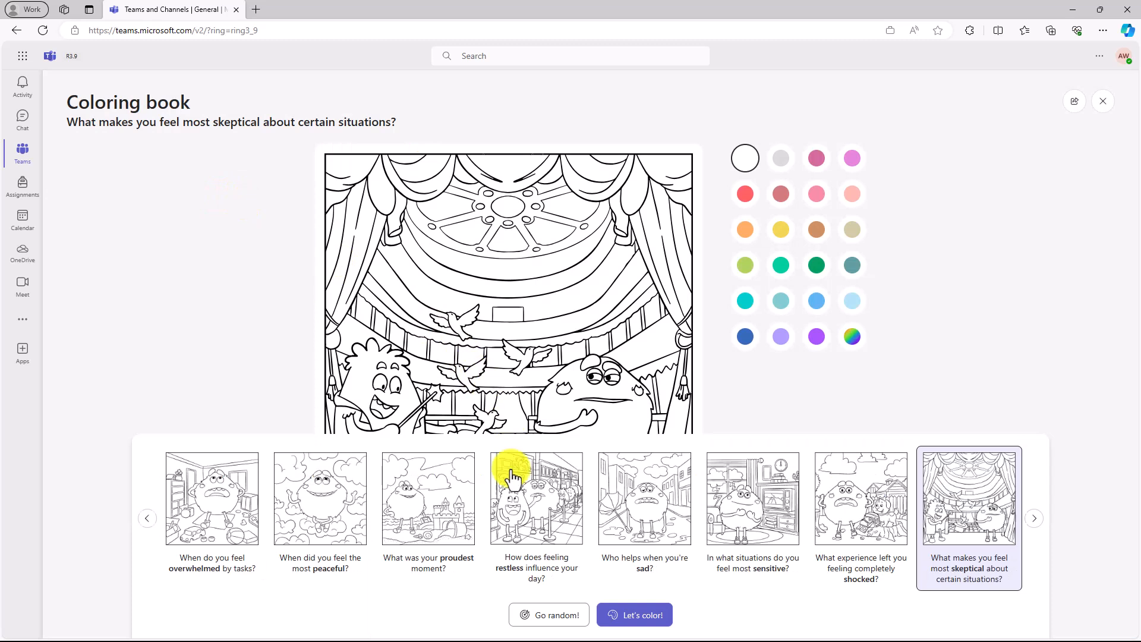
{"action": "mouse_move", "coordinate": [709, 520]}
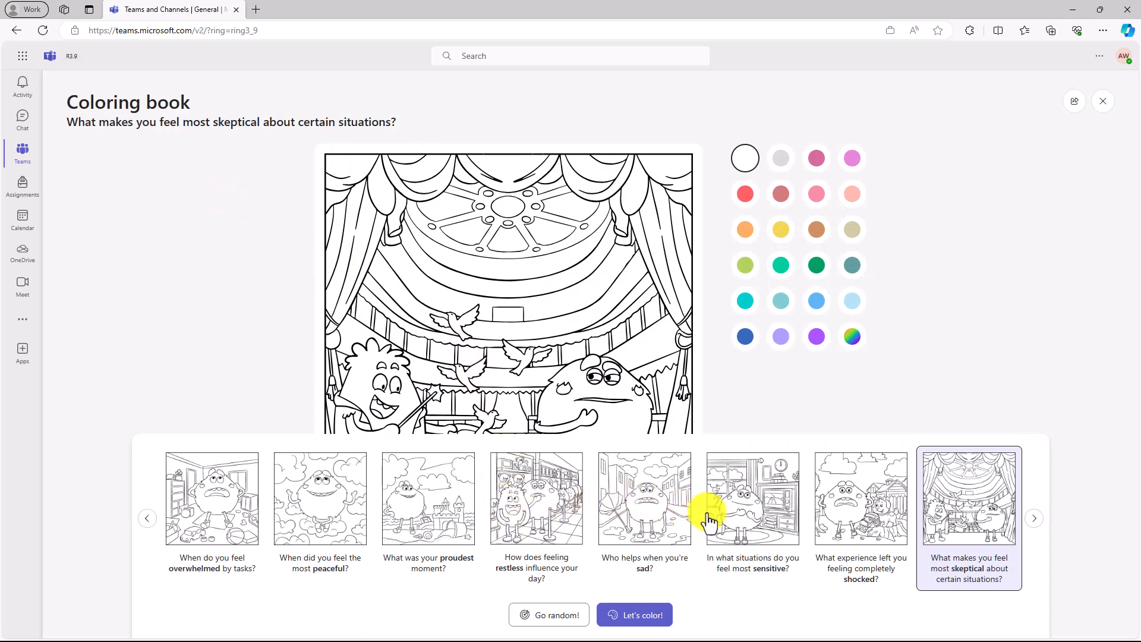
{"action": "mouse_move", "coordinate": [373, 498]}
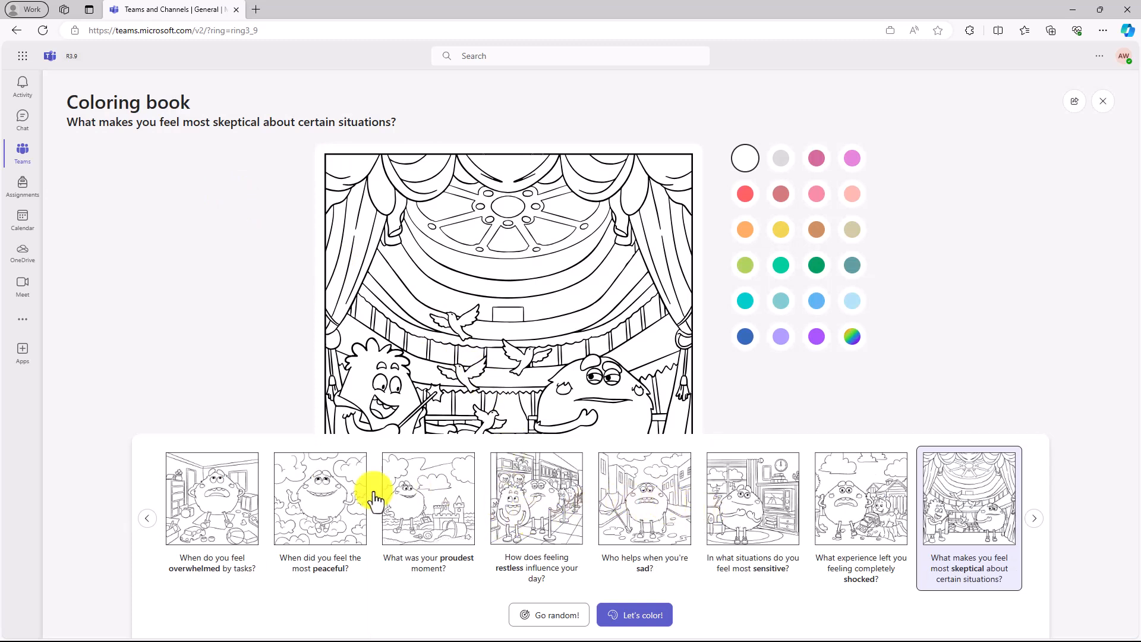
{"action": "left_click", "coordinate": [319, 498]}
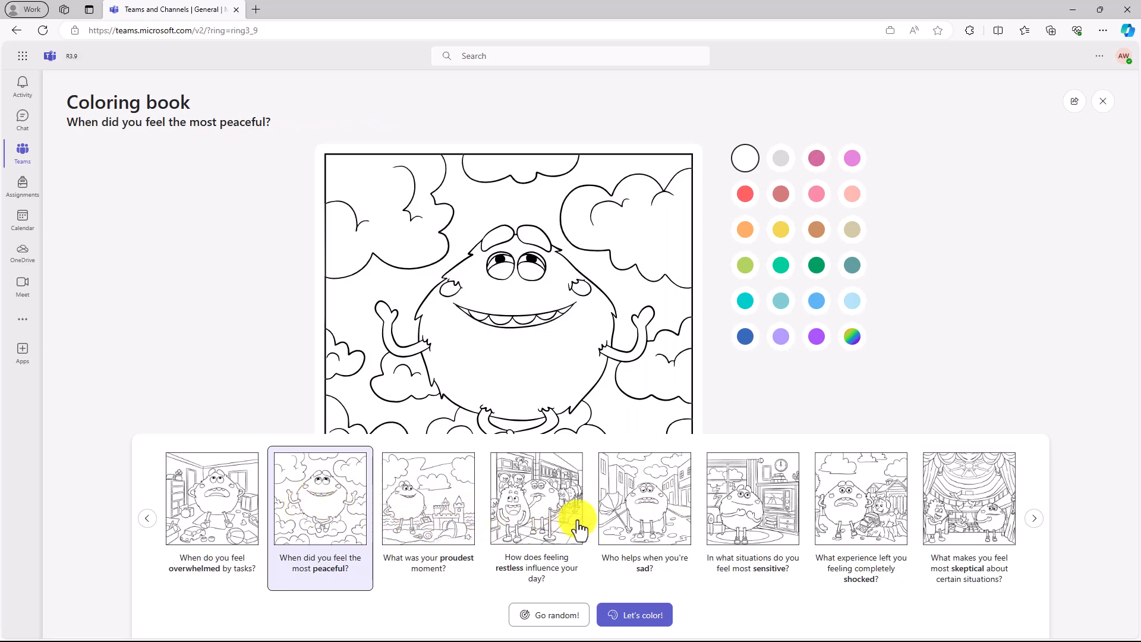
{"action": "left_click", "coordinate": [635, 614]}
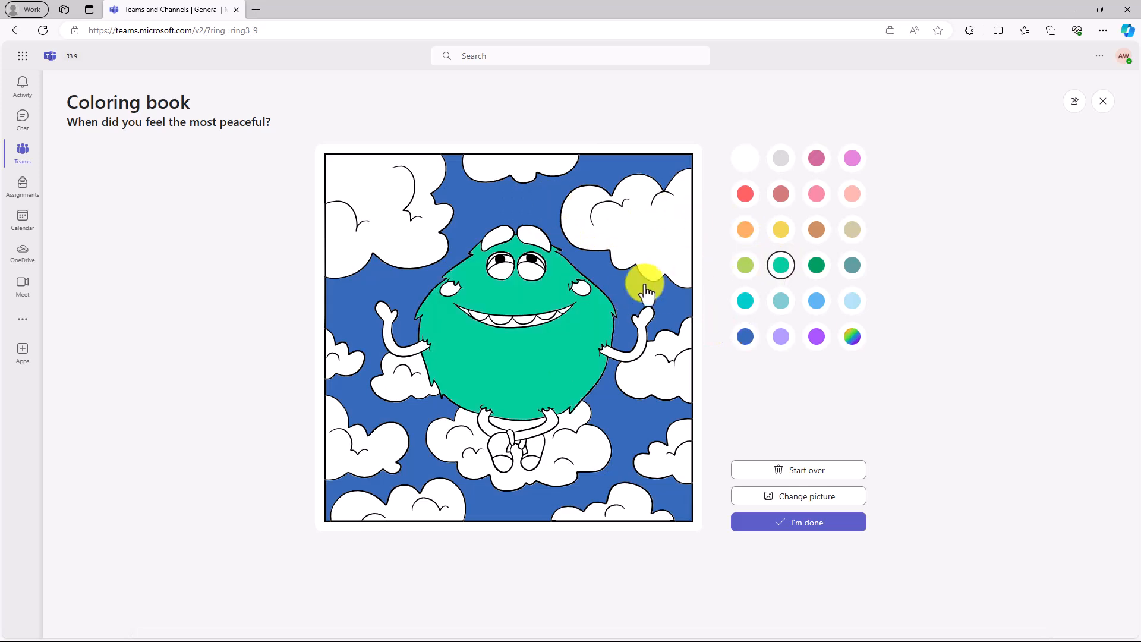
Paint the monster's cheeks red with the palette and mark the picture done.
{"action": "left_click", "coordinate": [744, 194]}
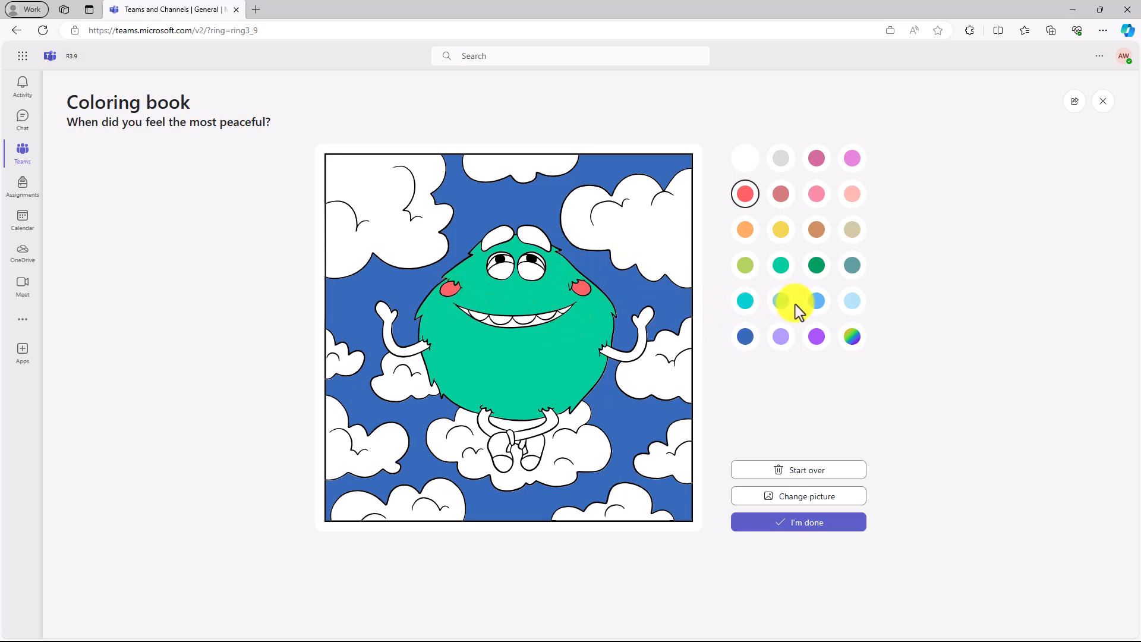
{"action": "left_click", "coordinate": [780, 229]}
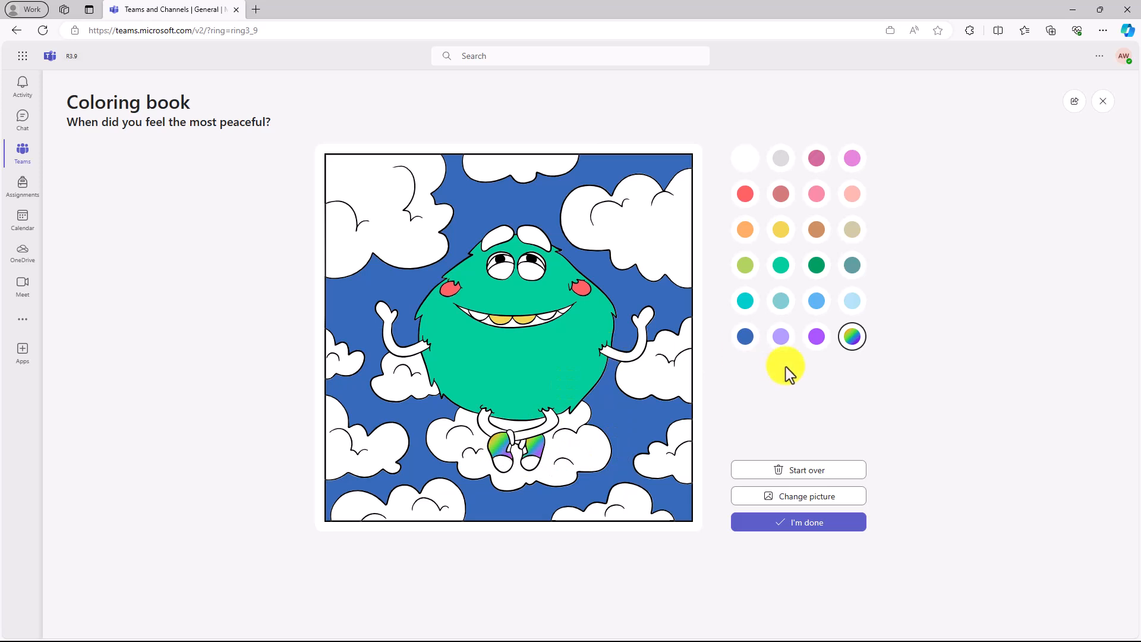
{"action": "mouse_move", "coordinate": [796, 501]}
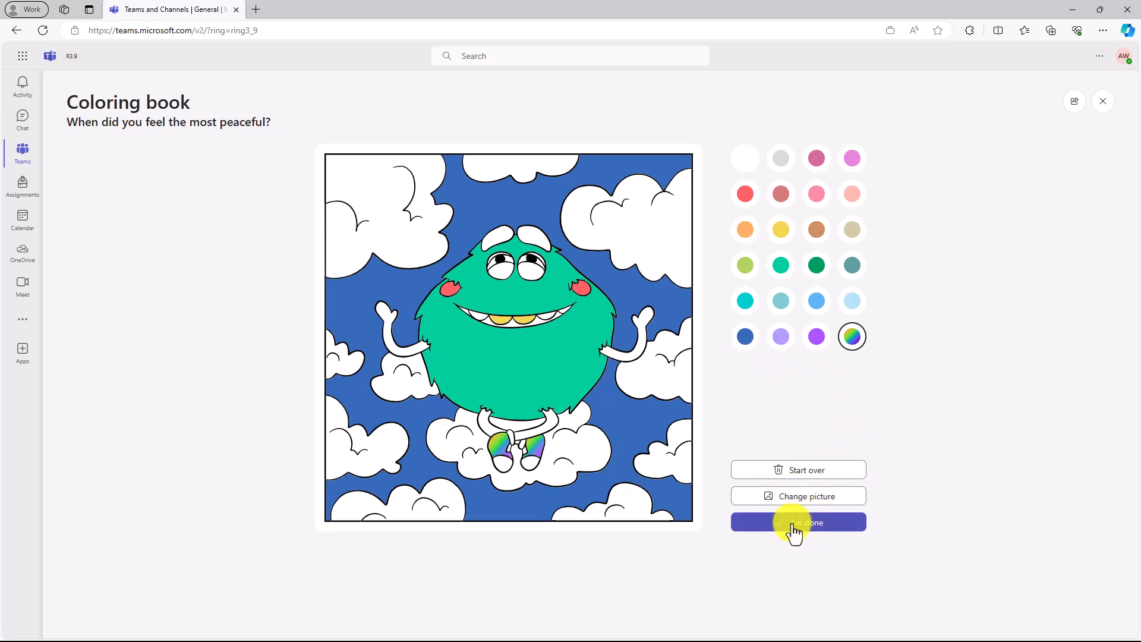
{"action": "left_click", "coordinate": [798, 522]}
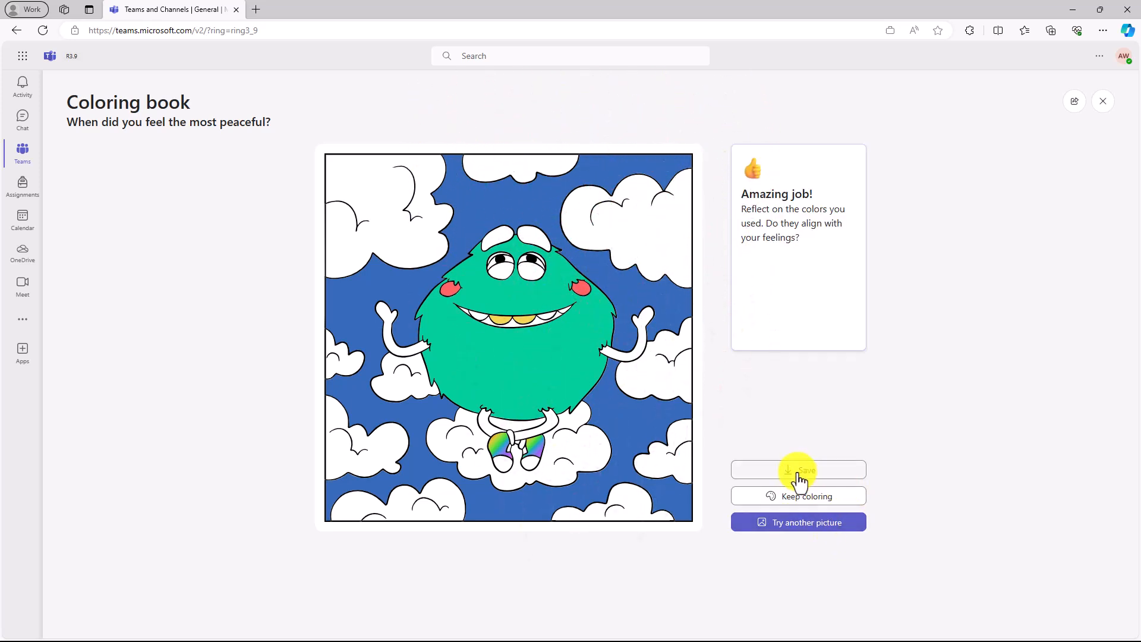
{"action": "mouse_move", "coordinate": [807, 501]}
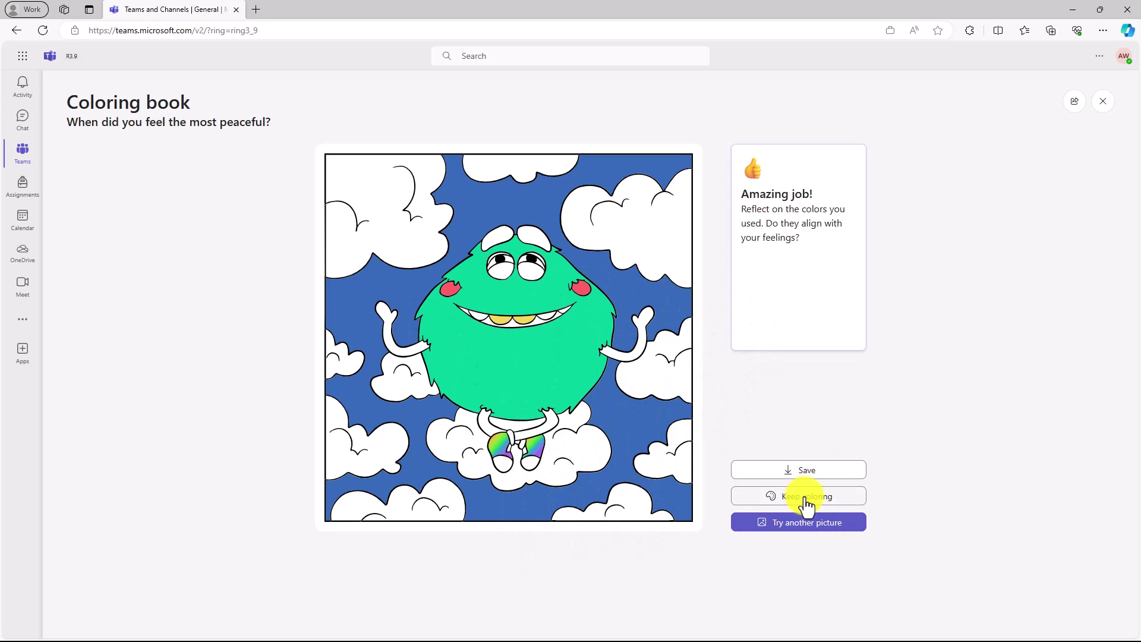
Go back to coloring, then exit the coloring book, leaving without saving.
{"action": "left_click", "coordinate": [798, 496]}
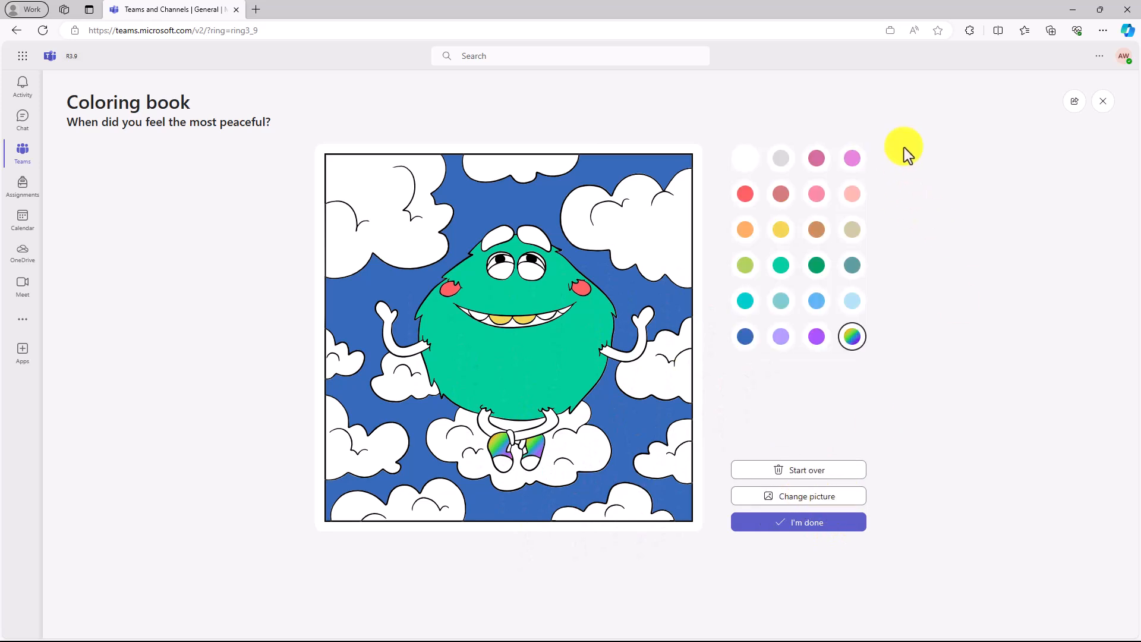
{"action": "left_click", "coordinate": [1102, 101]}
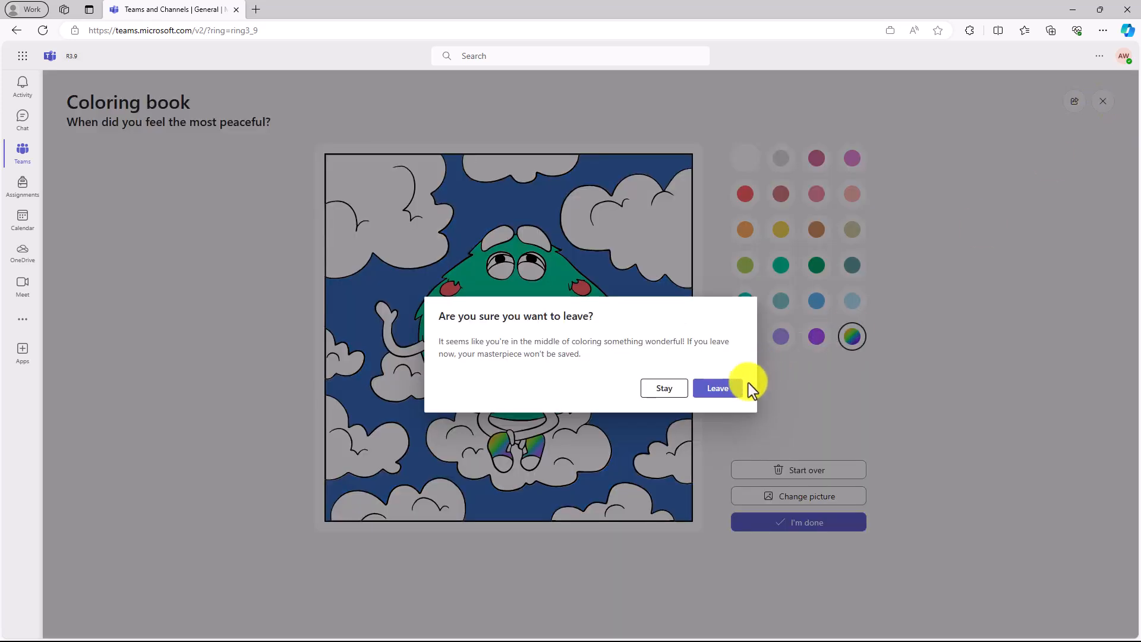
{"action": "left_click", "coordinate": [717, 388]}
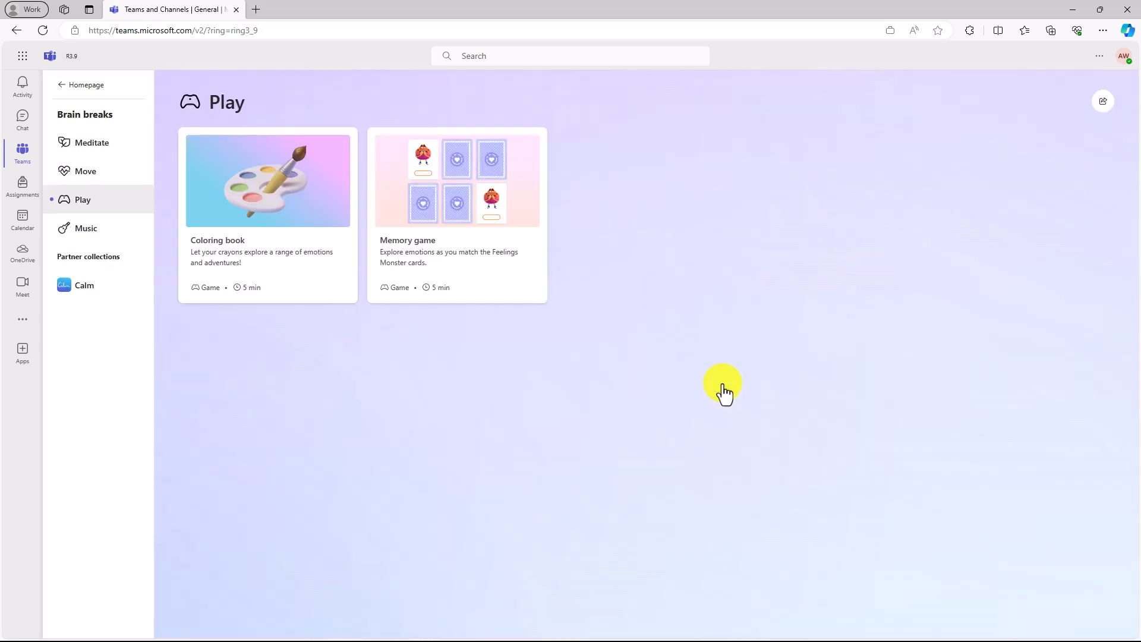
{"action": "left_click", "coordinate": [457, 180]}
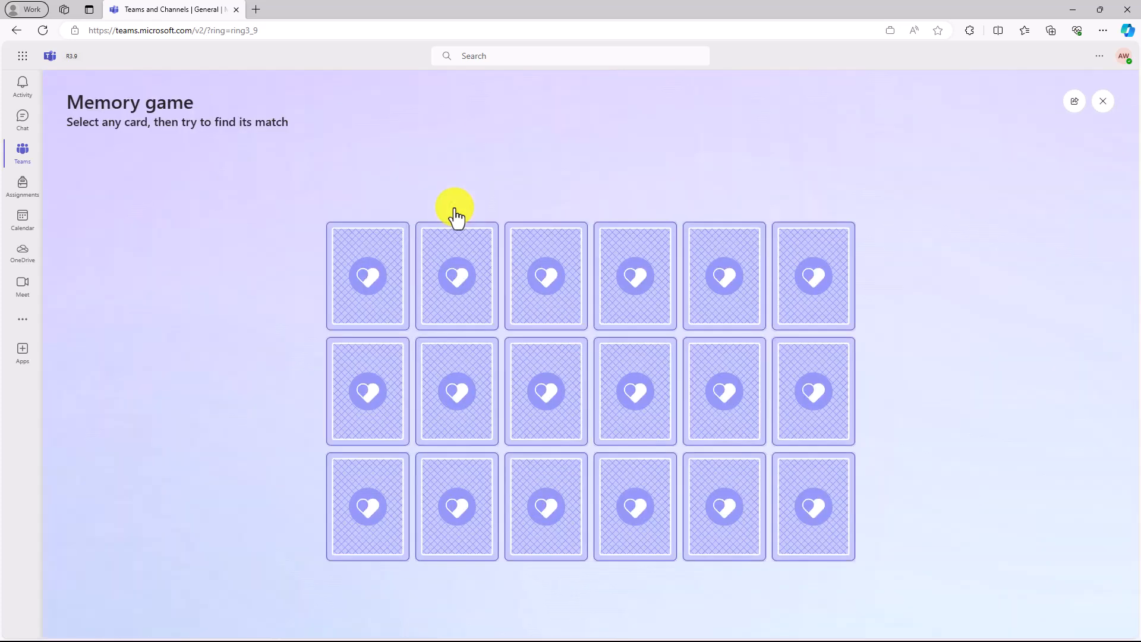
{"action": "left_click", "coordinate": [456, 276]}
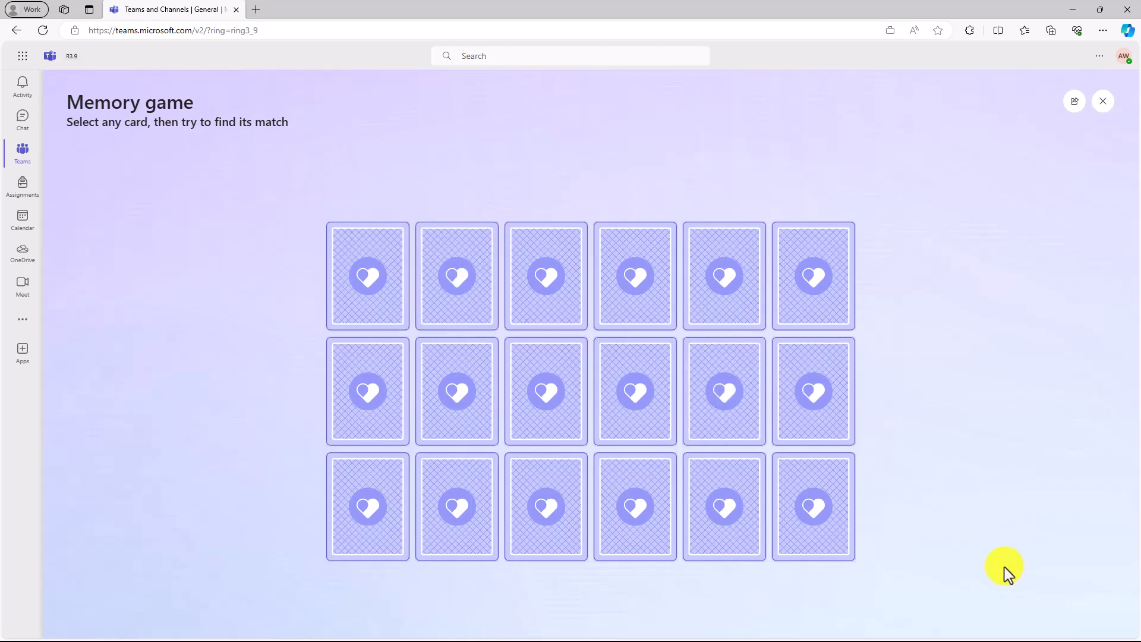
{"action": "left_click", "coordinate": [723, 276]}
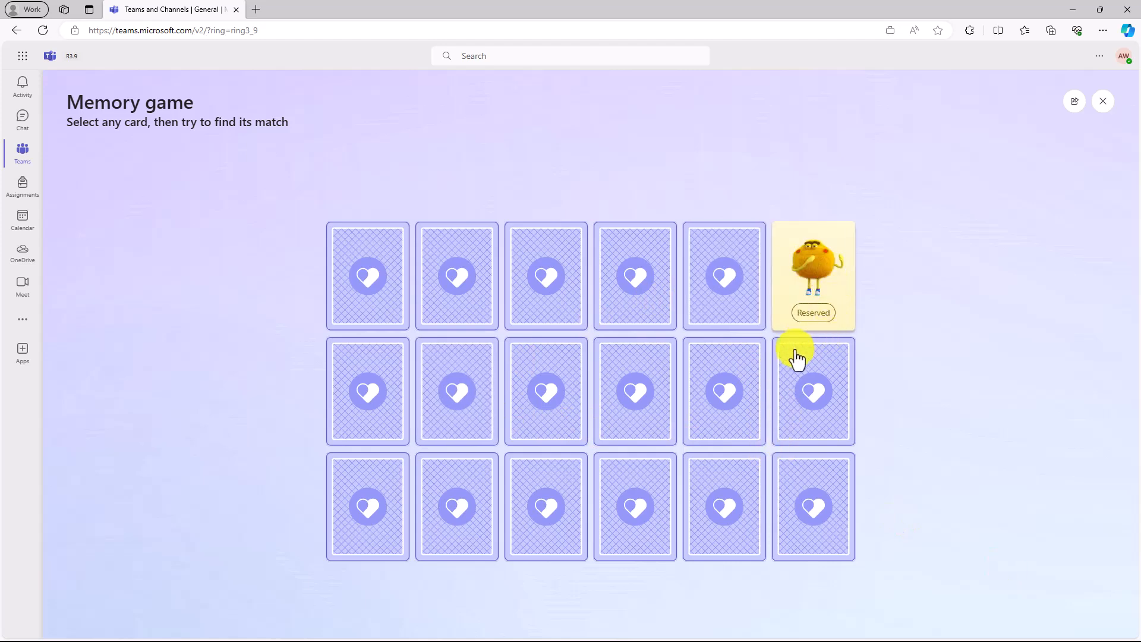
{"action": "left_click", "coordinate": [723, 391]}
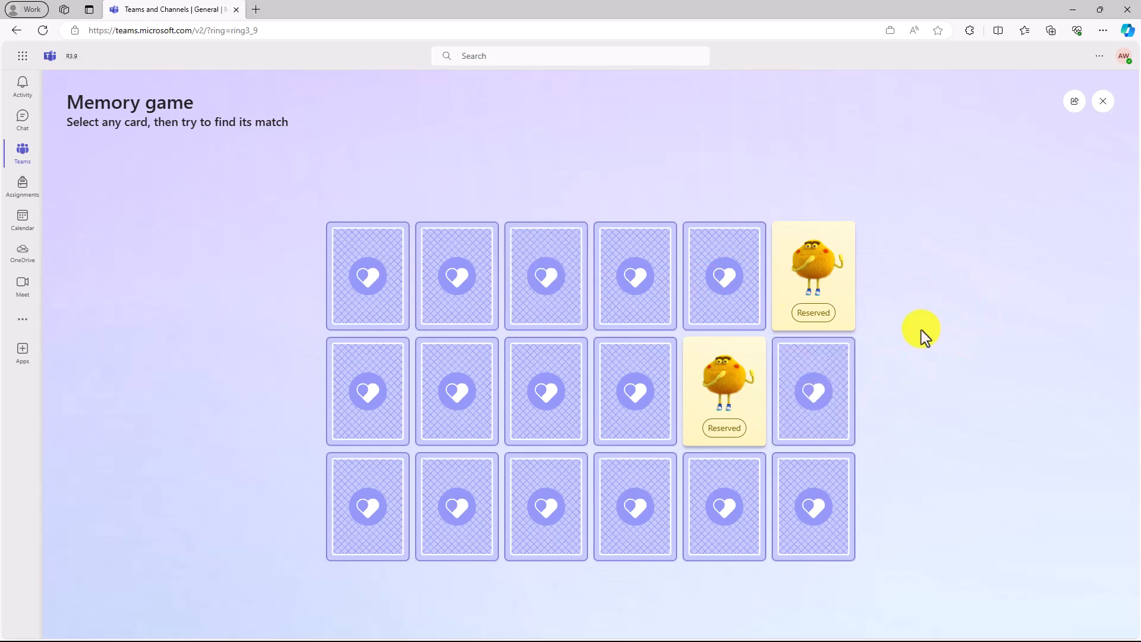
{"action": "left_click", "coordinate": [1102, 101]}
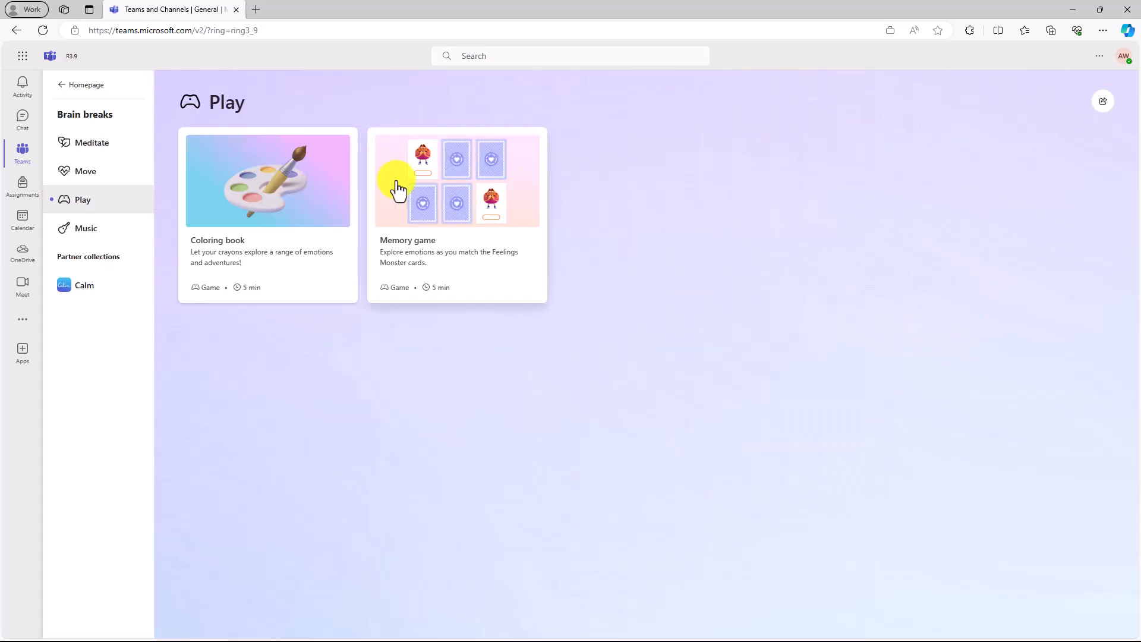
{"action": "mouse_move", "coordinate": [81, 232]}
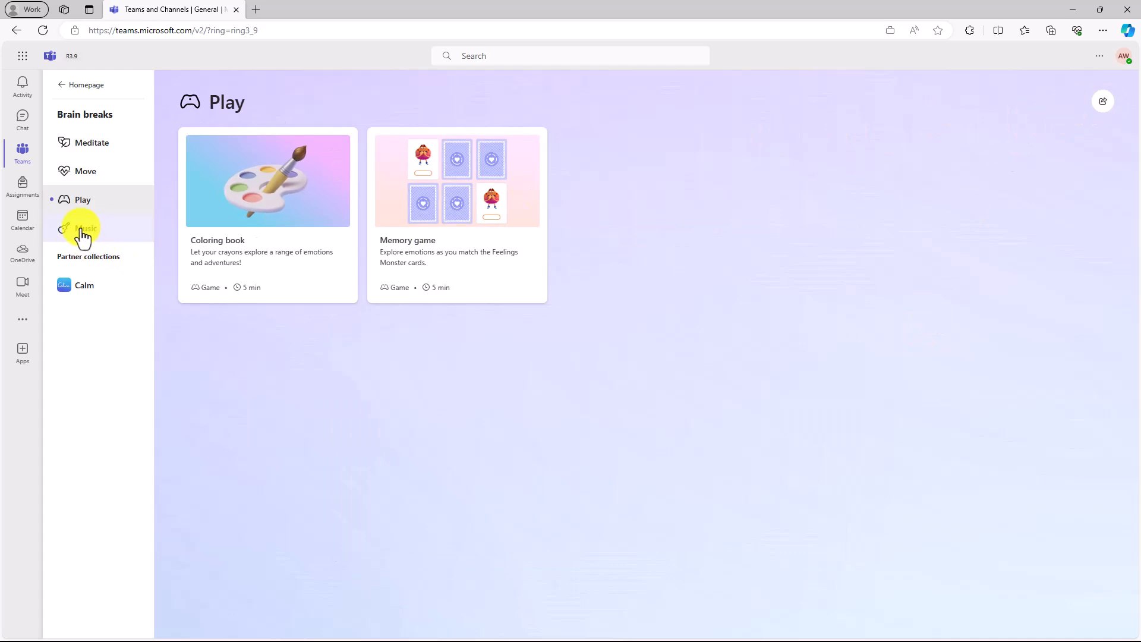
Play the Guitar daydreams track from Music briefly, pause it, and close the player.
{"action": "left_click", "coordinate": [86, 228]}
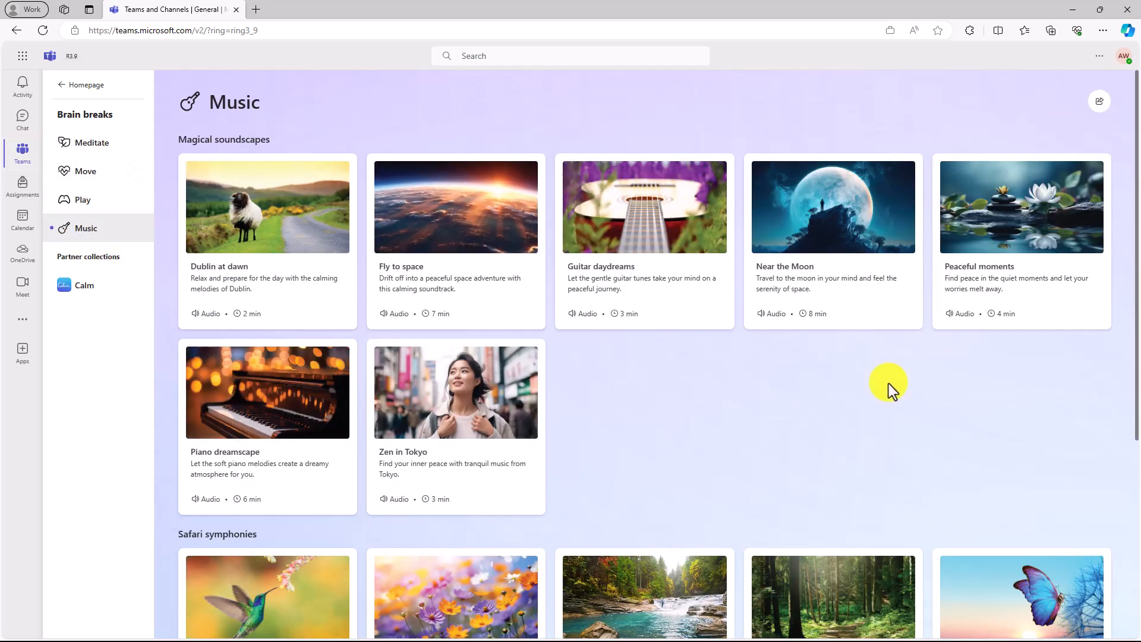
{"action": "mouse_move", "coordinate": [626, 238]}
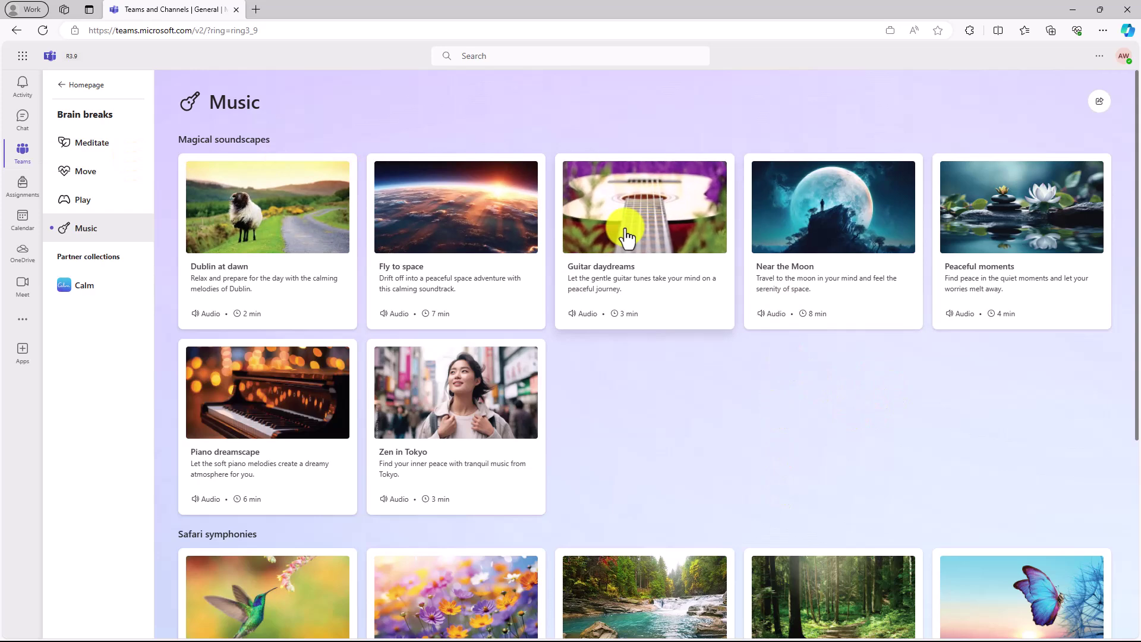
{"action": "left_click", "coordinate": [644, 207]}
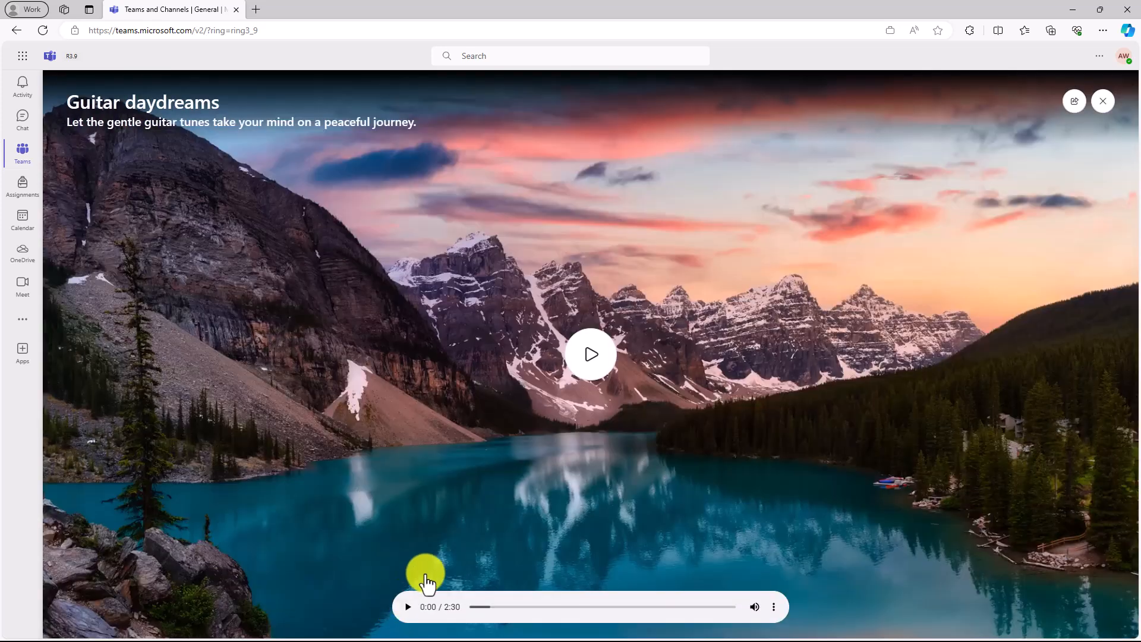
{"action": "left_click", "coordinate": [592, 354]}
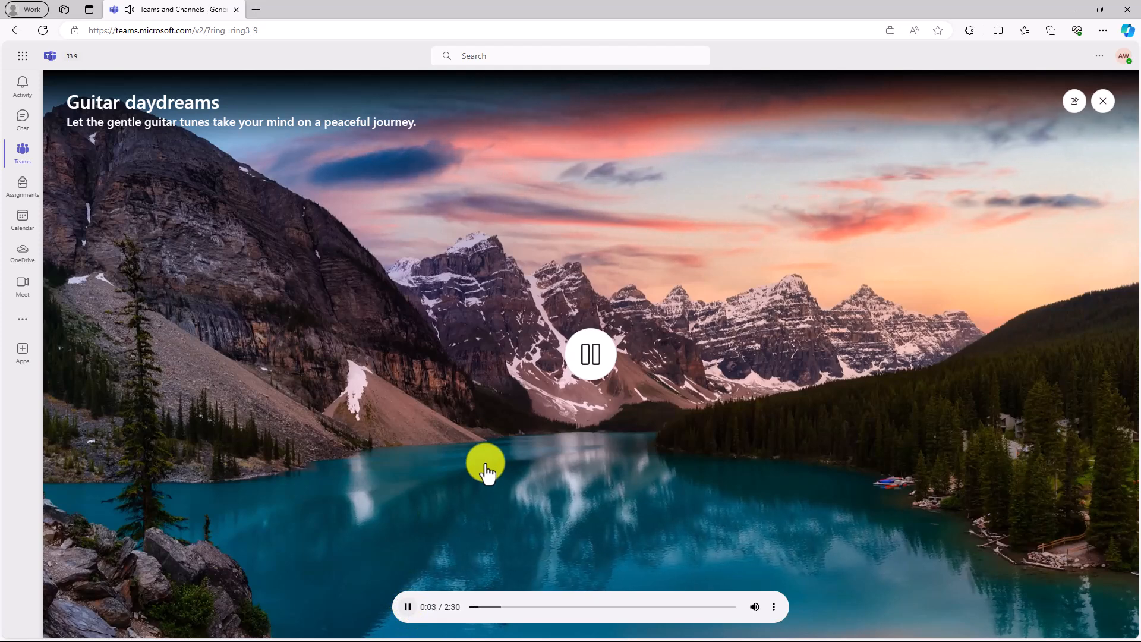
{"action": "mouse_move", "coordinate": [664, 359]}
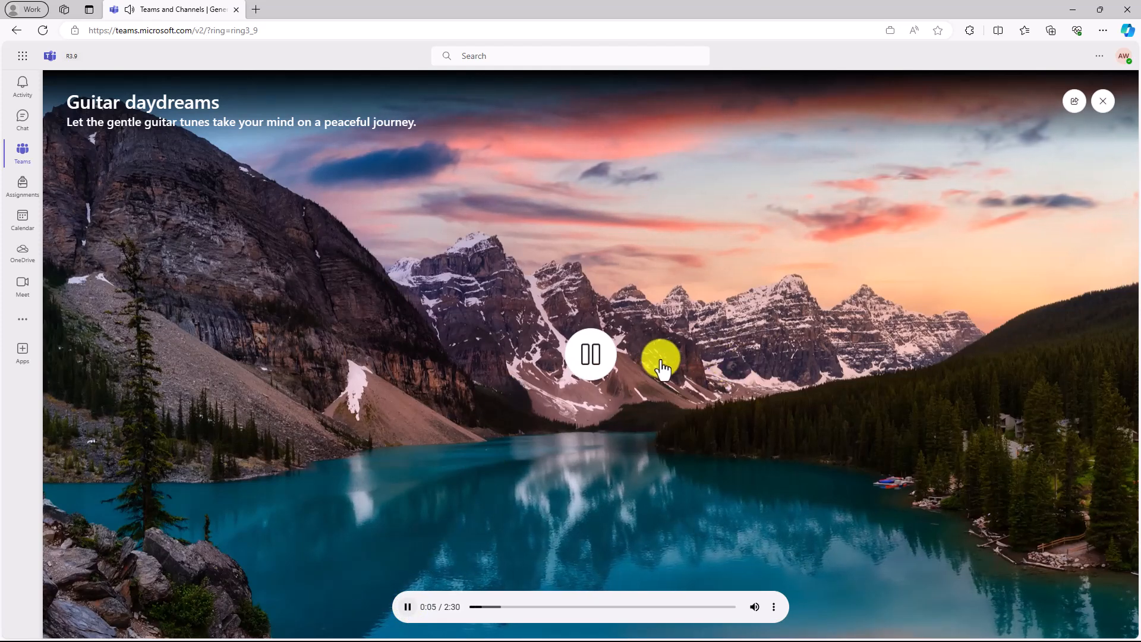
{"action": "mouse_move", "coordinate": [841, 332]}
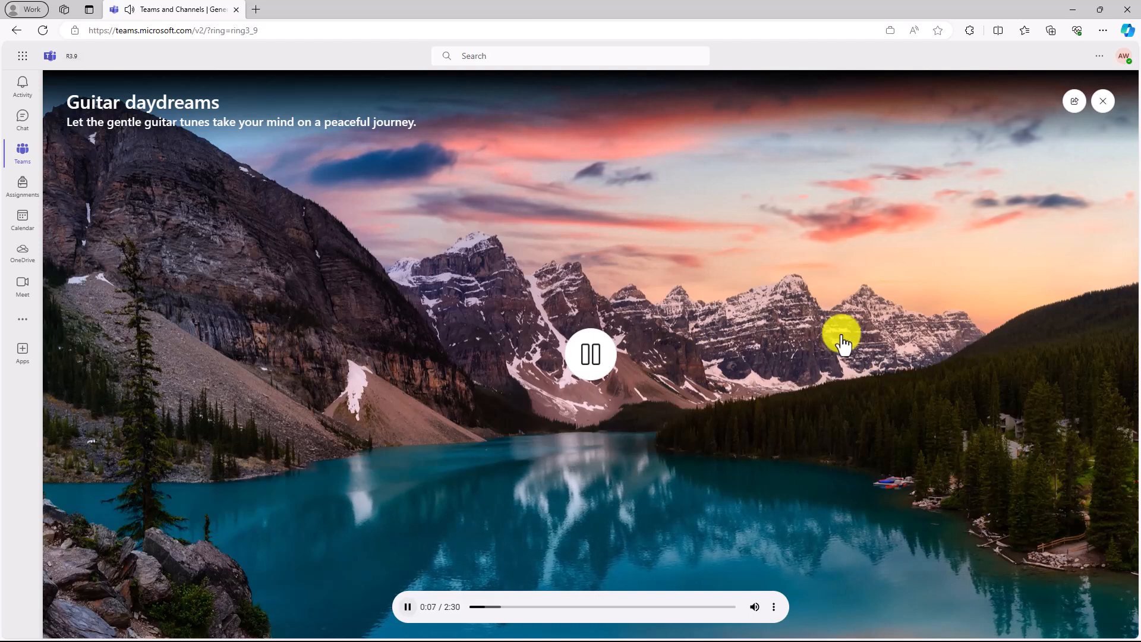
{"action": "left_click", "coordinate": [590, 355]}
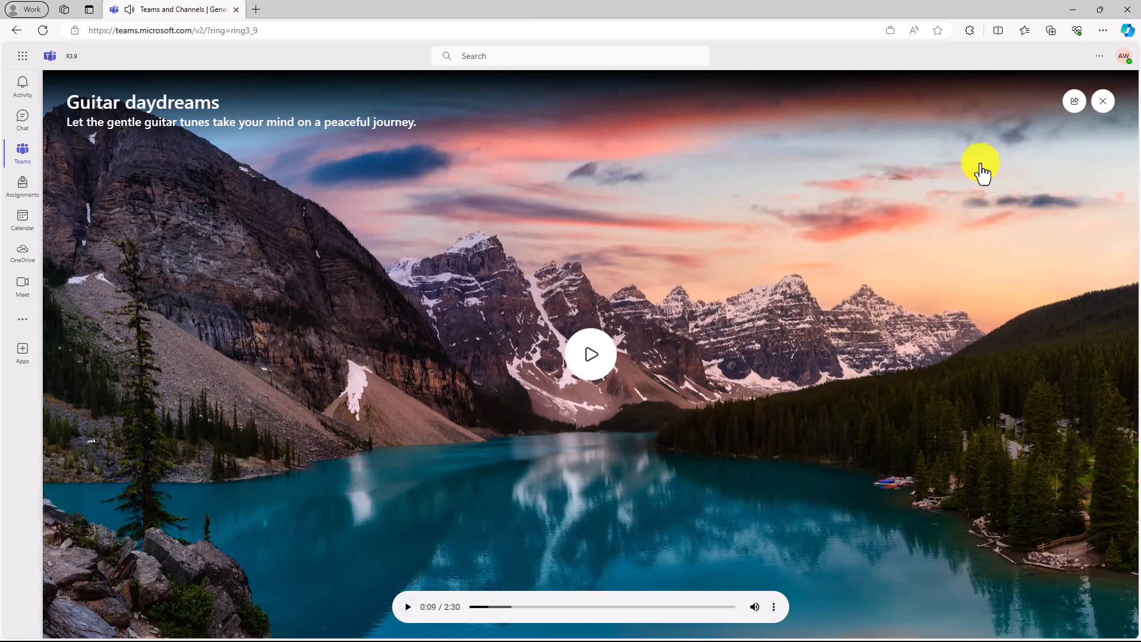
{"action": "left_click", "coordinate": [1103, 101]}
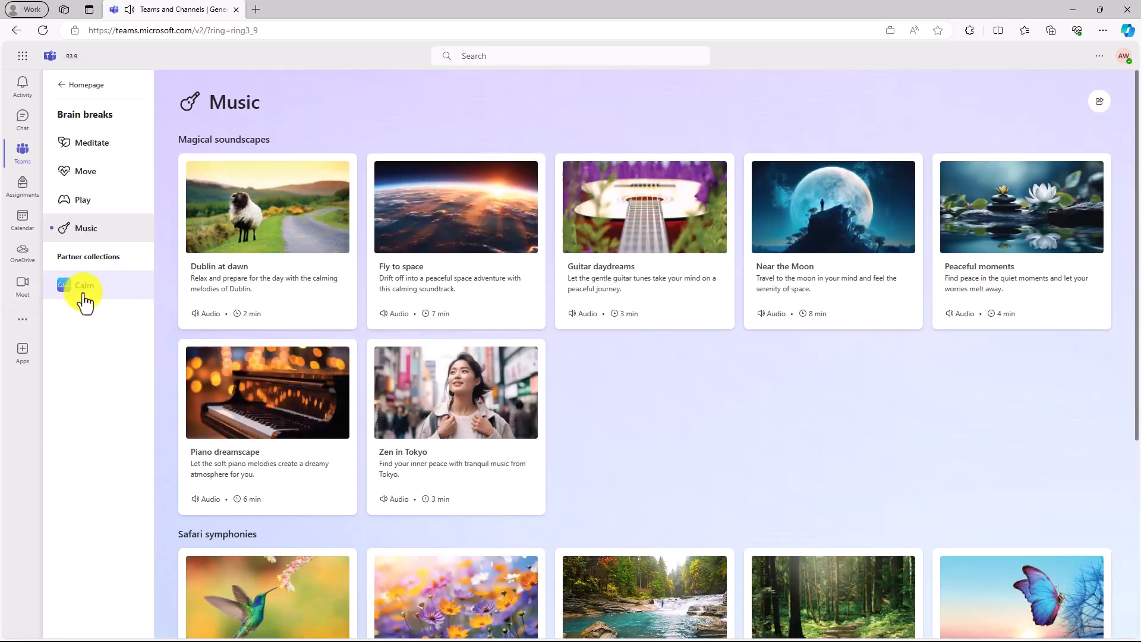
Open Calm under Partner collections in the Brain breaks sidebar.
{"action": "left_click", "coordinate": [83, 284]}
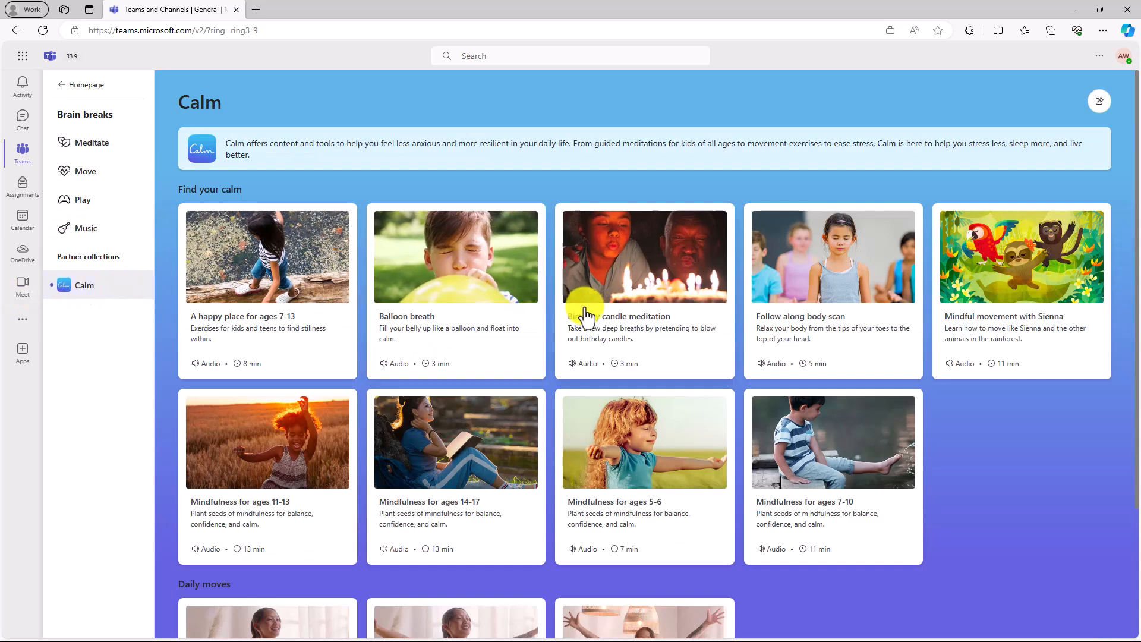
{"action": "mouse_move", "coordinate": [624, 348]}
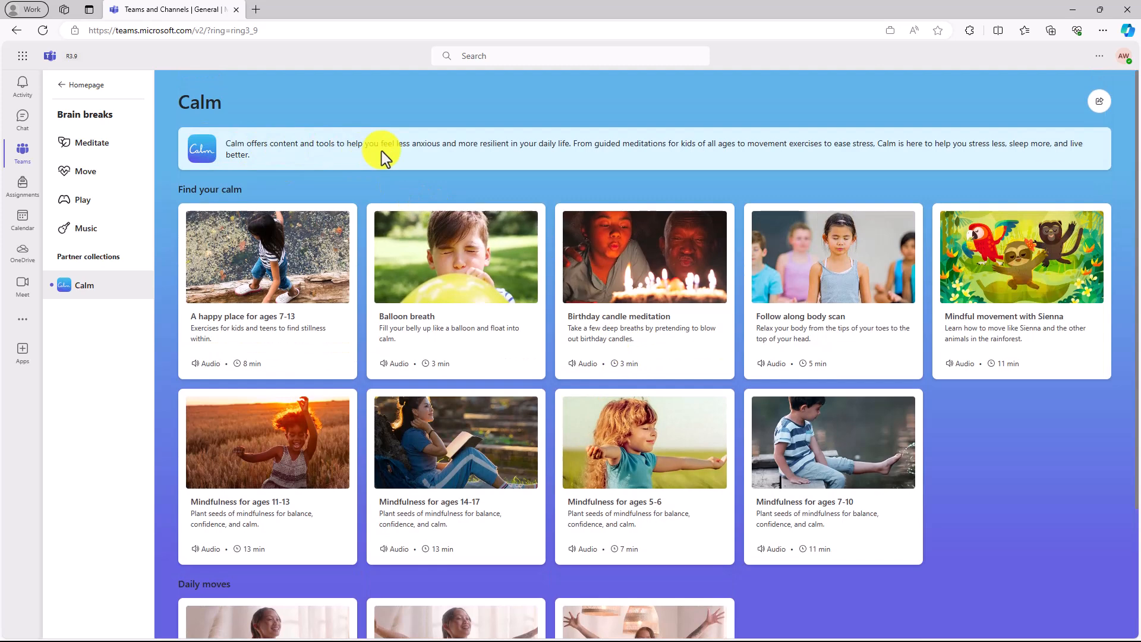
{"action": "mouse_move", "coordinate": [657, 264]}
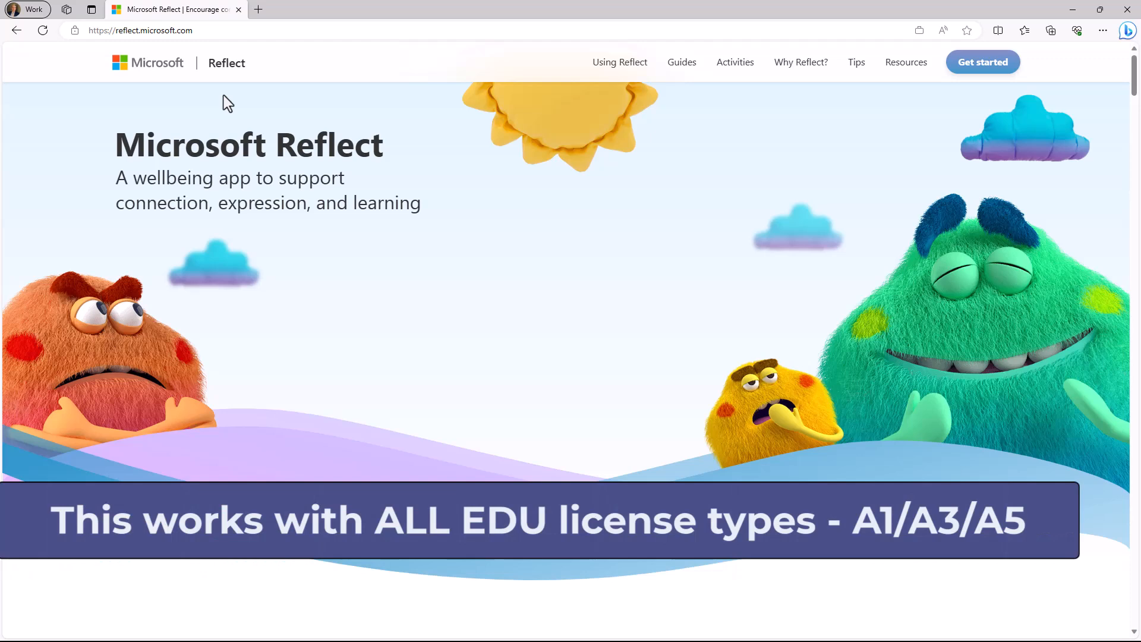
Scroll the Reflect website down to Using Reflect and back to the top.
{"action": "scroll", "scroll_direction": "down", "scroll_amount": 3}
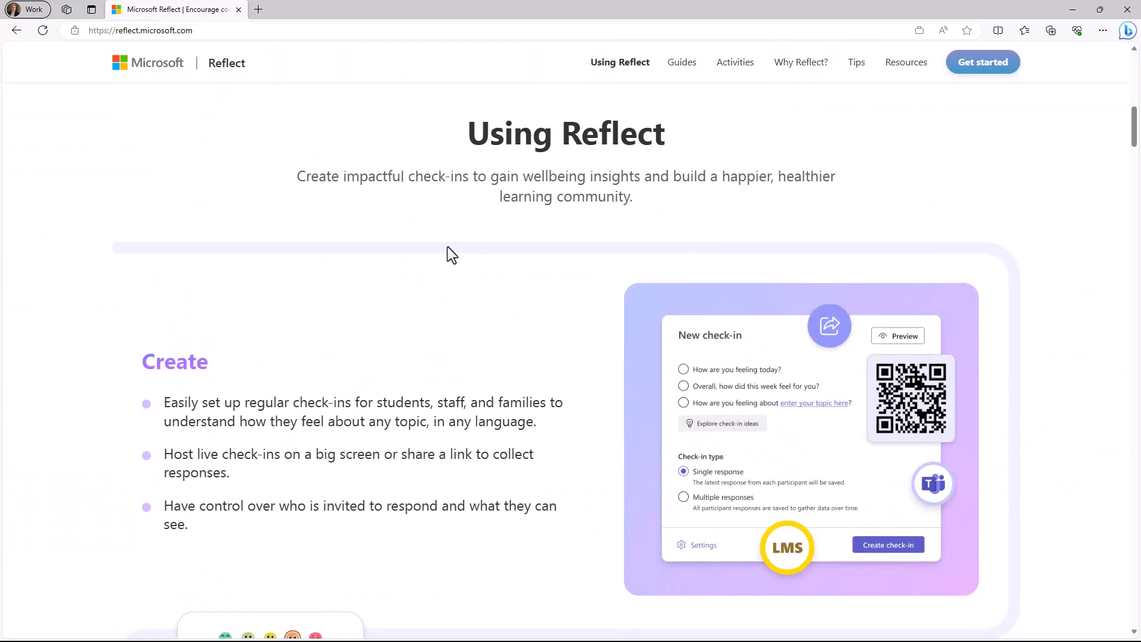
{"action": "scroll", "scroll_direction": "up", "scroll_amount": 3}
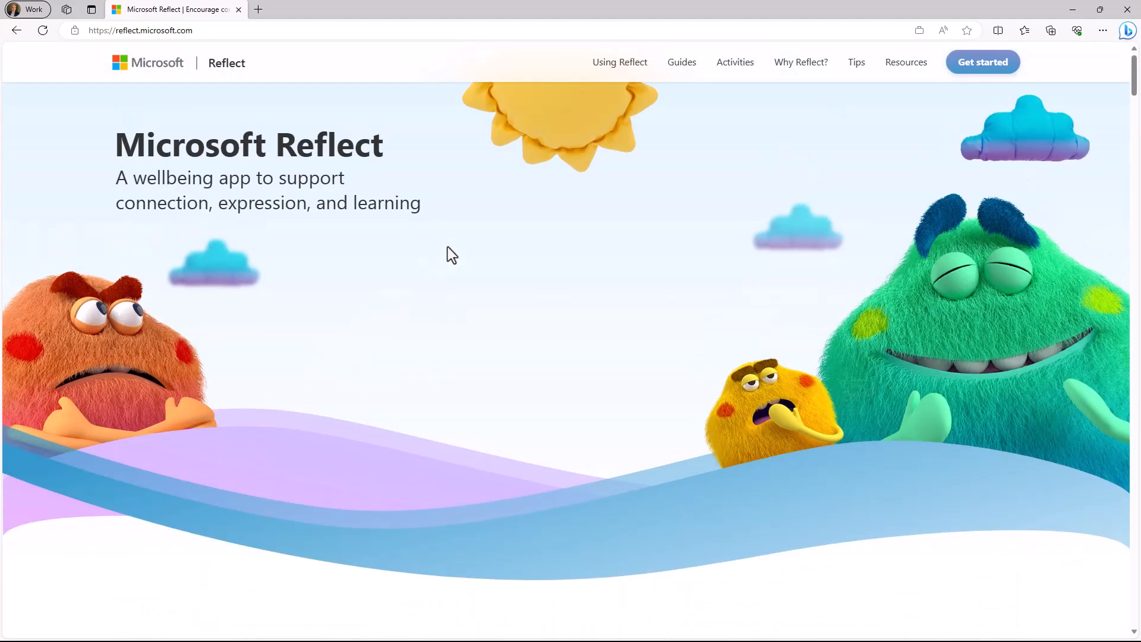
{"action": "mouse_move", "coordinate": [393, 50]}
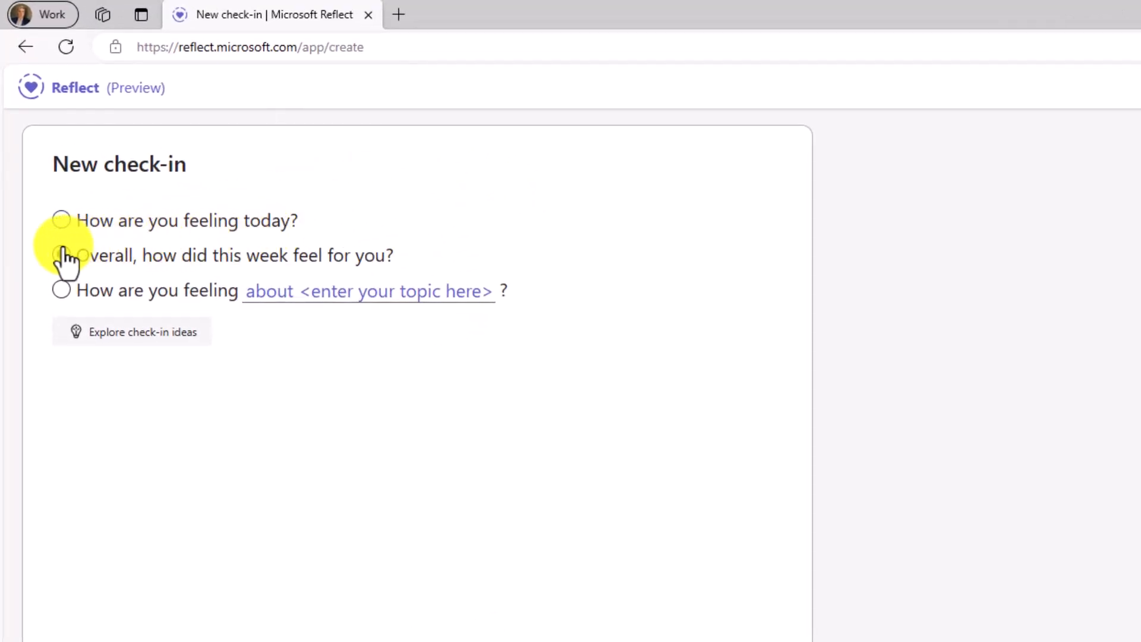
Set the question to 'How are you feeling about tonight's homework?' from Educational ideas.
{"action": "left_click", "coordinate": [60, 290]}
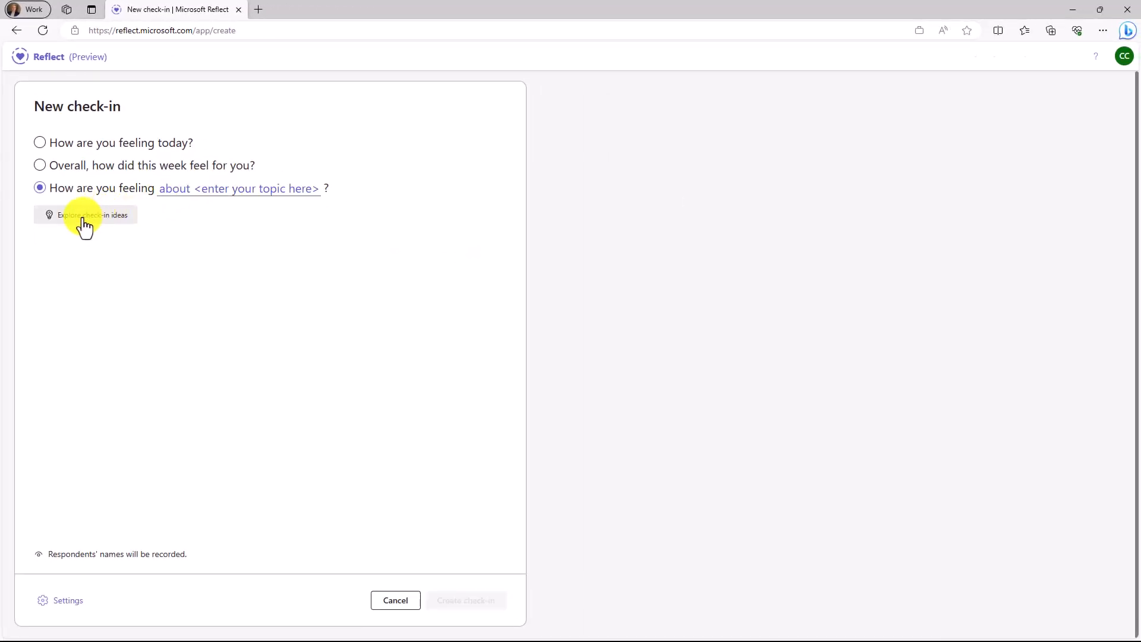
{"action": "left_click", "coordinate": [86, 215]}
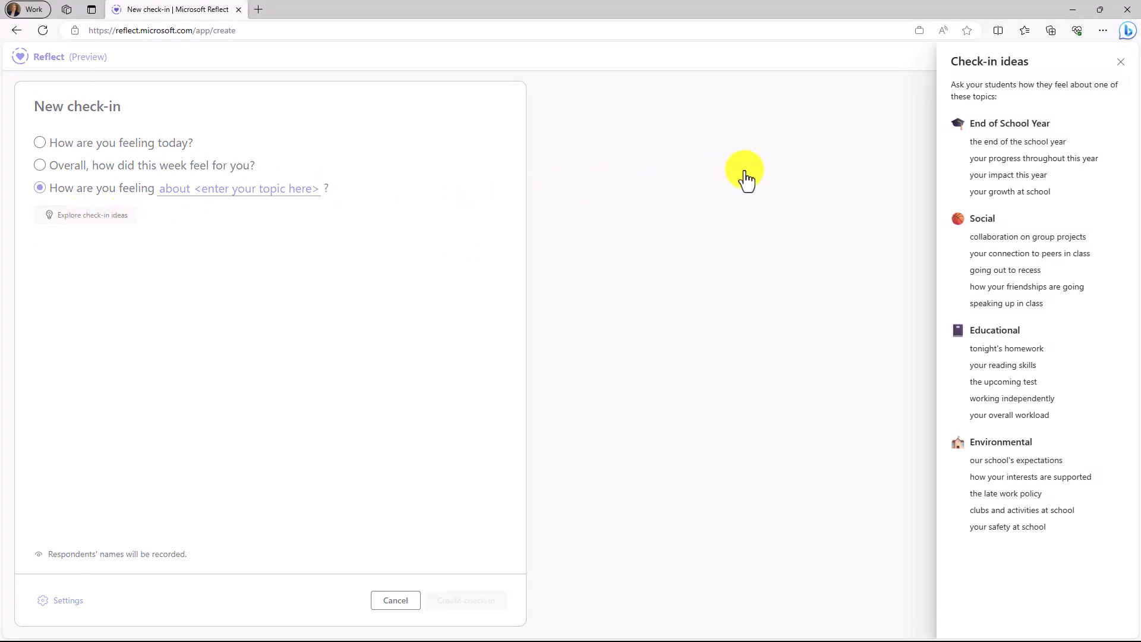
{"action": "mouse_move", "coordinate": [949, 290]}
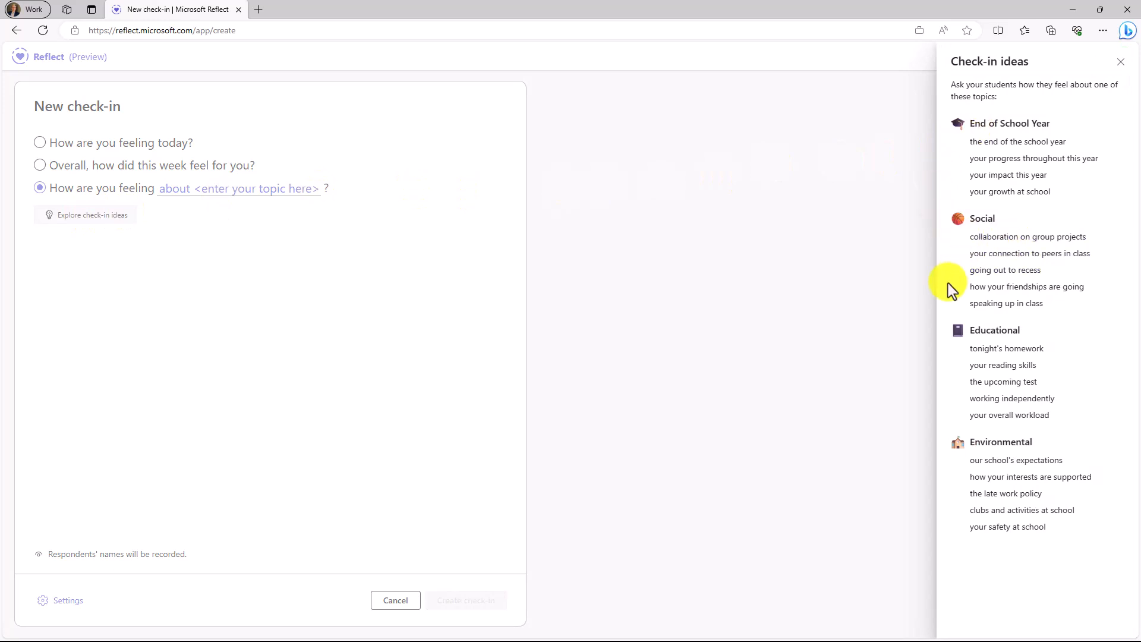
{"action": "mouse_move", "coordinate": [982, 476]}
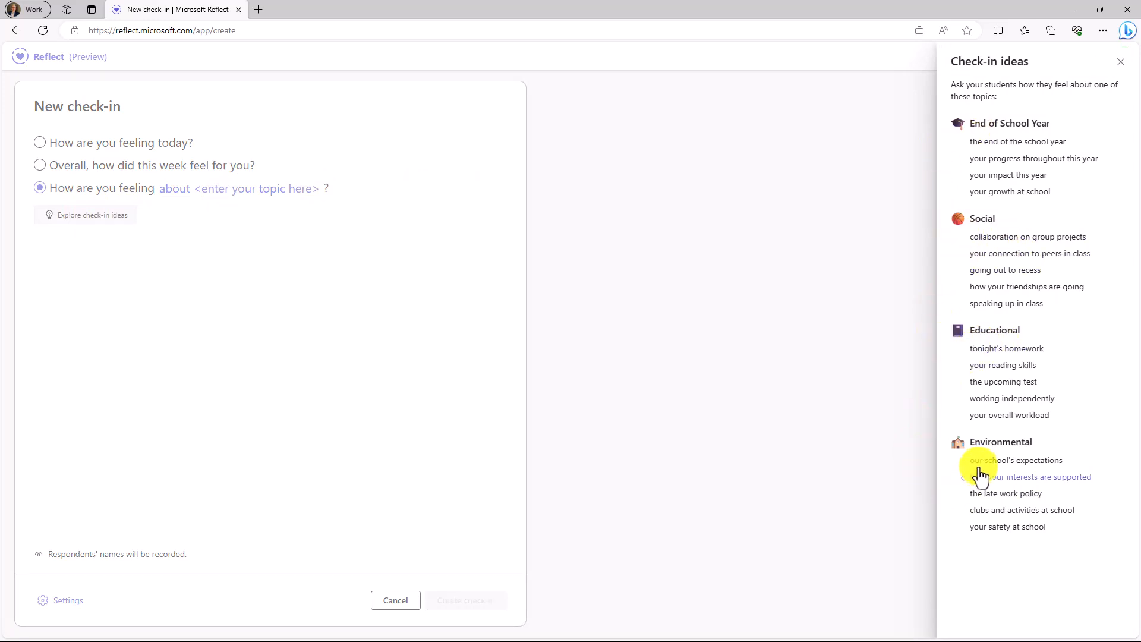
{"action": "mouse_move", "coordinate": [1024, 352]}
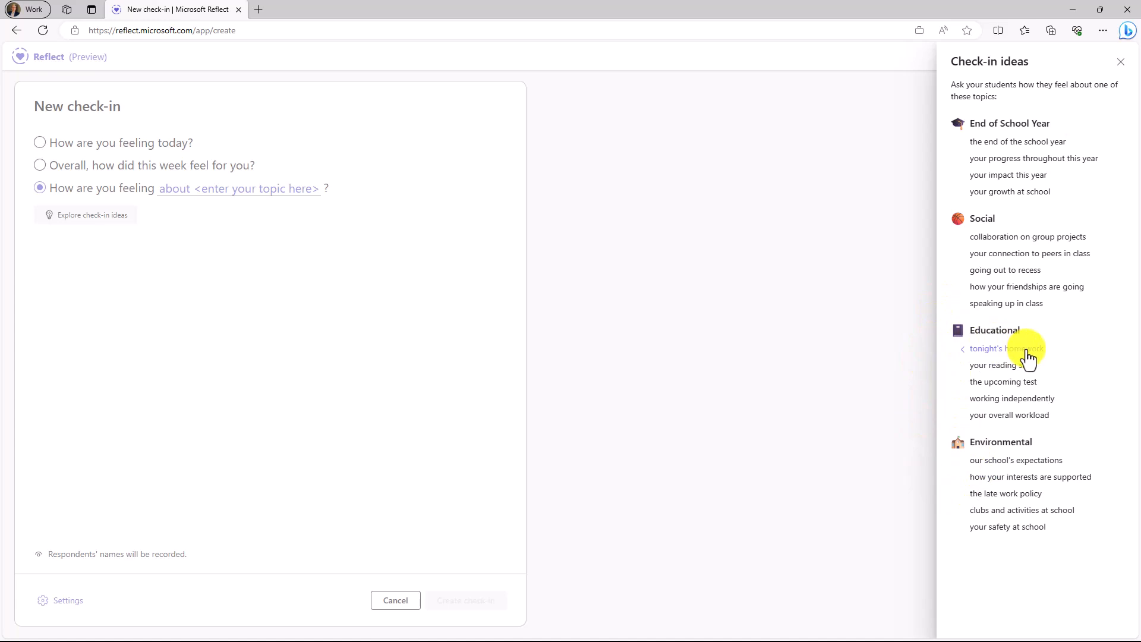
{"action": "left_click", "coordinate": [1003, 348]}
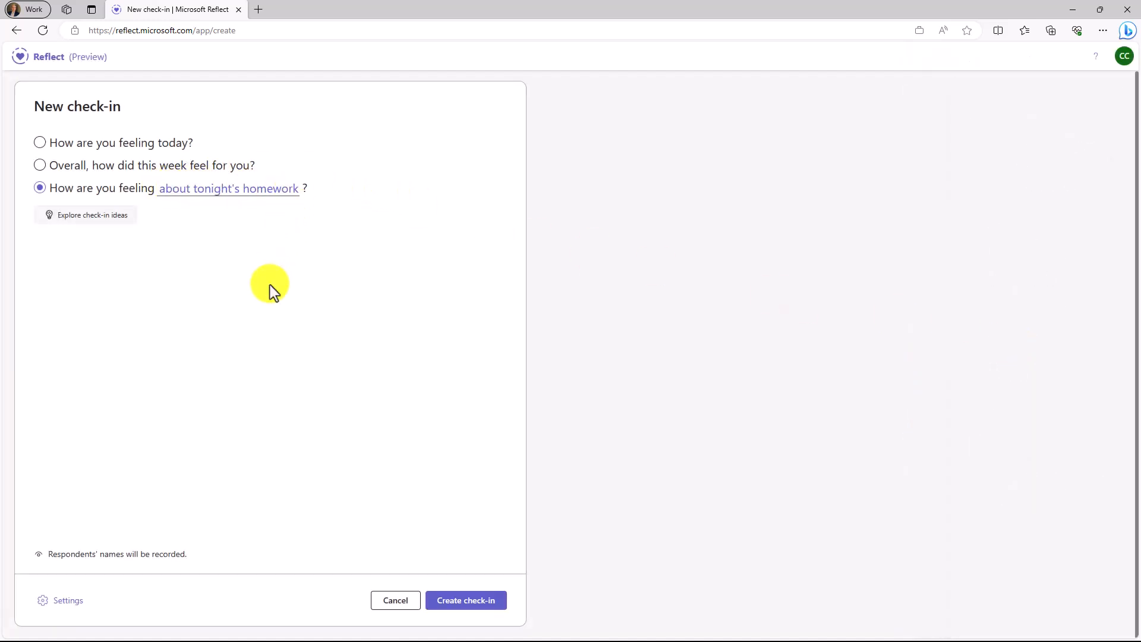
{"action": "mouse_move", "coordinate": [37, 560]}
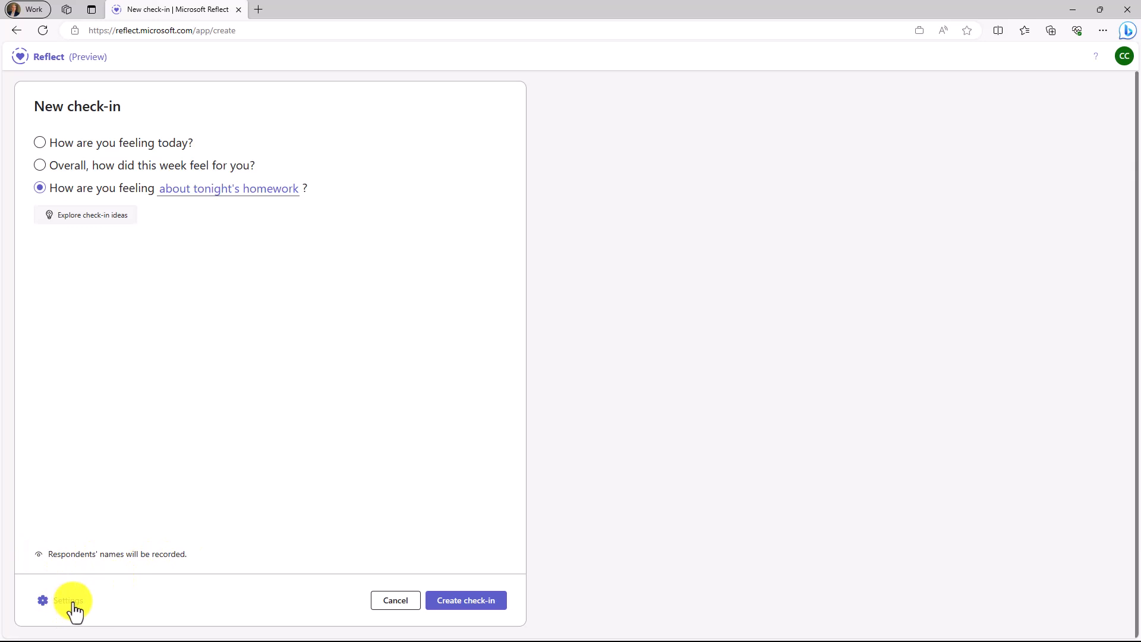
{"action": "left_click", "coordinate": [62, 600]}
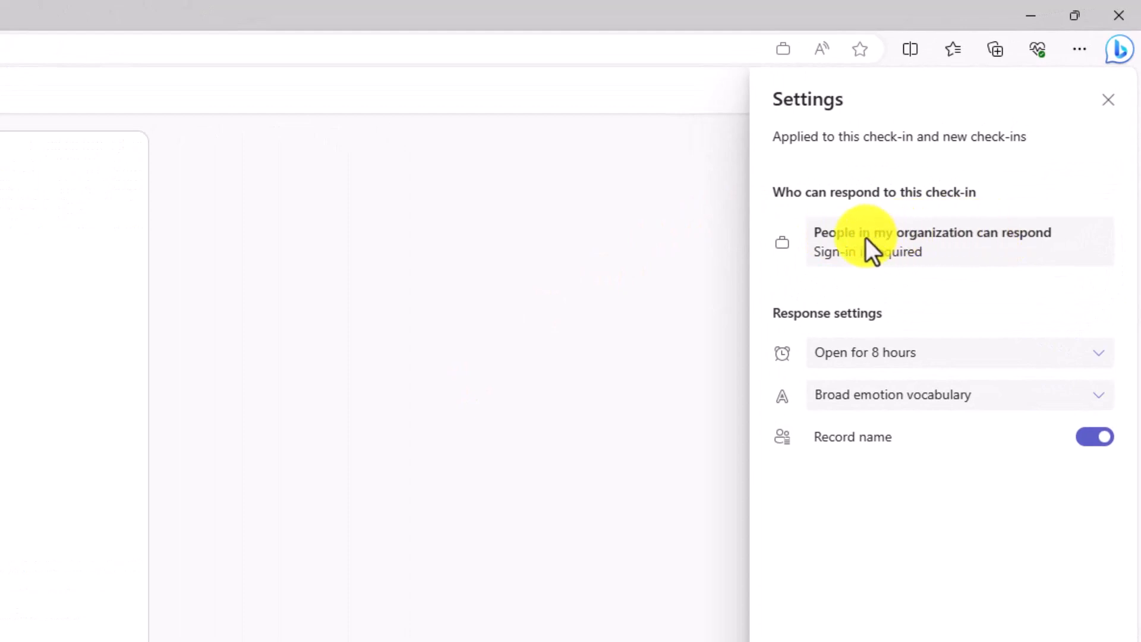
{"action": "left_click", "coordinate": [959, 352]}
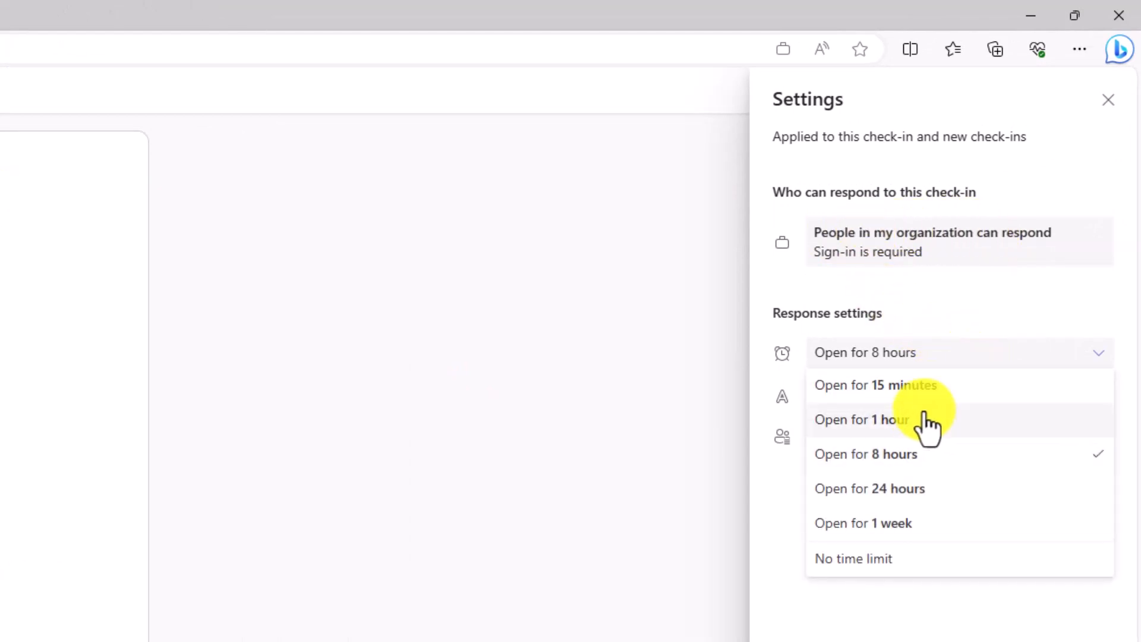
{"action": "mouse_move", "coordinate": [915, 534]}
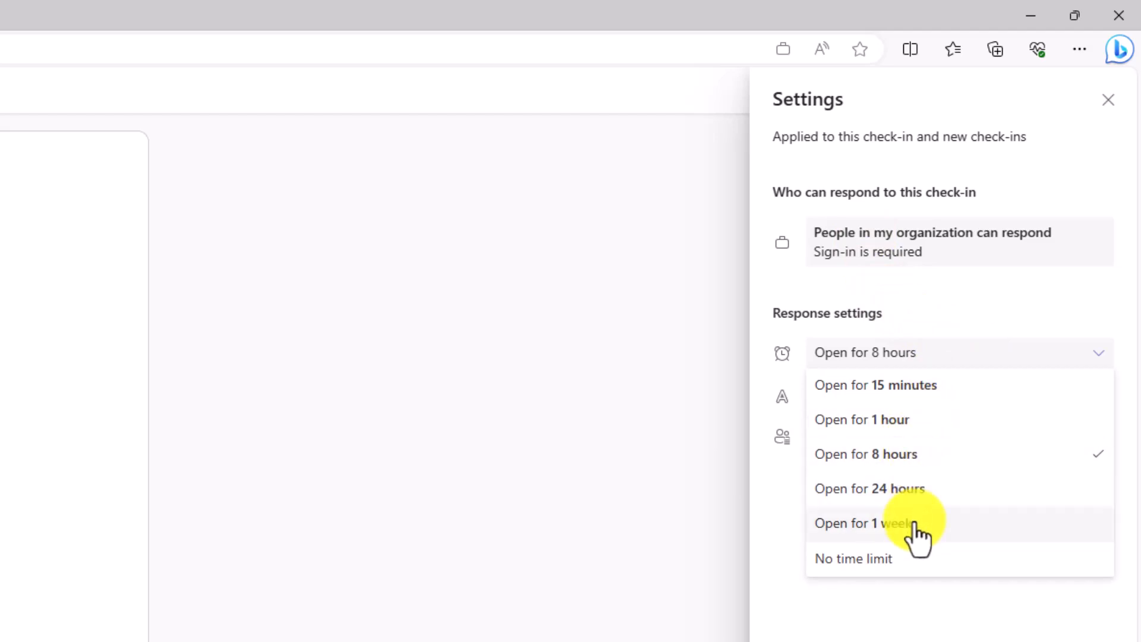
{"action": "mouse_move", "coordinate": [905, 564]}
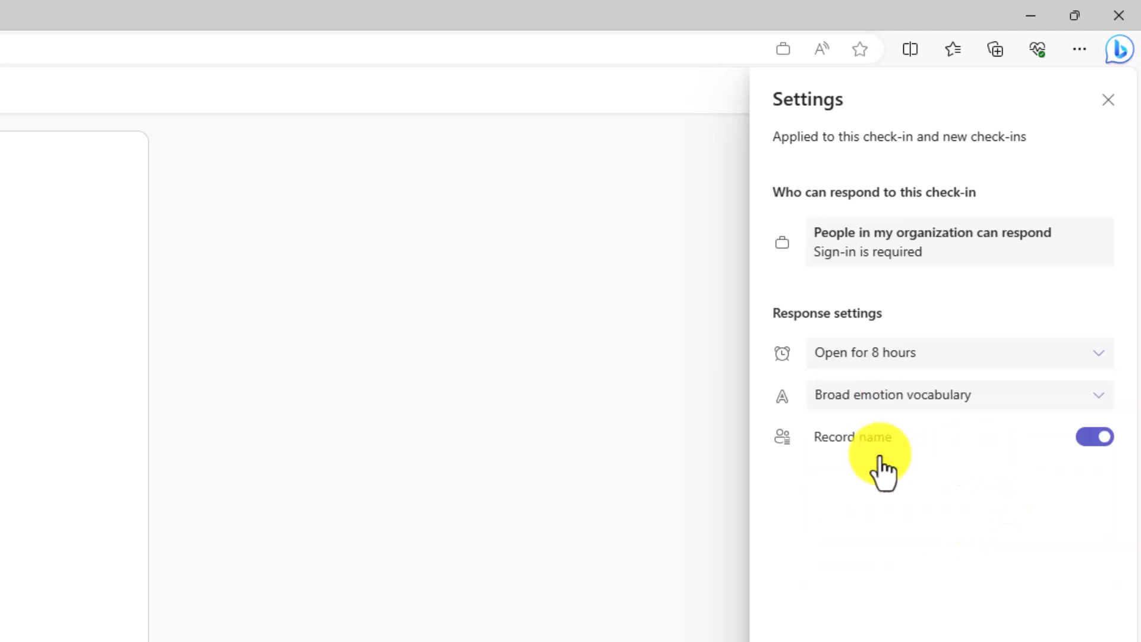
{"action": "mouse_move", "coordinate": [877, 409]}
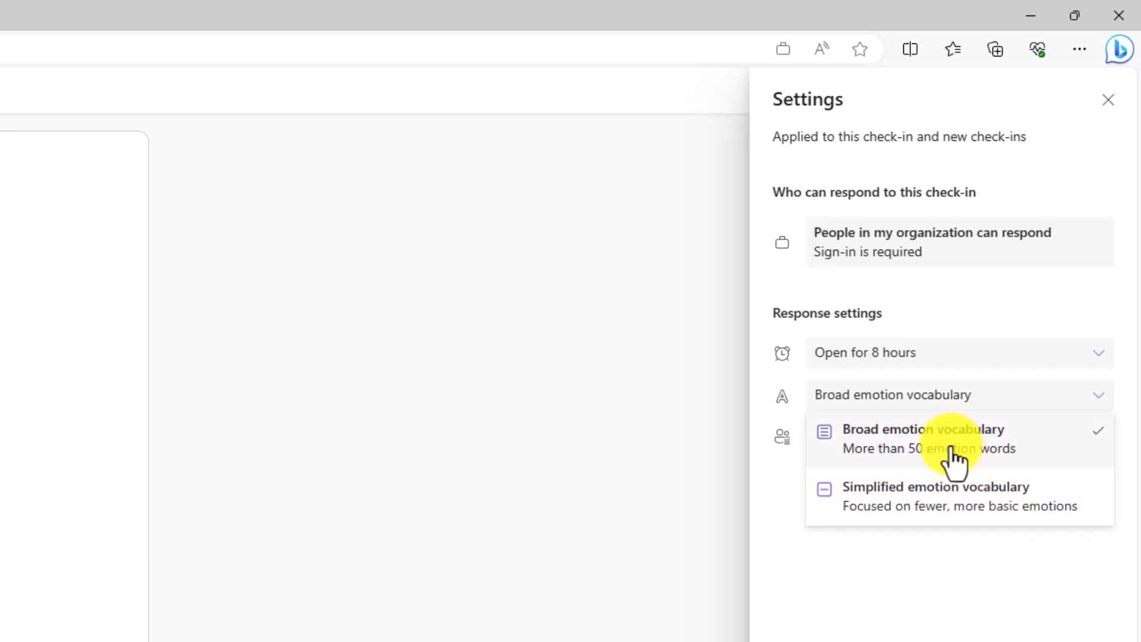
{"action": "mouse_move", "coordinate": [1004, 455]}
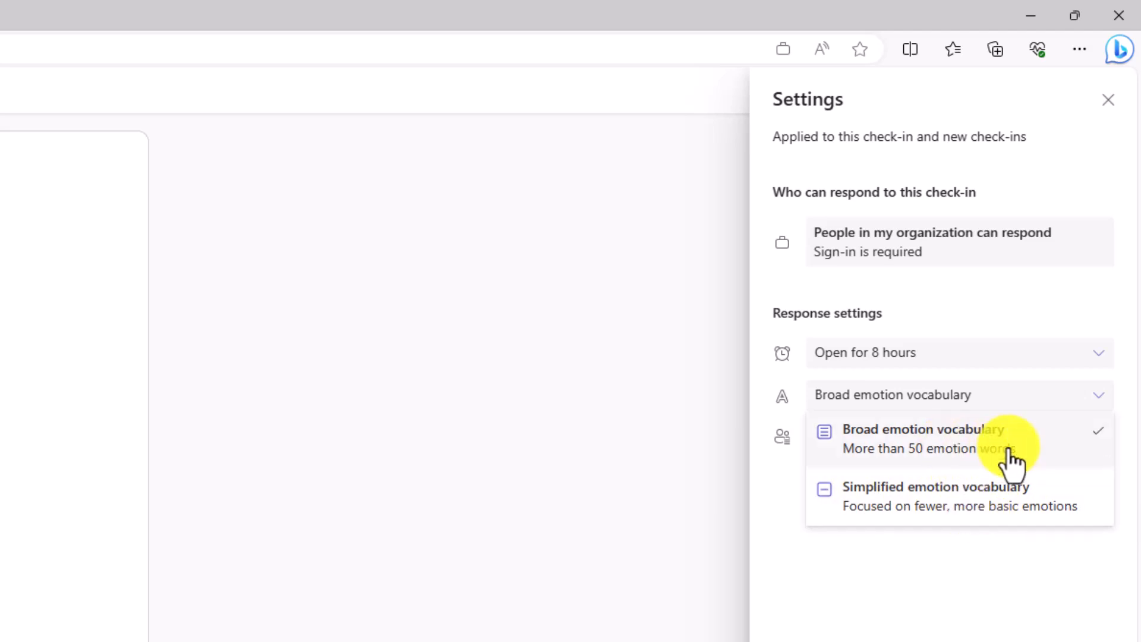
{"action": "left_click", "coordinate": [922, 439]}
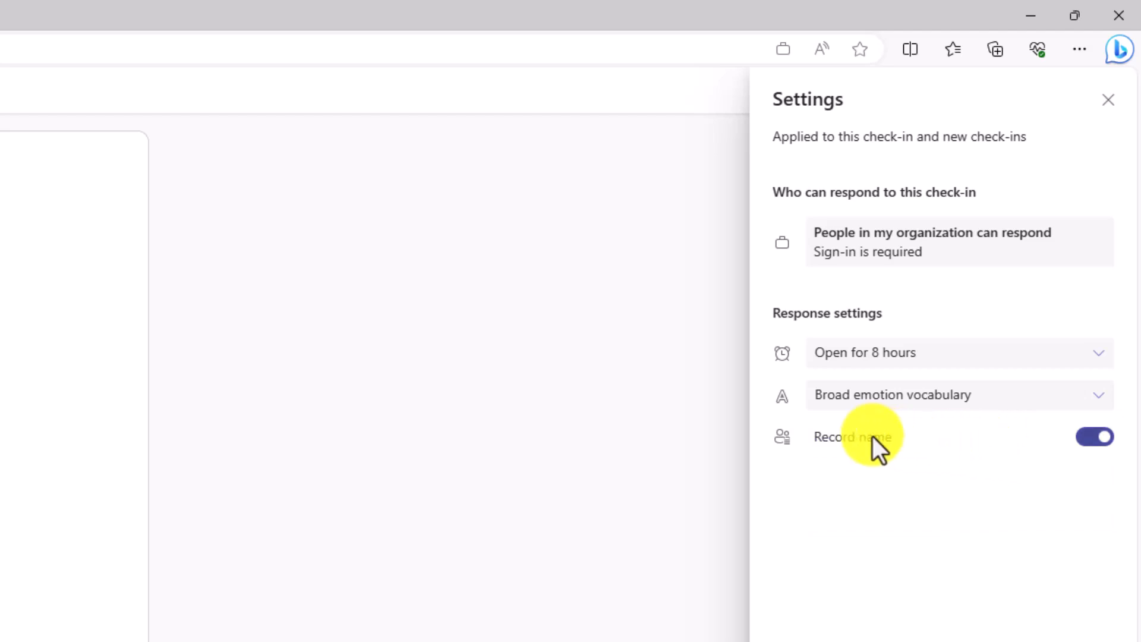
{"action": "left_click", "coordinate": [1101, 453]}
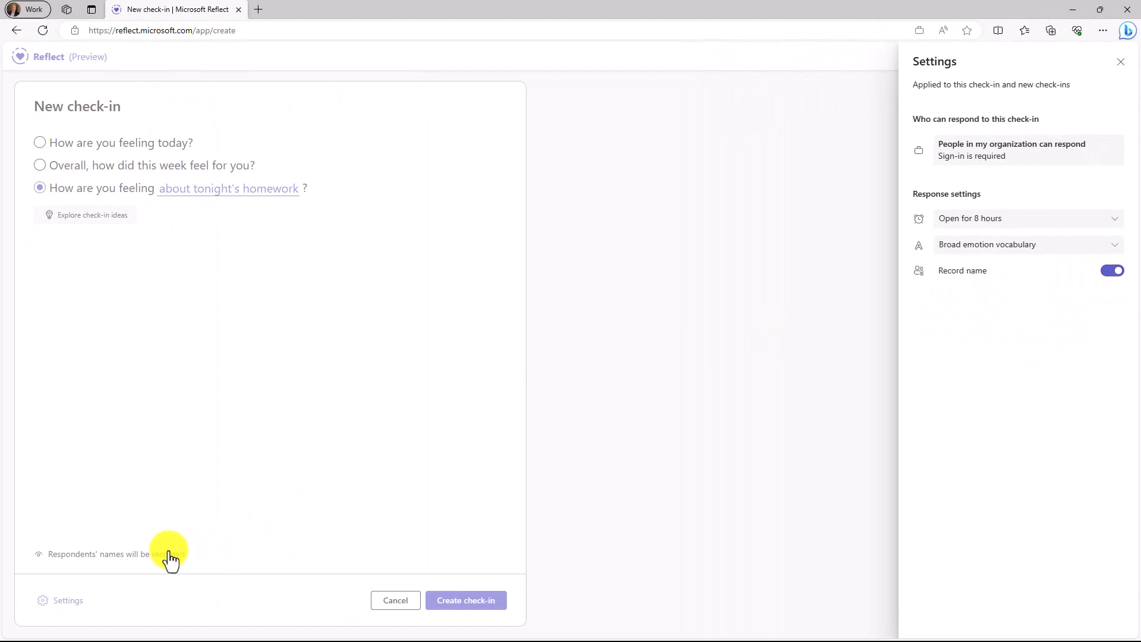
{"action": "mouse_move", "coordinate": [659, 488]}
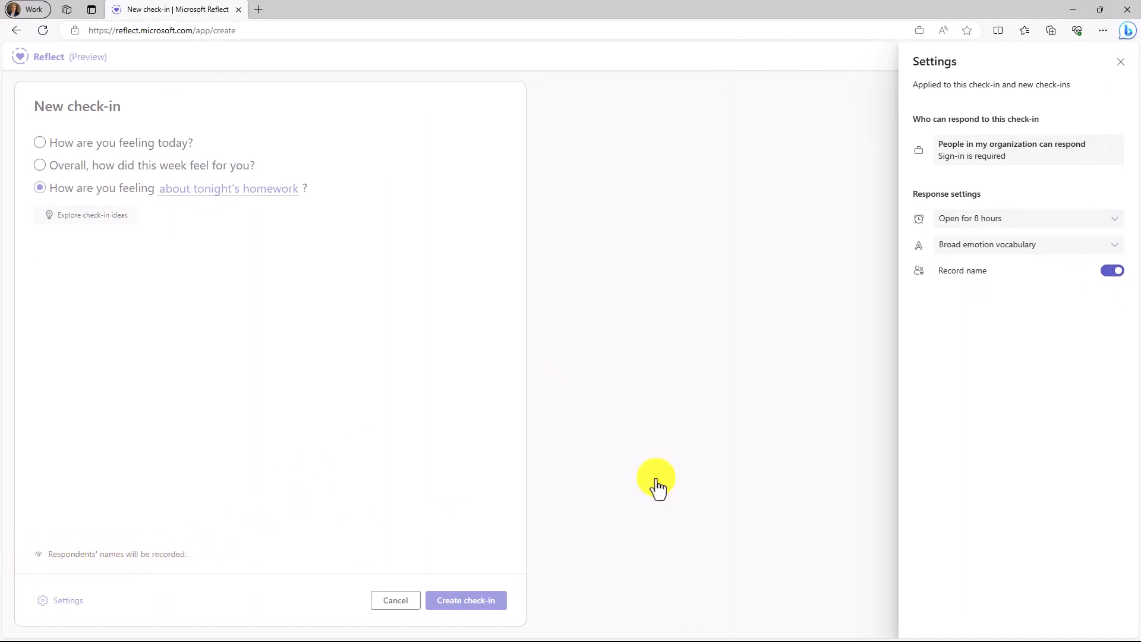
{"action": "left_click", "coordinate": [1111, 270]}
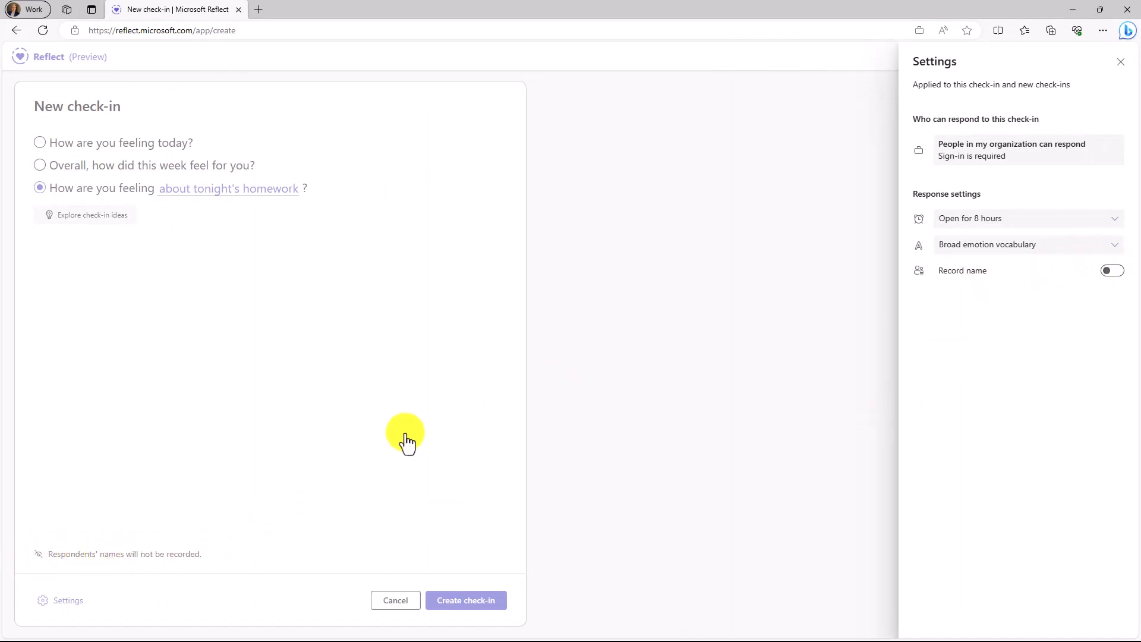
{"action": "mouse_move", "coordinate": [685, 480]}
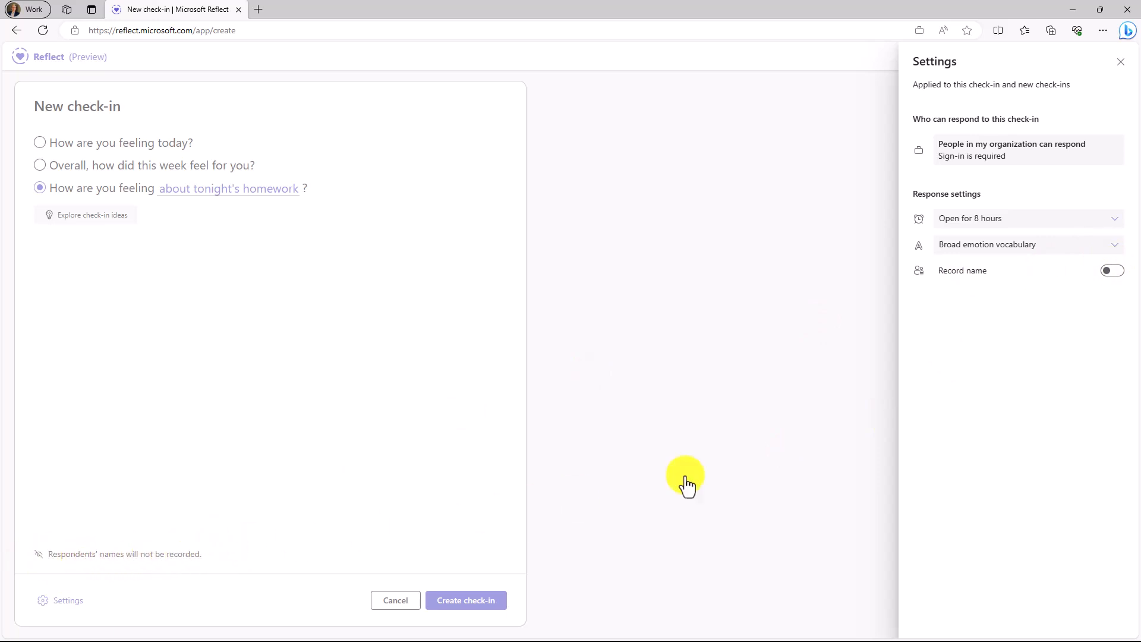
{"action": "left_click", "coordinate": [1113, 270]}
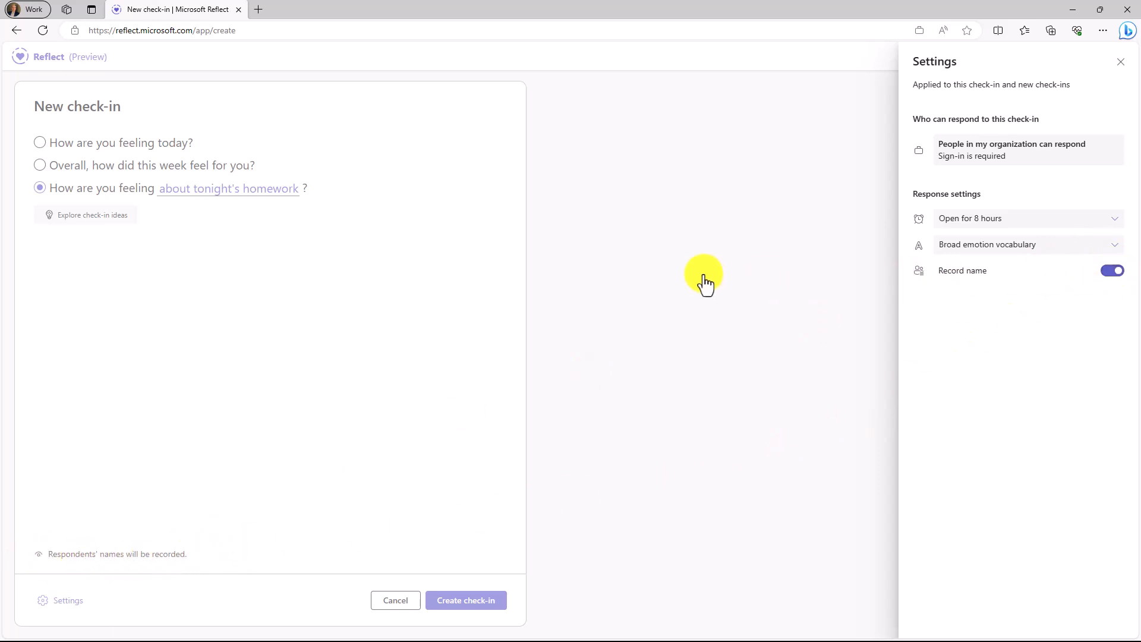
{"action": "left_click", "coordinate": [1120, 62]}
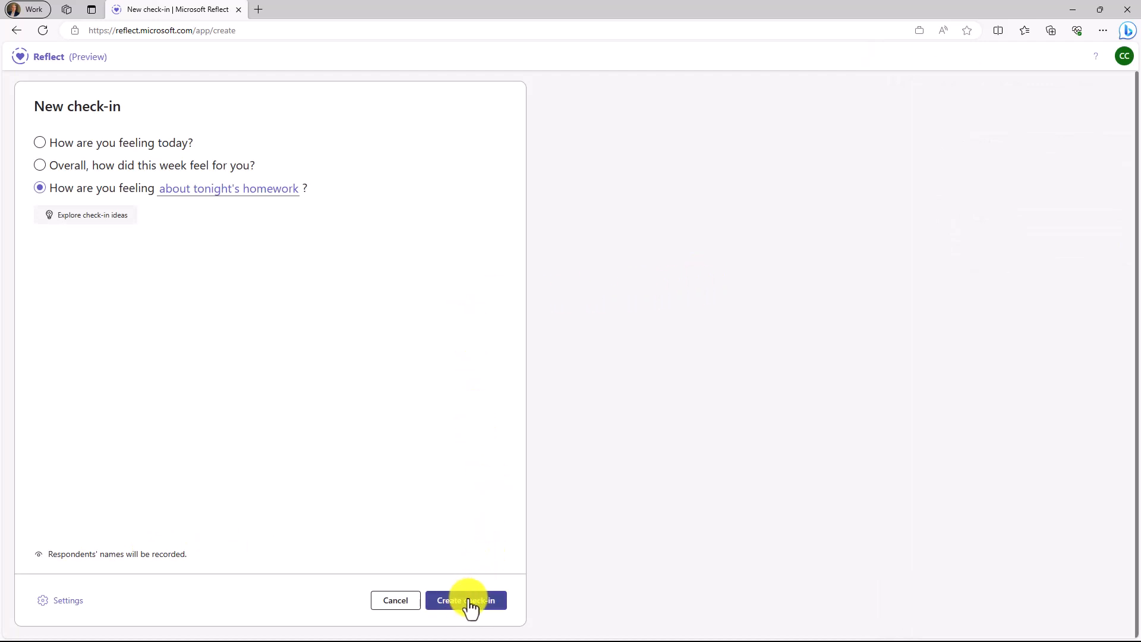
Create the homework check-in, copy its share link, and preview QR code and share options.
{"action": "left_click", "coordinate": [466, 600]}
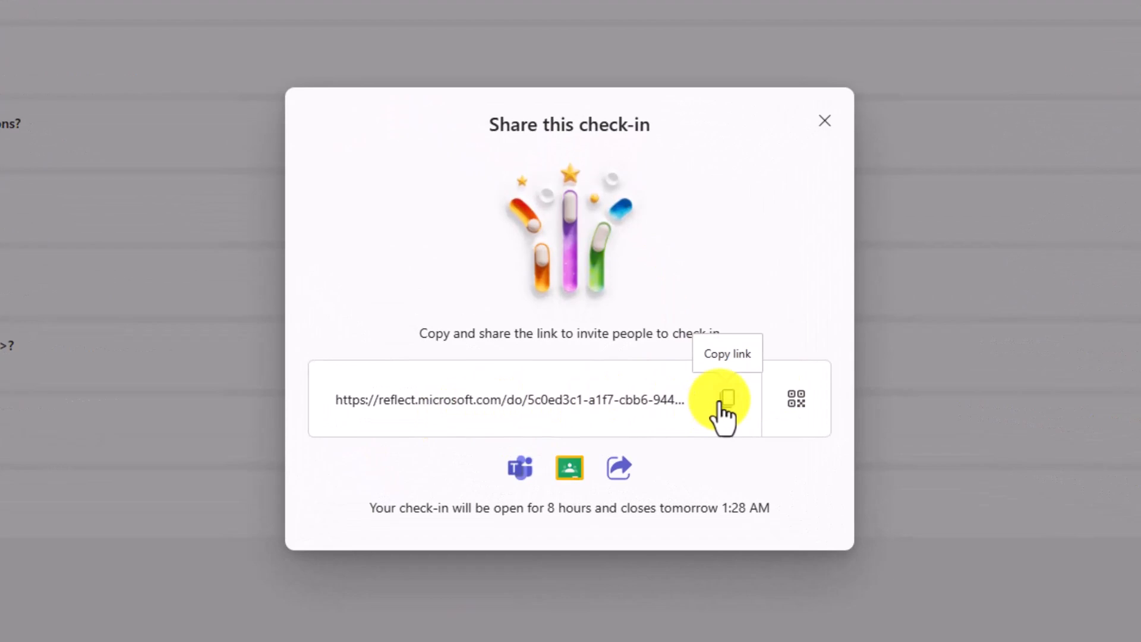
{"action": "left_click", "coordinate": [728, 400]}
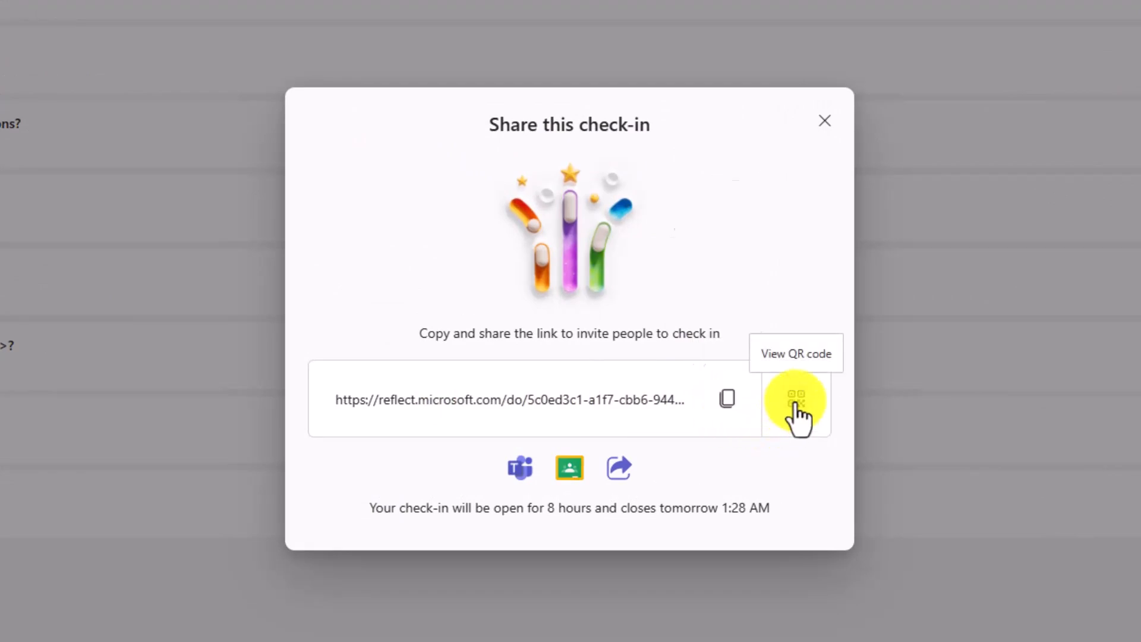
{"action": "left_click", "coordinate": [795, 402]}
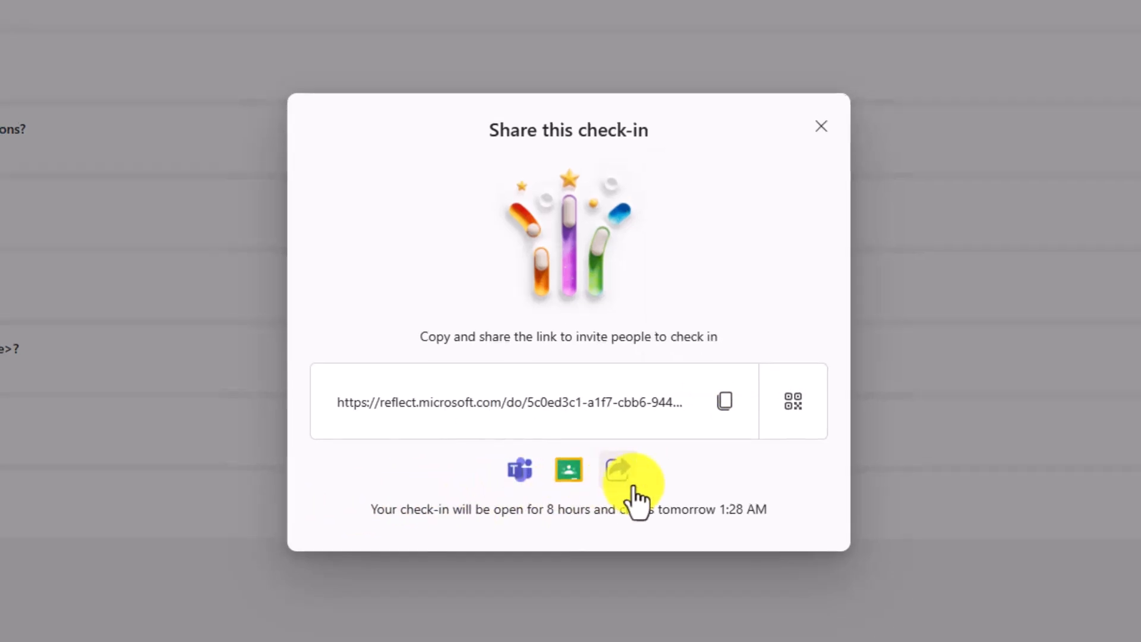
{"action": "left_click", "coordinate": [615, 470]}
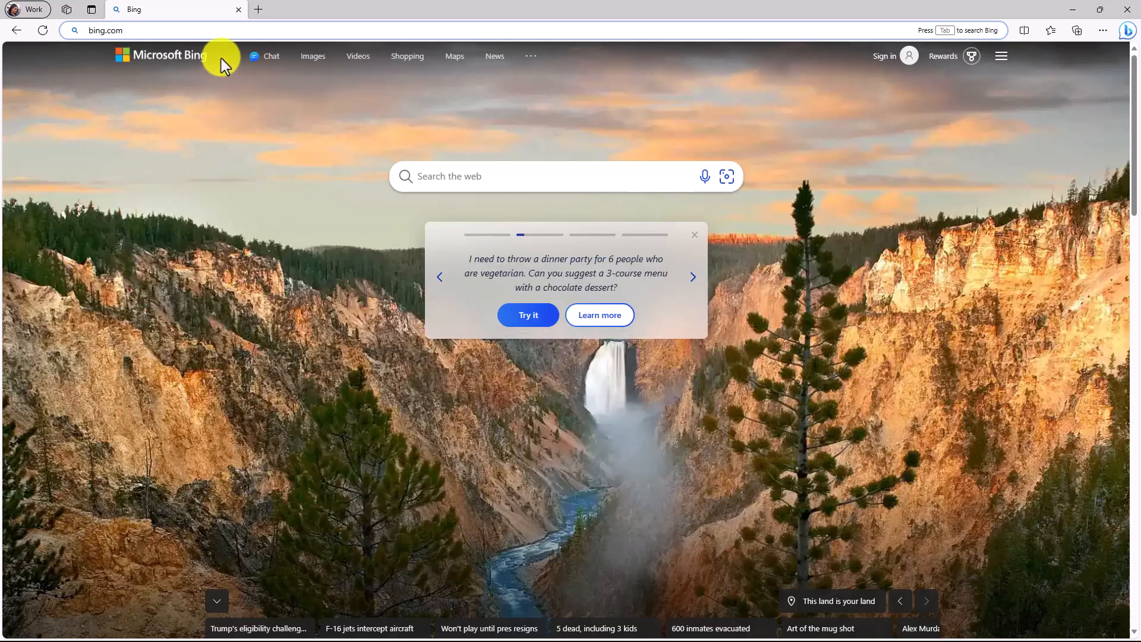
Paste the homework check-in's reflect.microsoft.com share link into Edge's address bar.
{"action": "type", "text": "https://reflect.microsoft.com/do/5c0ed3c1-a1f7-cbb6-9443-0ddef0bbcee5"}
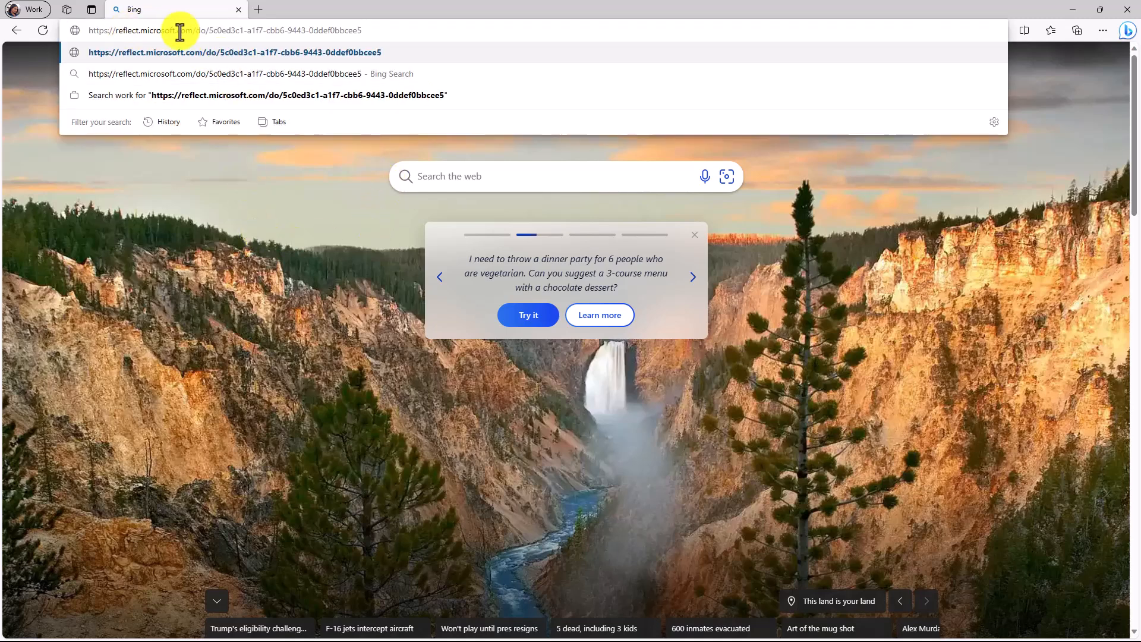
{"action": "mouse_move", "coordinate": [337, 34]}
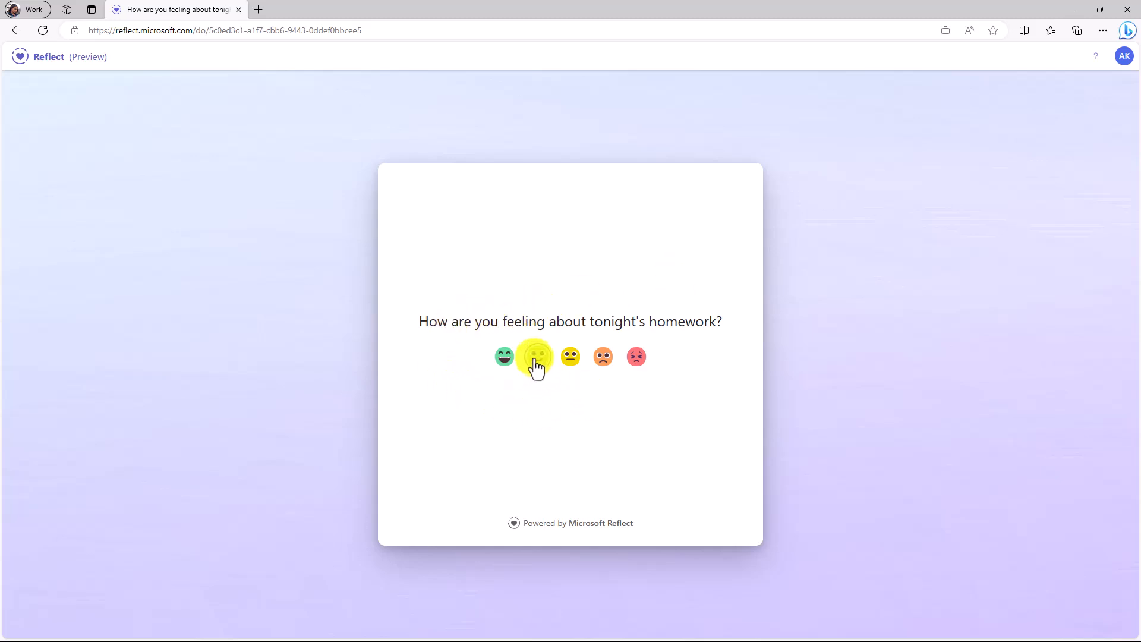
Answer with the slightly happy emoji, name the feeling 'motivated', and submit.
{"action": "left_click", "coordinate": [537, 356]}
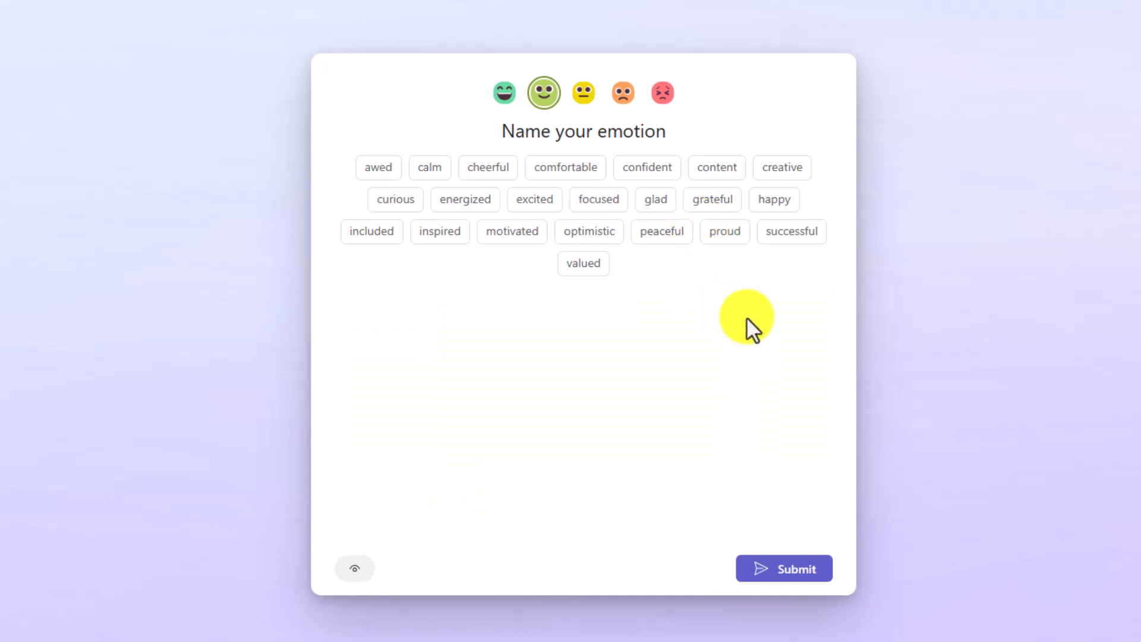
{"action": "left_click", "coordinate": [724, 236]}
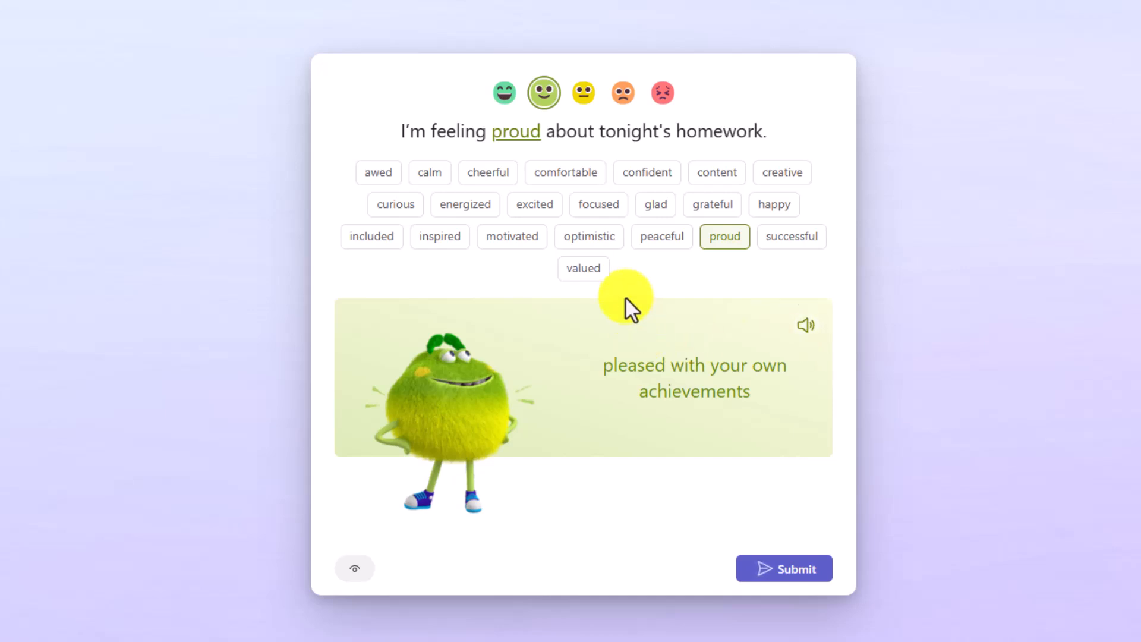
{"action": "left_click", "coordinate": [598, 204]}
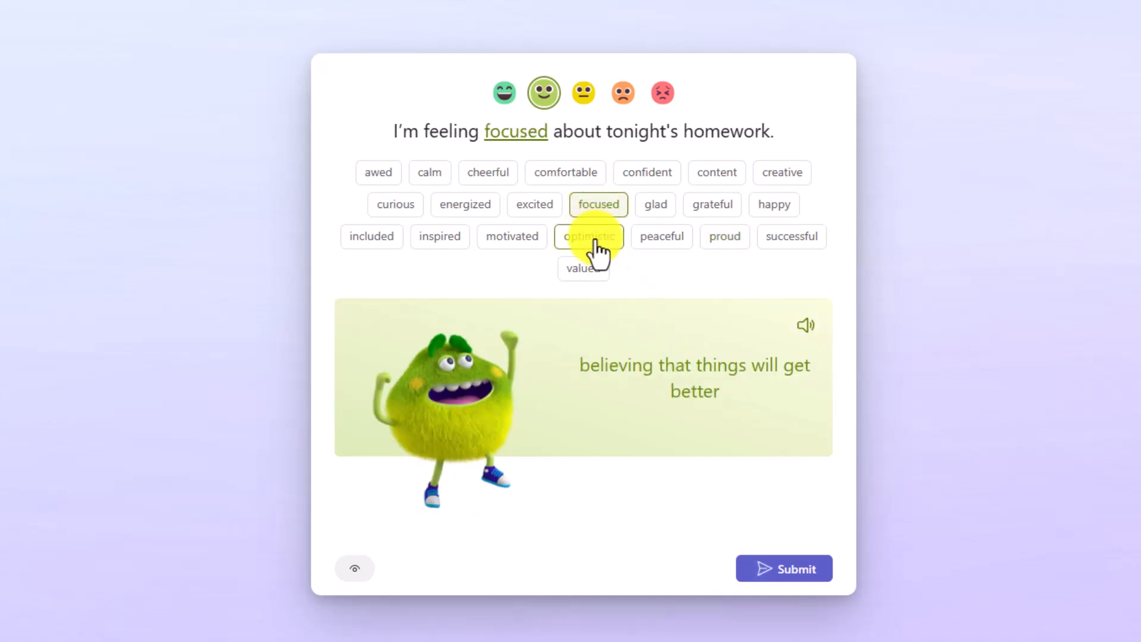
{"action": "left_click", "coordinate": [589, 237]}
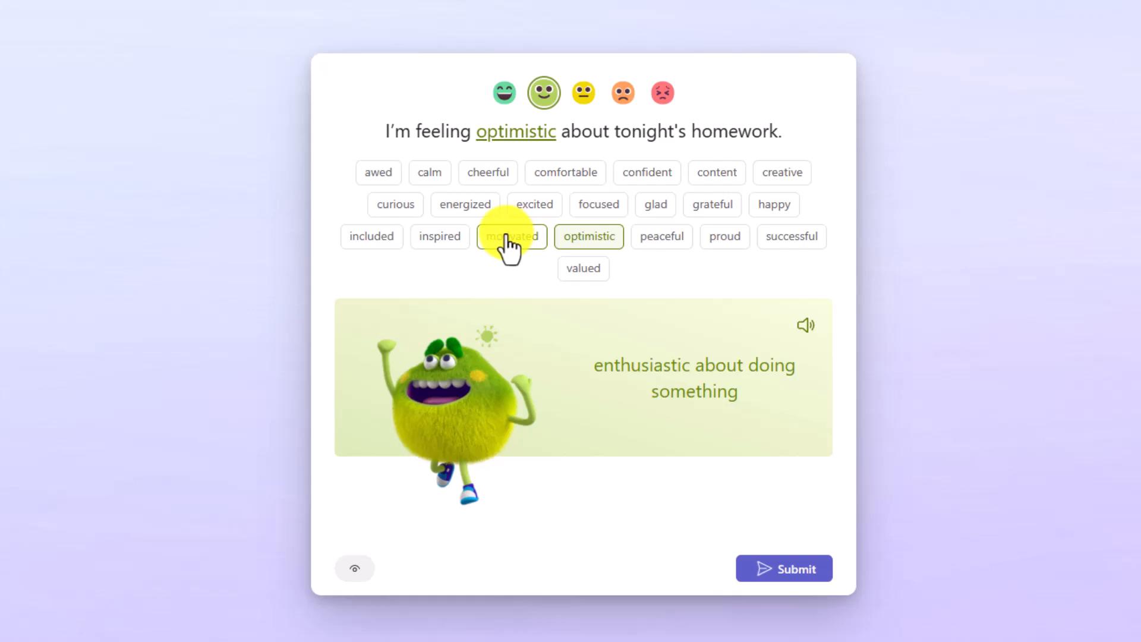
{"action": "left_click", "coordinate": [512, 236]}
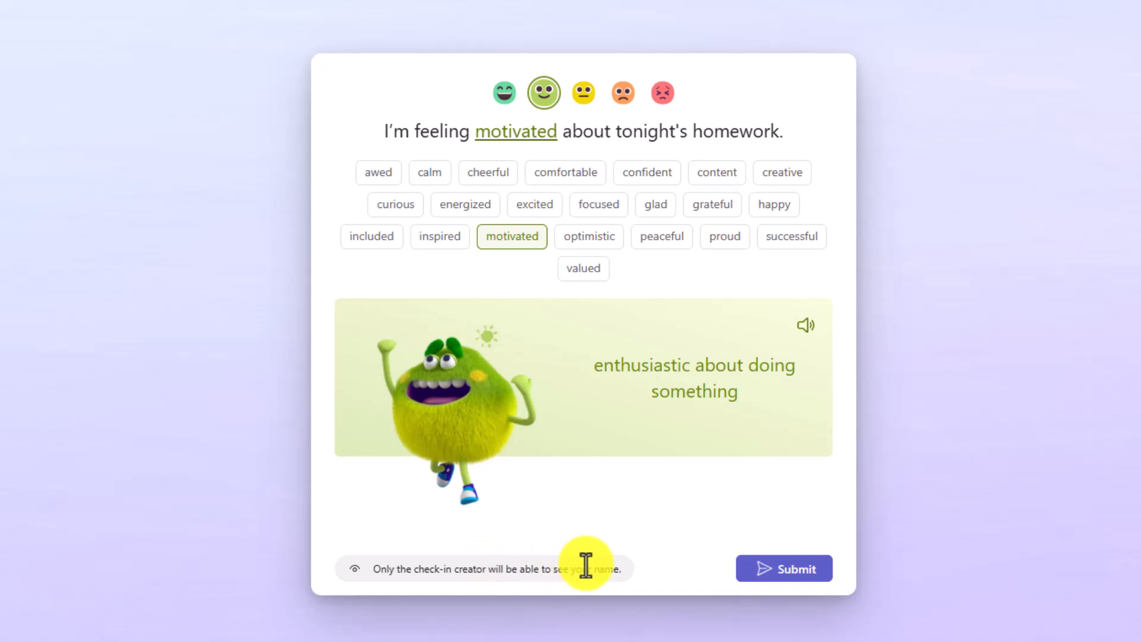
{"action": "mouse_move", "coordinate": [521, 314]}
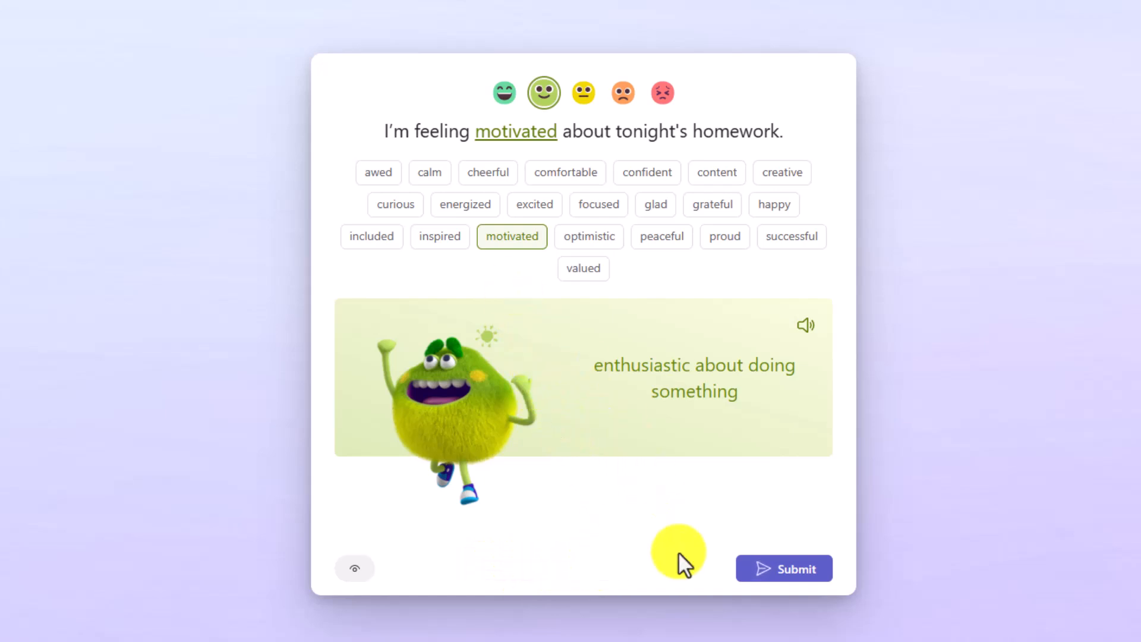
{"action": "left_click", "coordinate": [784, 568]}
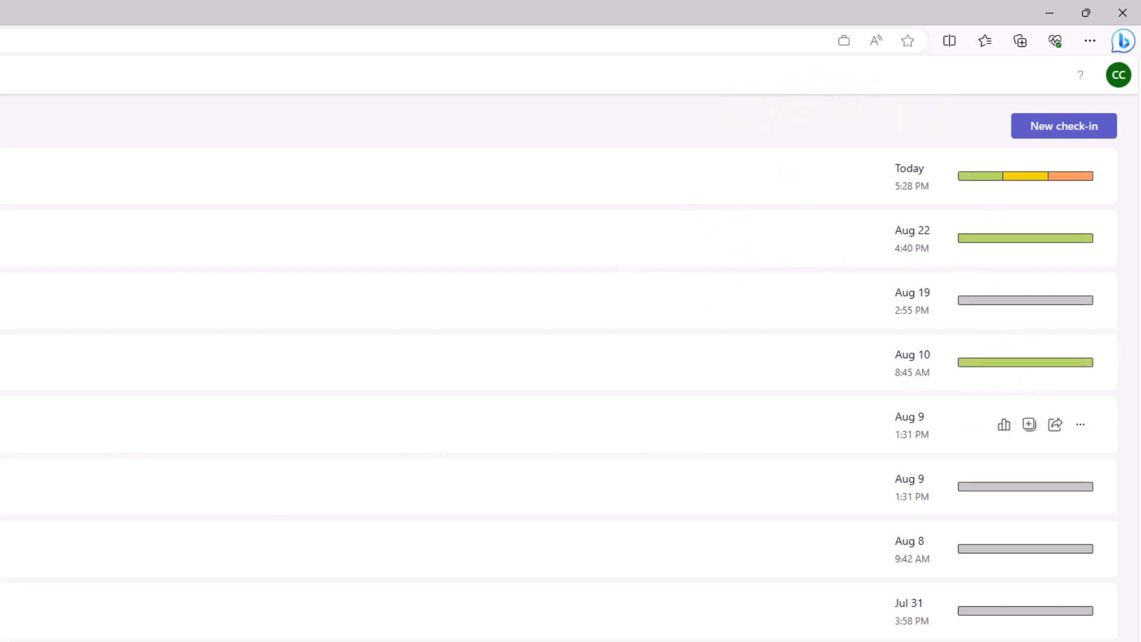
{"action": "mouse_move", "coordinate": [1008, 176]}
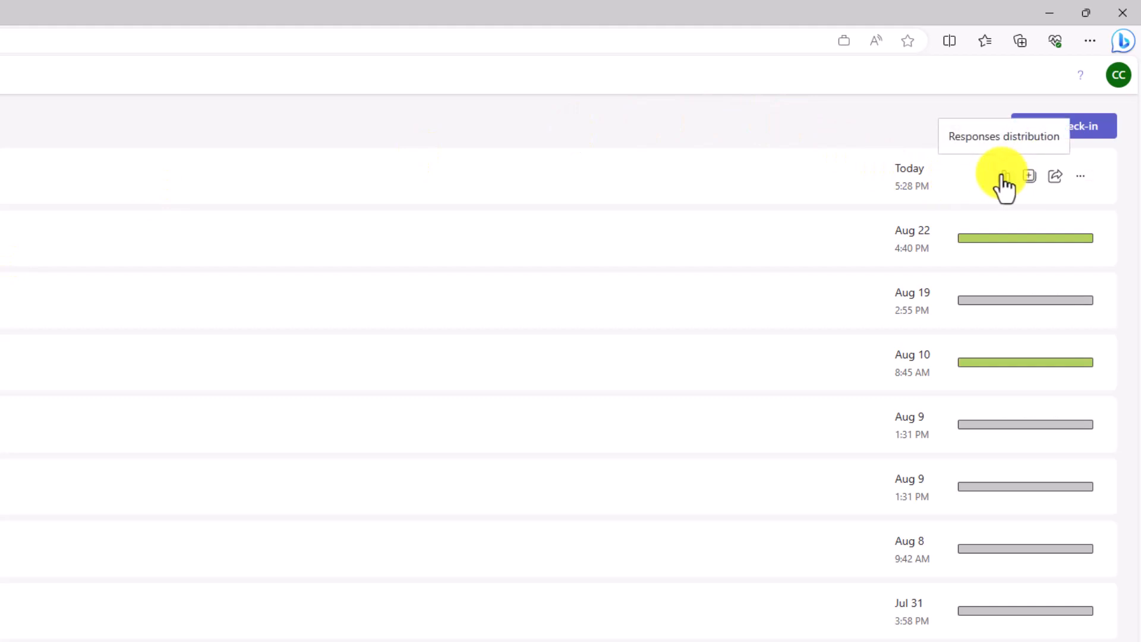
{"action": "mouse_move", "coordinate": [1029, 176]}
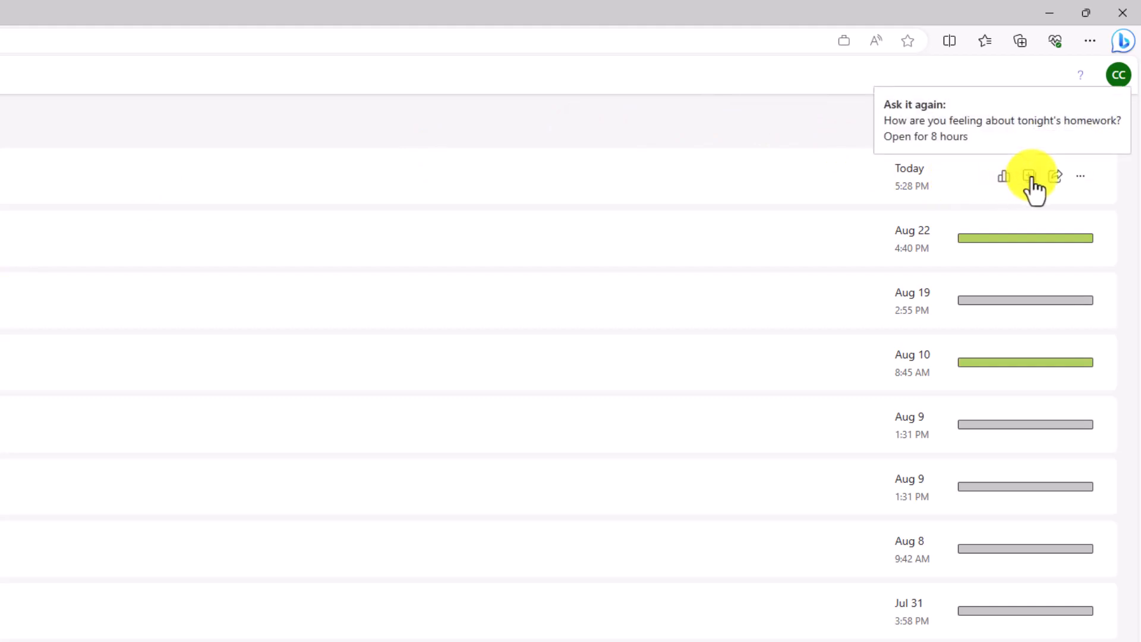
{"action": "mouse_move", "coordinate": [1055, 176]}
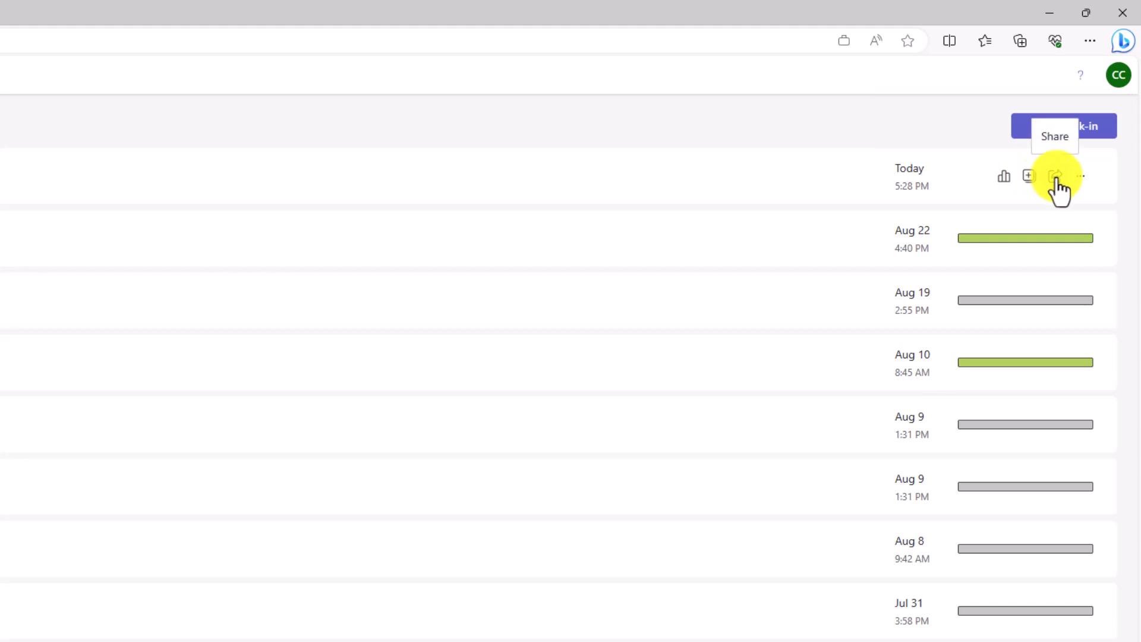
Go to My check-ins showing the homework check-in open with 8h left.
{"action": "left_click", "coordinate": [1080, 176]}
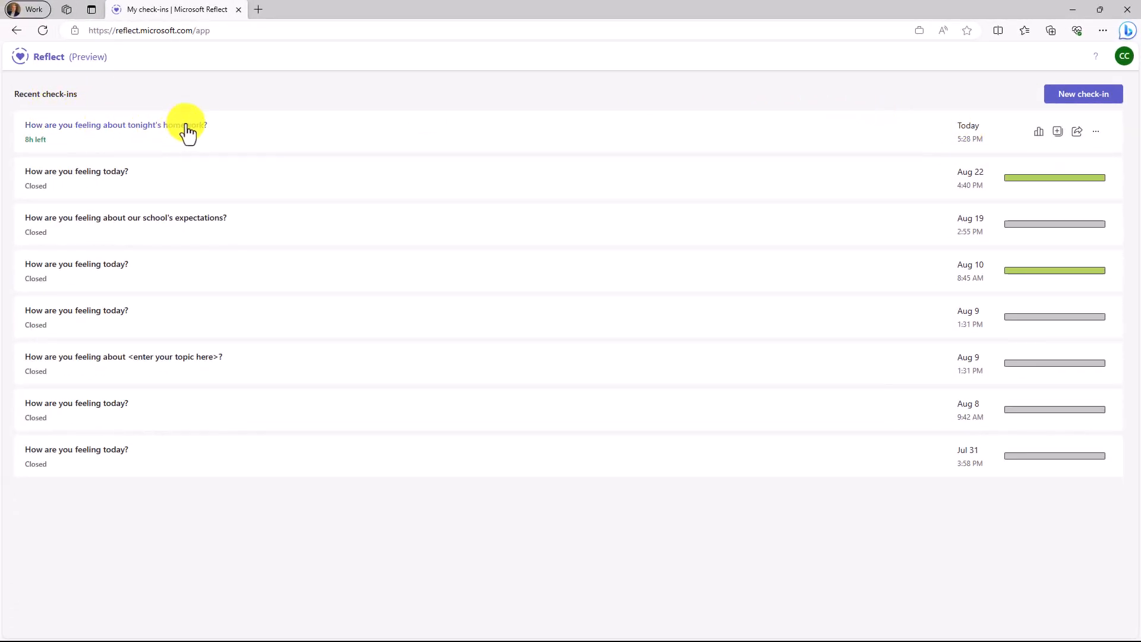
Open the homework check-in's Together view, hide student names, then close the view.
{"action": "left_click", "coordinate": [95, 125]}
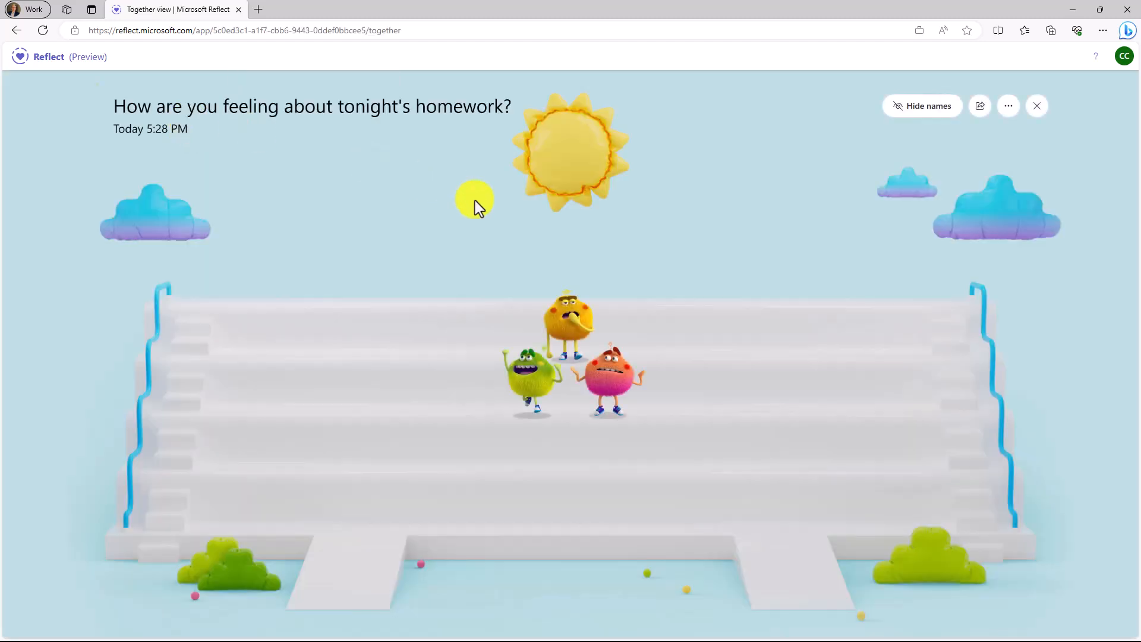
{"action": "mouse_move", "coordinate": [492, 216]}
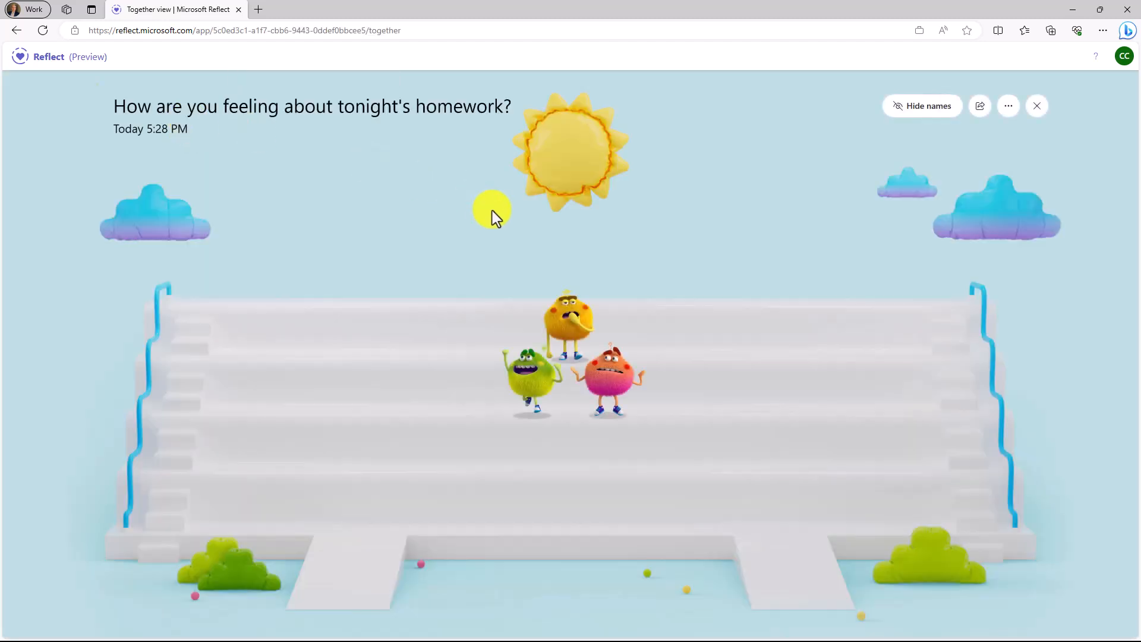
{"action": "mouse_move", "coordinate": [656, 249]}
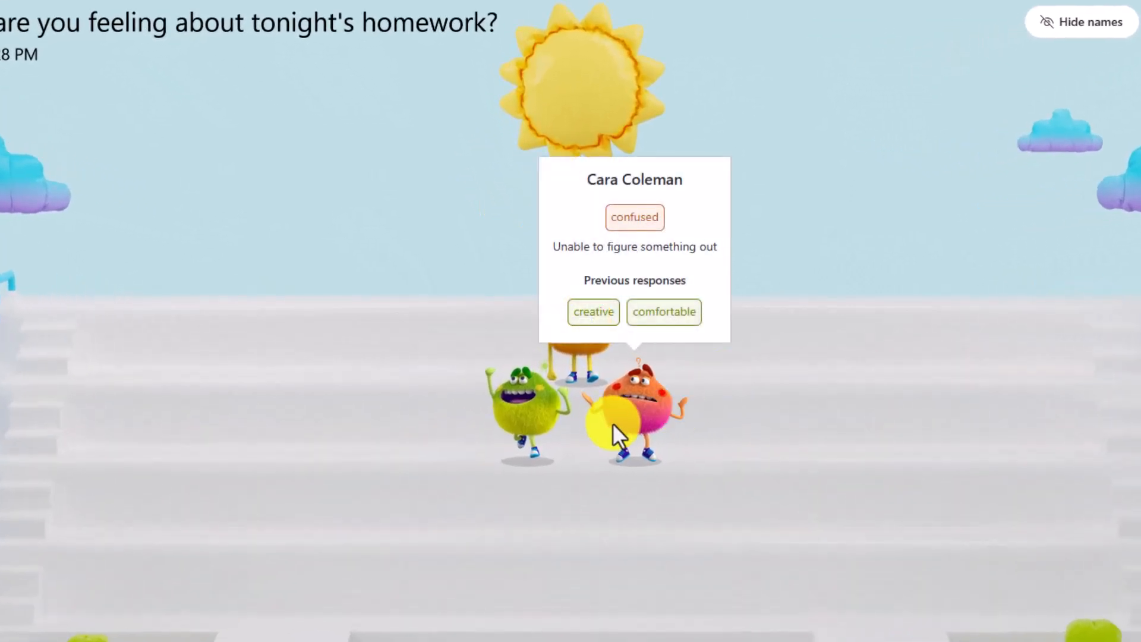
{"action": "mouse_move", "coordinate": [538, 418]}
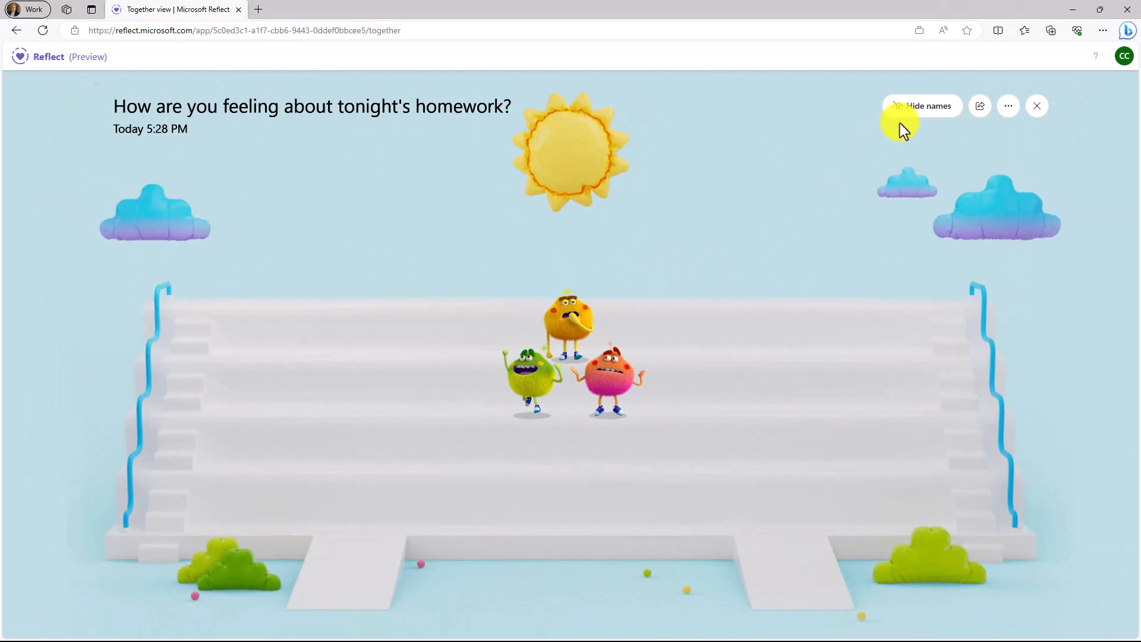
{"action": "left_click", "coordinate": [921, 106]}
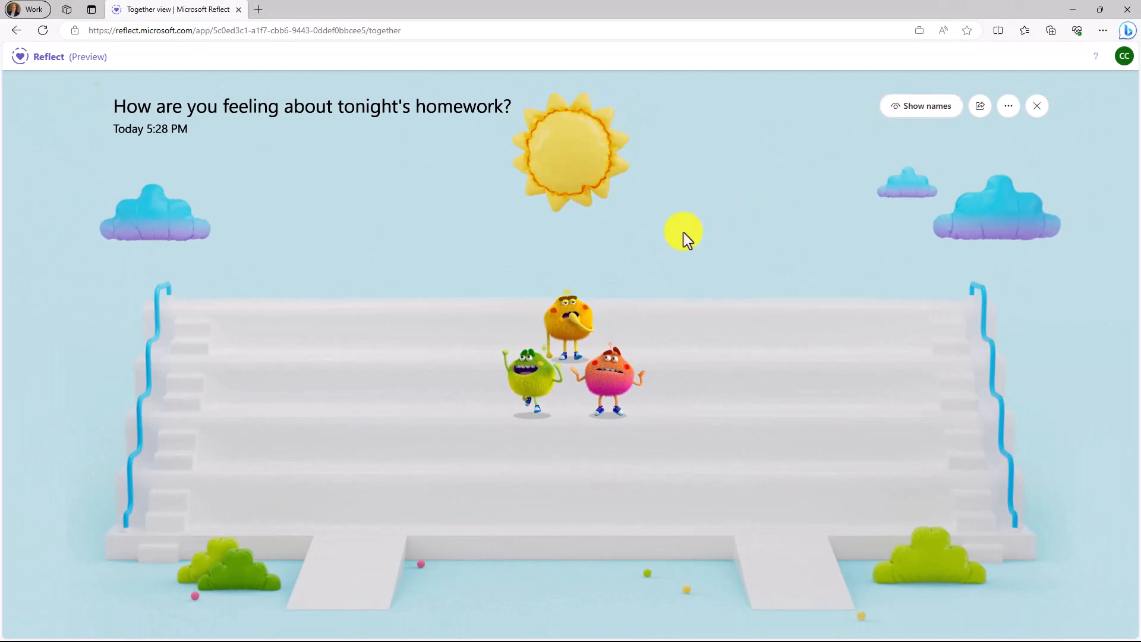
{"action": "mouse_move", "coordinate": [594, 291]}
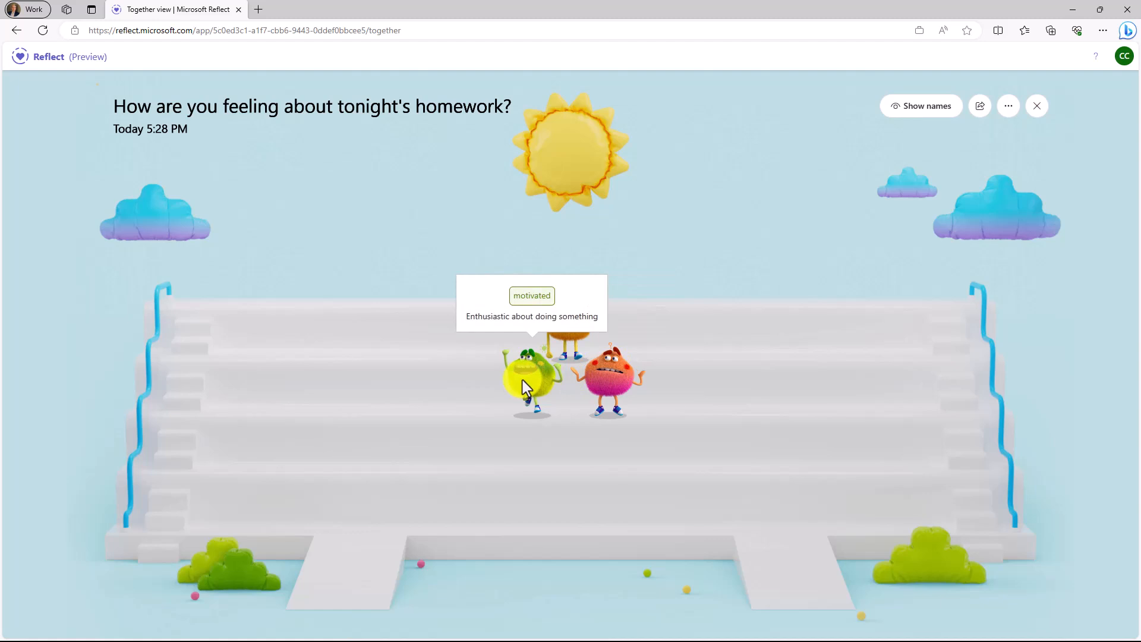
{"action": "mouse_move", "coordinate": [709, 222]}
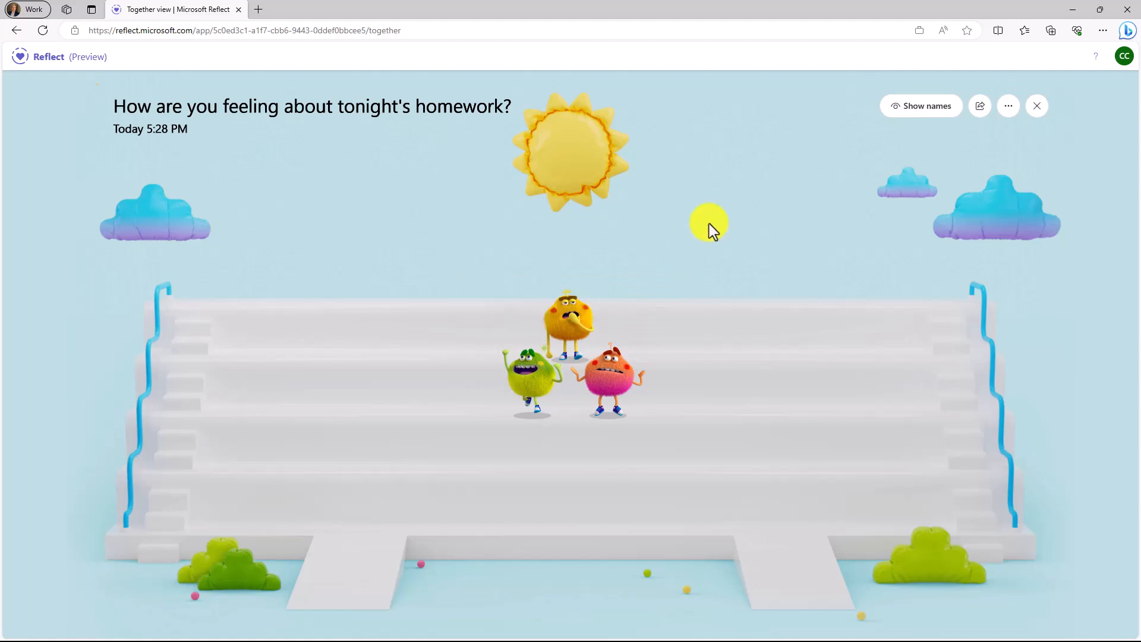
{"action": "left_click", "coordinate": [1037, 105]}
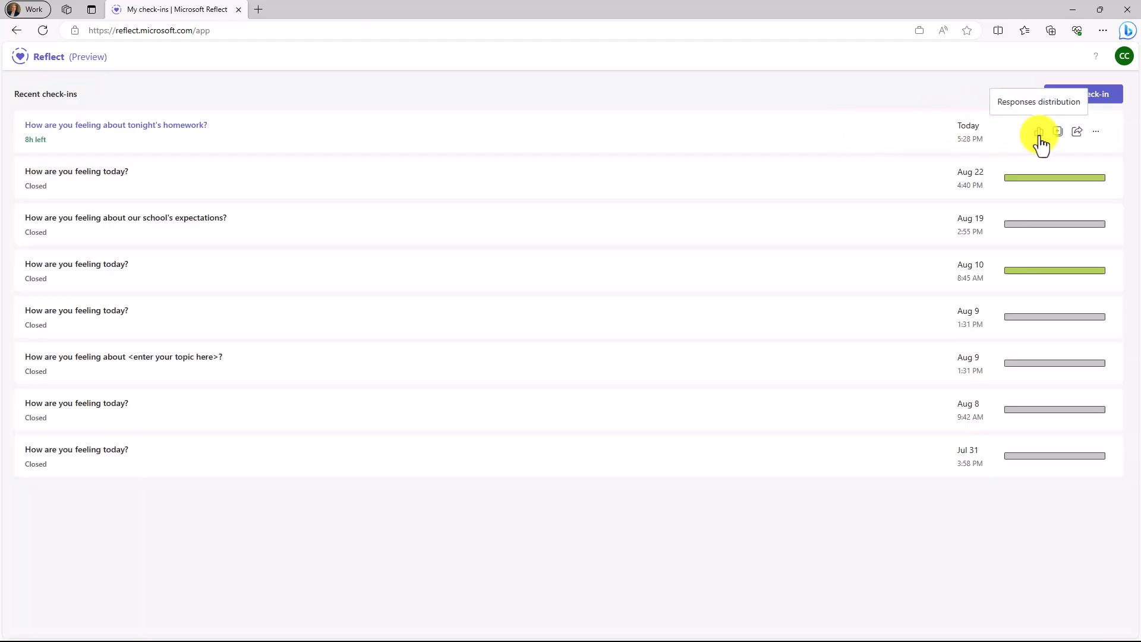
Browse the slightly happy, neutral and unhappy responders, then show 33.3% per group.
{"action": "left_click", "coordinate": [1039, 132]}
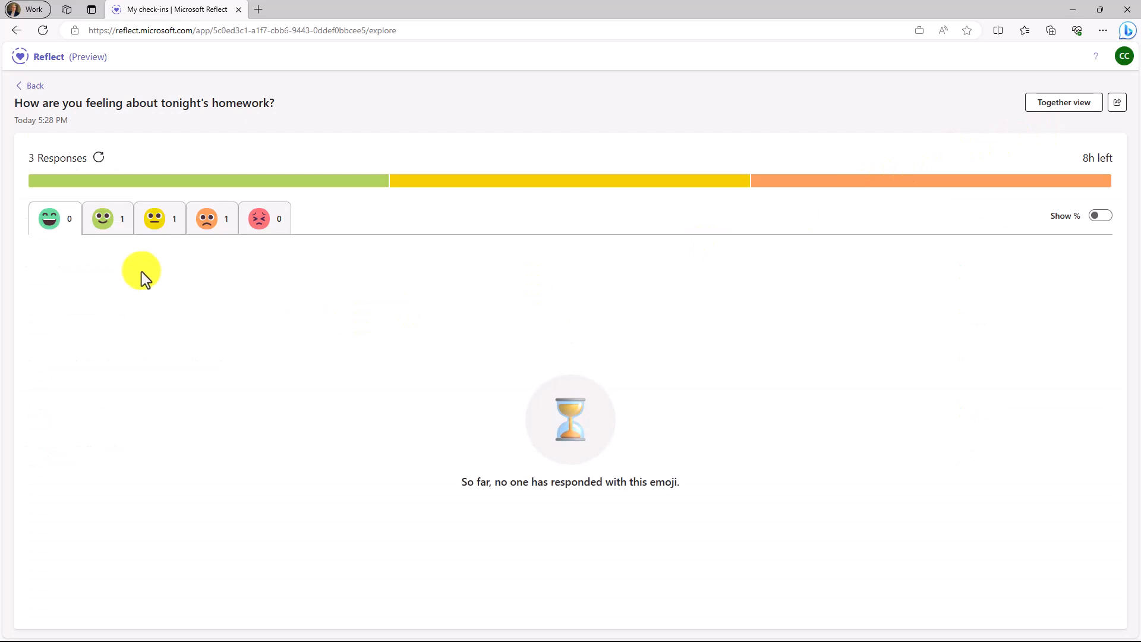
{"action": "left_click", "coordinate": [107, 218]}
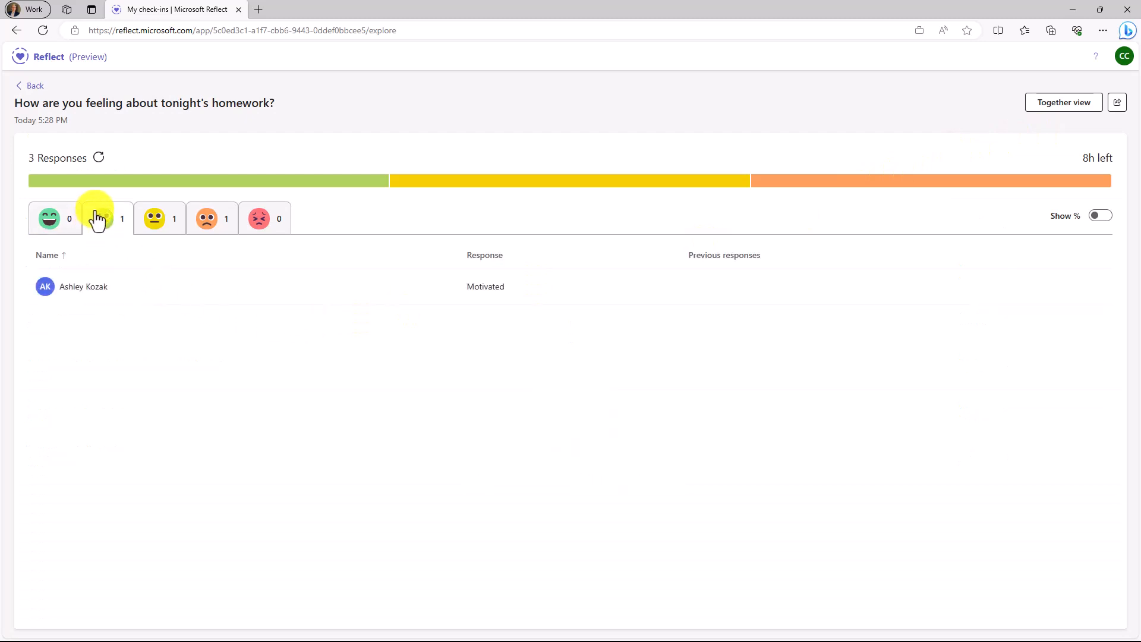
{"action": "left_click", "coordinate": [159, 218]}
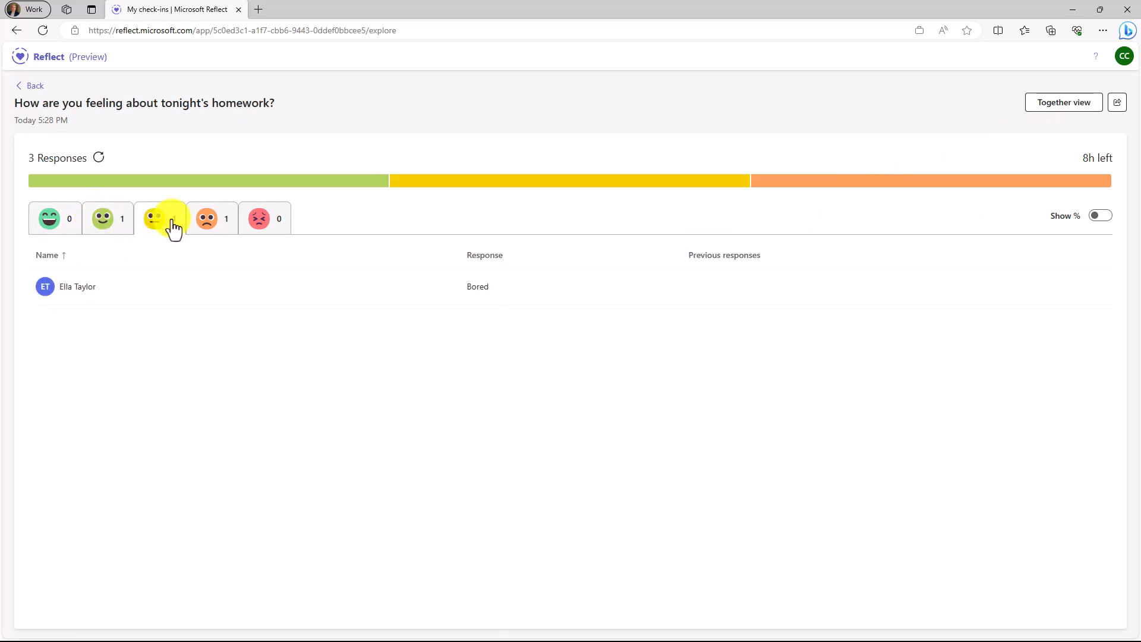
{"action": "left_click", "coordinate": [107, 218]}
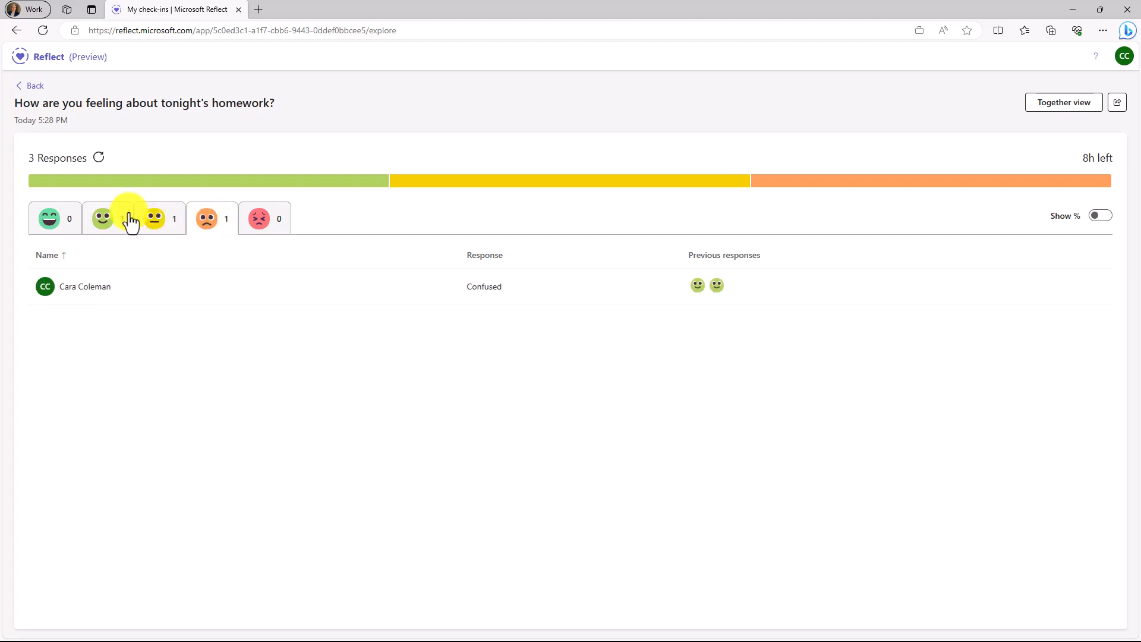
{"action": "left_click", "coordinate": [103, 218]}
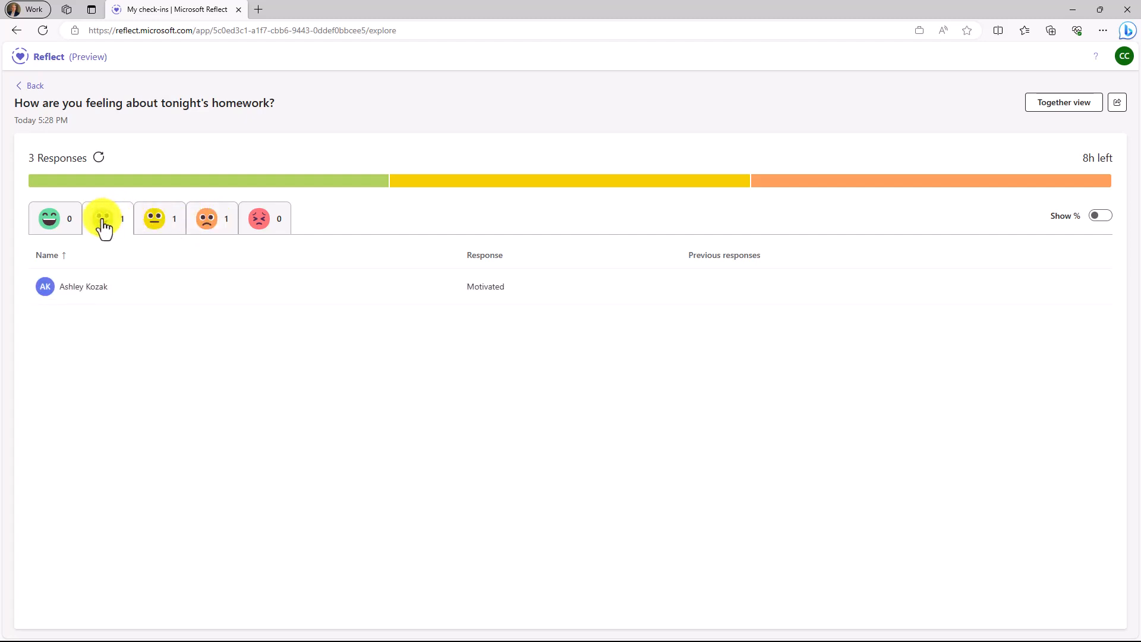
{"action": "mouse_move", "coordinate": [159, 218]}
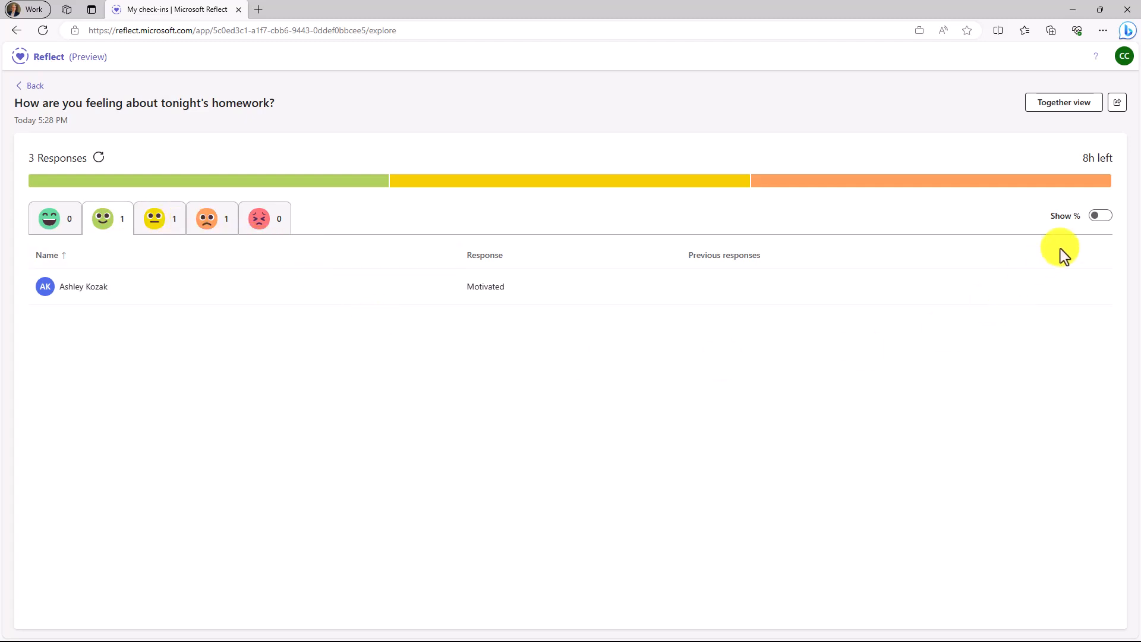
{"action": "left_click", "coordinate": [1099, 215]}
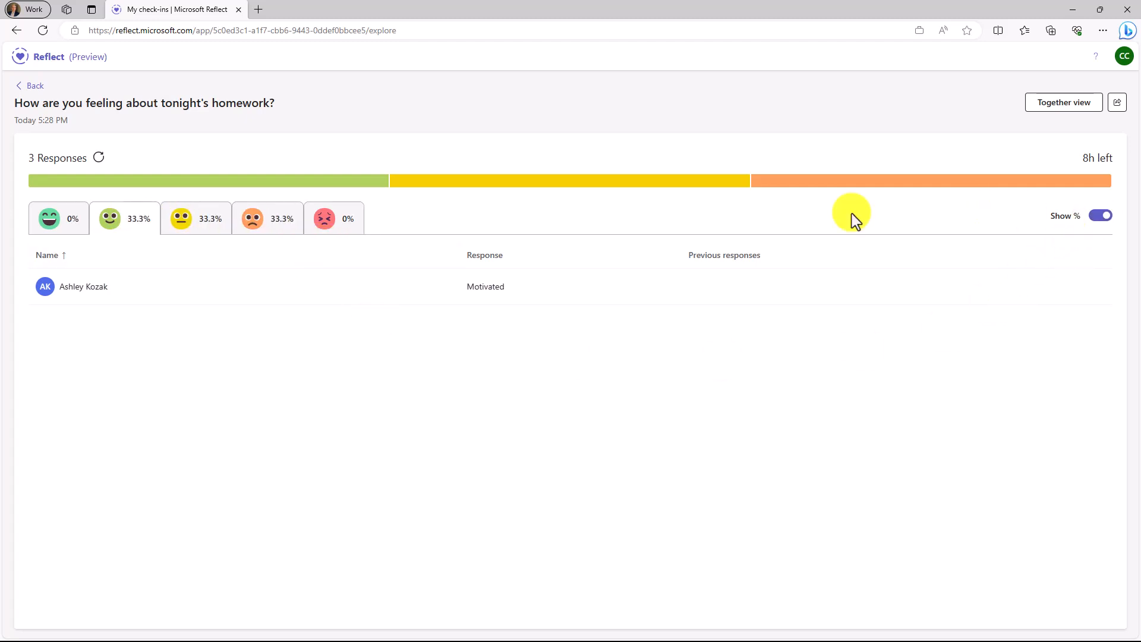
{"action": "mouse_move", "coordinate": [119, 218]}
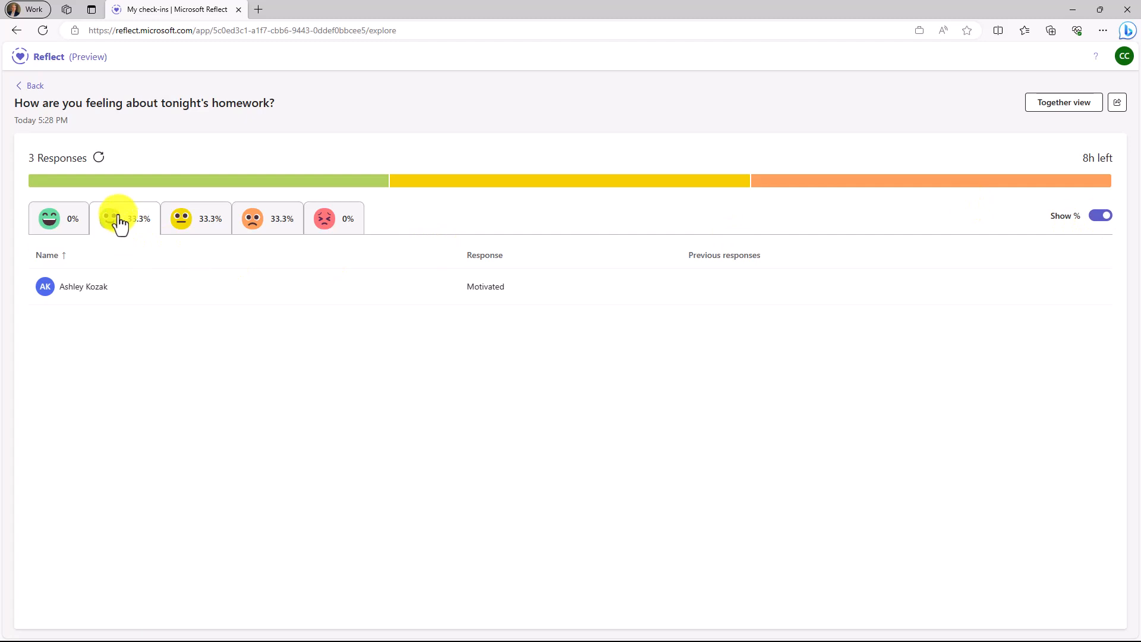